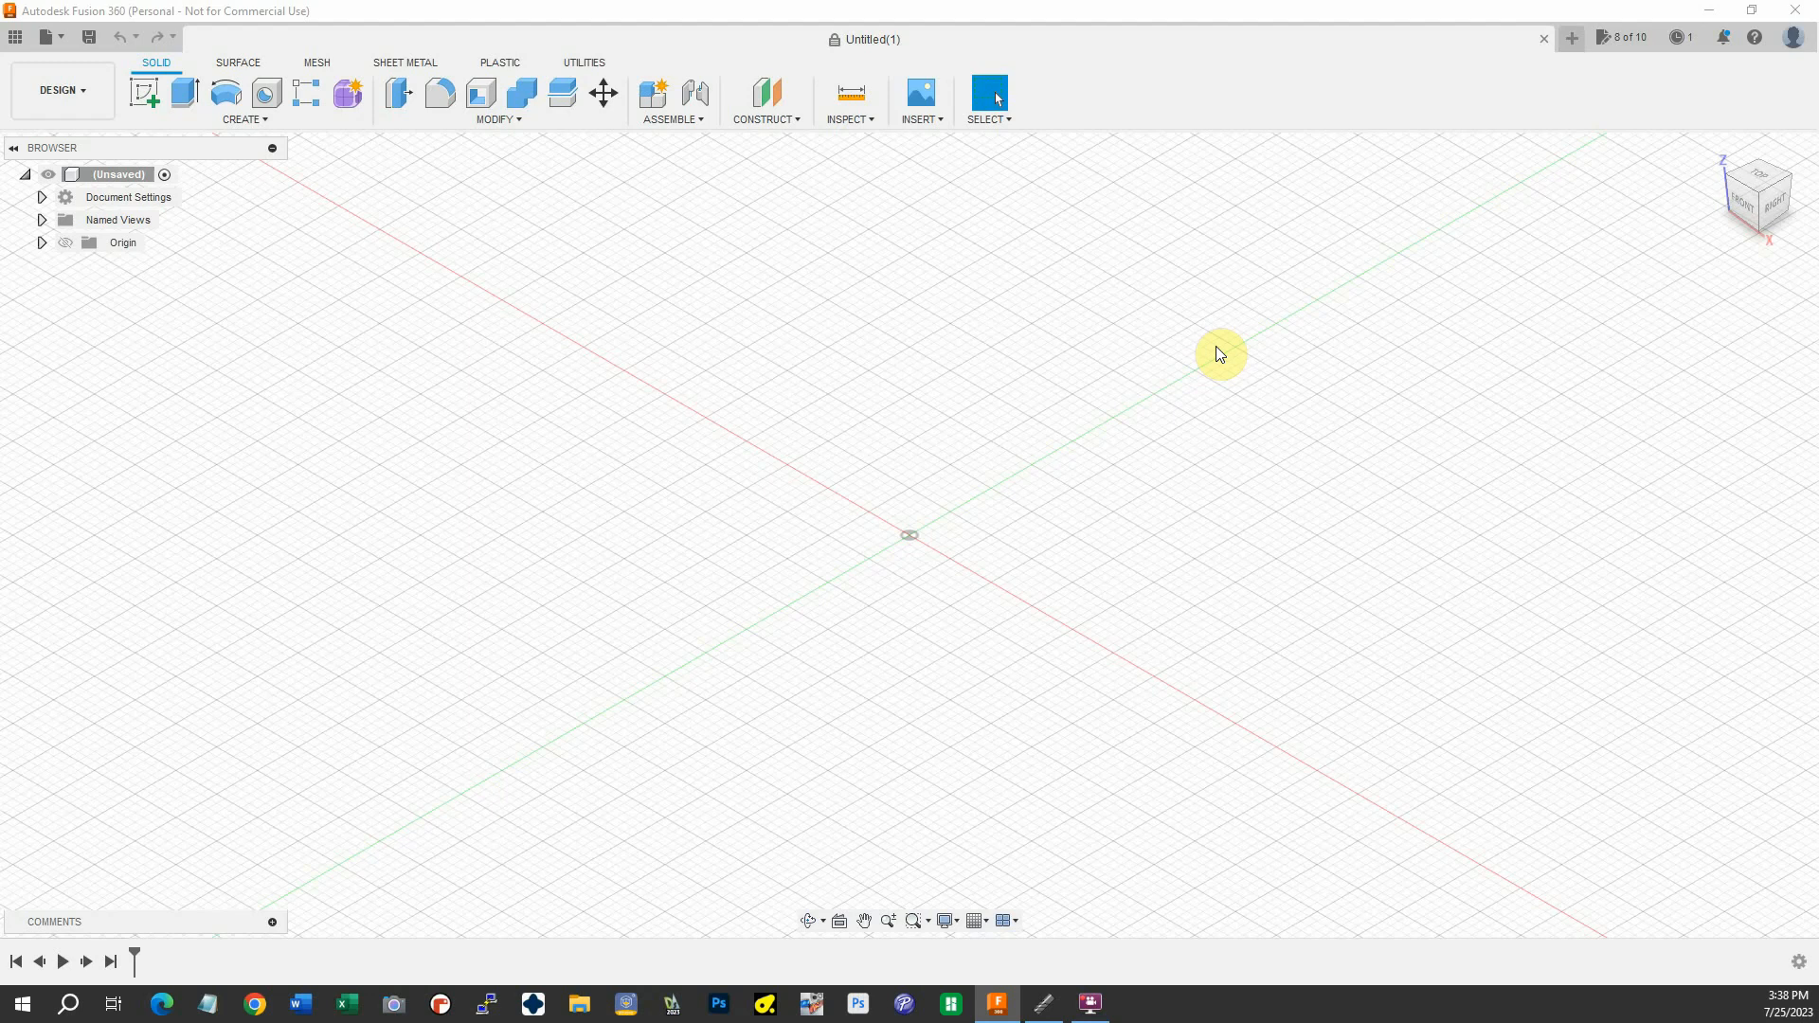
pyautogui.moveTo(1215, 437)
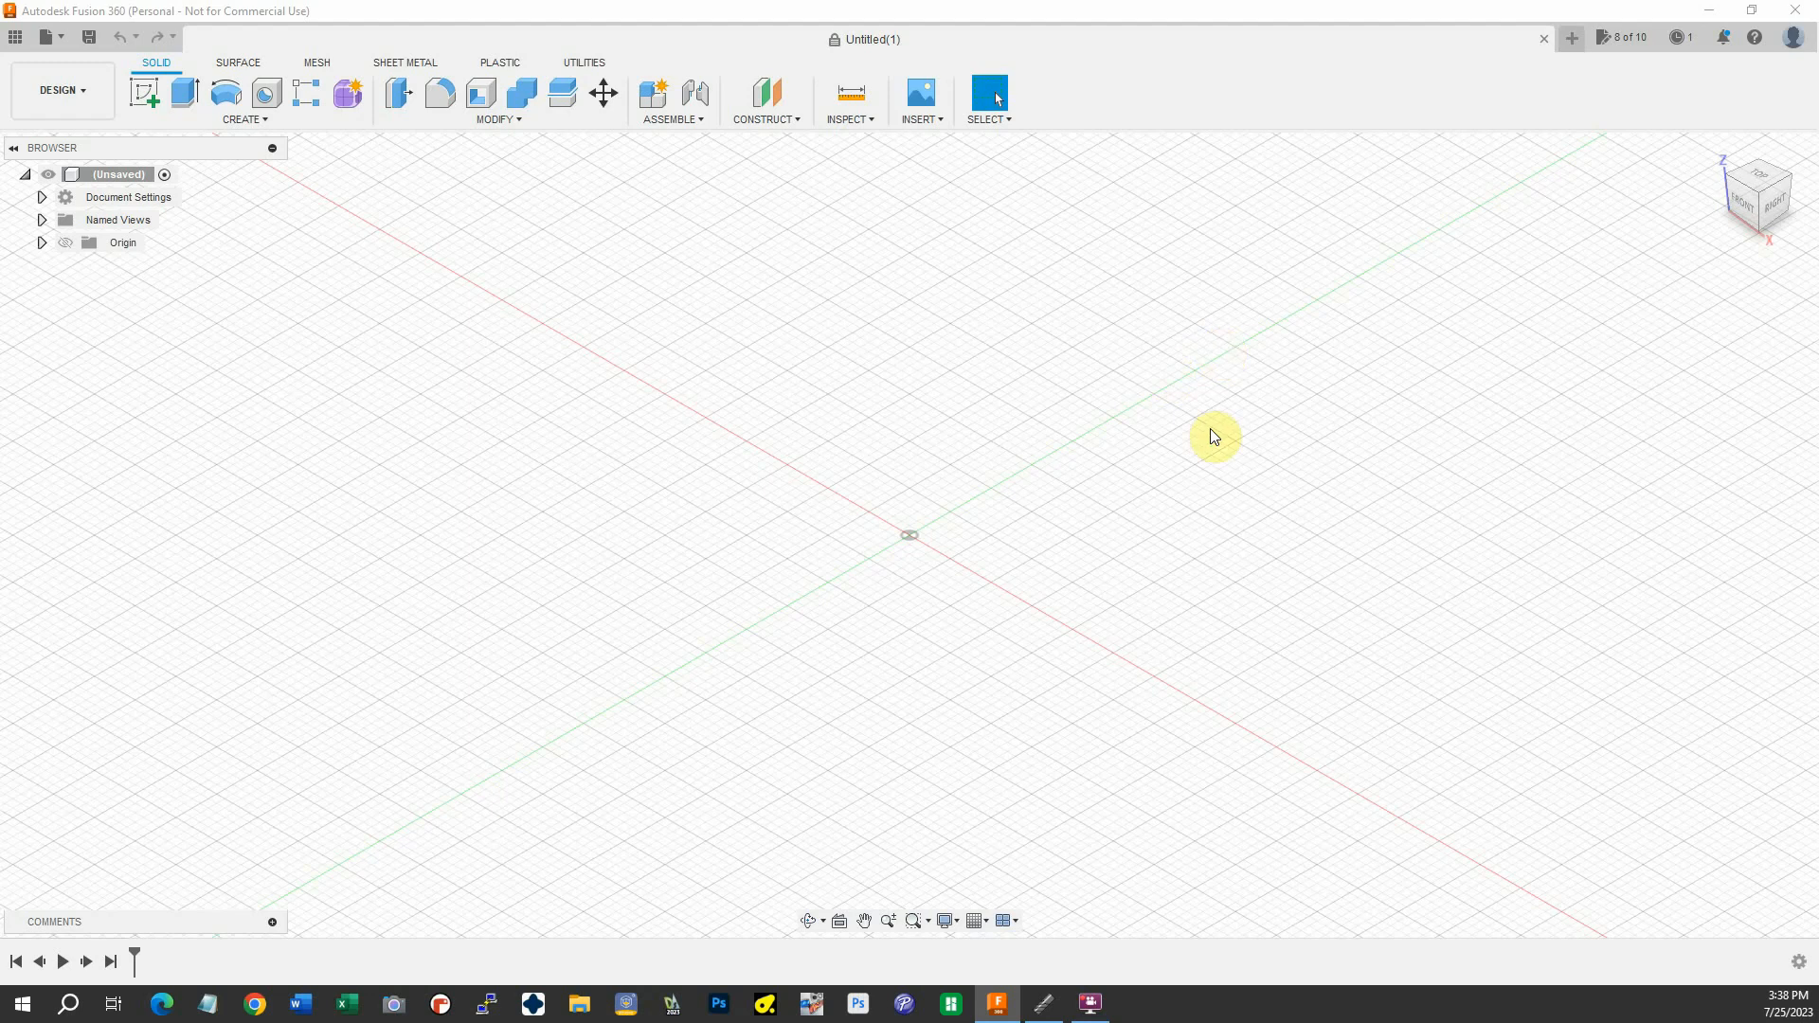
pyautogui.moveTo(1103, 402)
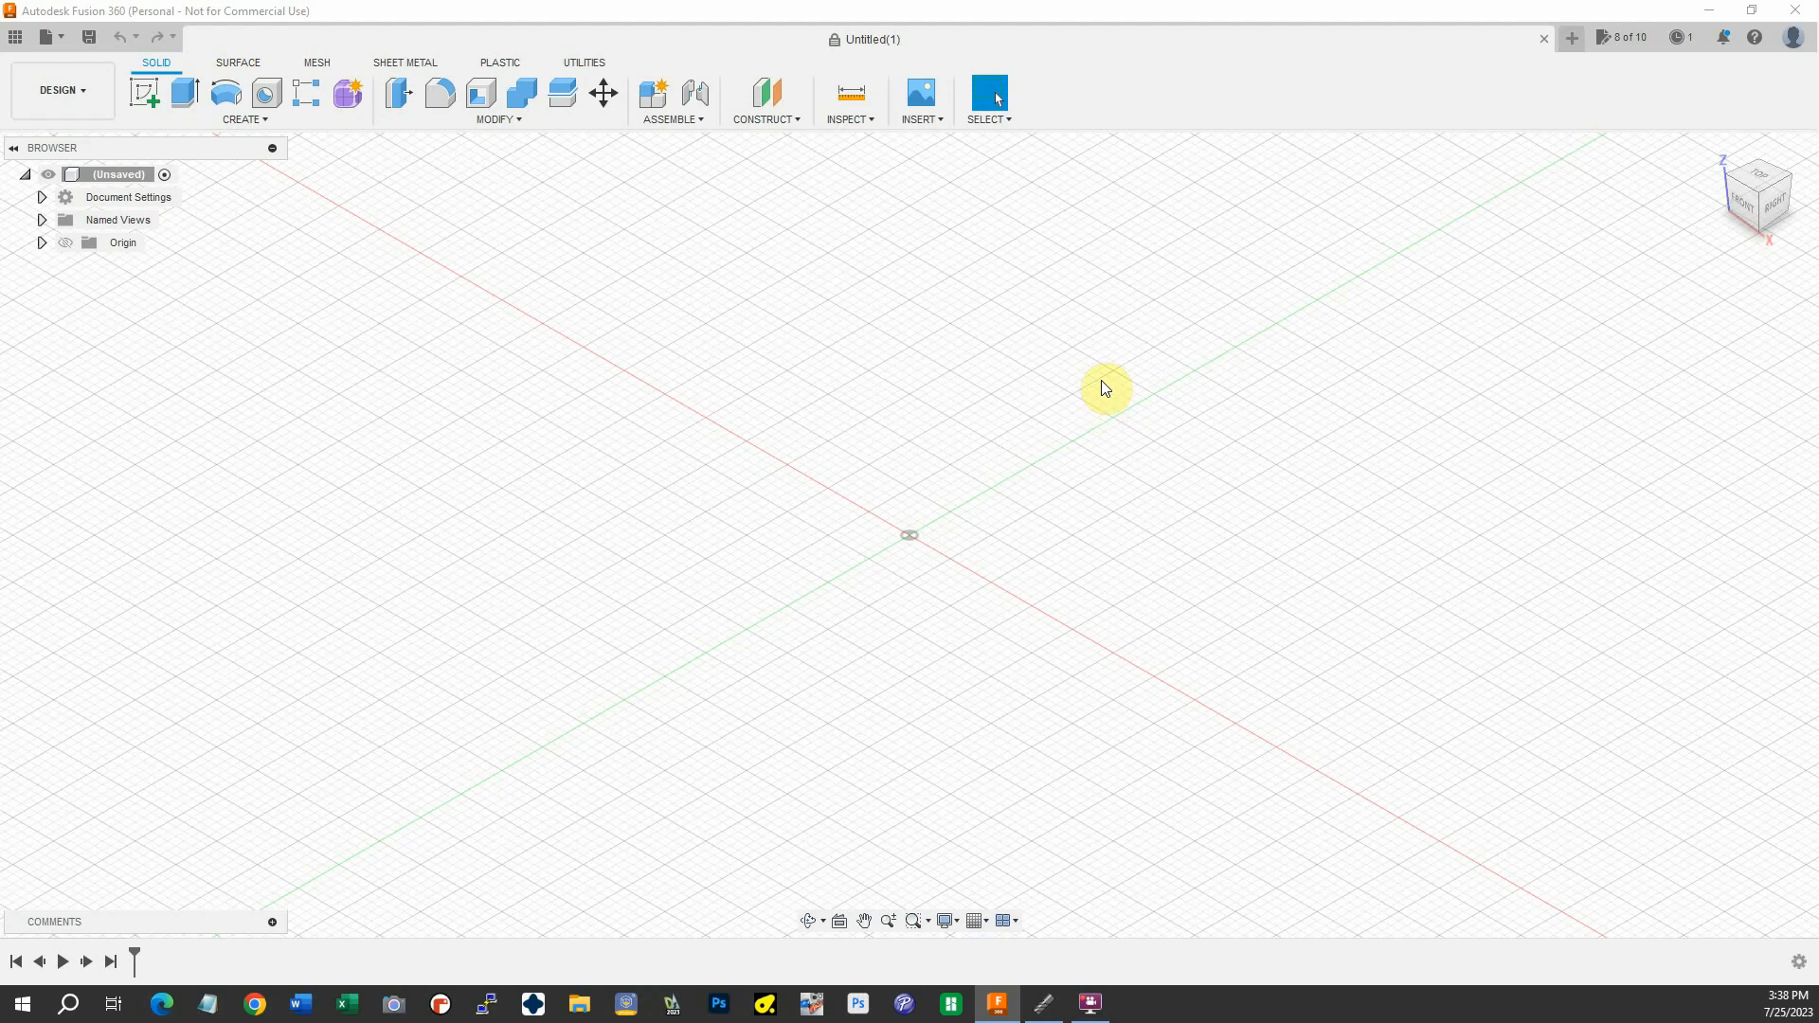
pyautogui.moveTo(1065, 432)
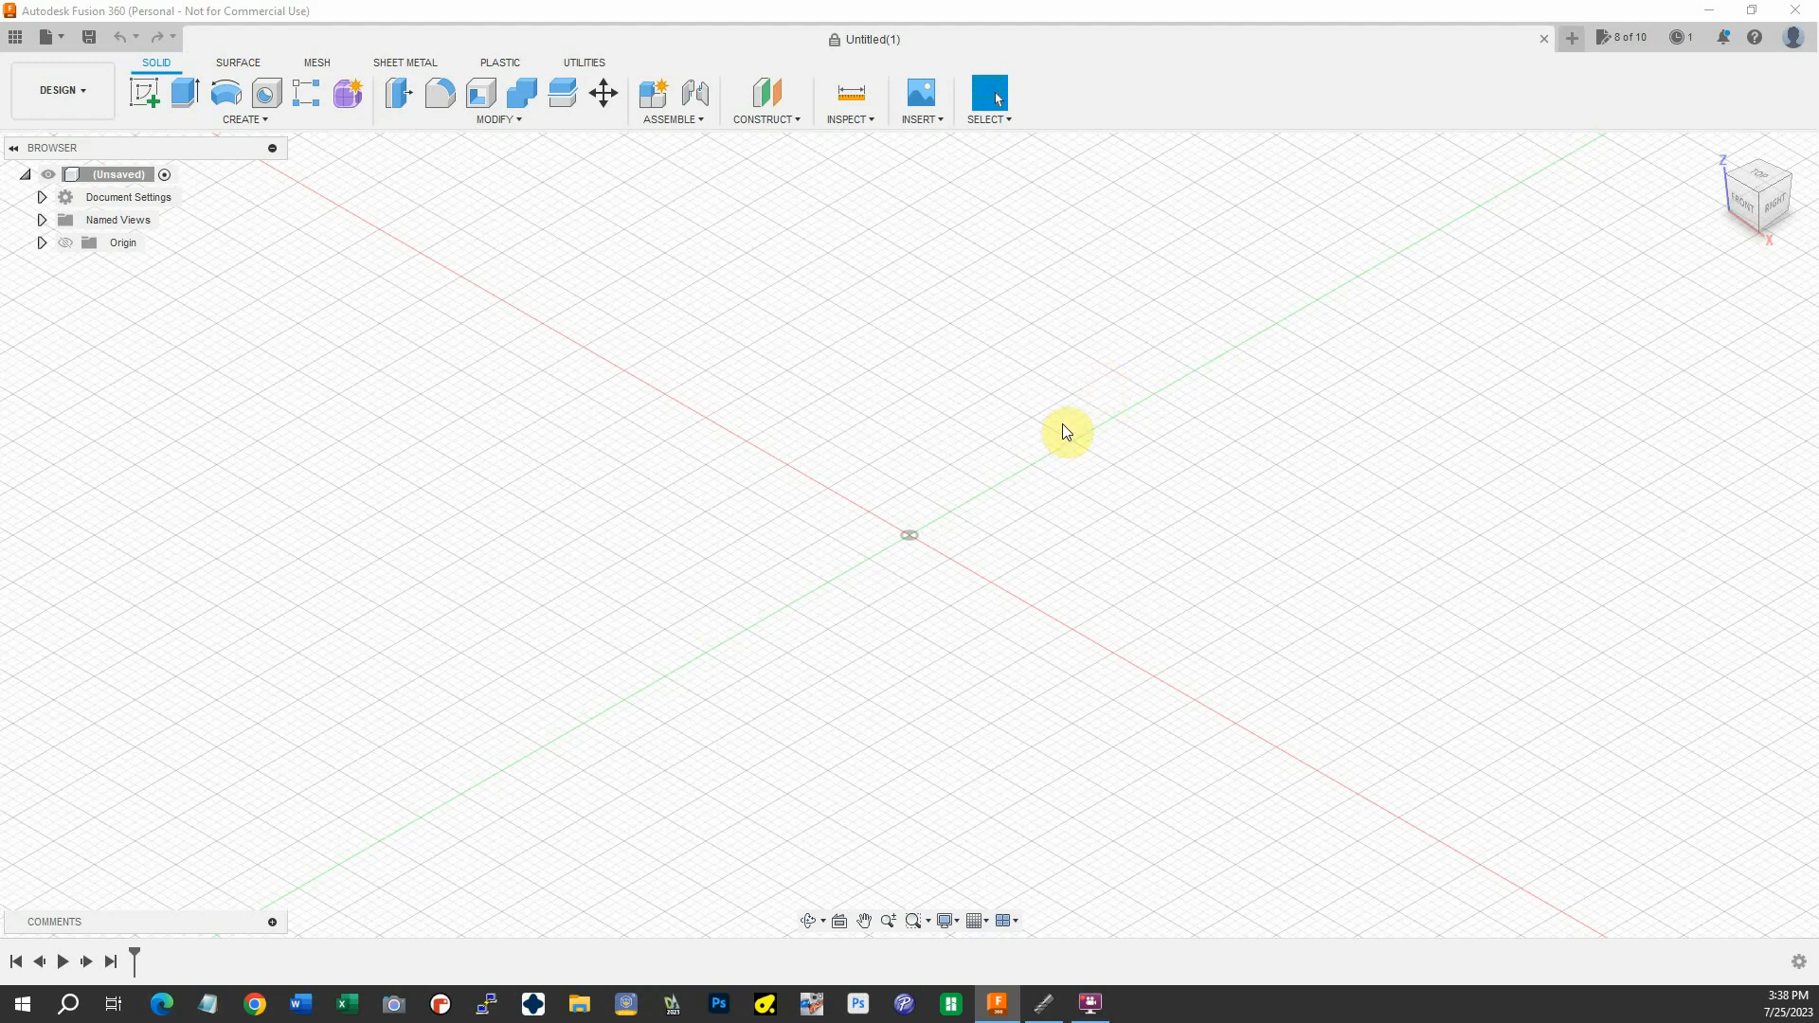
pyautogui.moveTo(1063, 431)
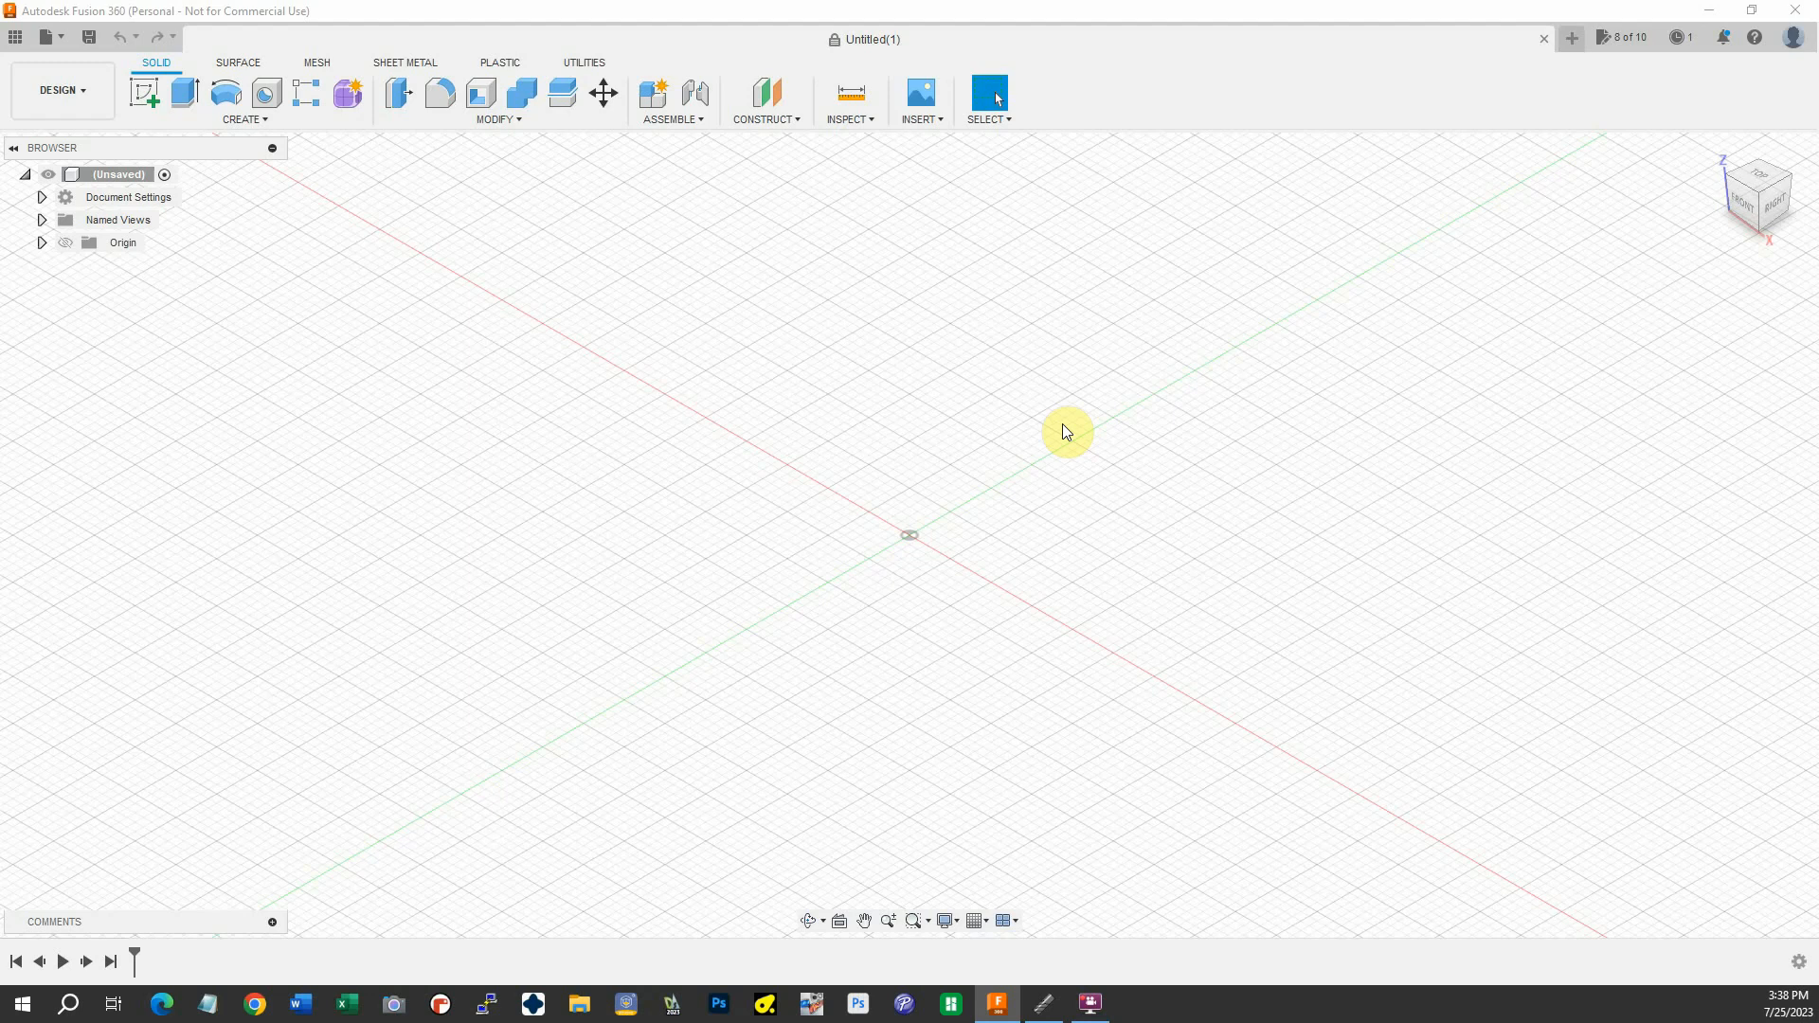
pyautogui.moveTo(1143, 391)
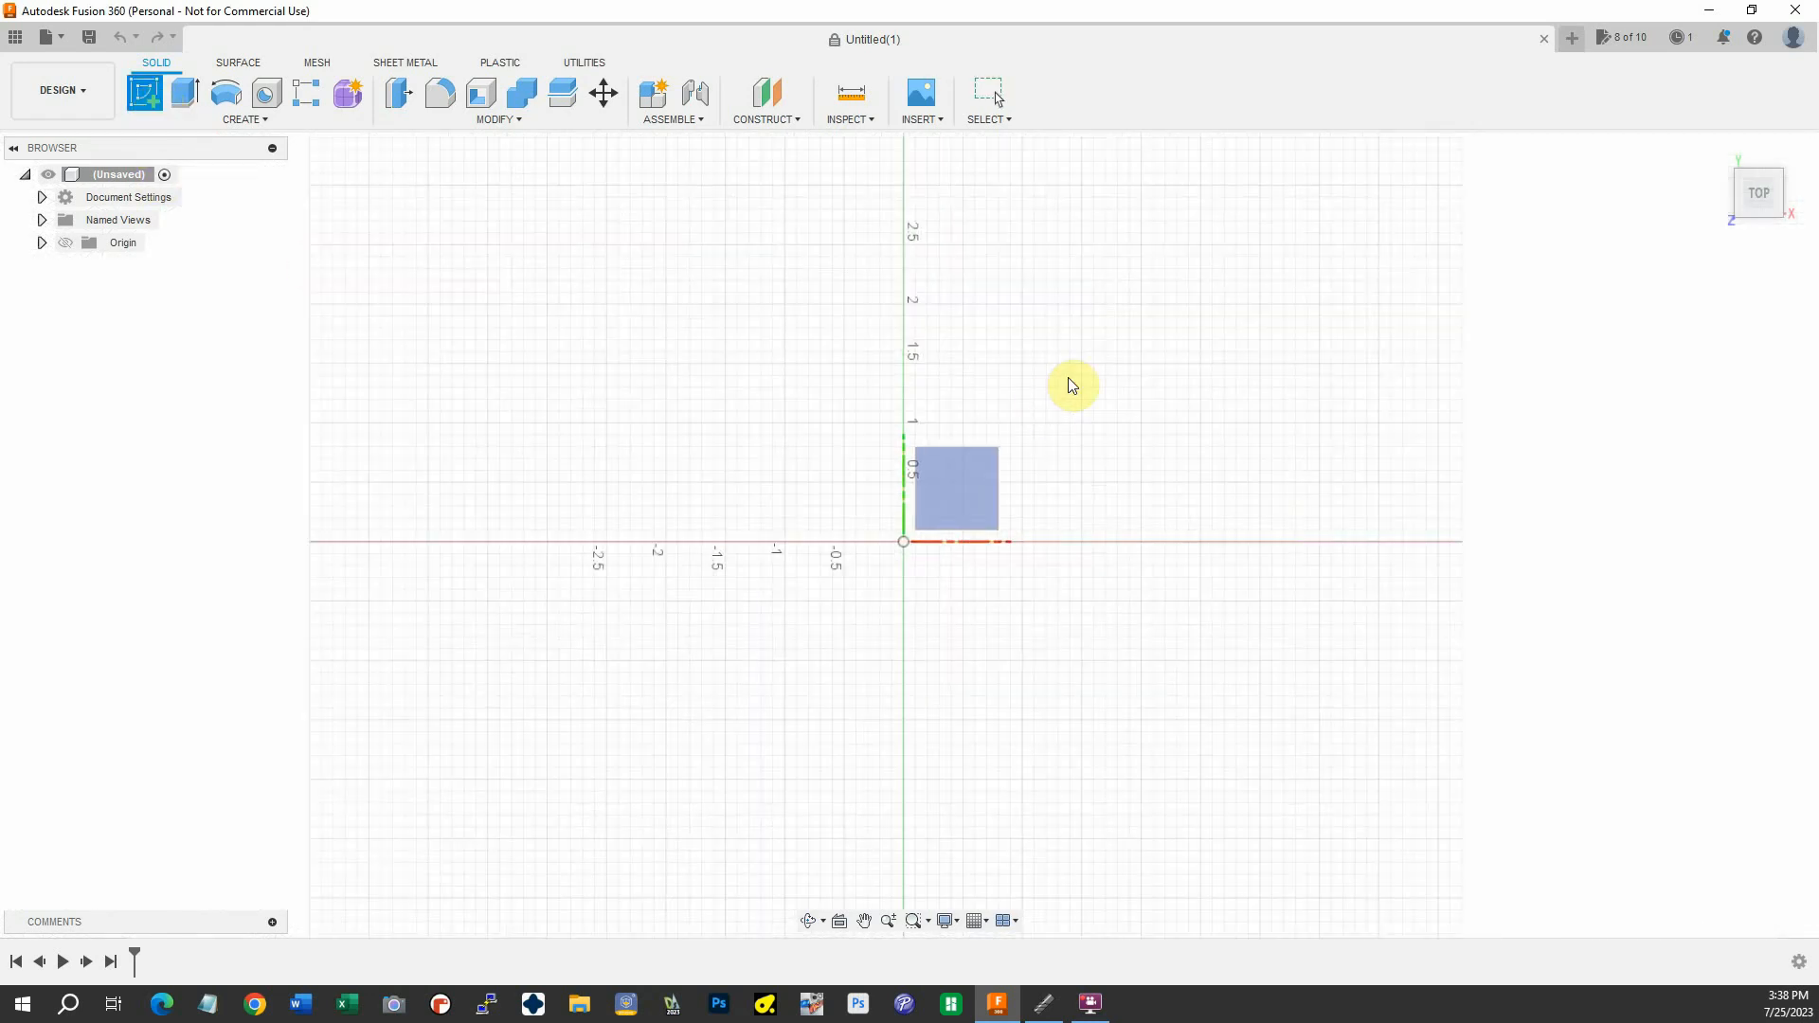
pyautogui.moveTo(1114, 370)
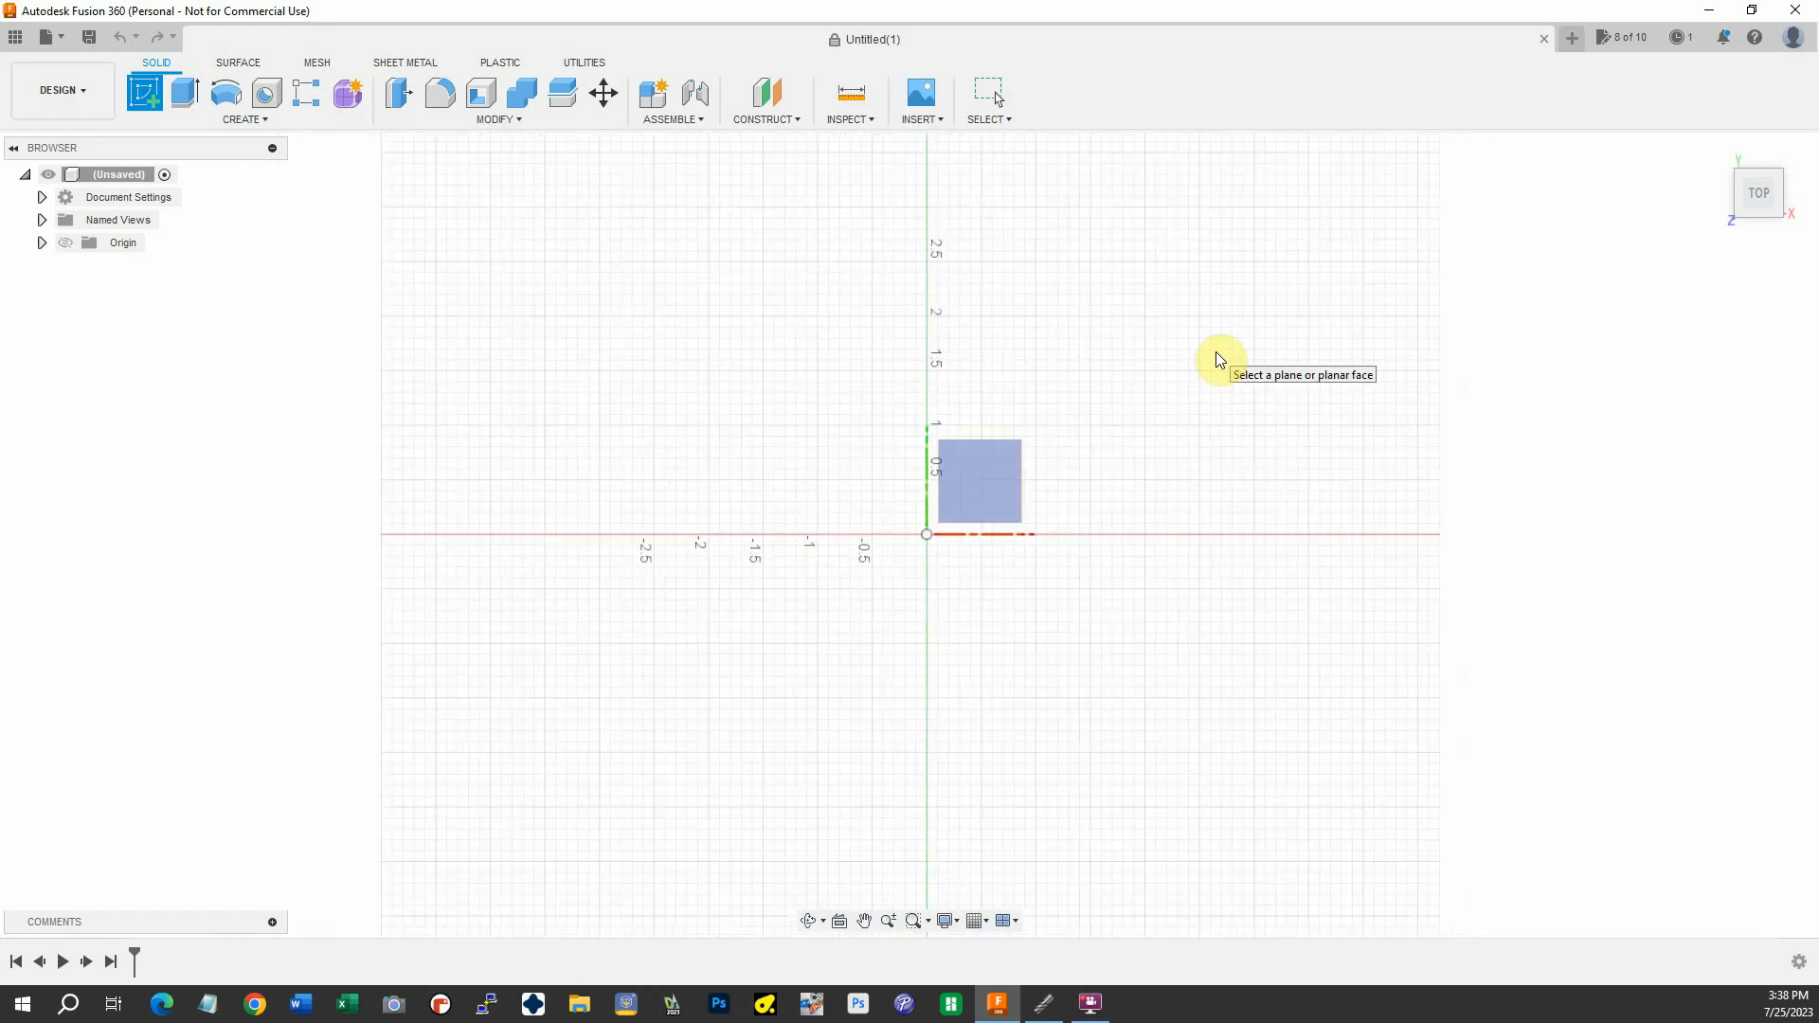
pyautogui.moveTo(1213, 361)
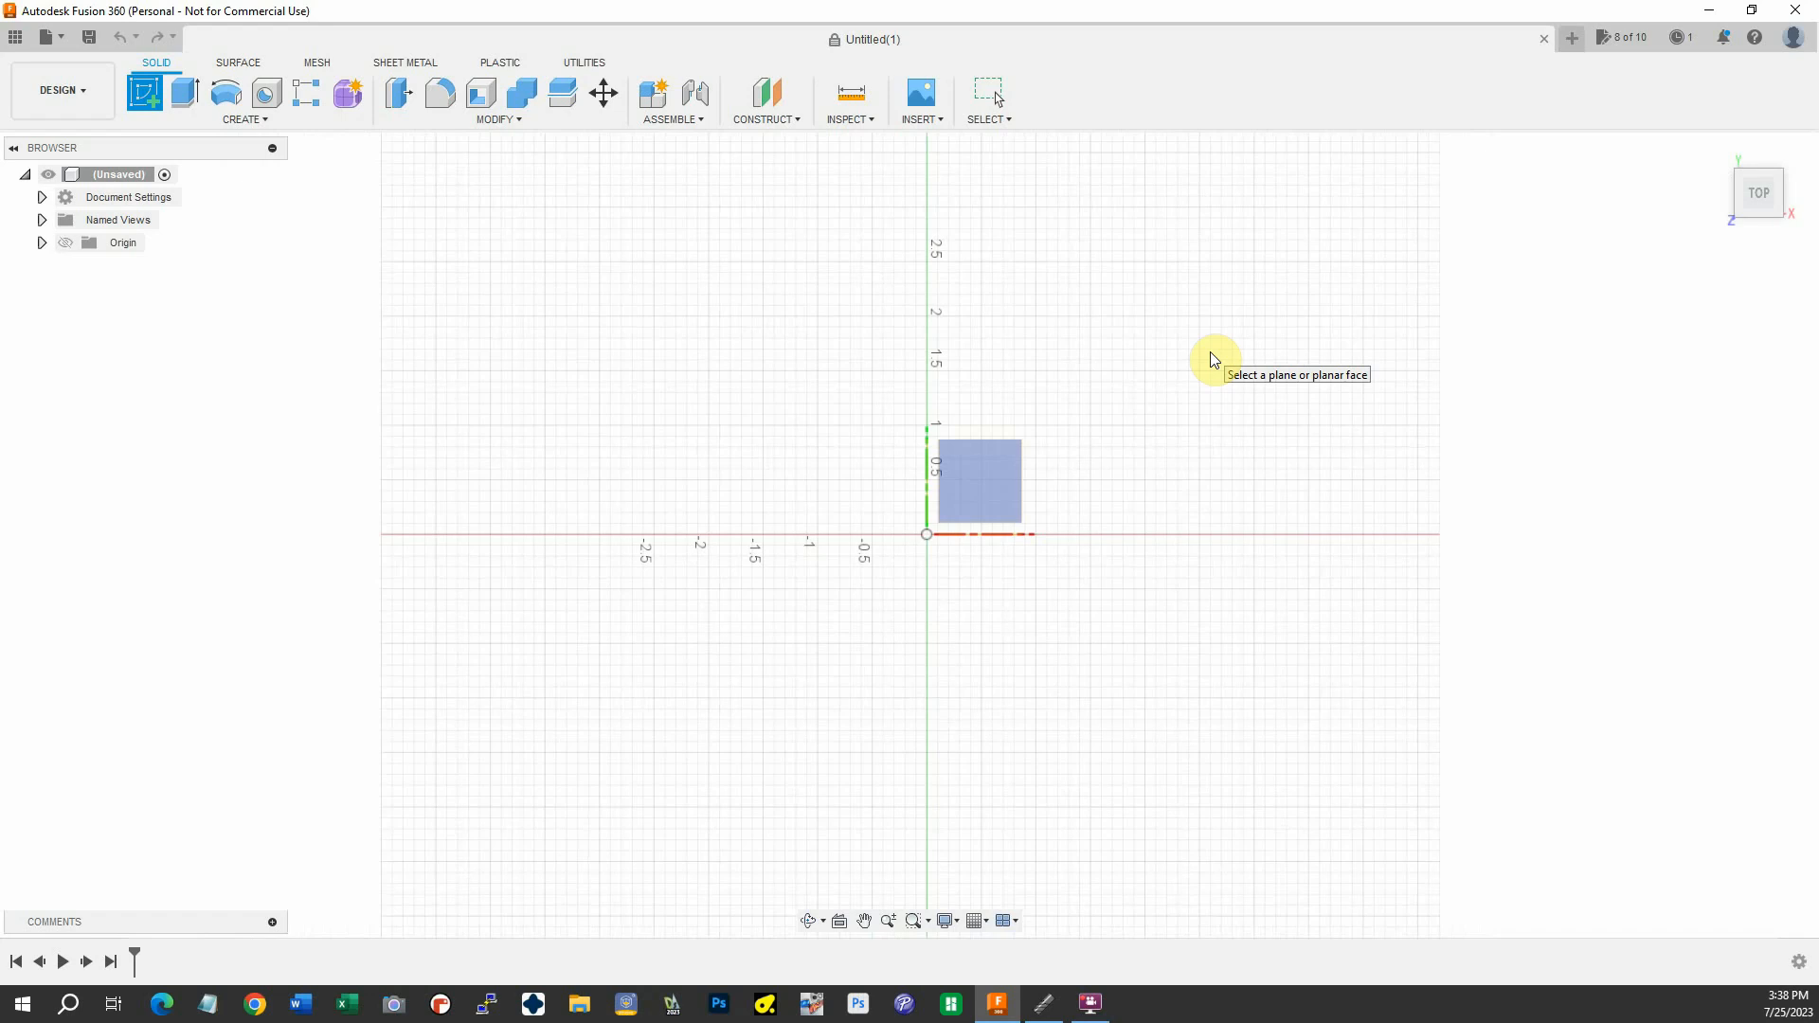
pyautogui.moveTo(1207, 400)
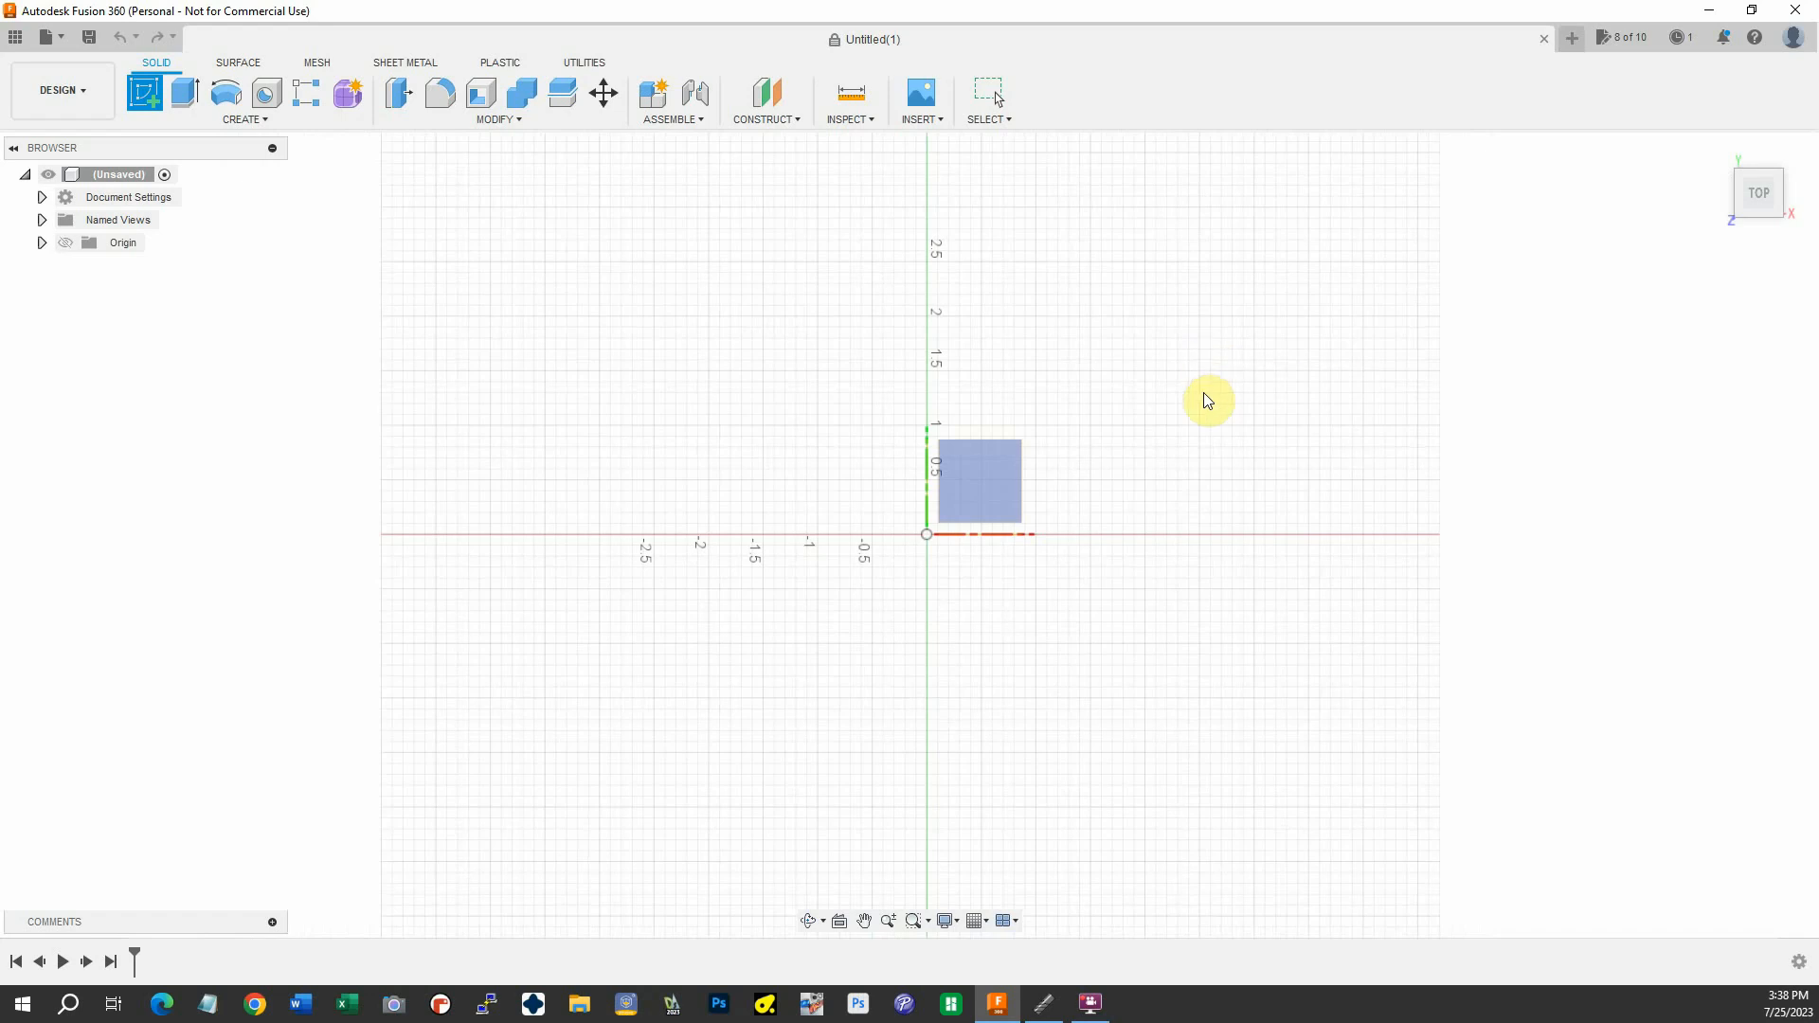
pyautogui.moveTo(1247, 375)
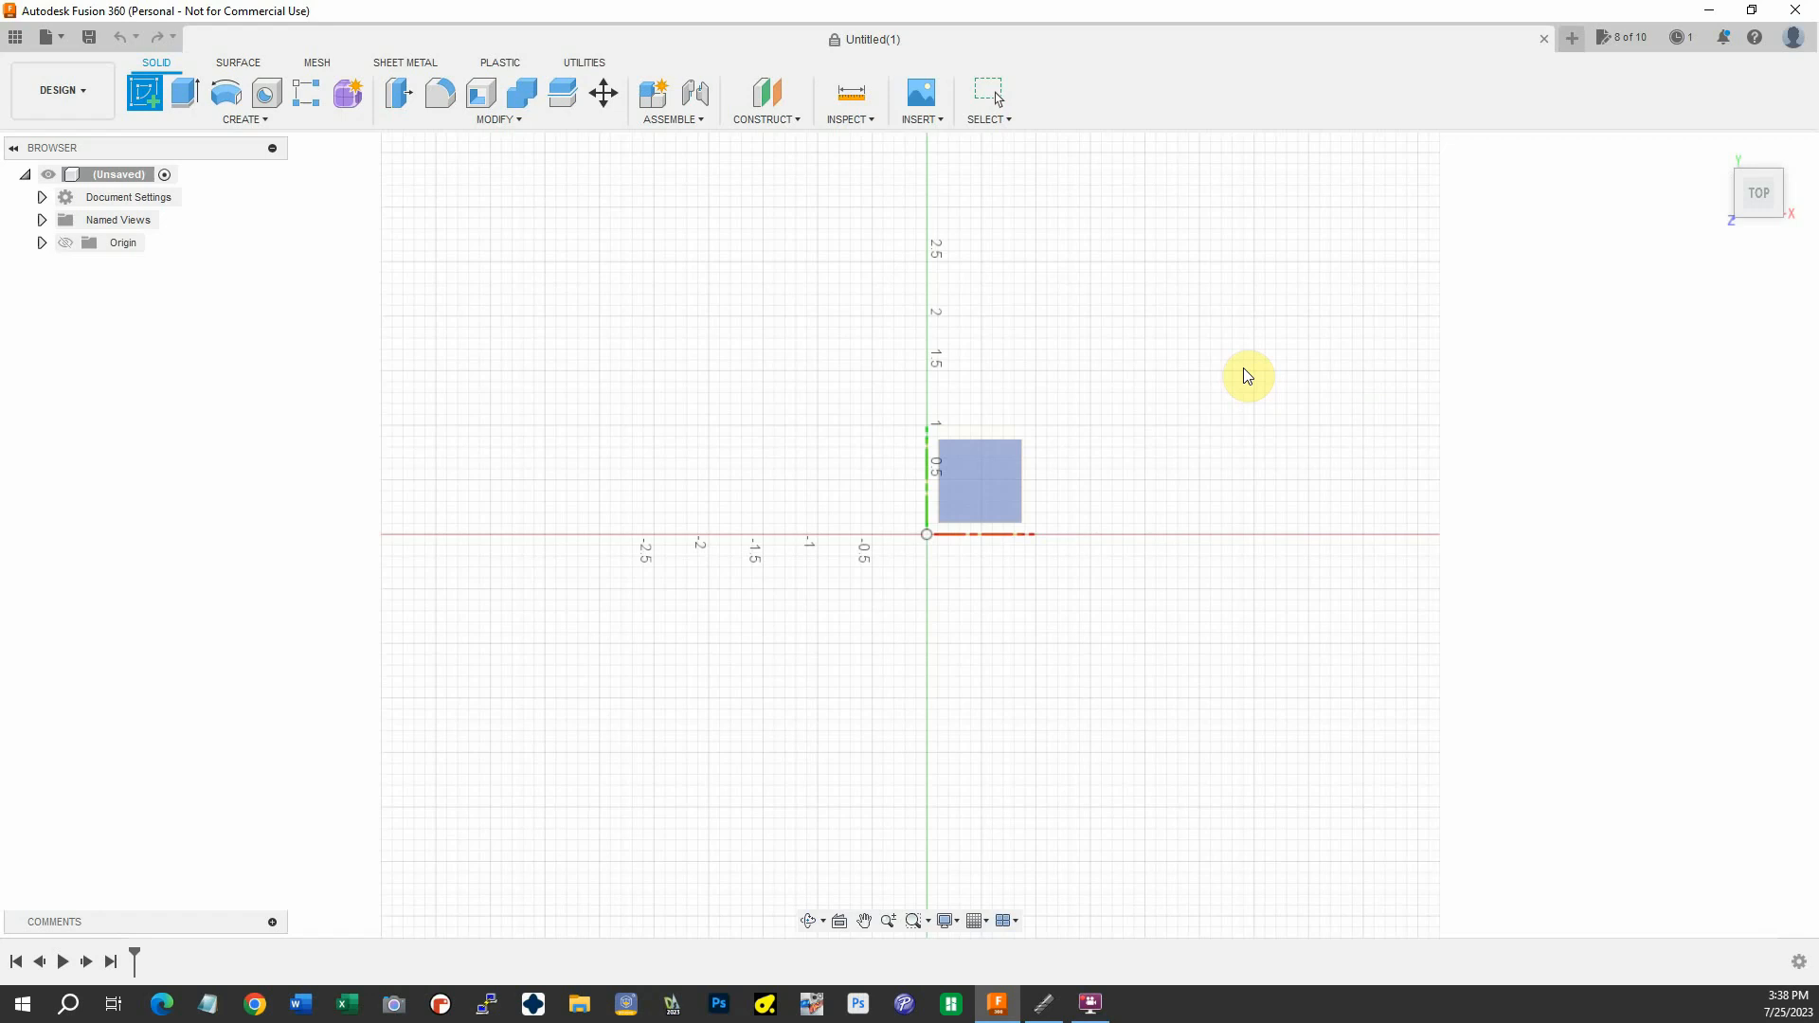
pyautogui.moveTo(1135, 344)
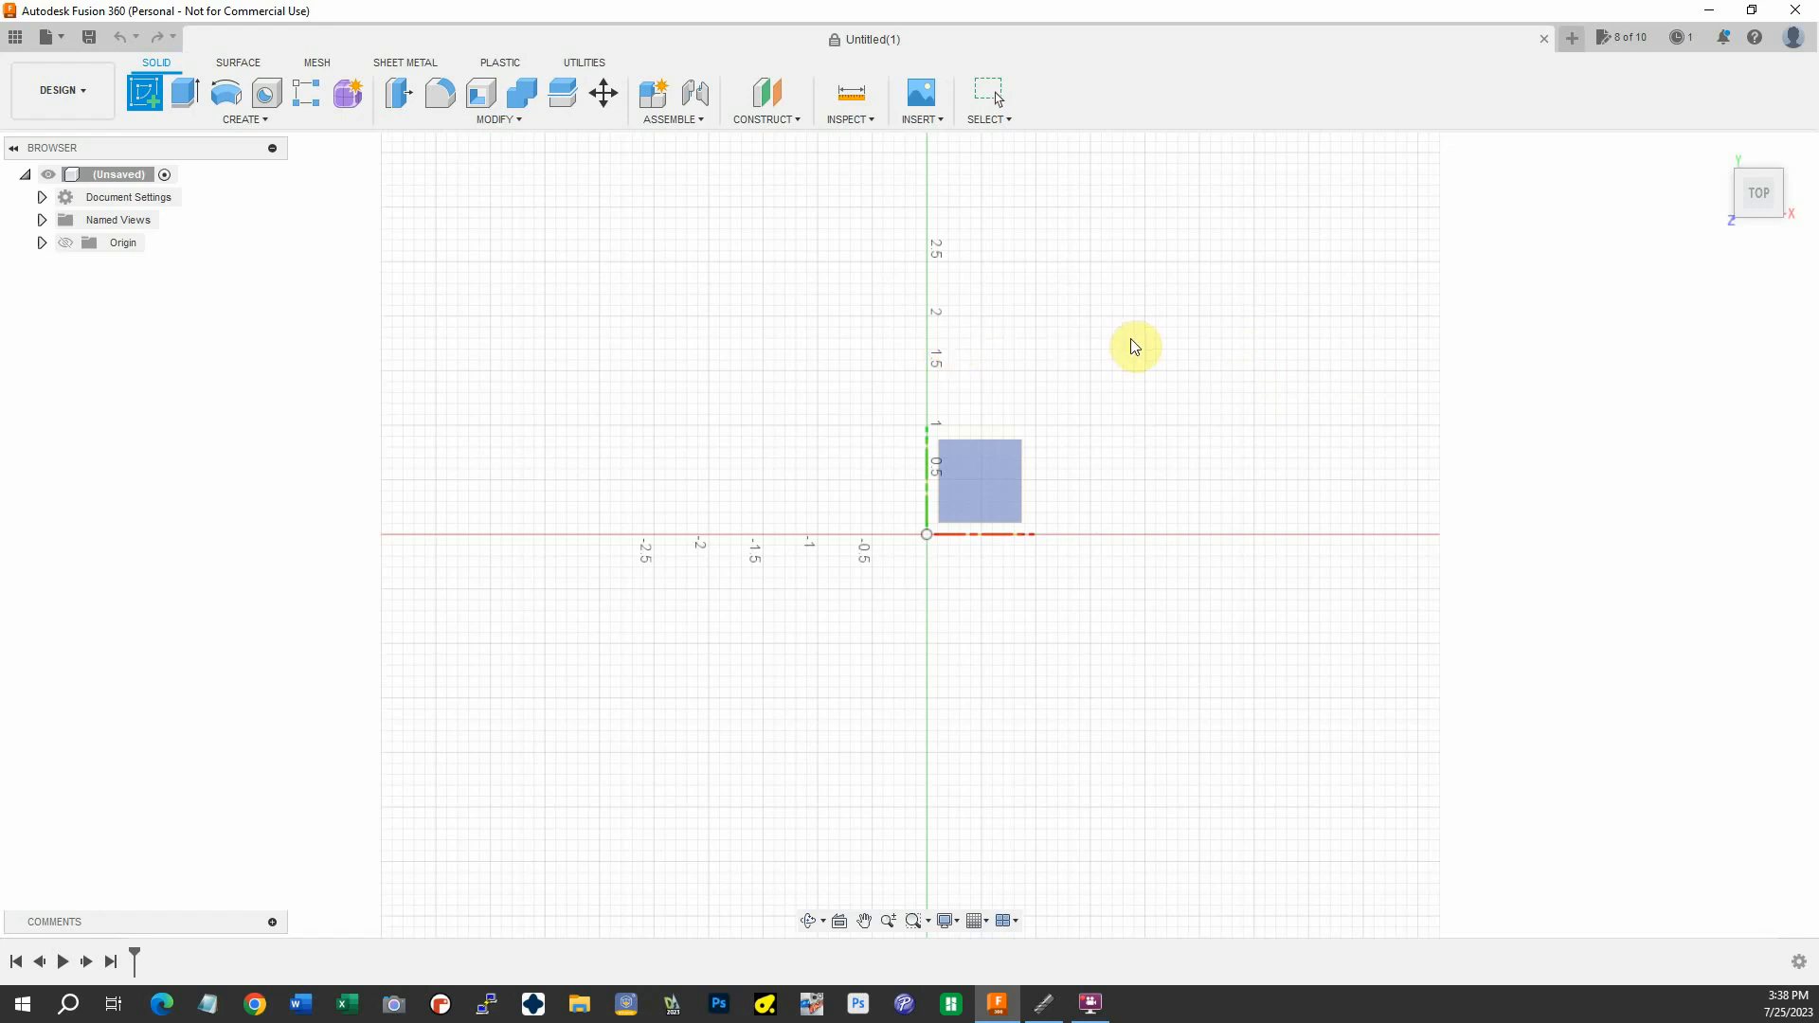
pyautogui.moveTo(1213, 284)
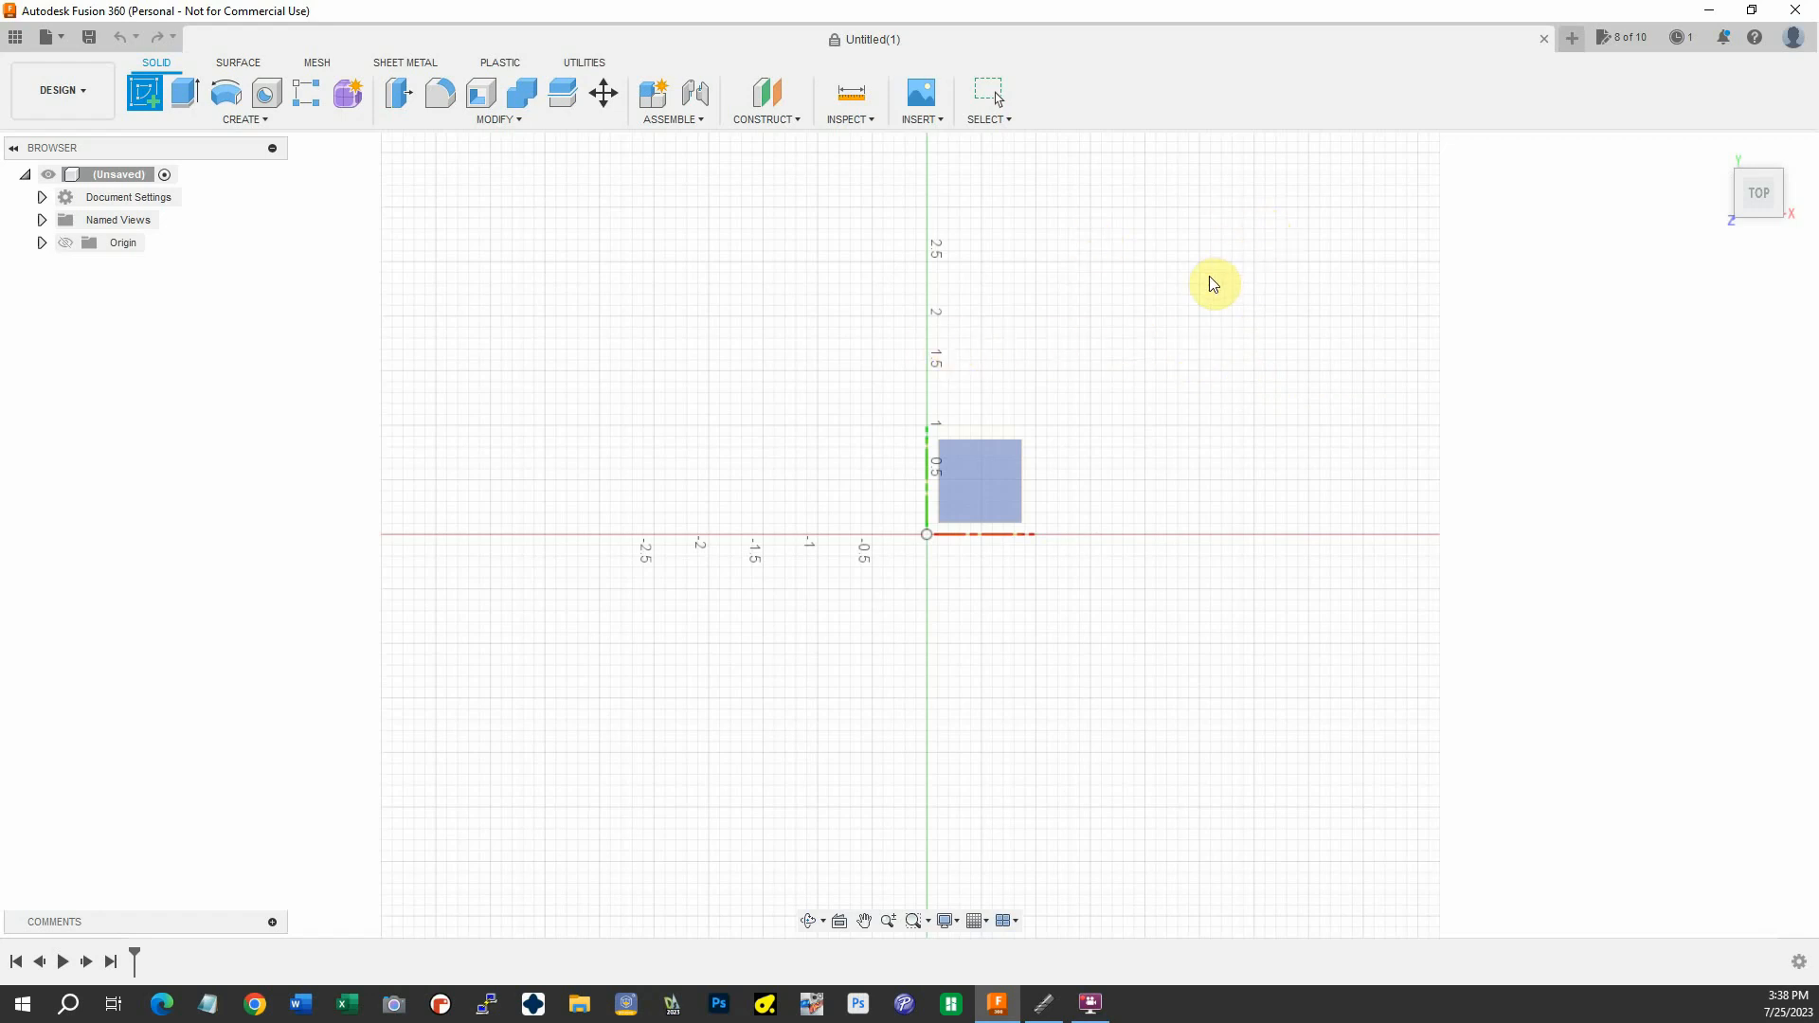
pyautogui.moveTo(1182, 256)
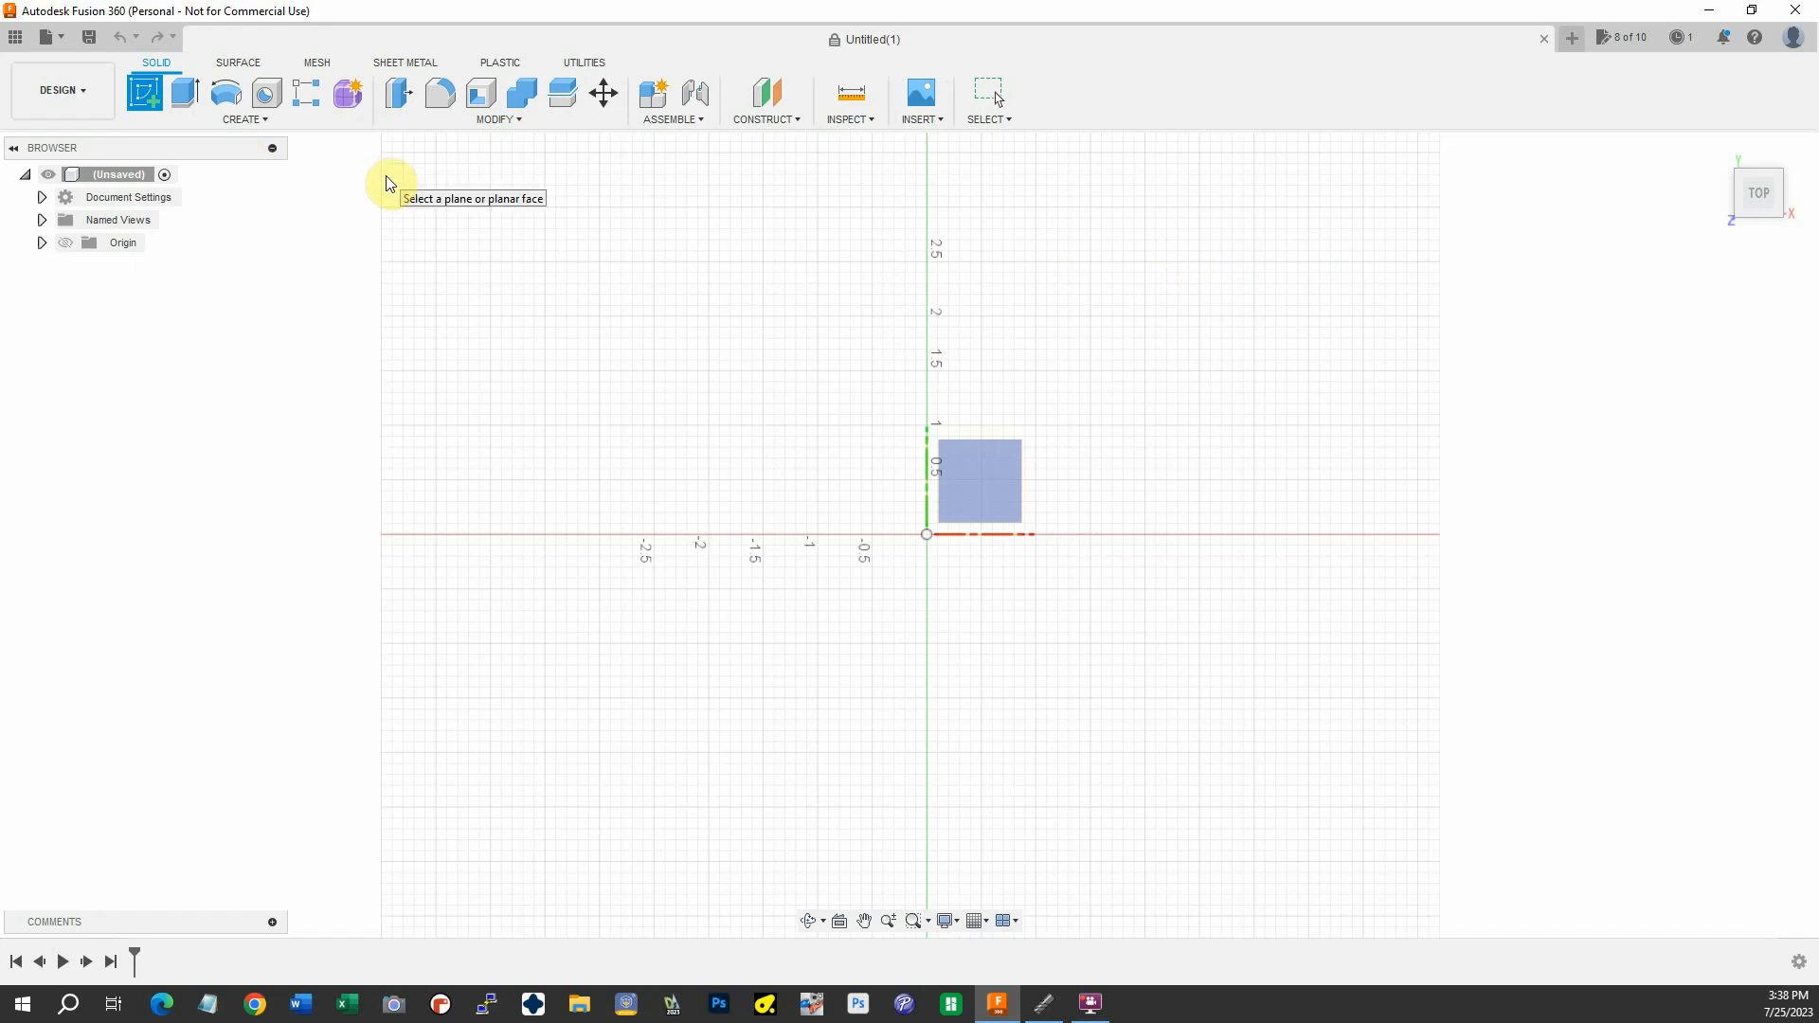
pyautogui.moveTo(148, 93)
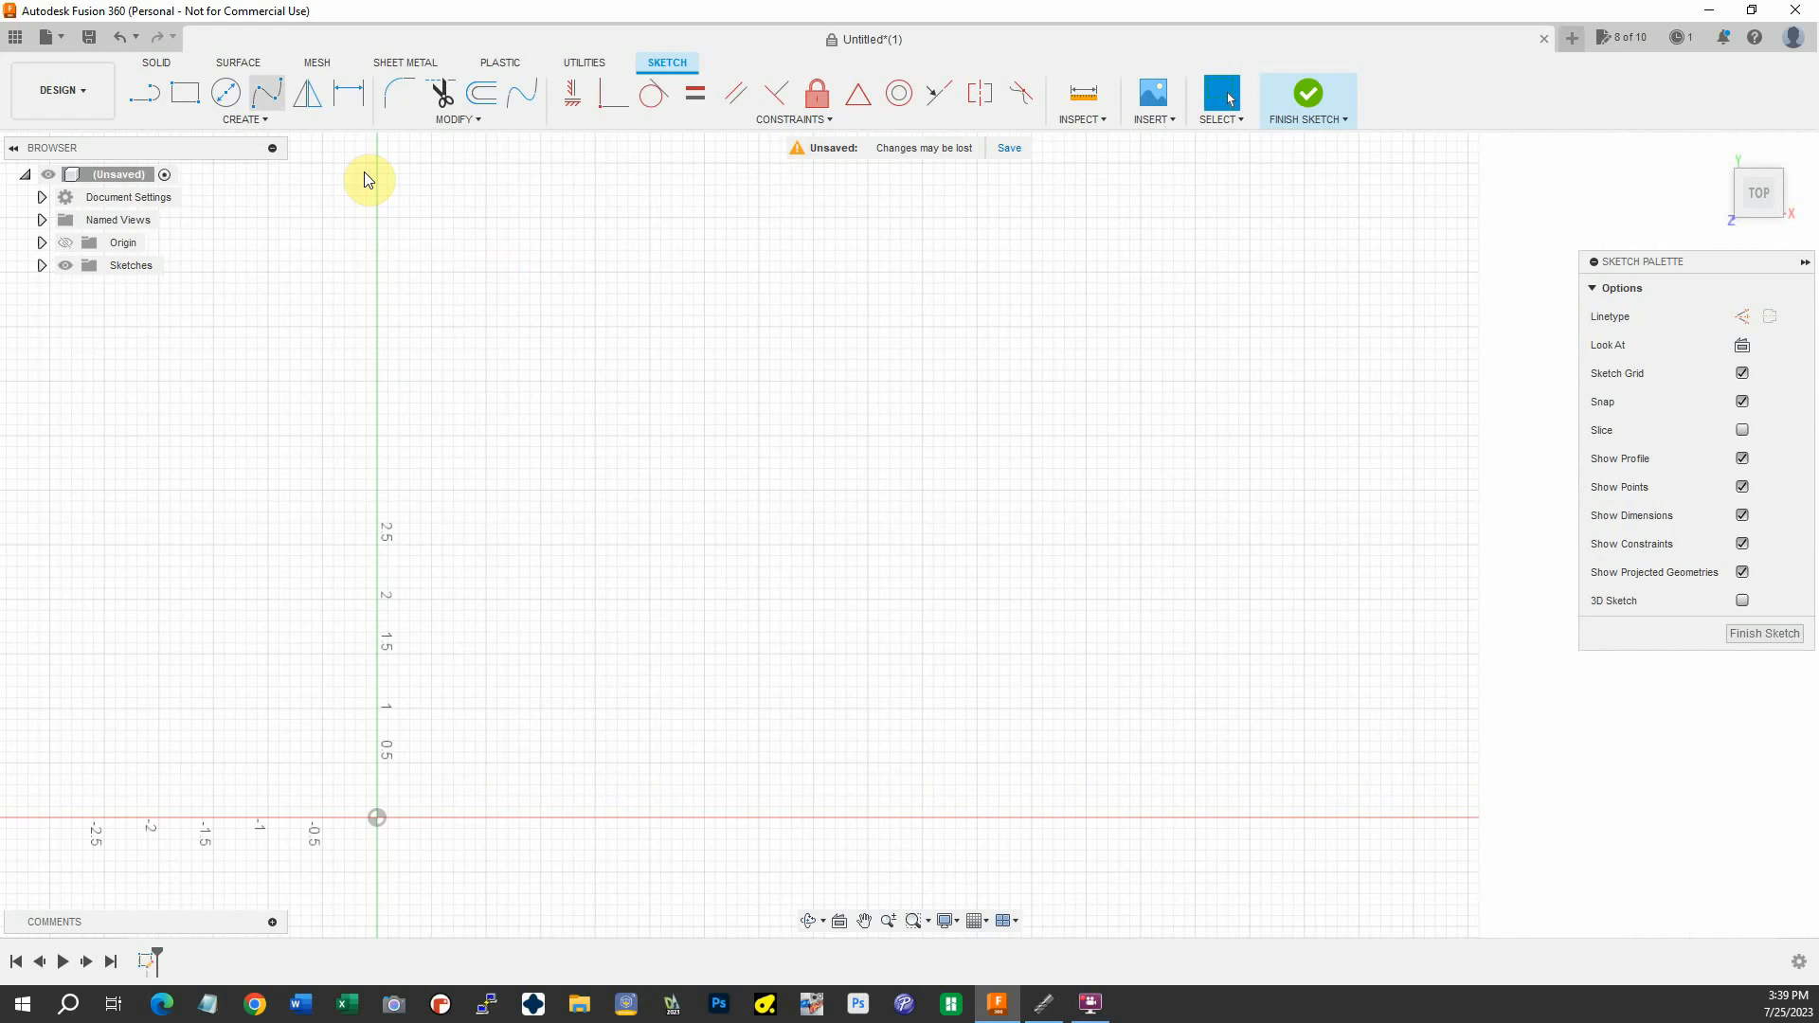
# Draw a 10 by 8 base rectangle starting at the origin
pyautogui.click(184, 91)
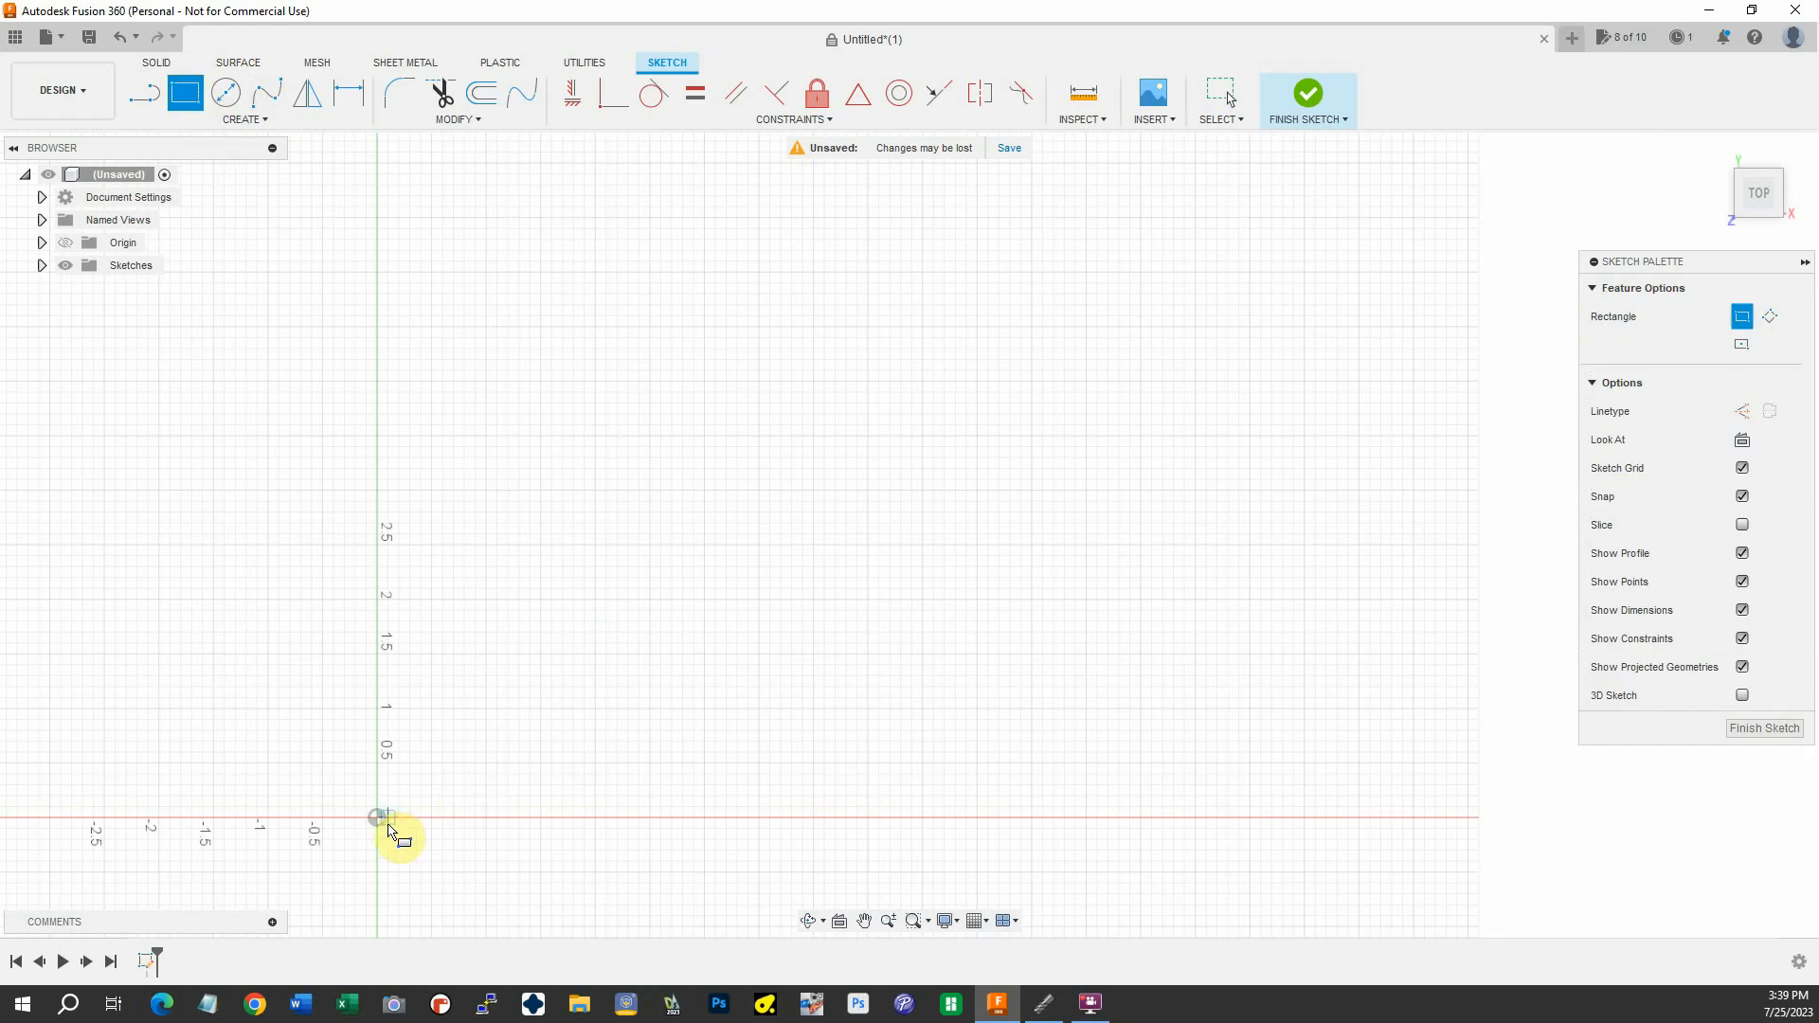
pyautogui.moveTo(383, 818)
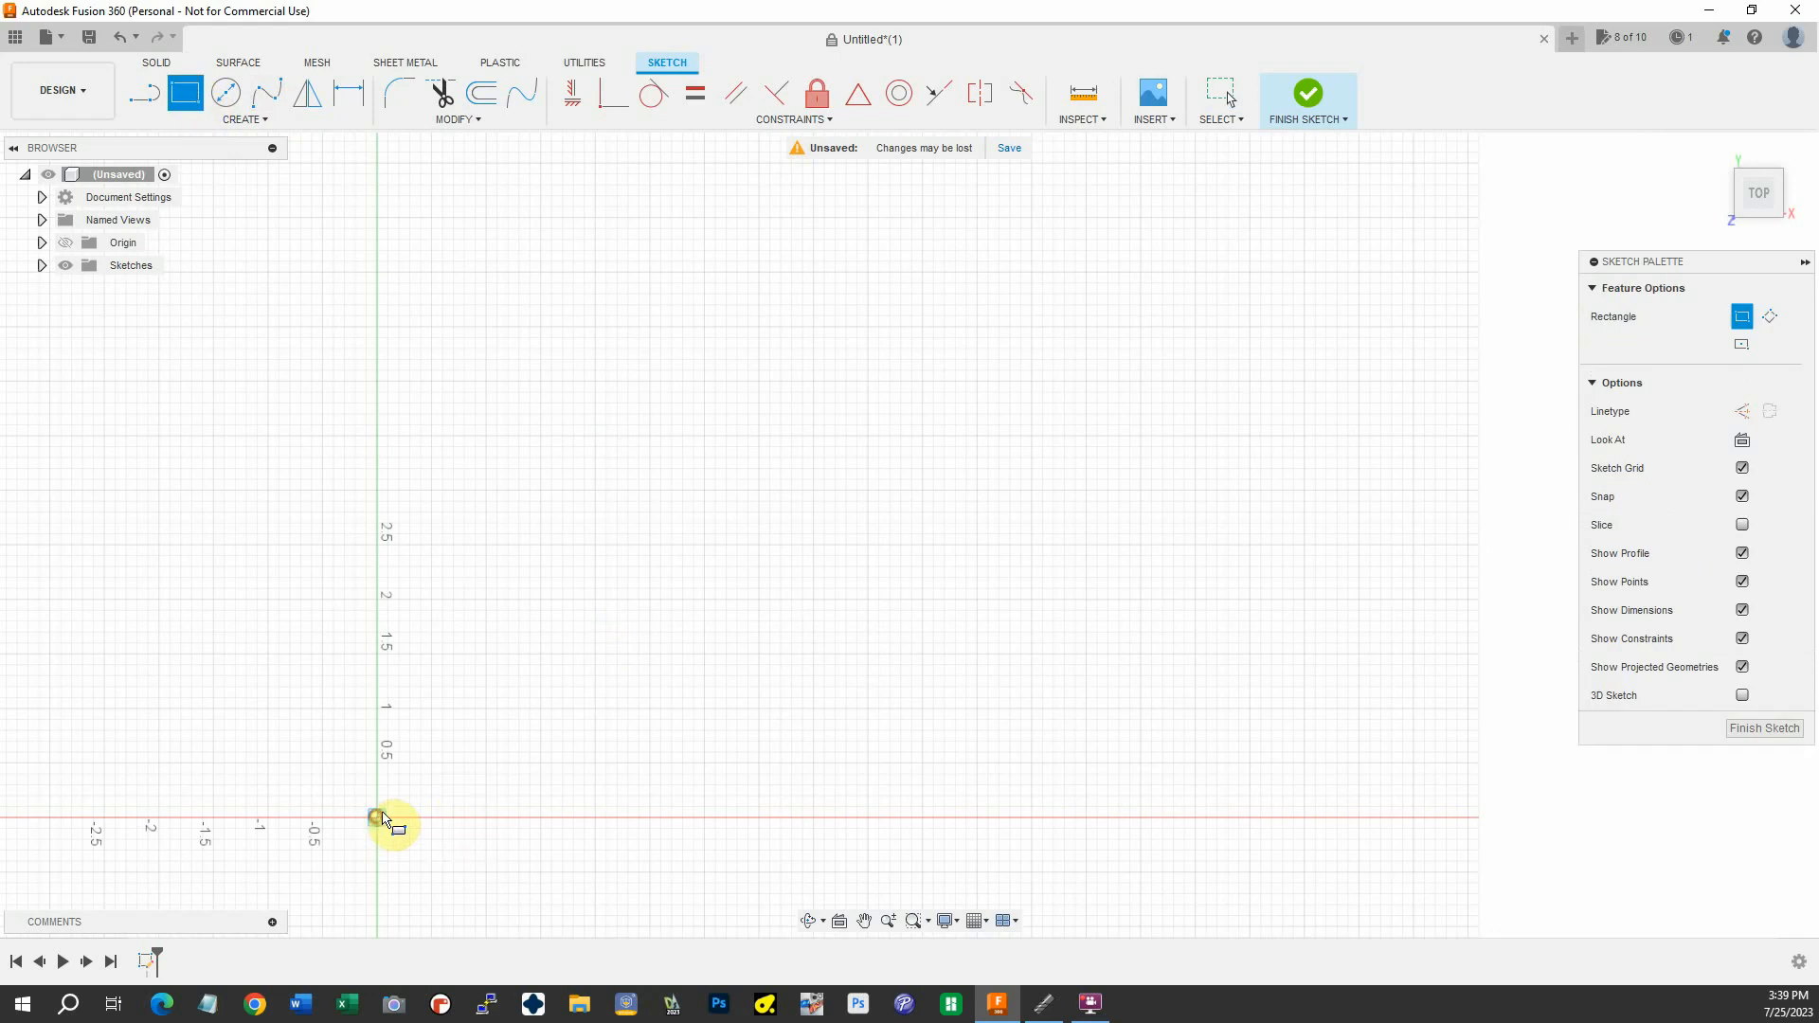
pyautogui.moveTo(377, 819); pyautogui.dragTo(1190, 273)
pyautogui.write('10')
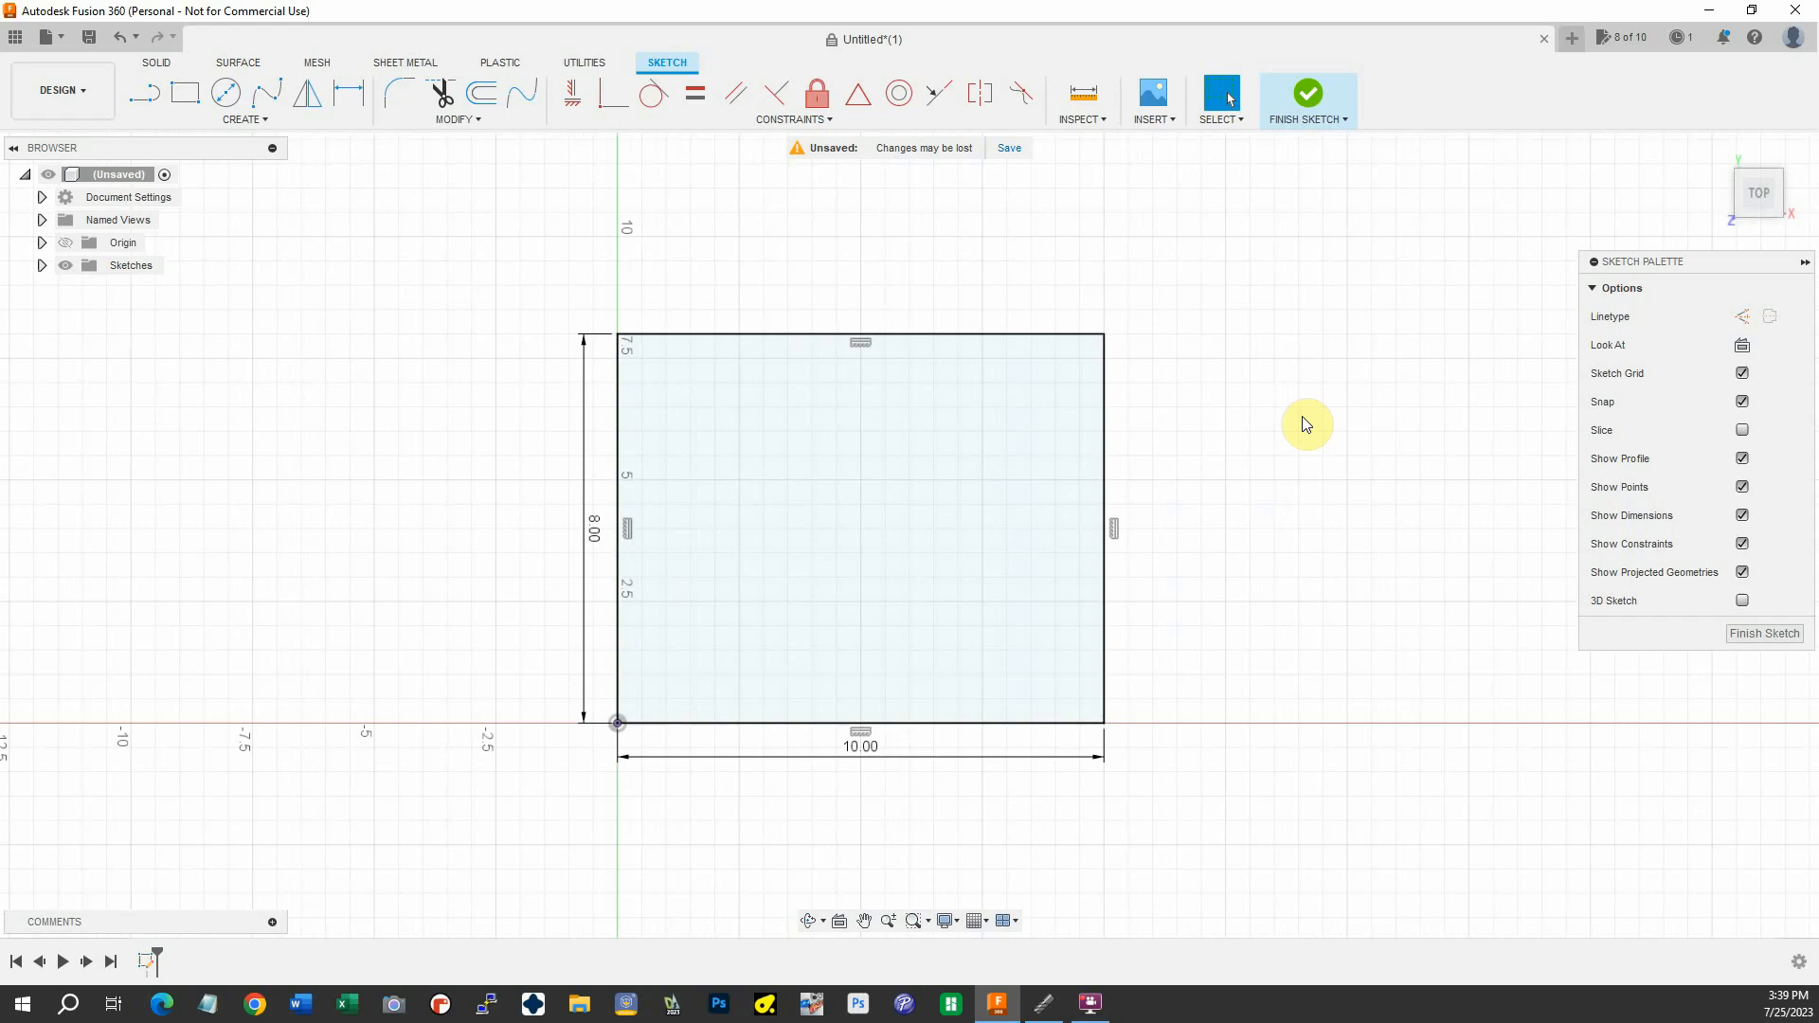
pyautogui.moveTo(824, 322)
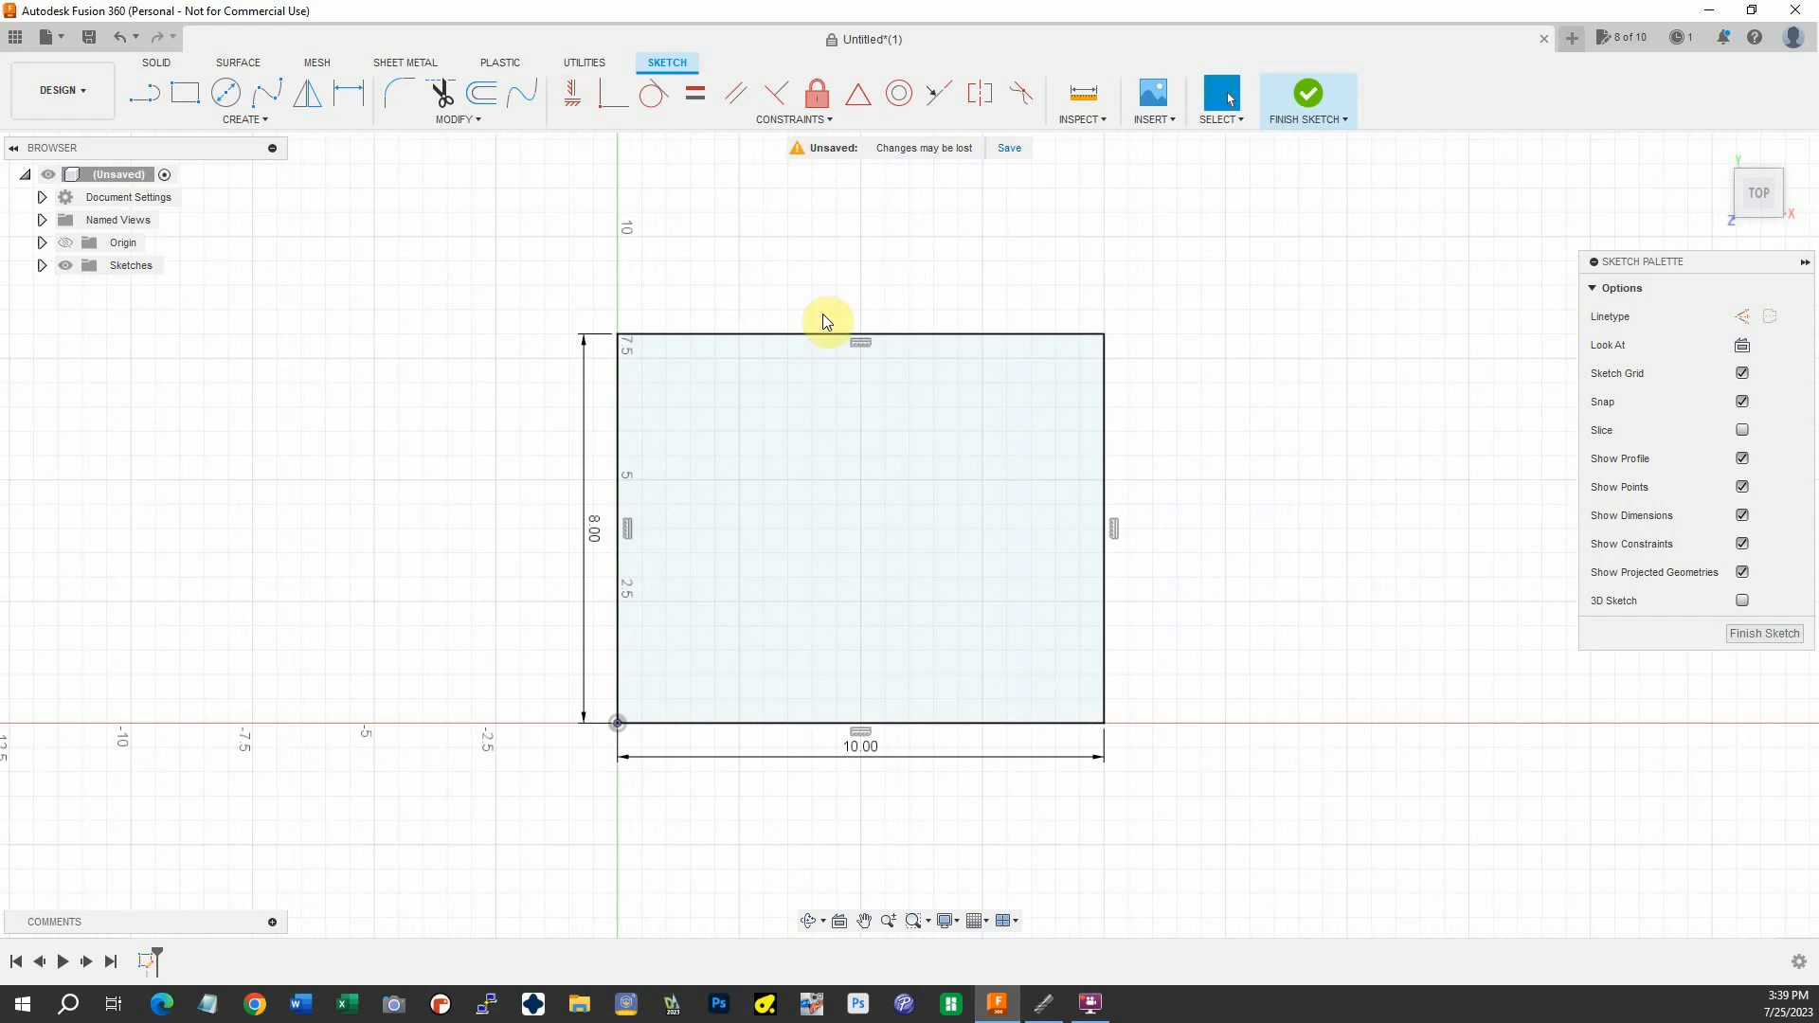
pyautogui.moveTo(190, 138)
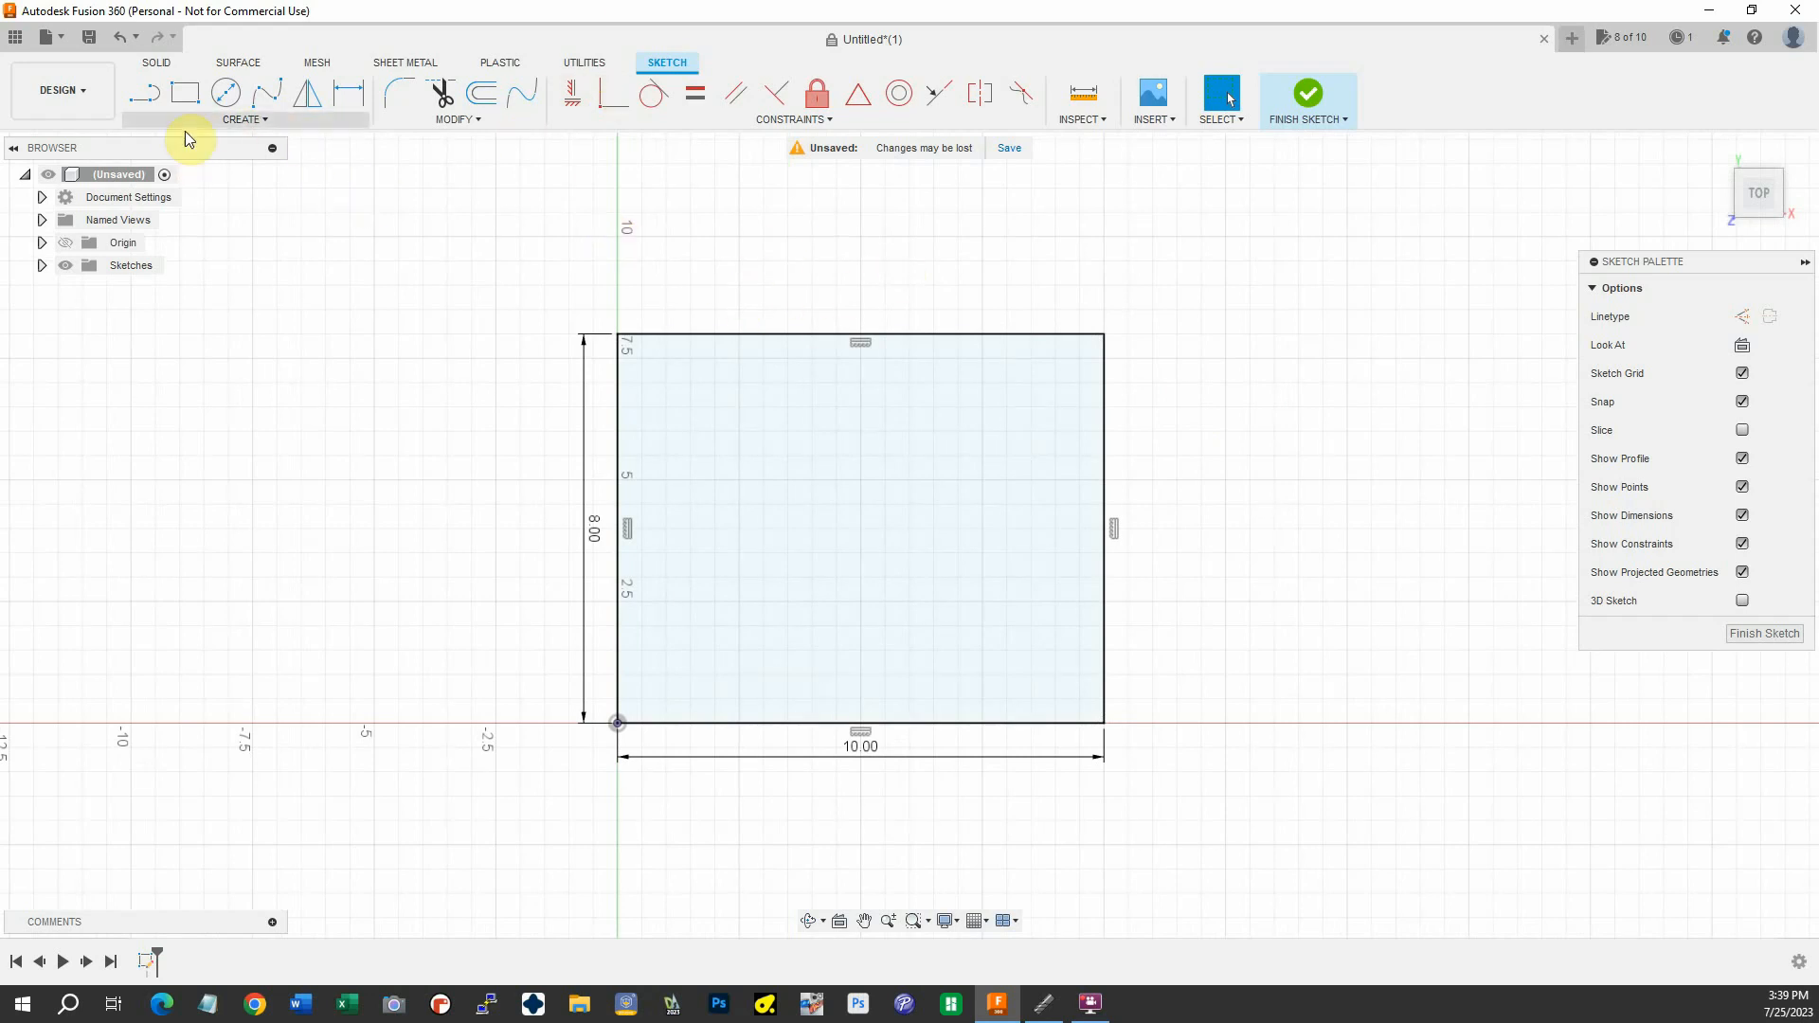
# Draw flange outlines off the right and left edges of the base with the Line tool
pyautogui.click(146, 93)
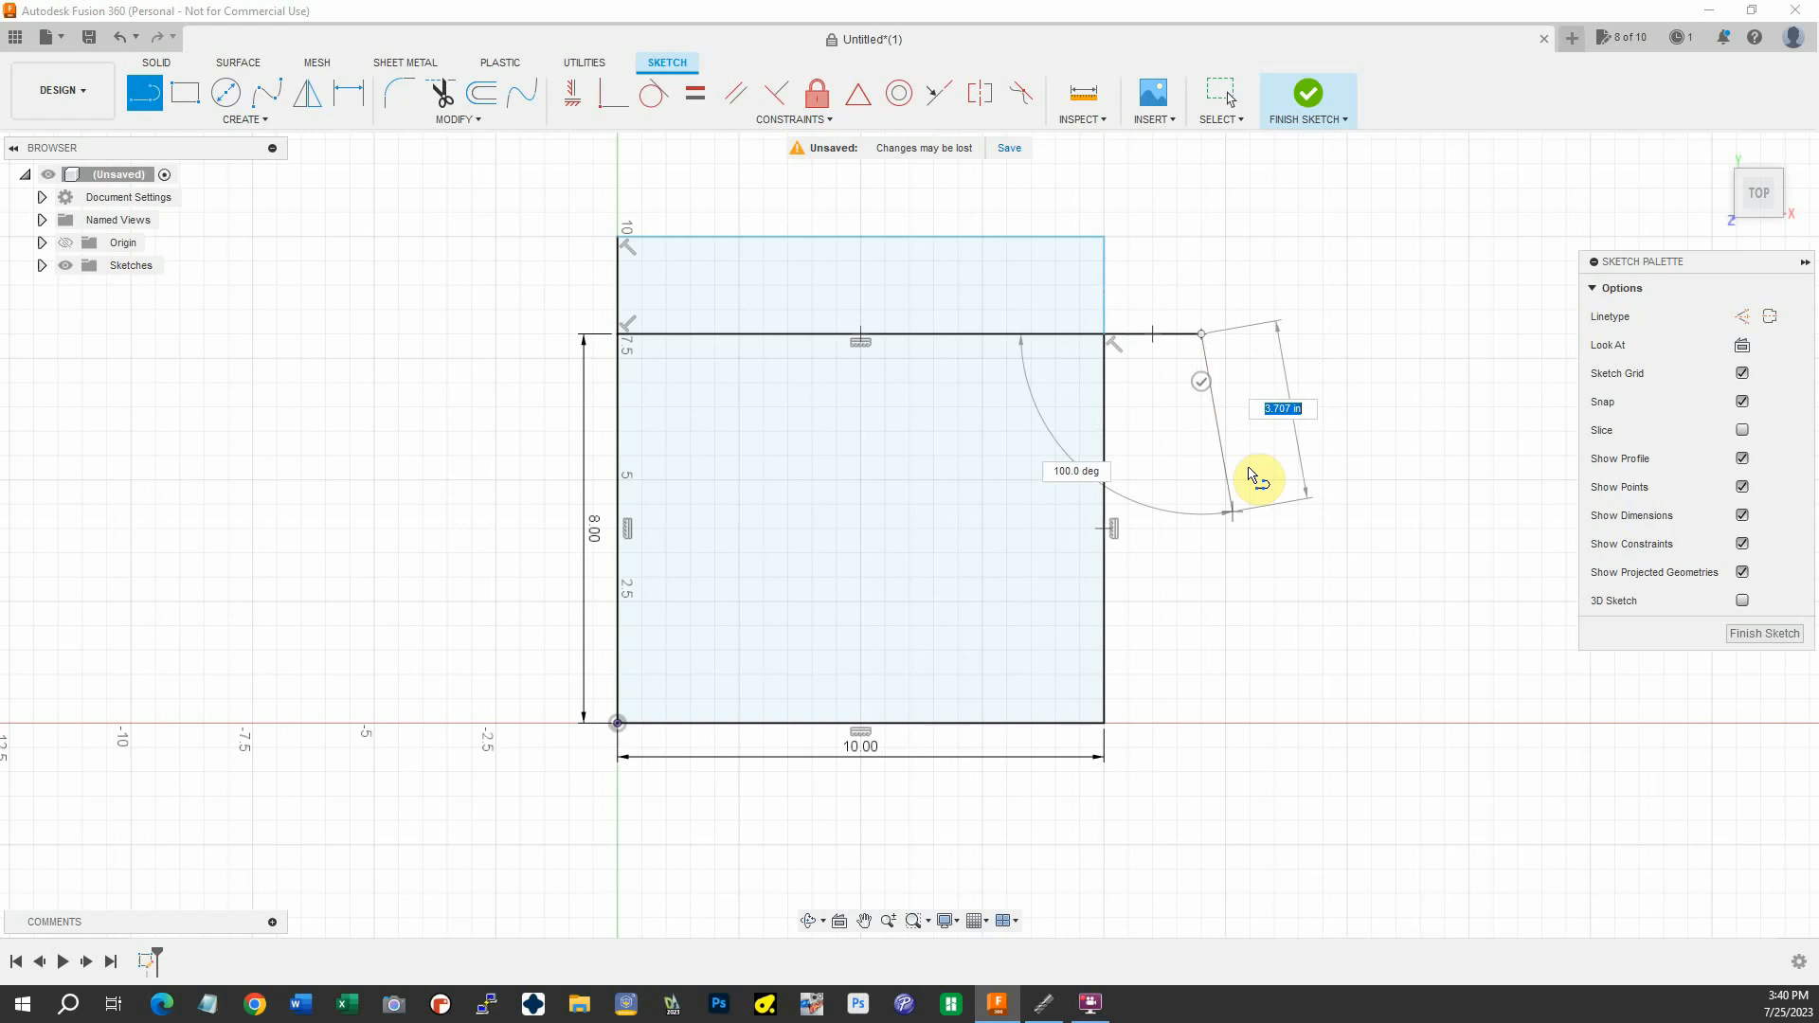
pyautogui.moveTo(1258, 475); pyautogui.dragTo(1213, 732)
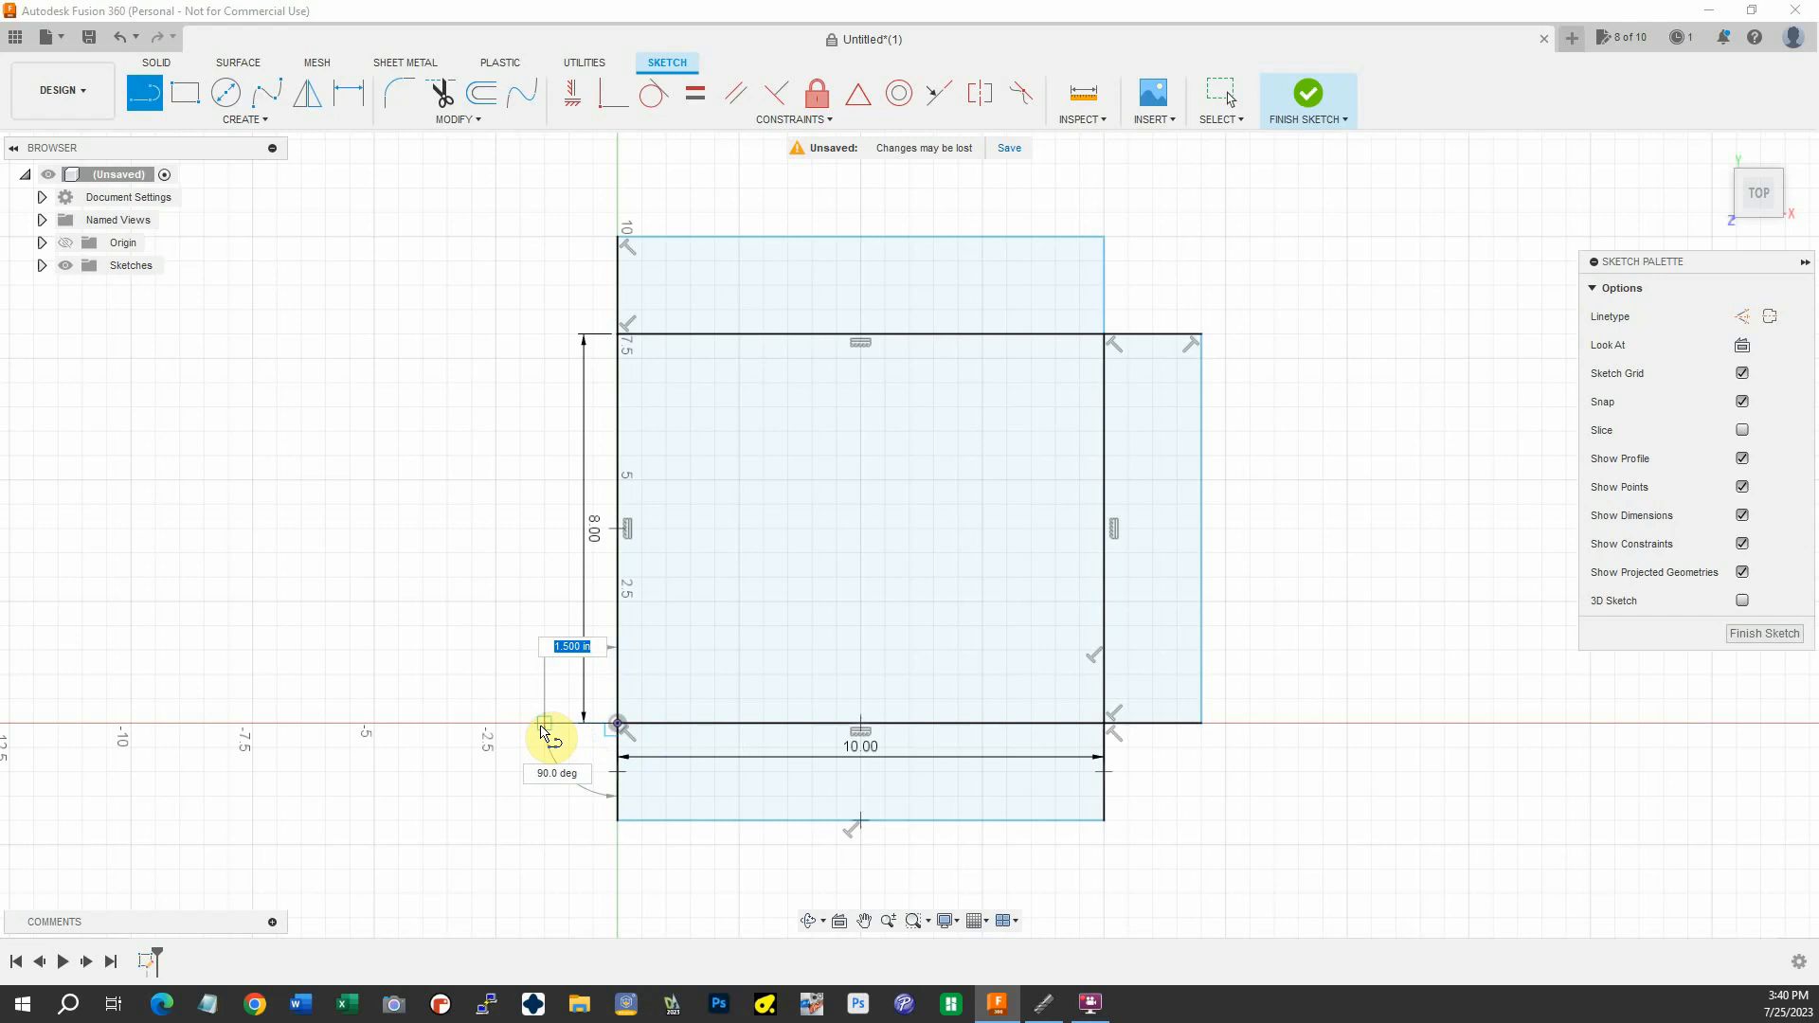
pyautogui.moveTo(545, 726); pyautogui.dragTo(535, 516)
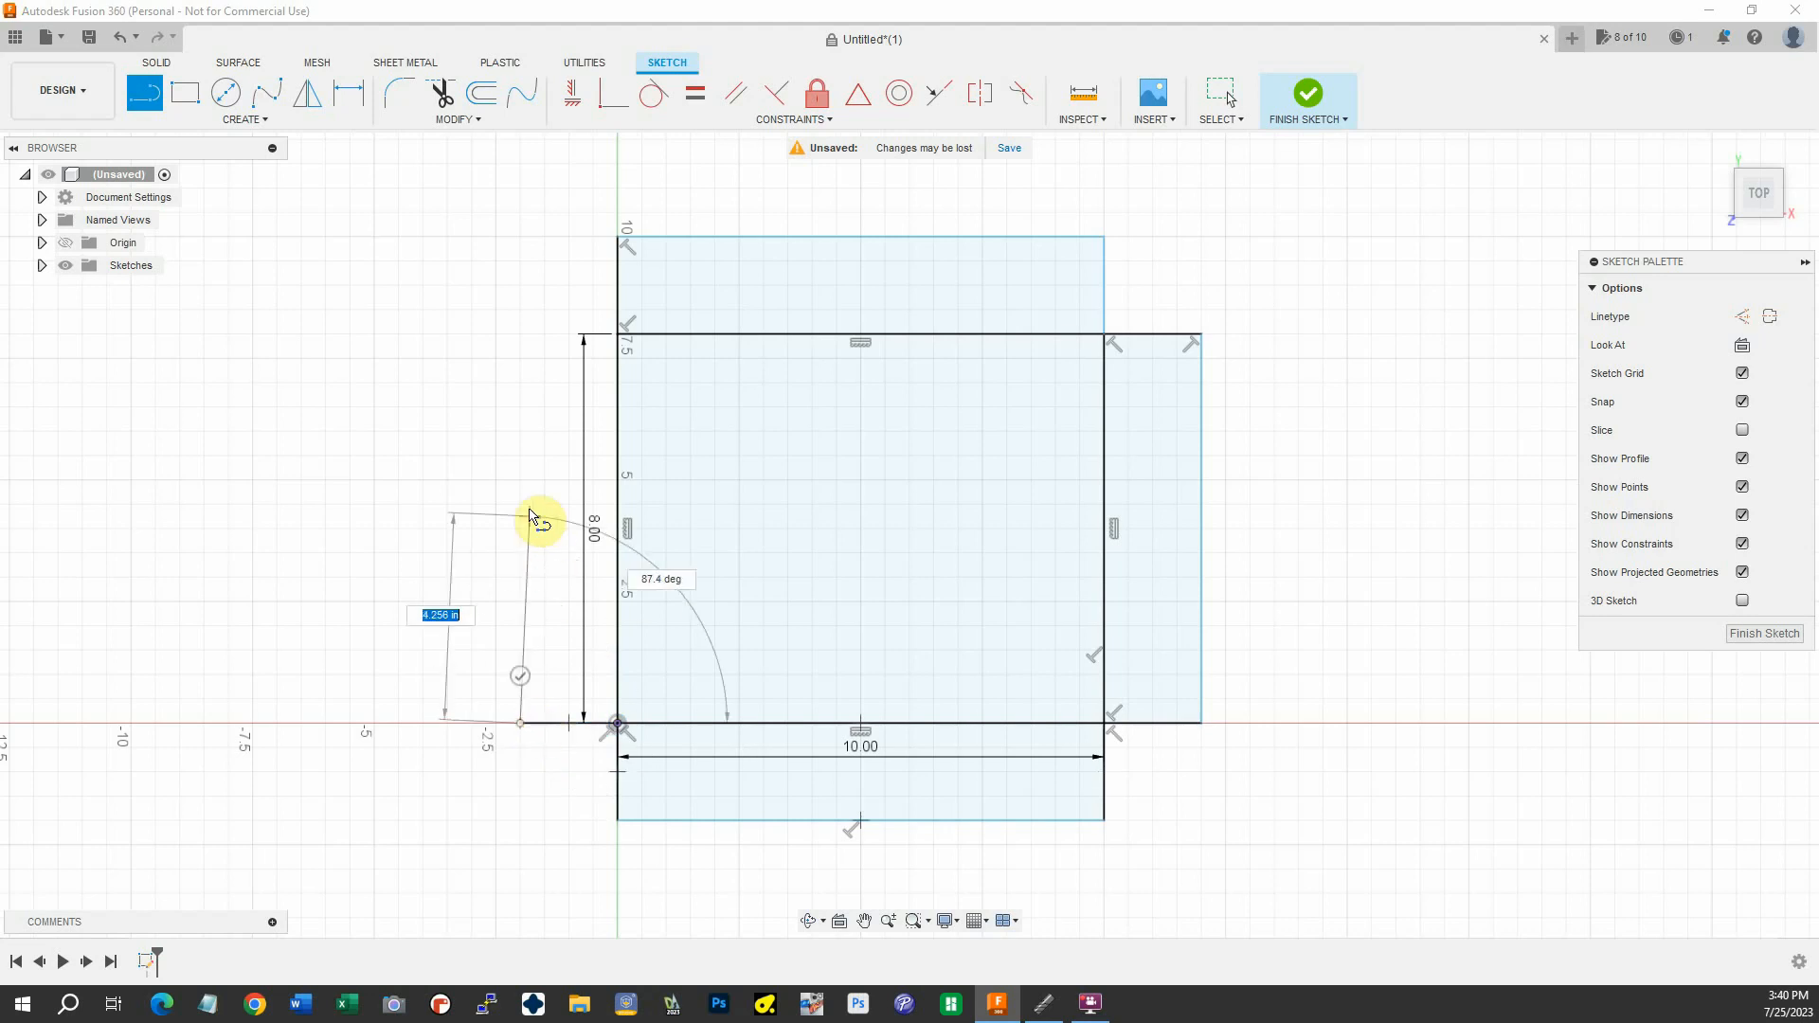
pyautogui.moveTo(537, 516); pyautogui.dragTo(525, 344)
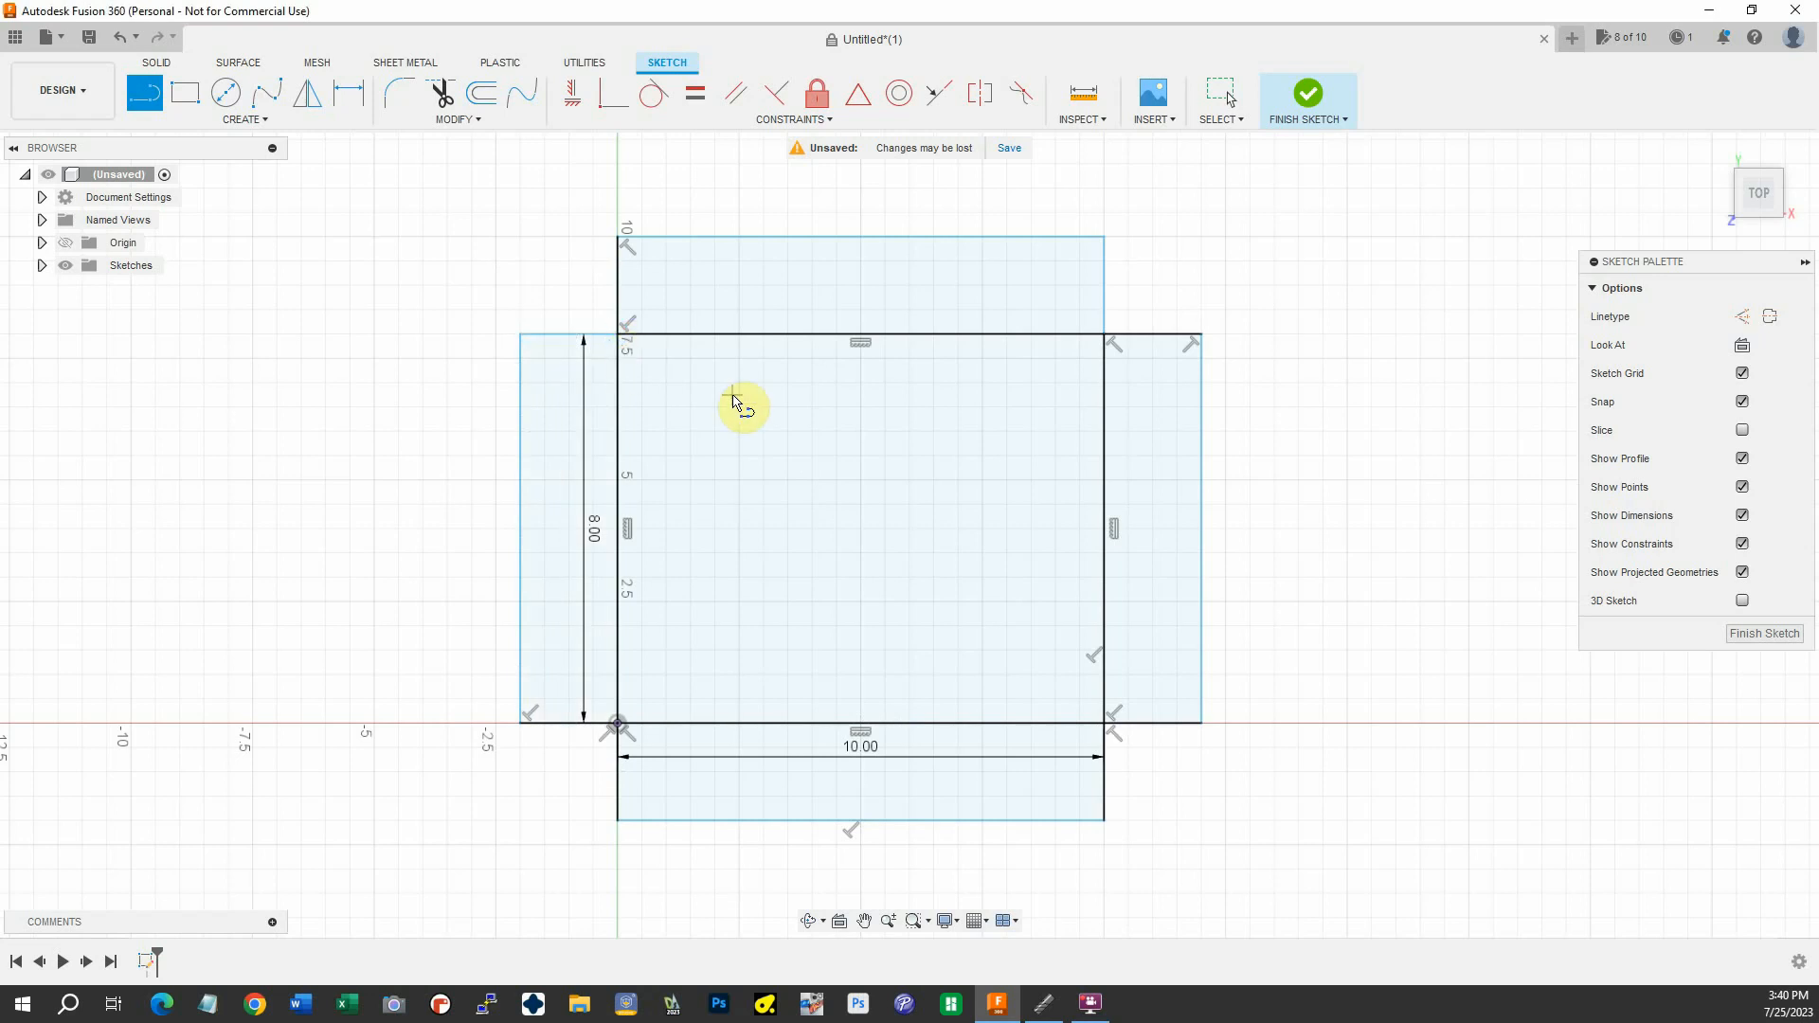
pyautogui.moveTo(1584, 630)
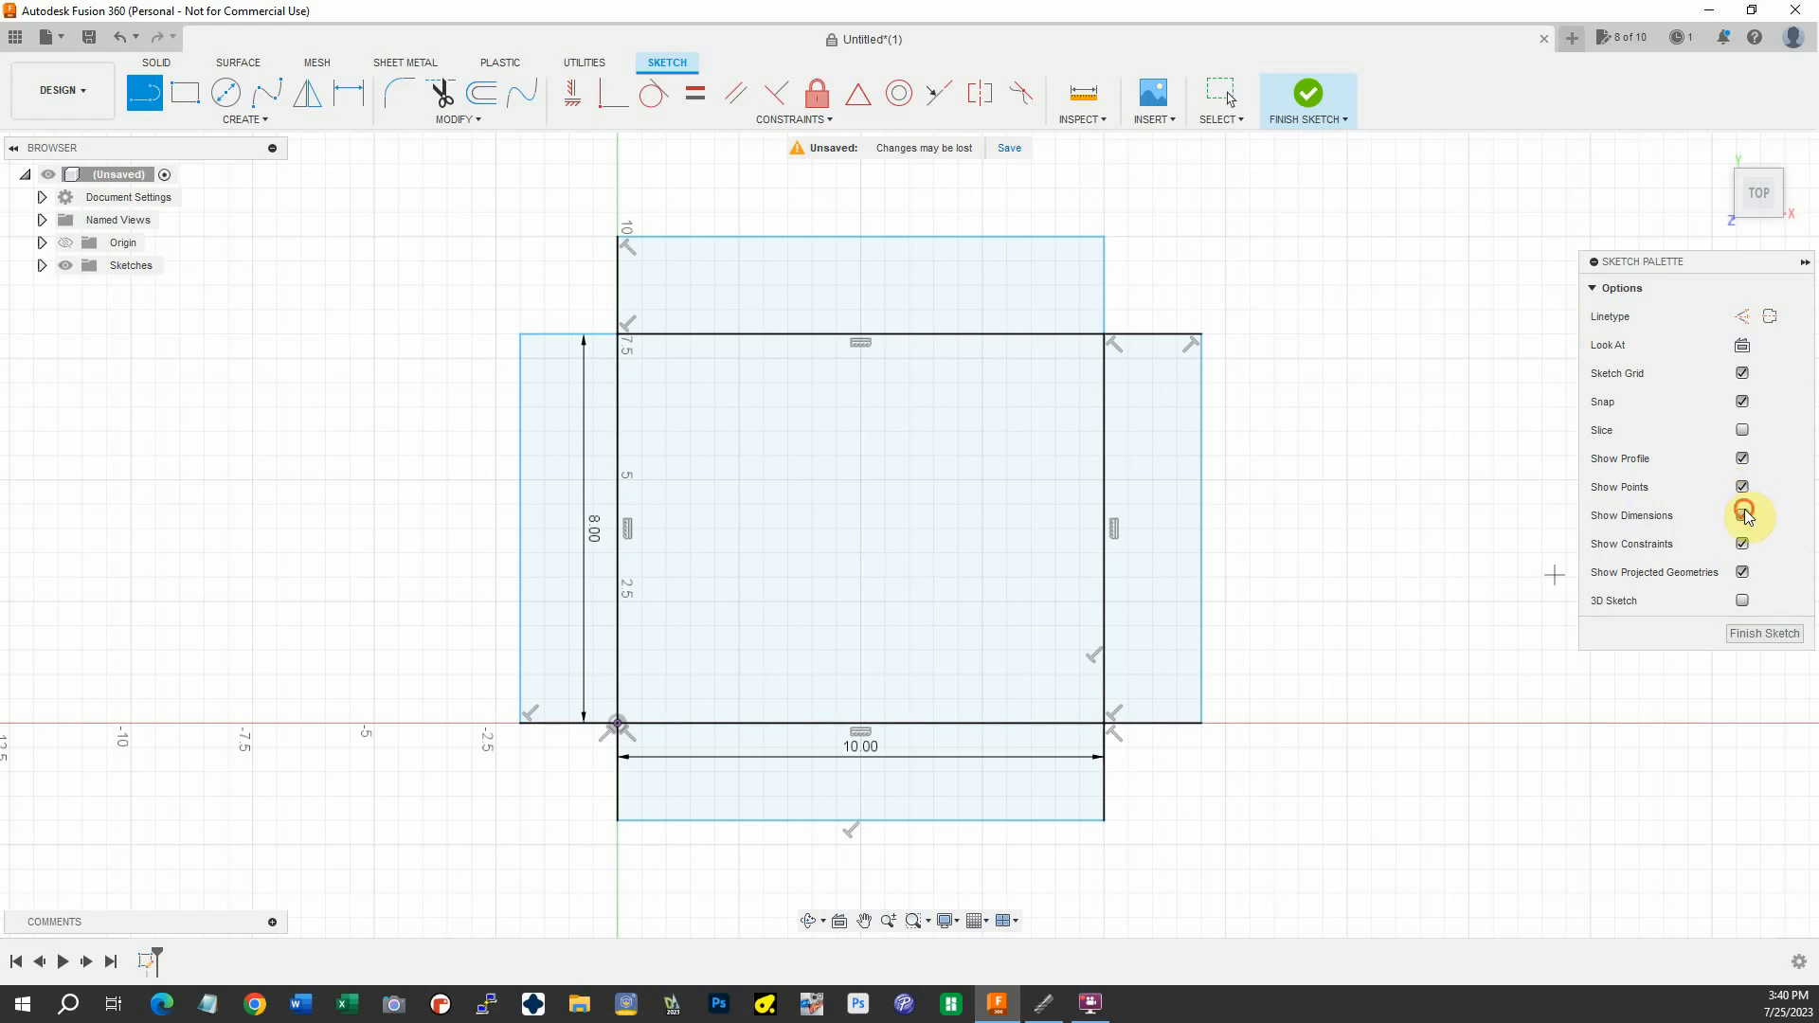
# Hide the sketch dimensions and select the right and top flange profiles
pyautogui.click(1743, 515)
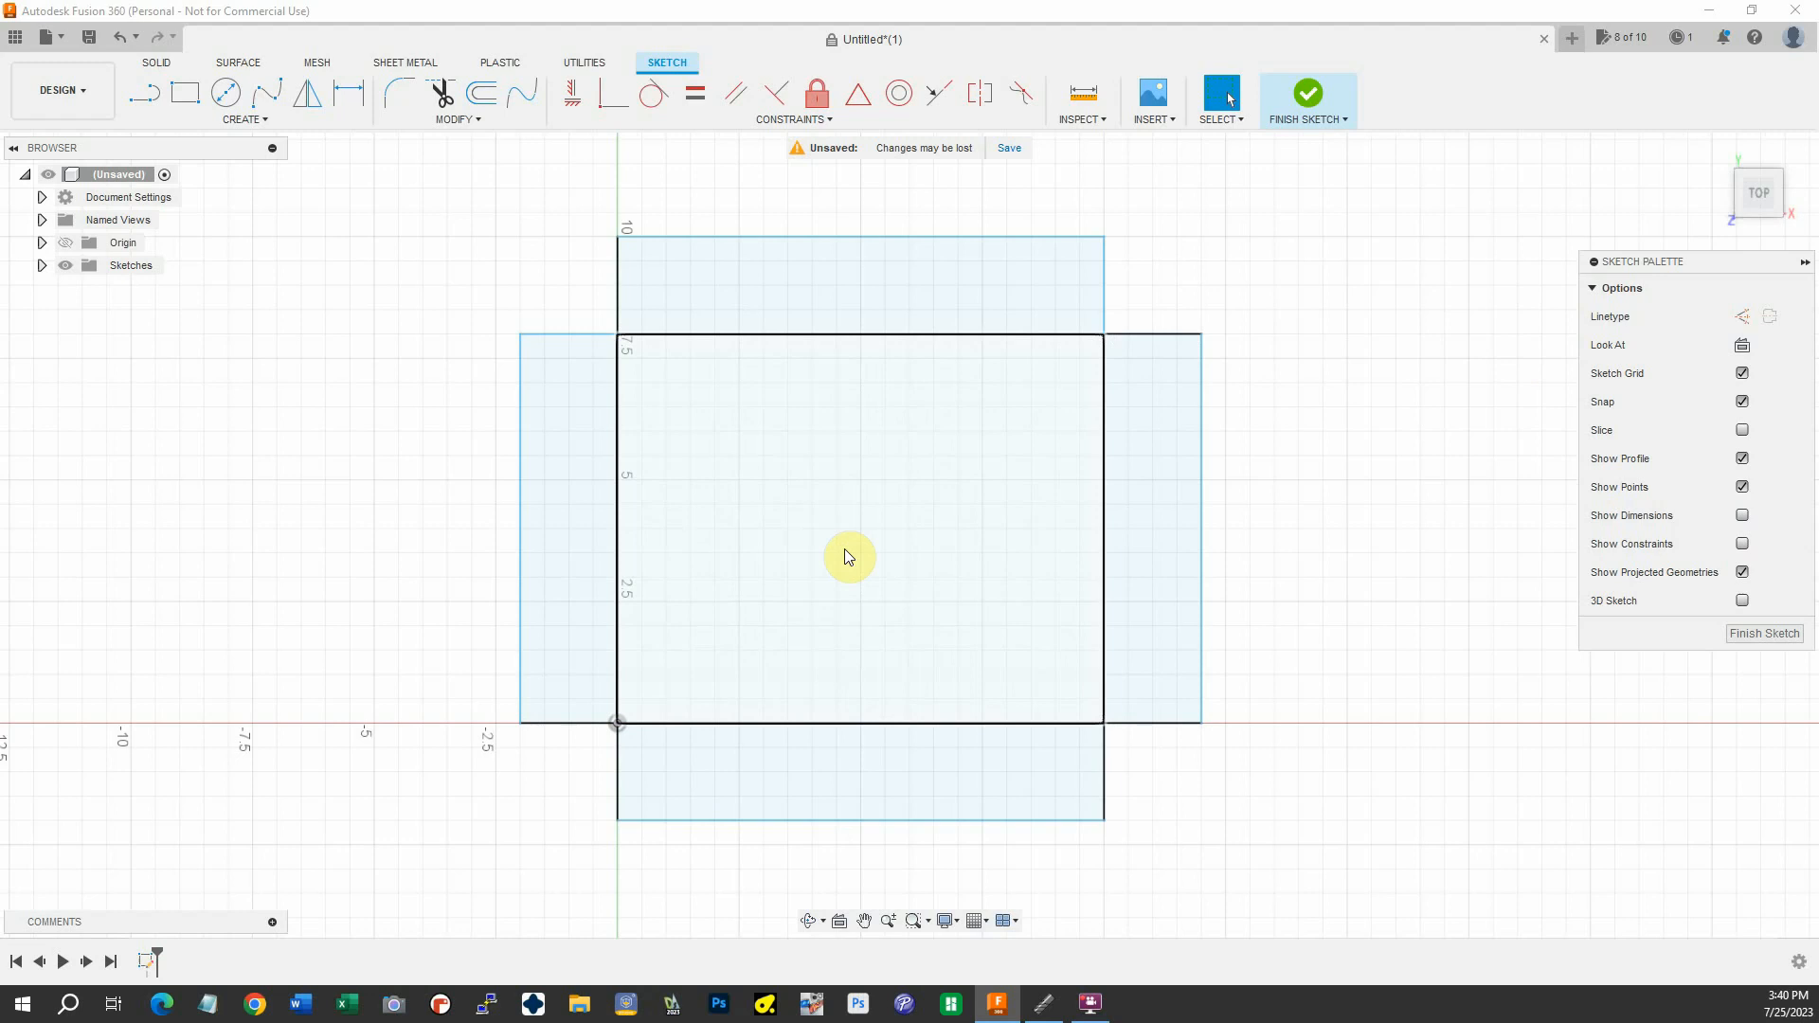
pyautogui.click(818, 572)
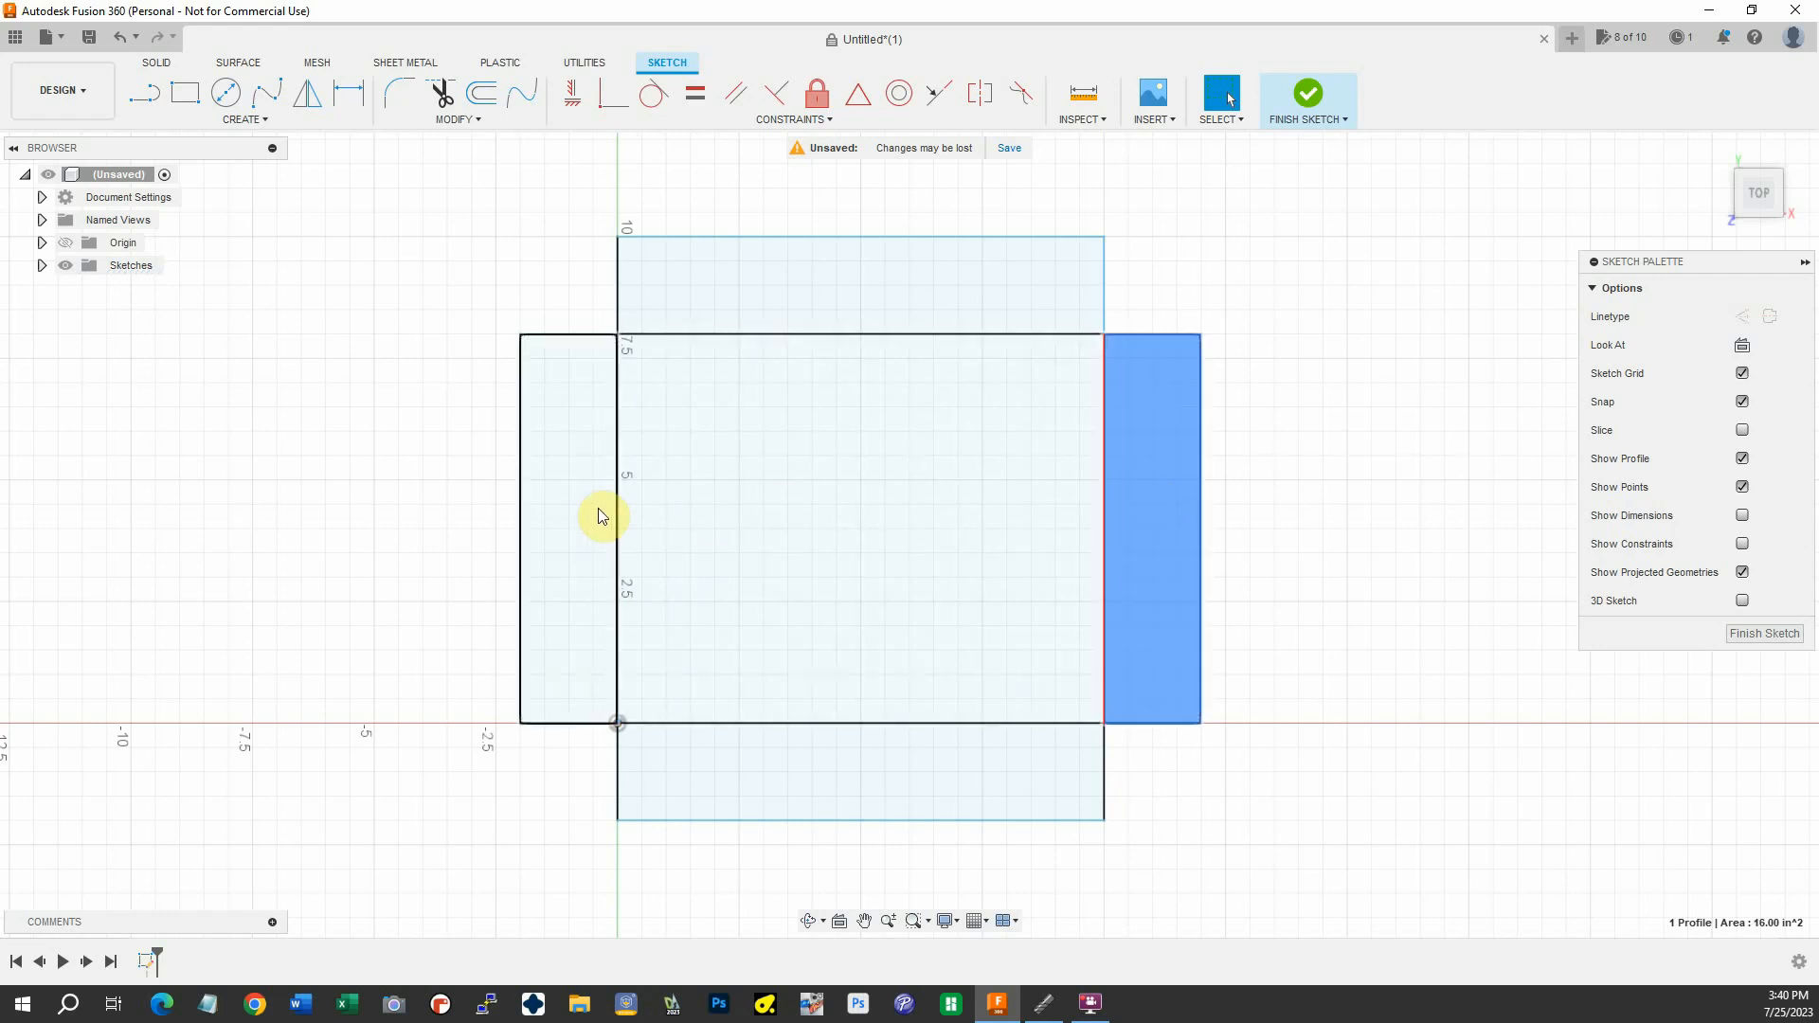
pyautogui.click(925, 774)
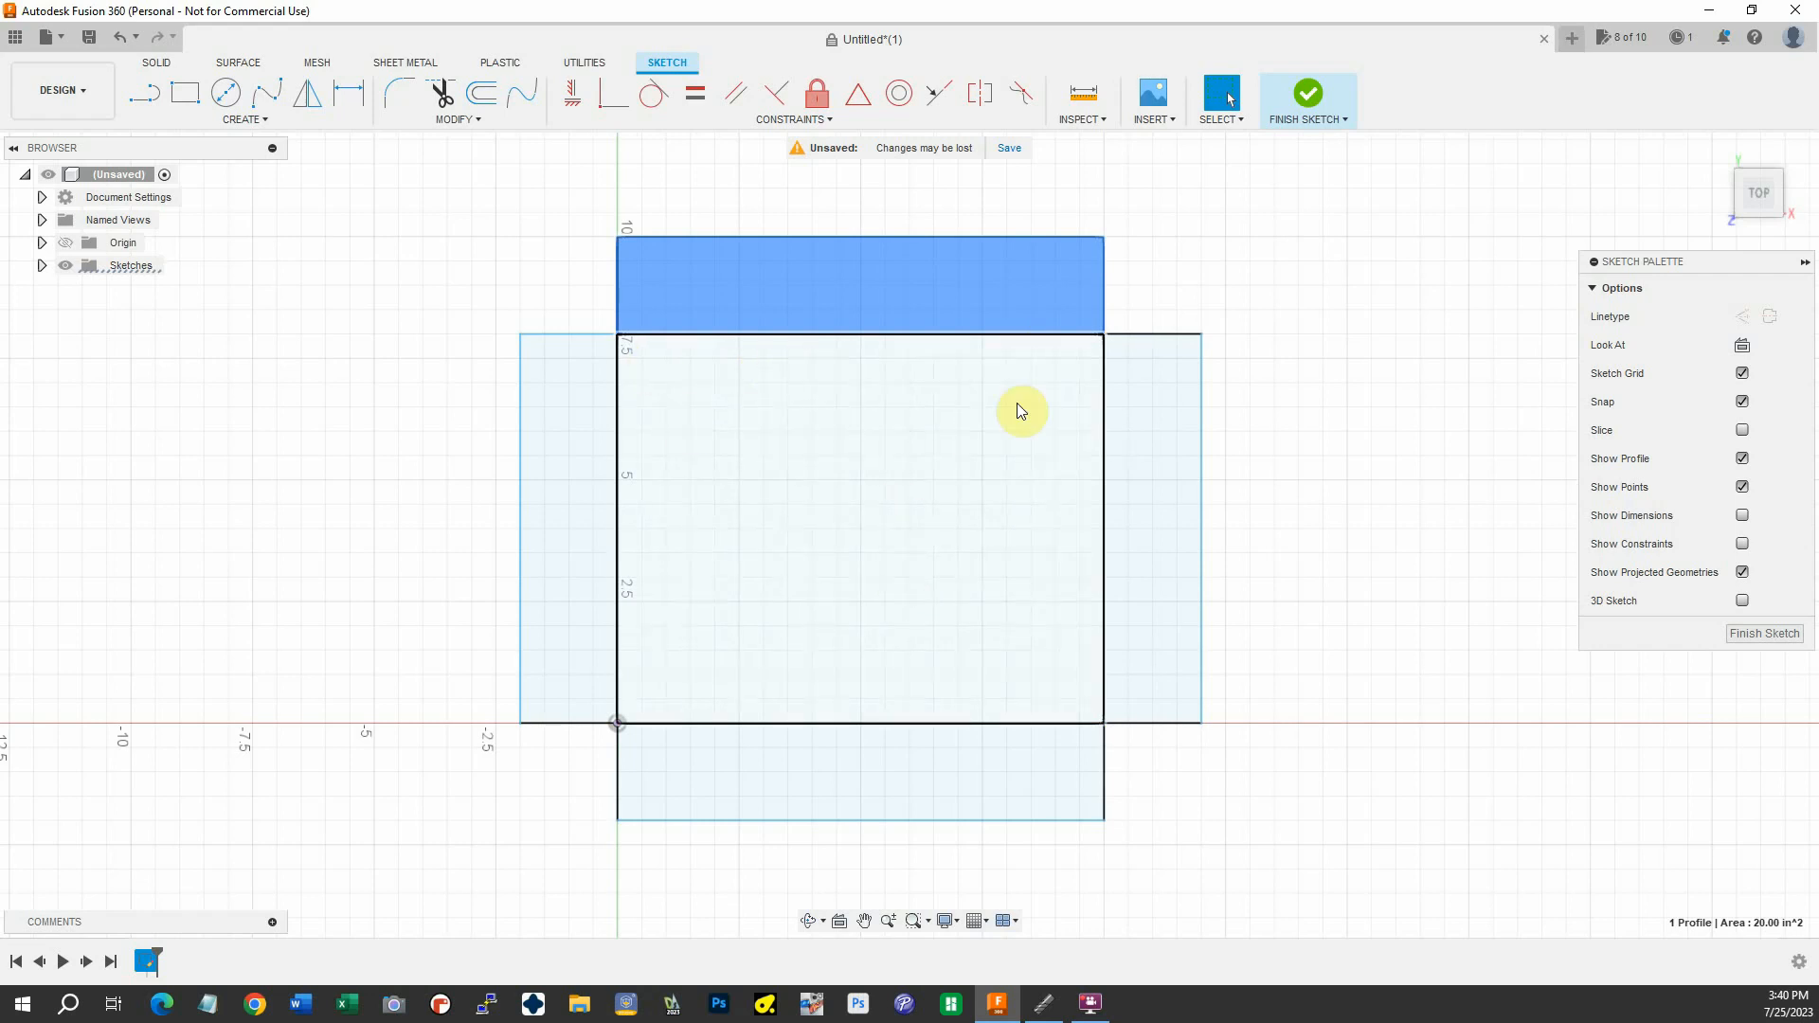
pyautogui.moveTo(949, 385)
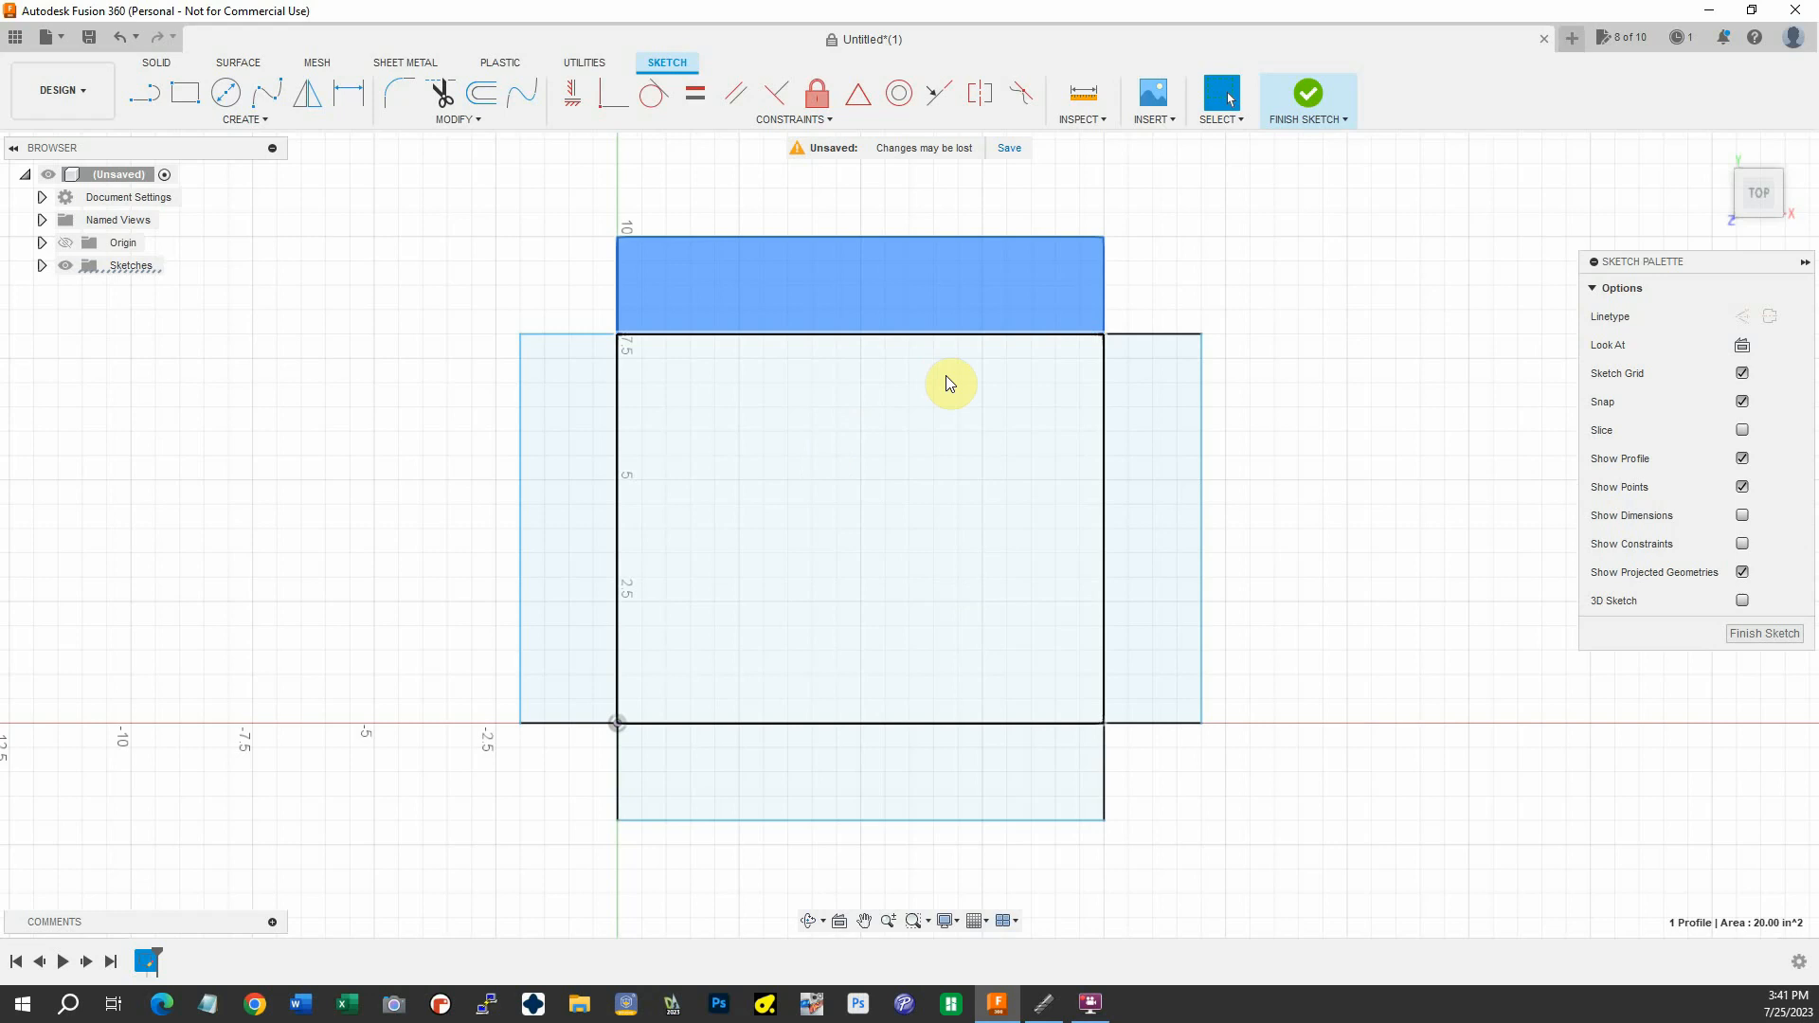
pyautogui.moveTo(829, 404)
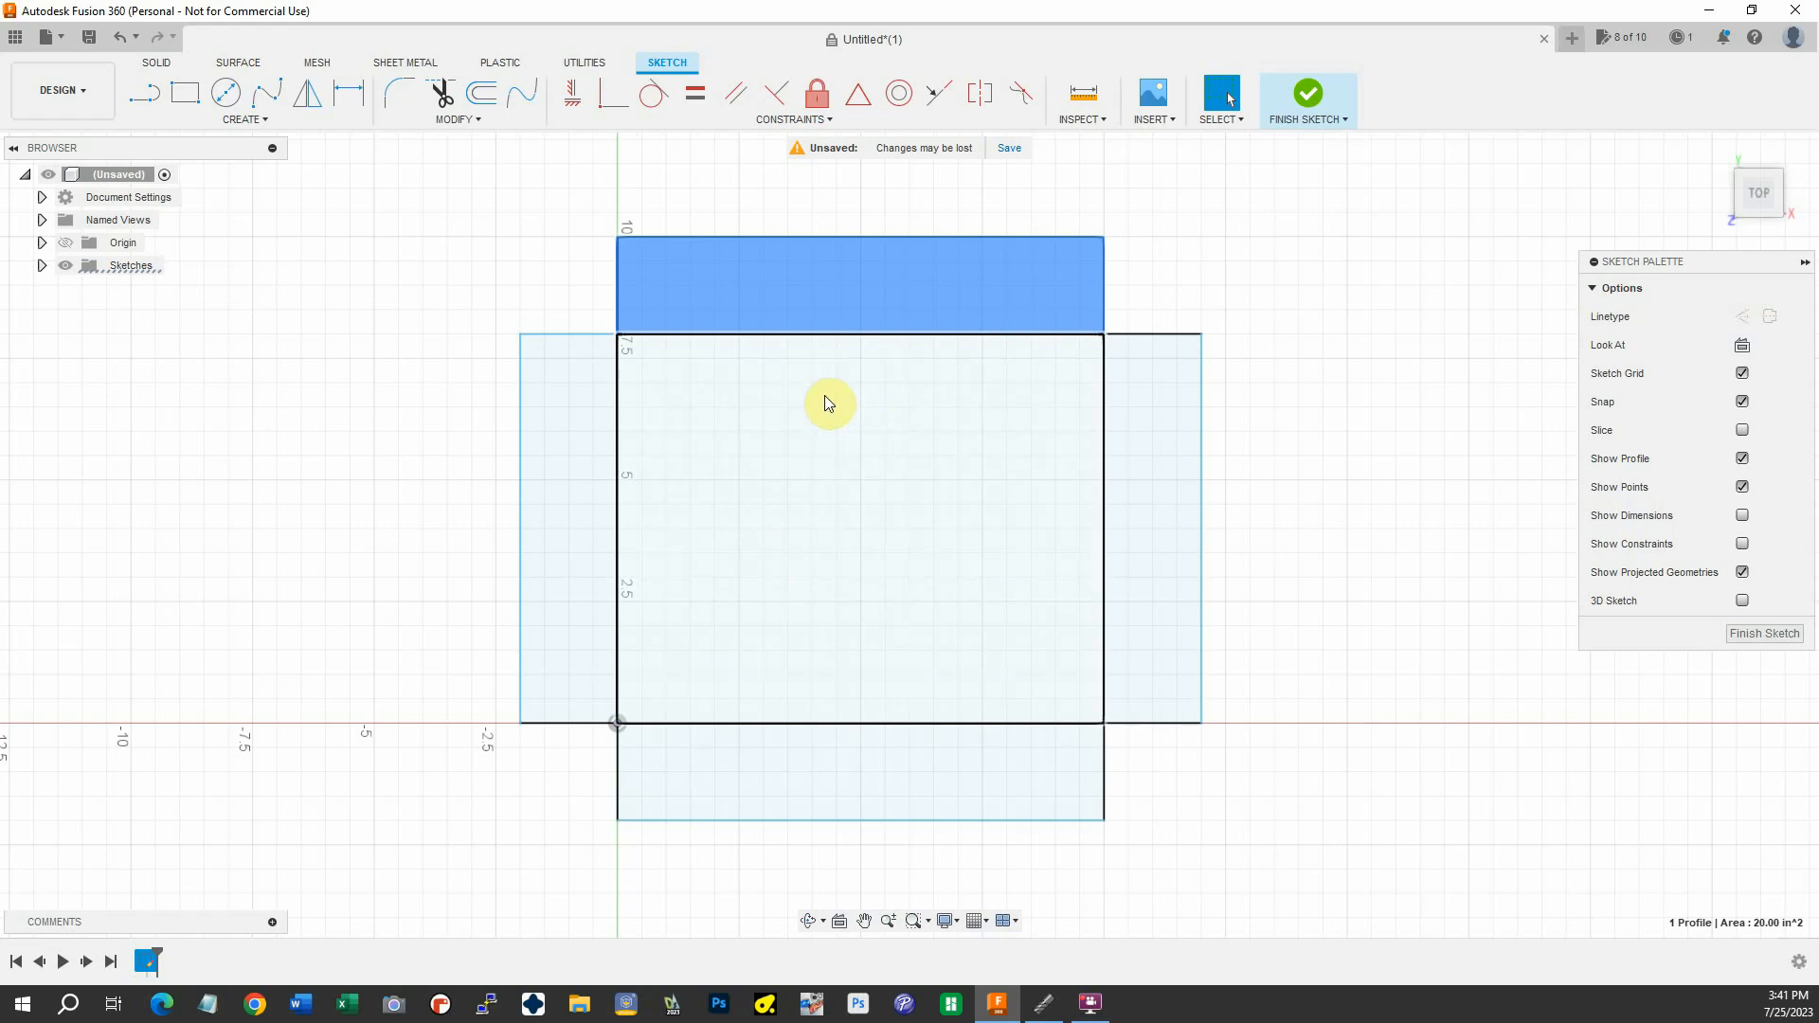
pyautogui.moveTo(860, 392)
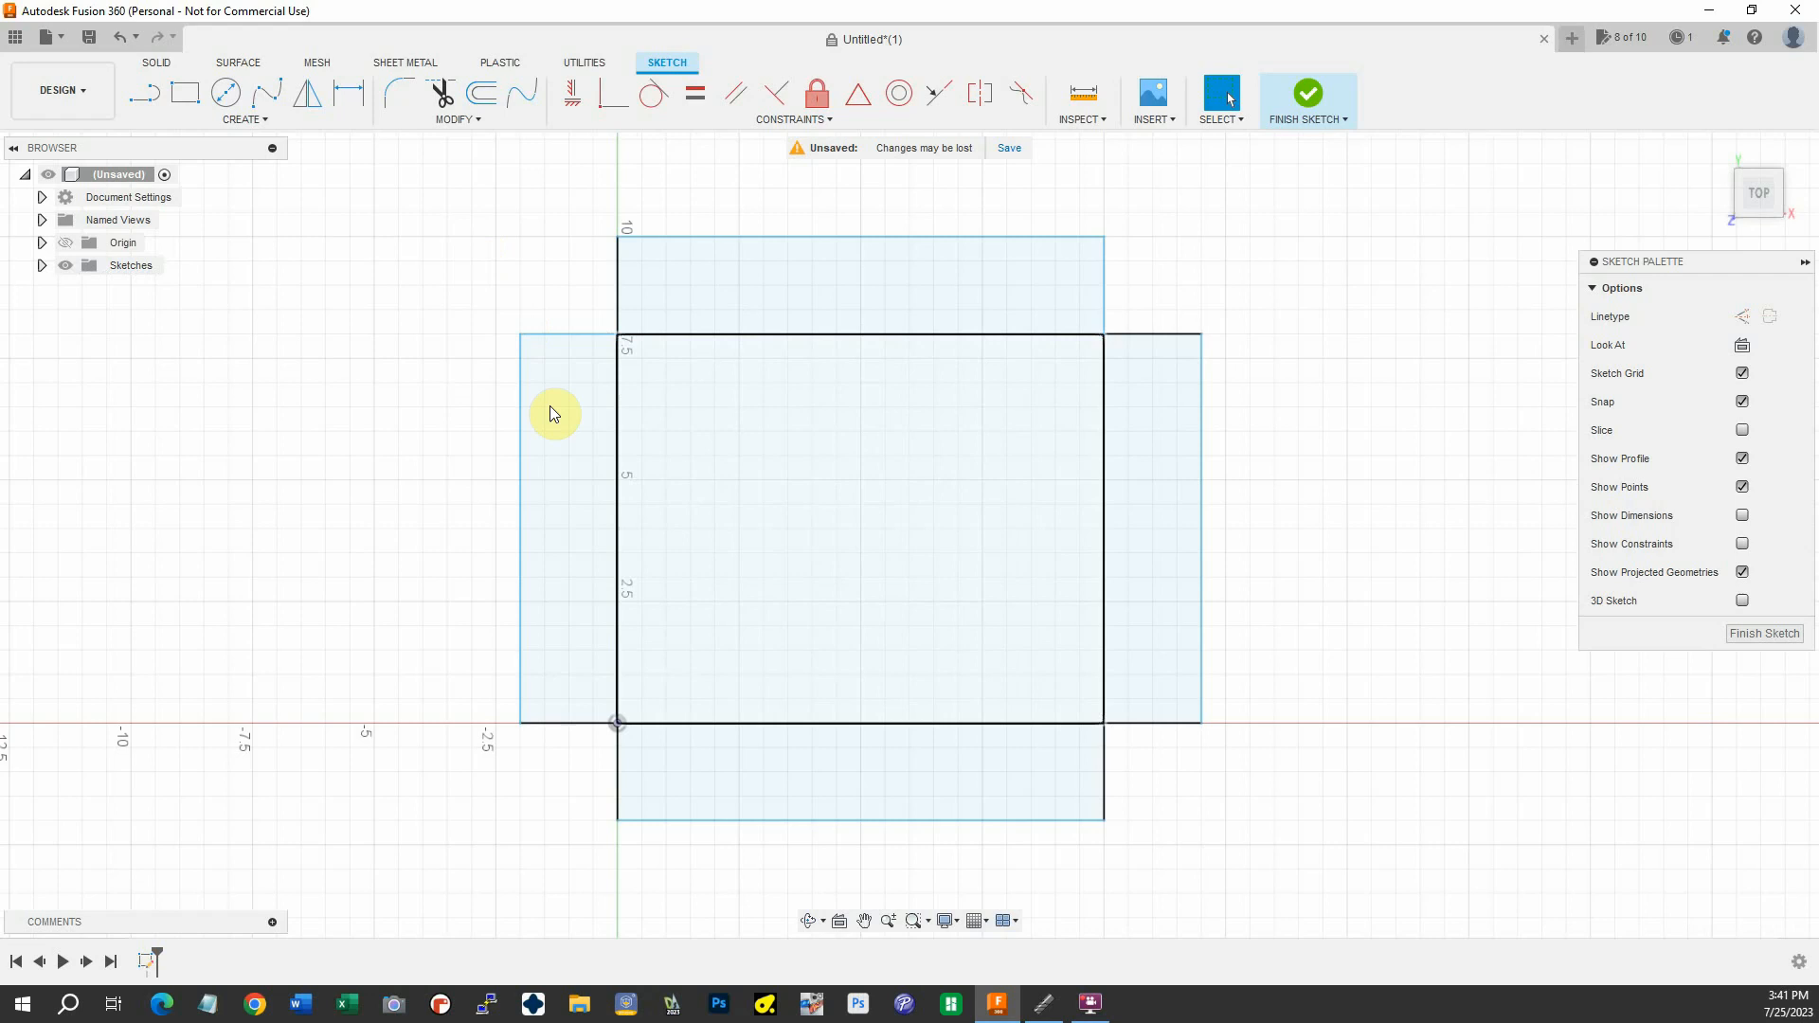
pyautogui.moveTo(686, 479)
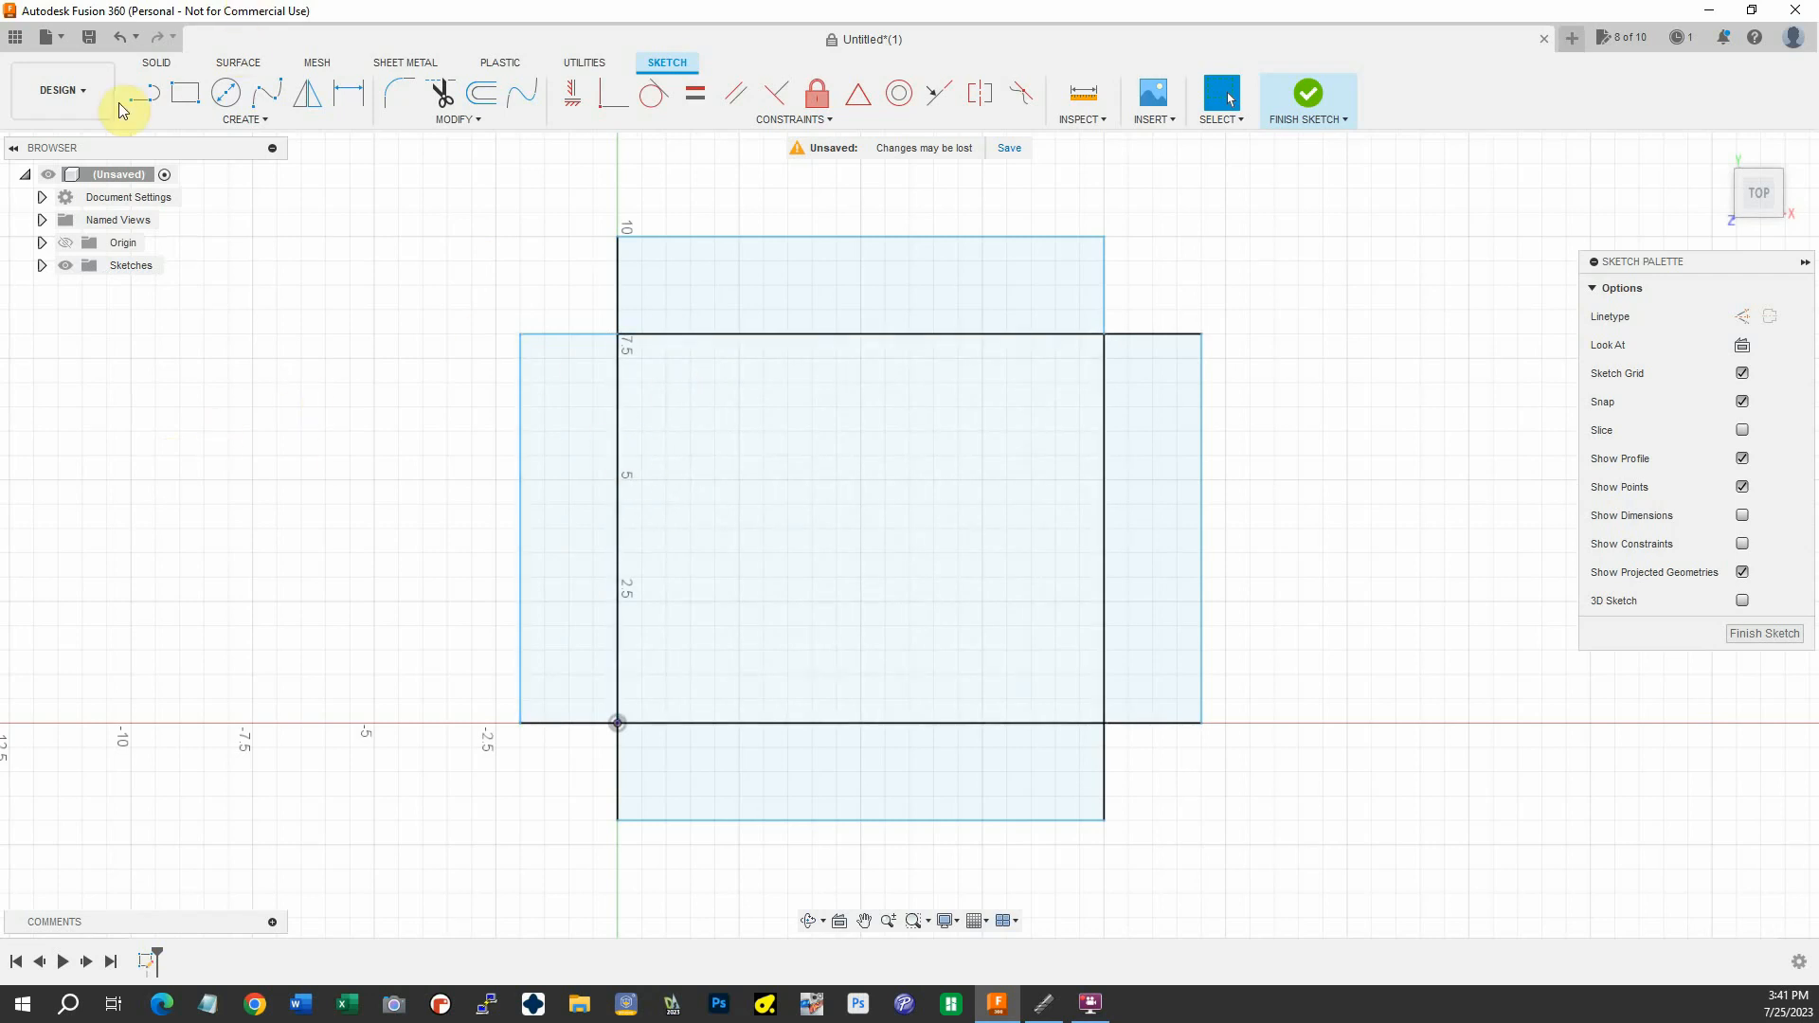
# Draw two short vertical relief lines crossing the base's top edge
pyautogui.click(146, 93)
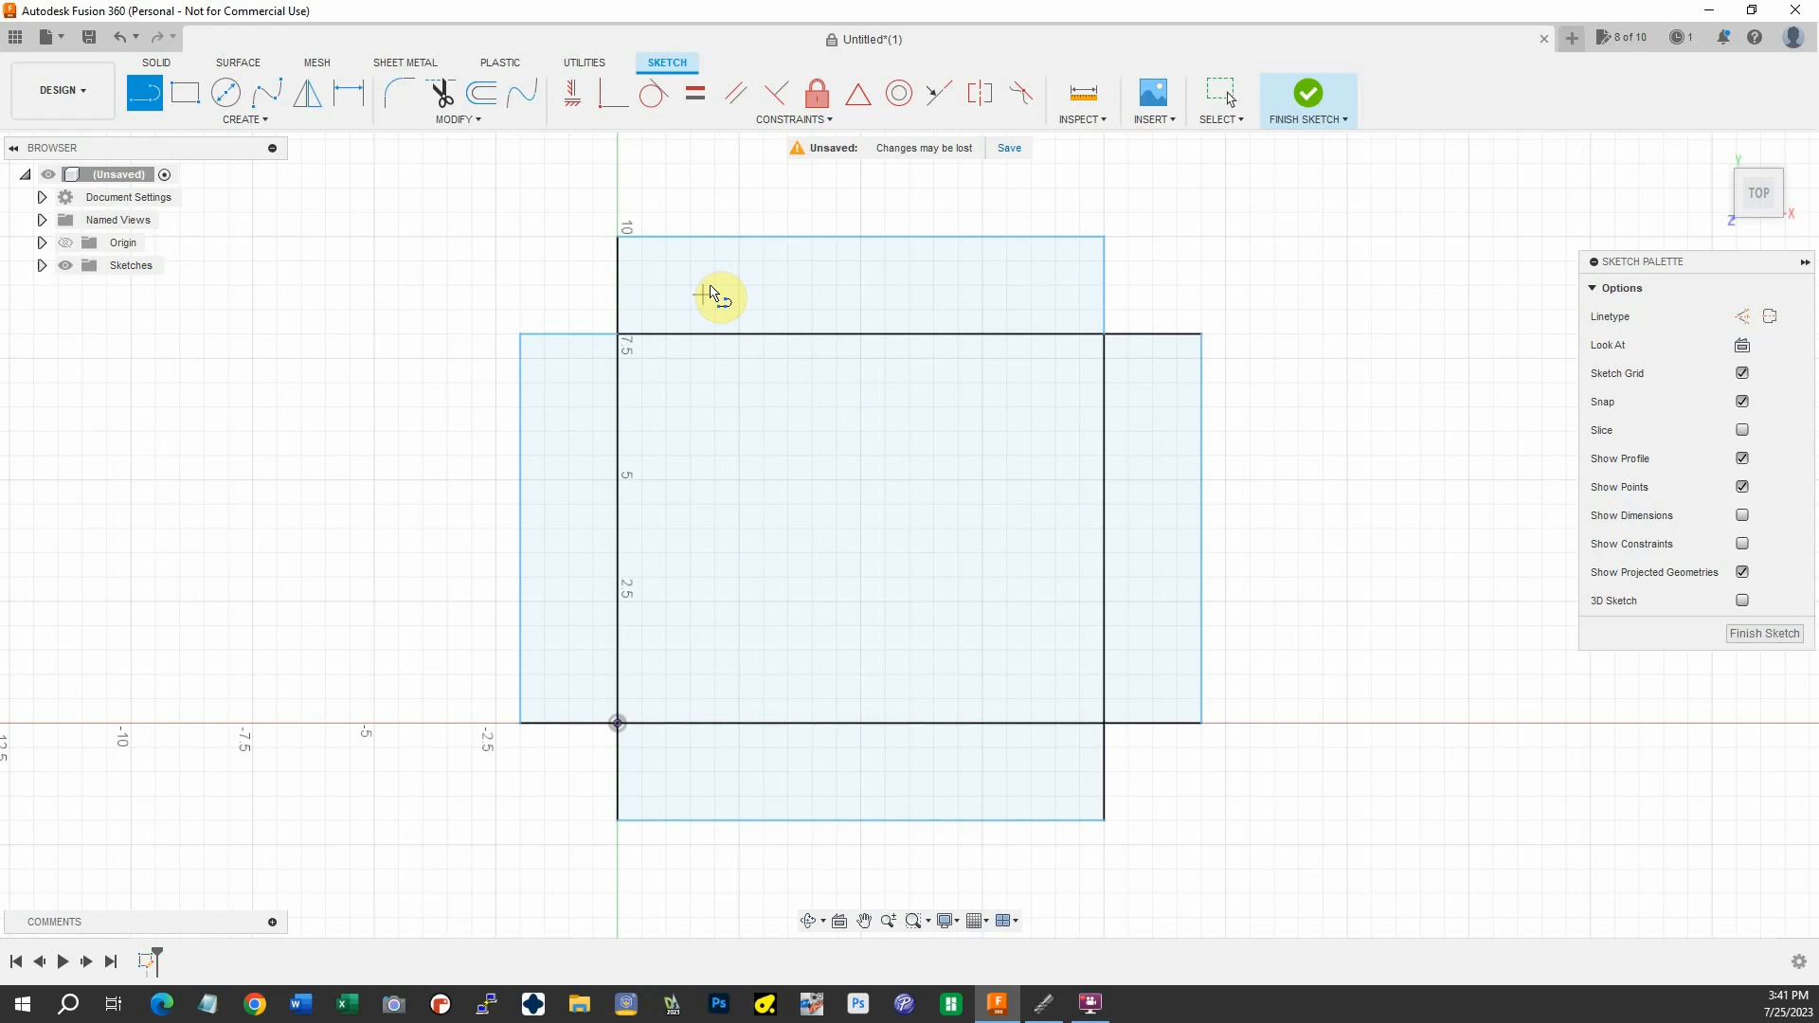
pyautogui.moveTo(712, 328)
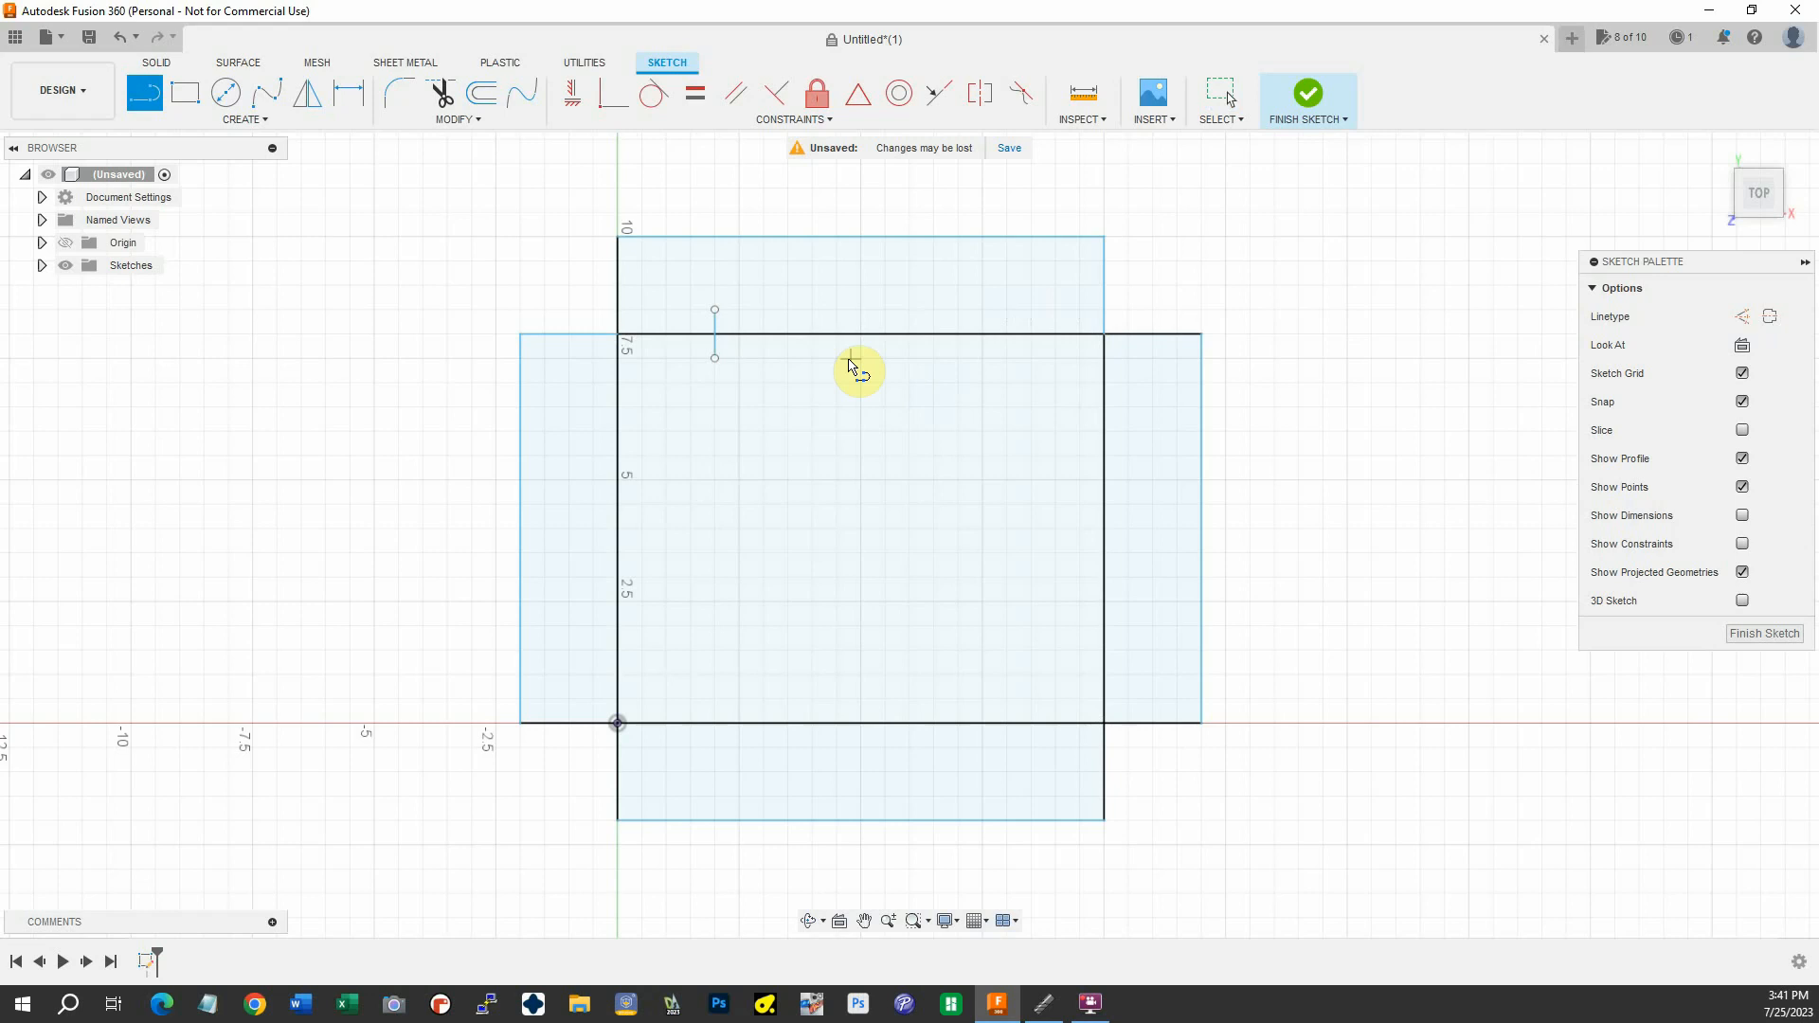
pyautogui.moveTo(1032, 371)
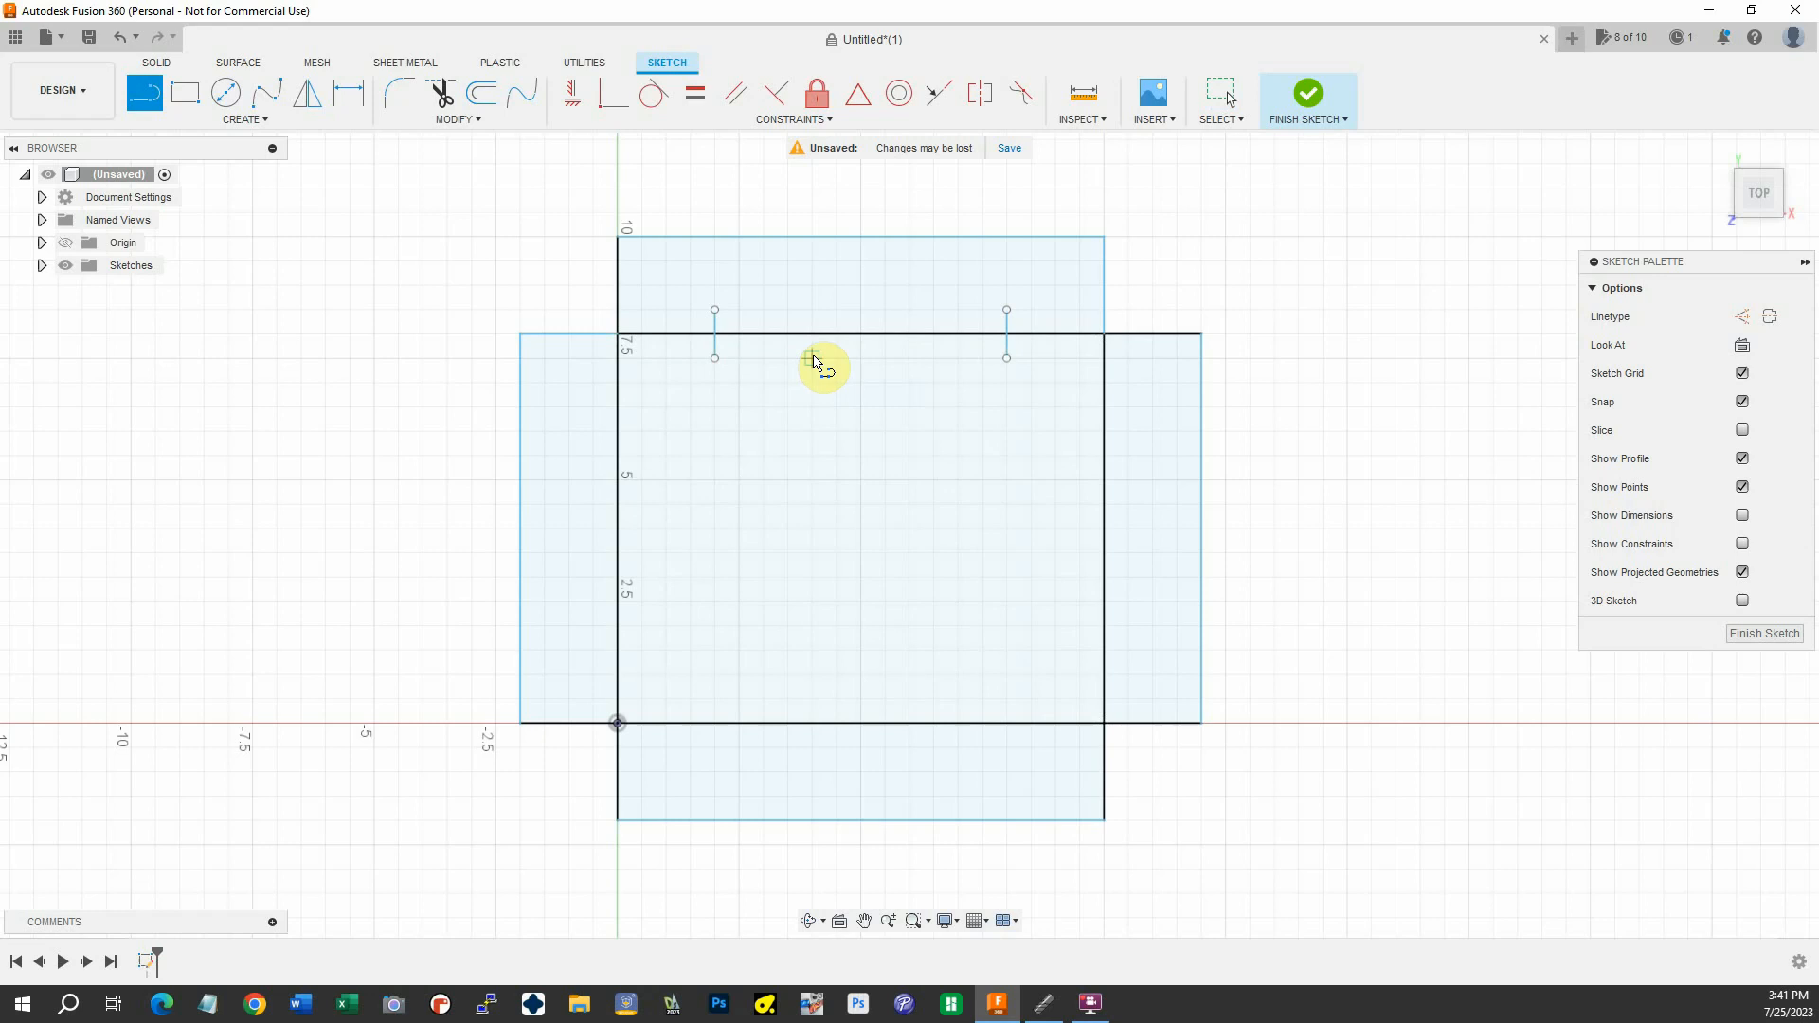
pyautogui.click(812, 315)
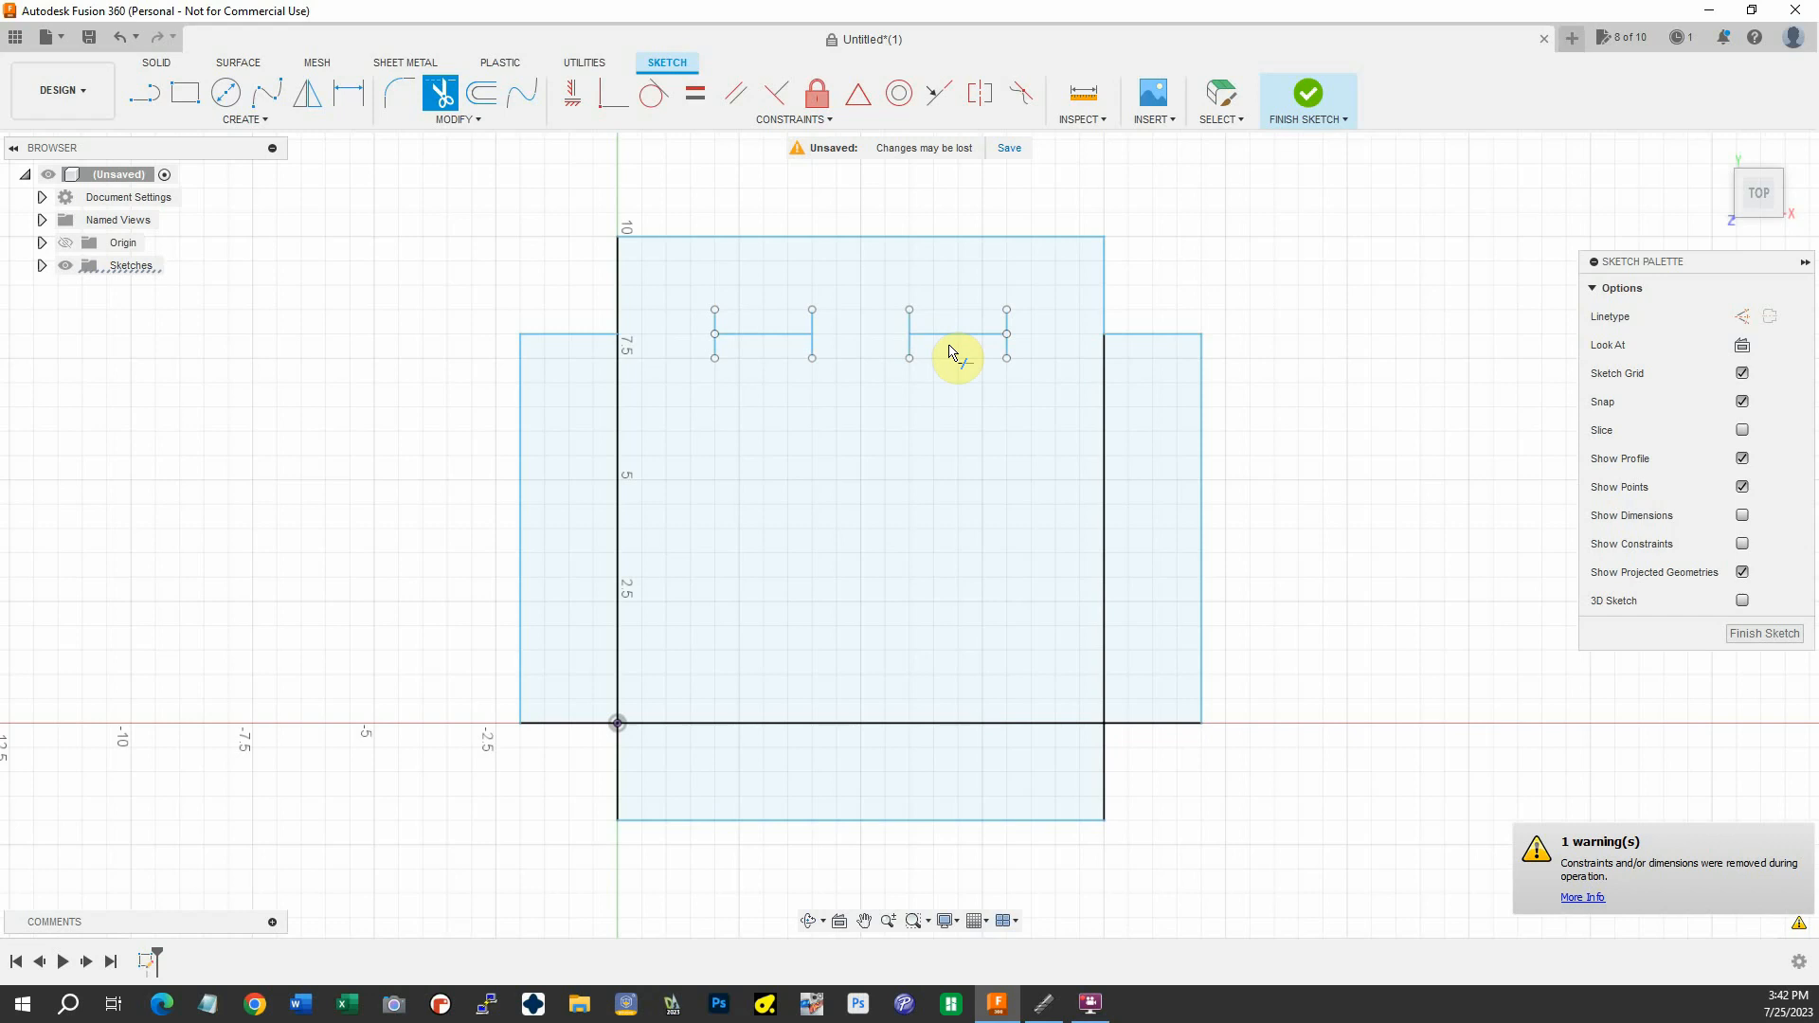
pyautogui.moveTo(974, 442)
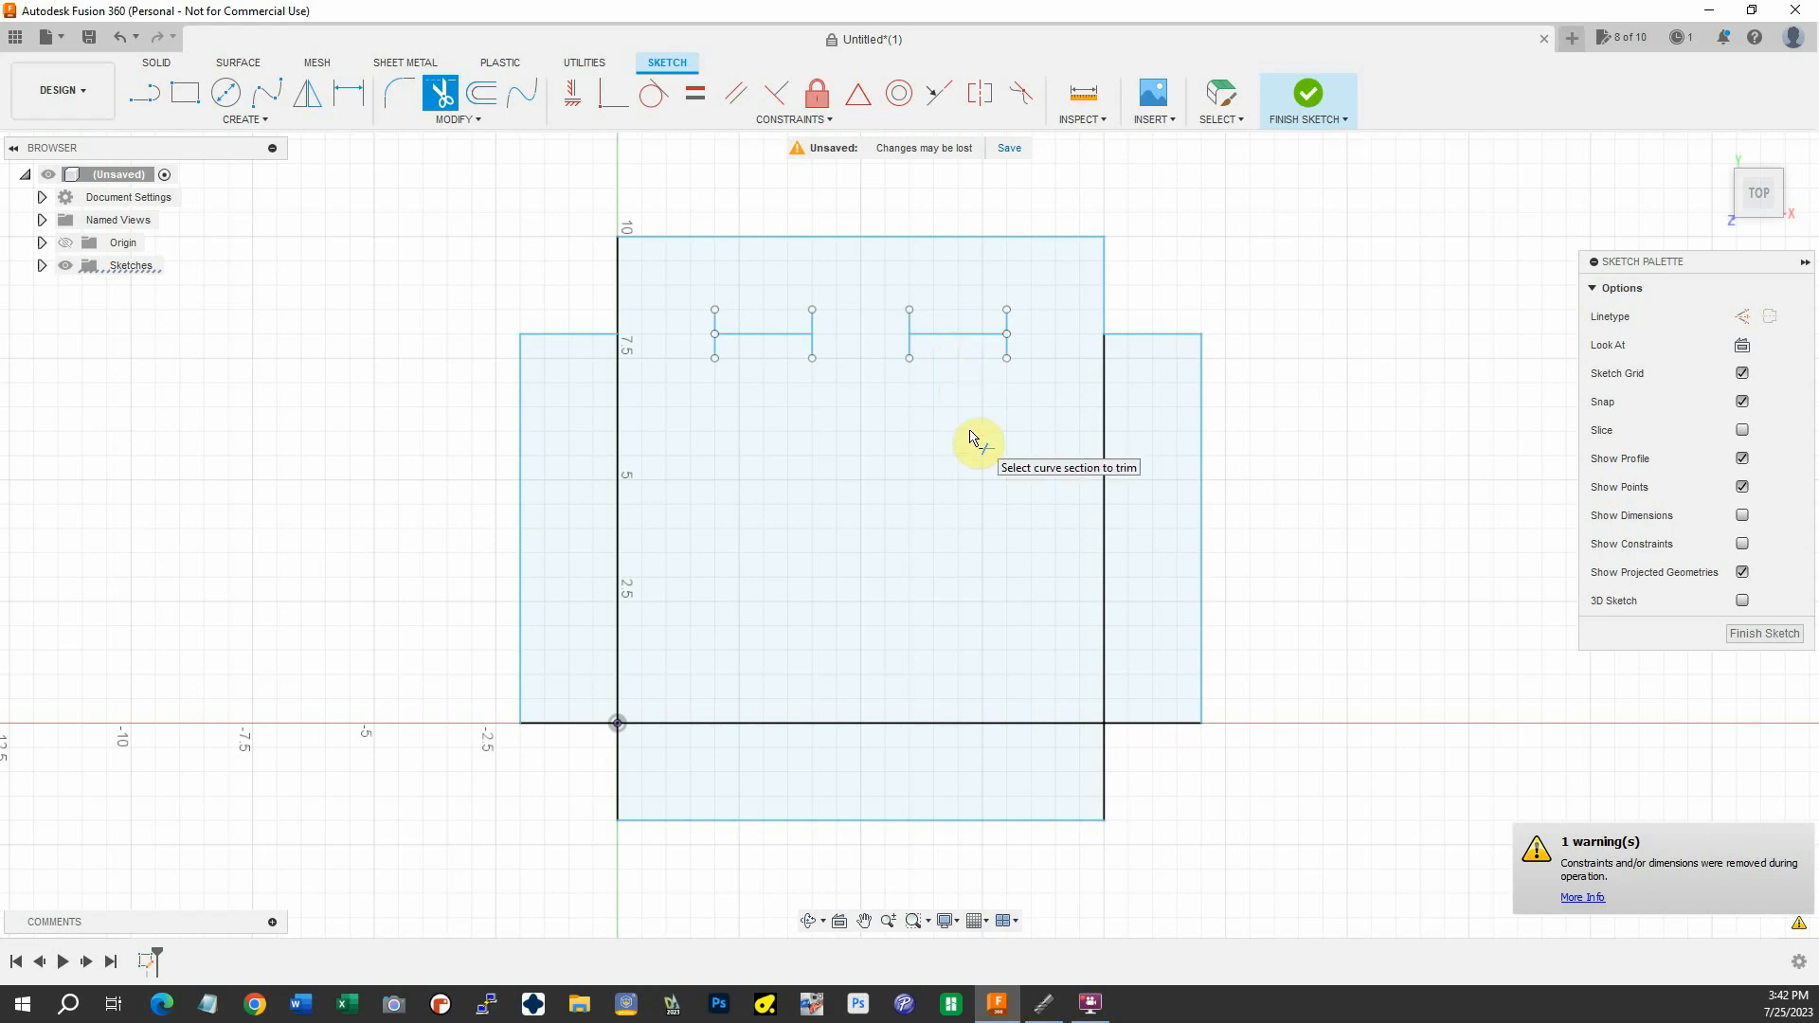
pyautogui.moveTo(795, 388)
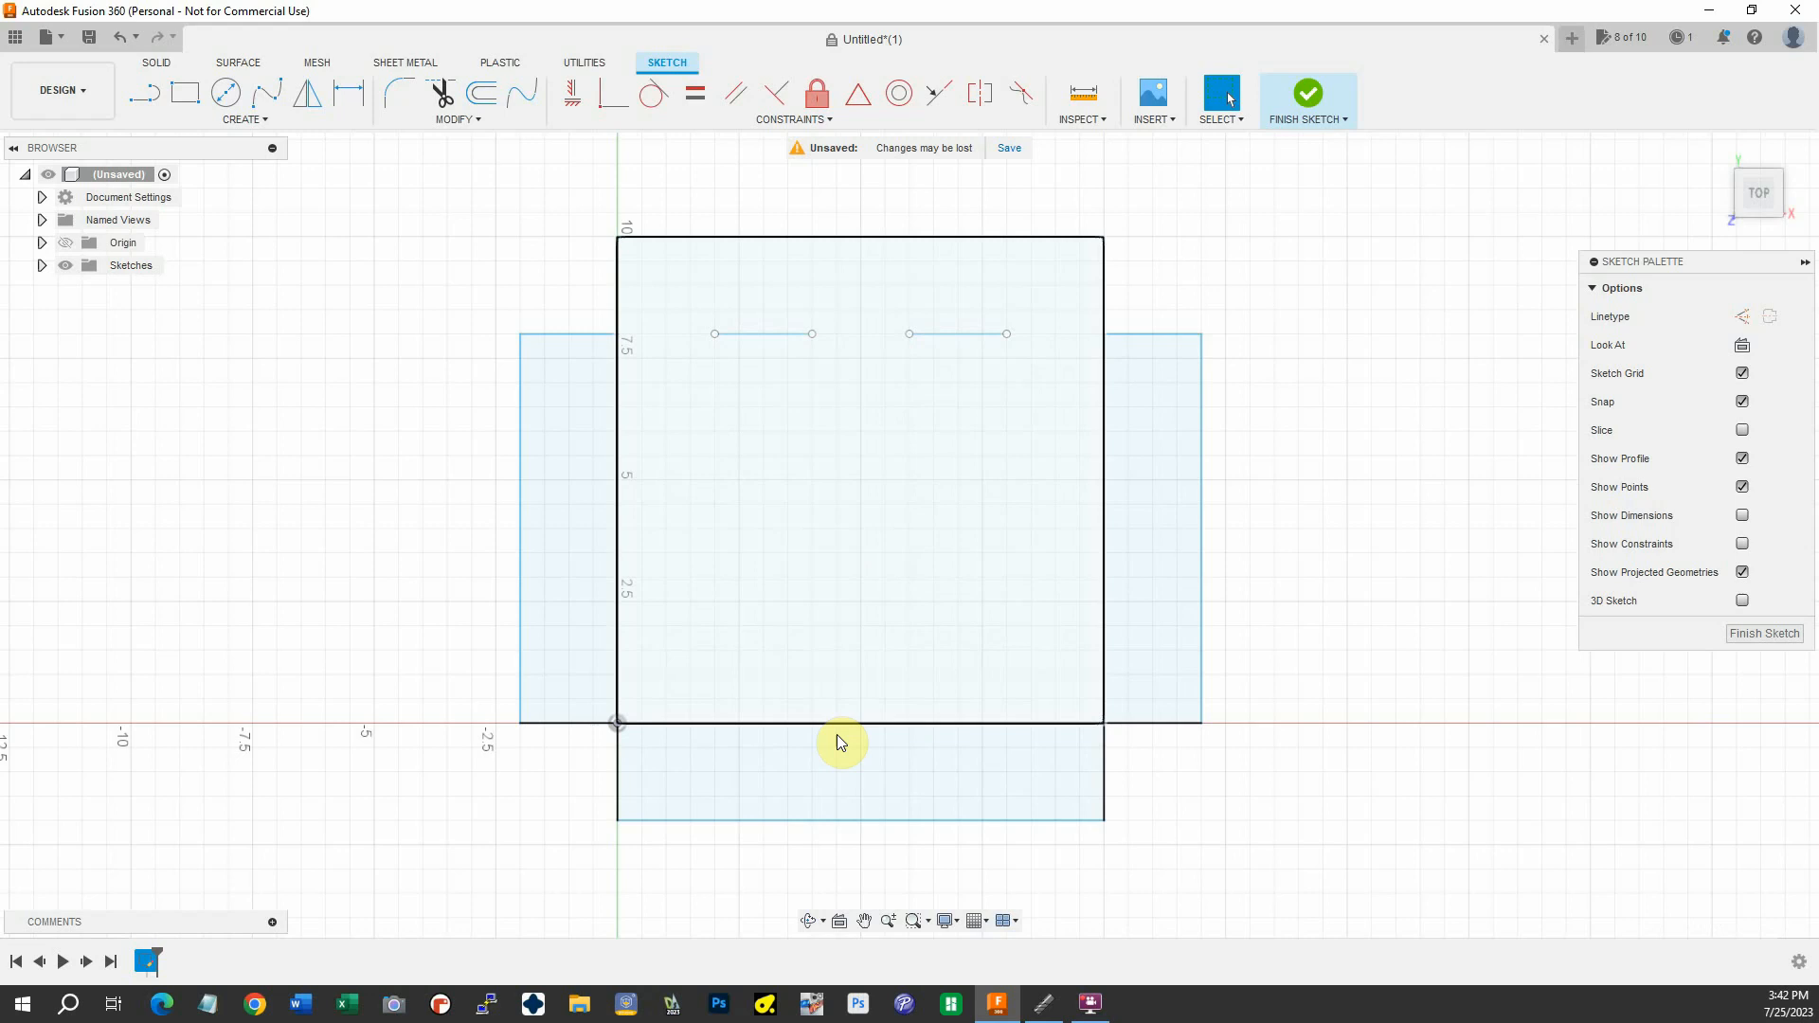
pyautogui.moveTo(798, 485)
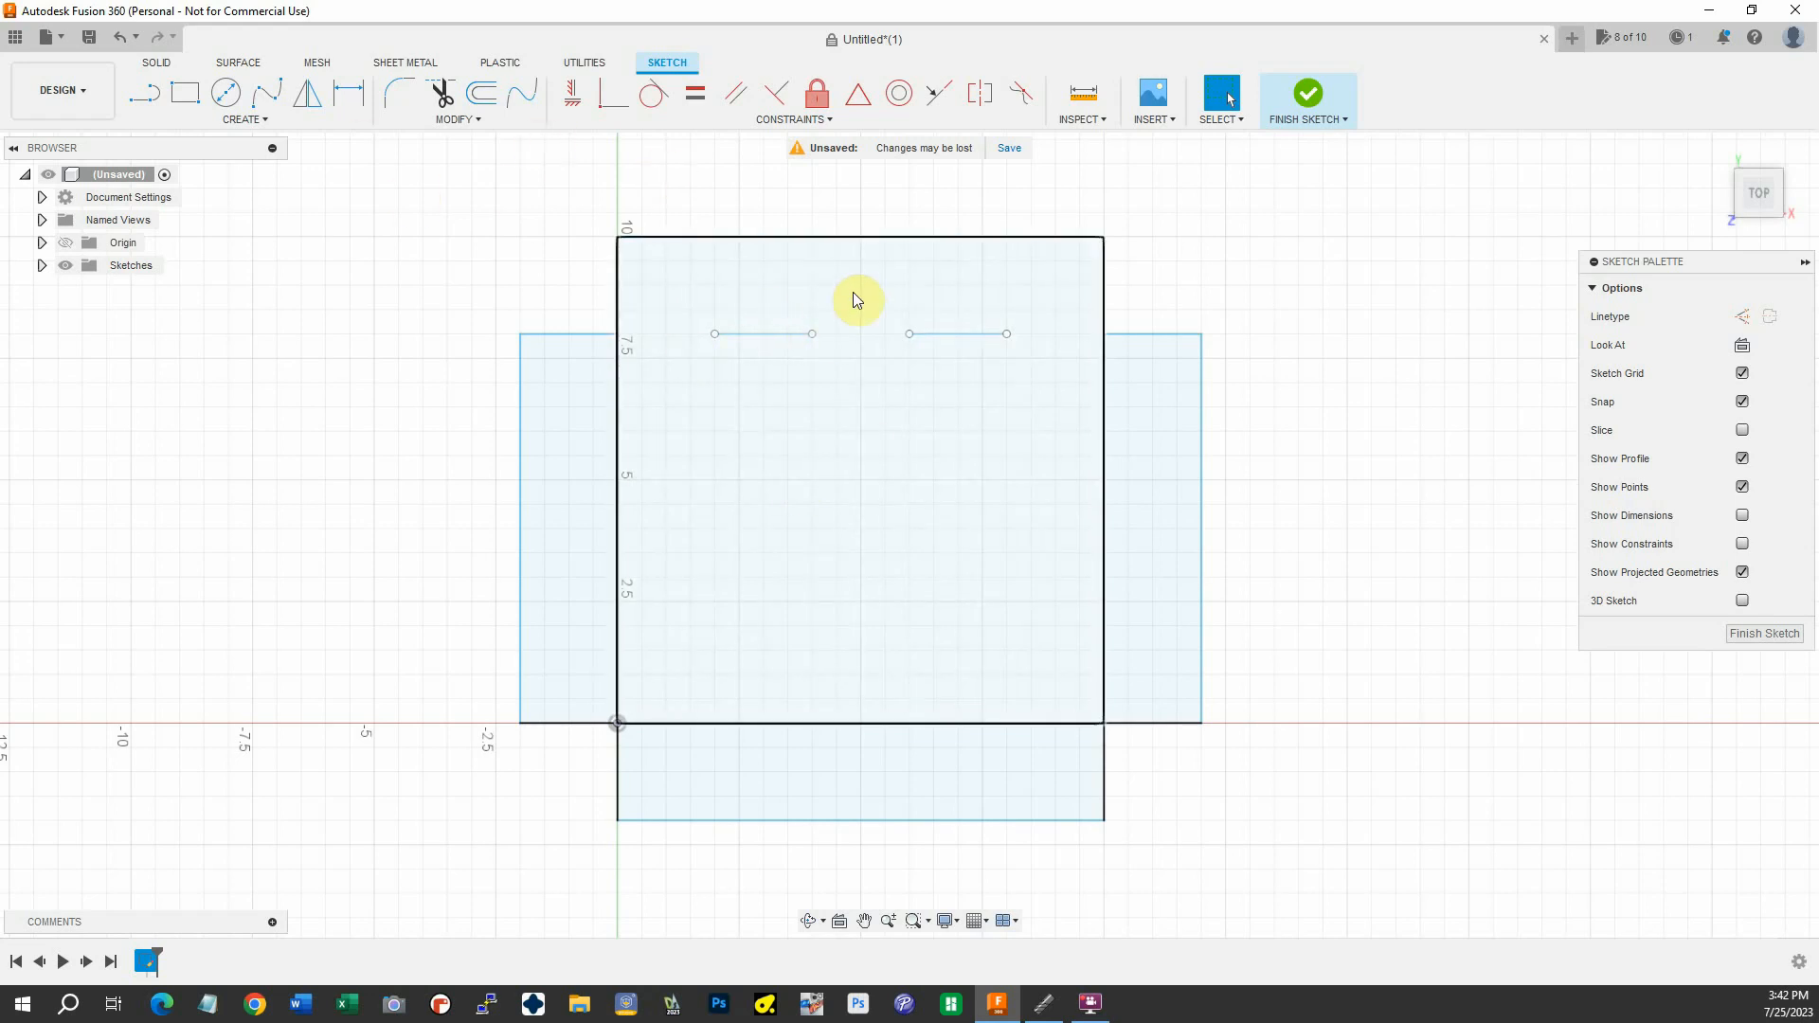
# Window-select both top relief lines and start Move/Copy with a Y distance of -8
pyautogui.moveTo(857, 299); pyautogui.dragTo(1050, 371)
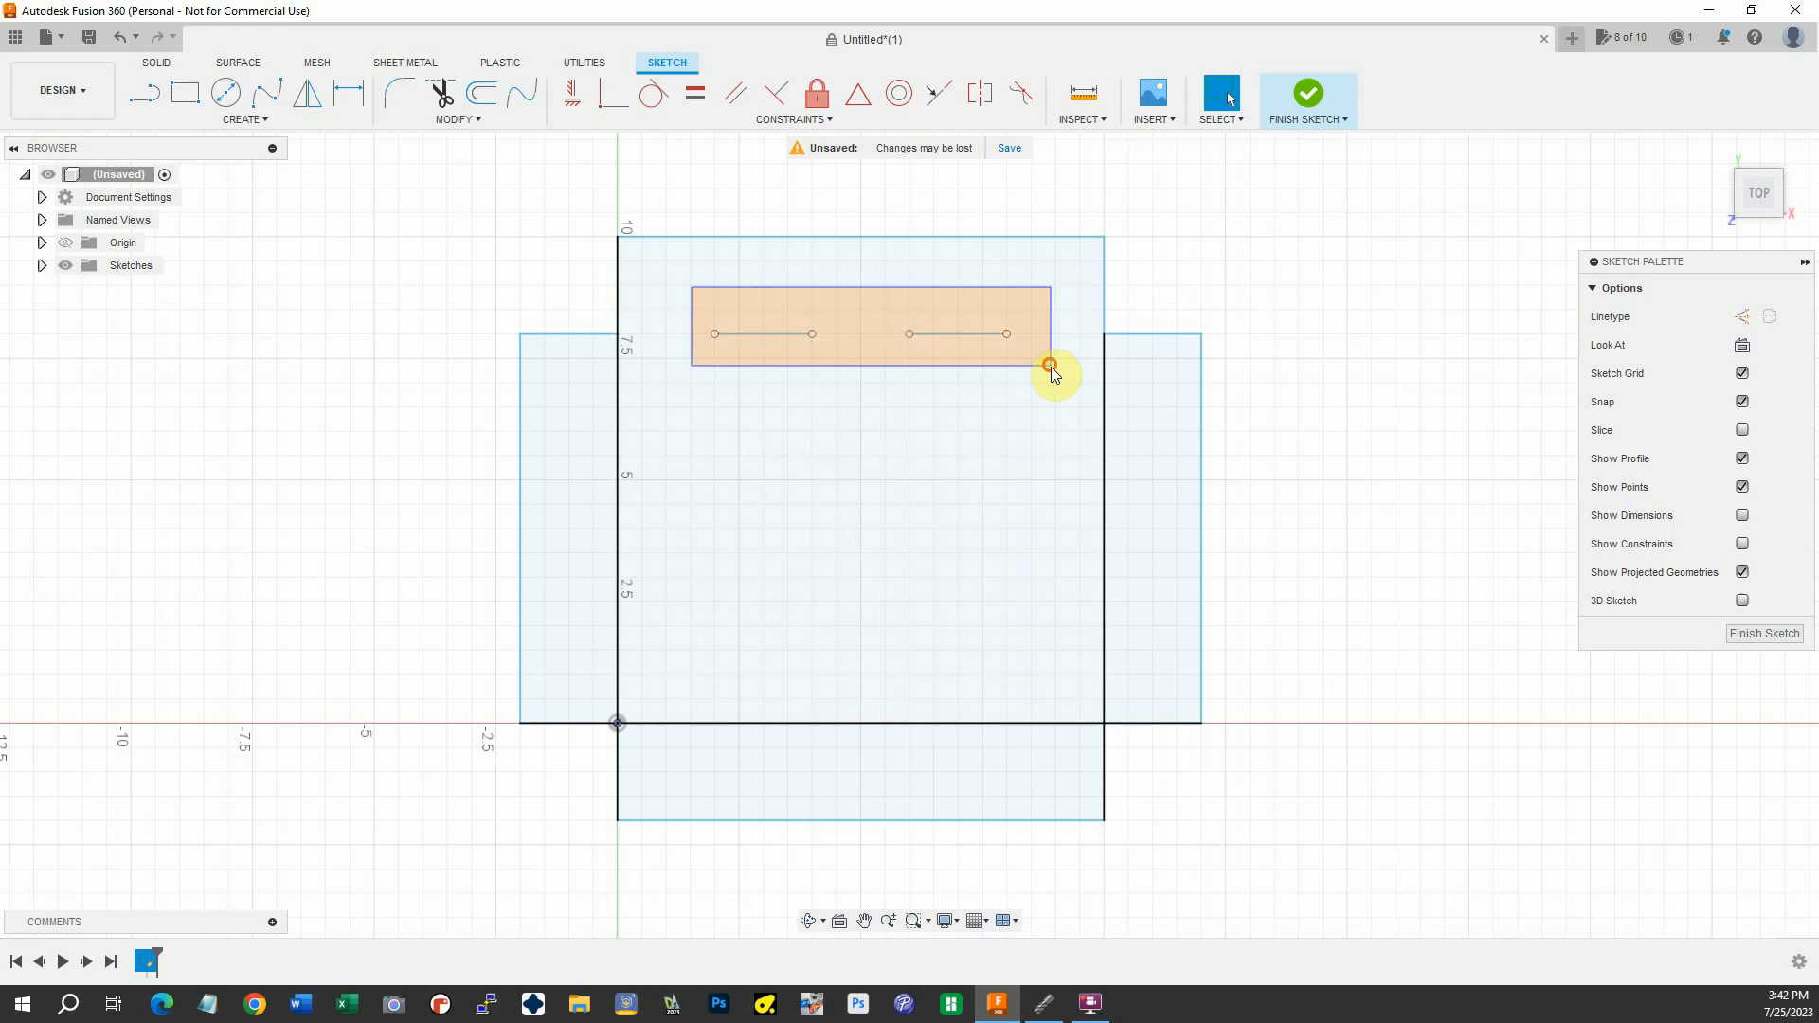
pyautogui.rightClick(1050, 365)
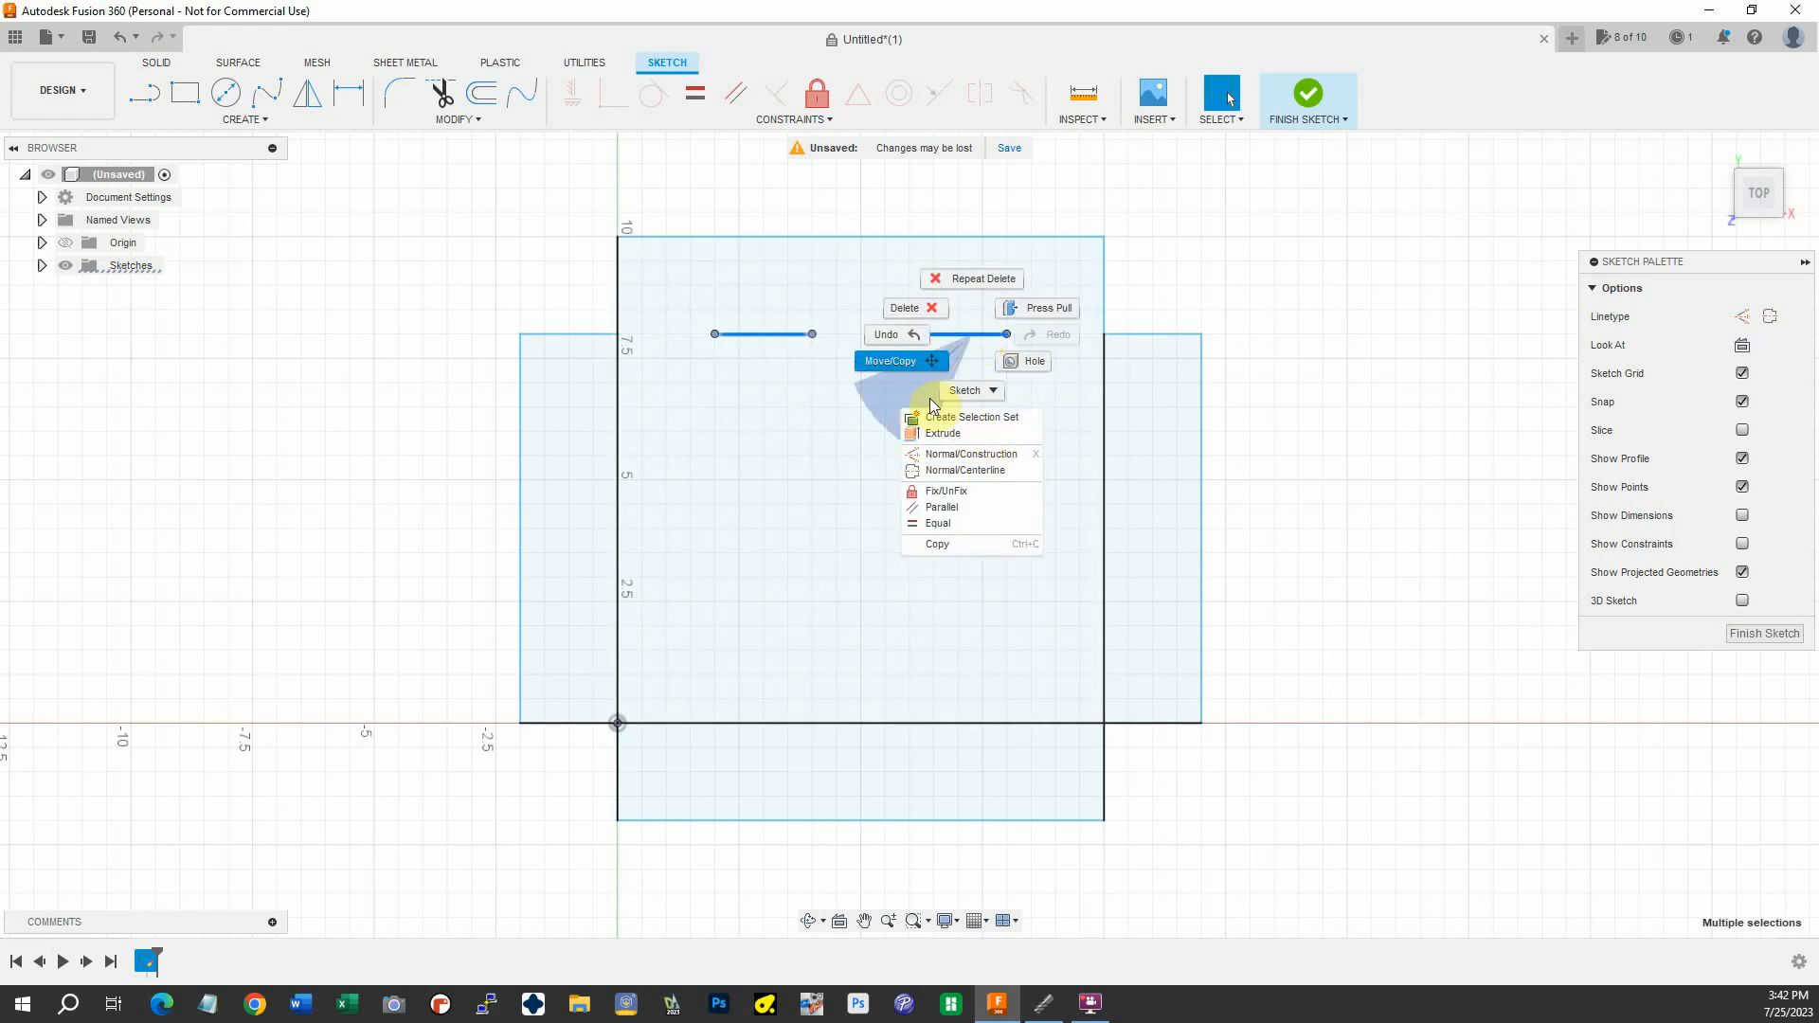
pyautogui.click(887, 360)
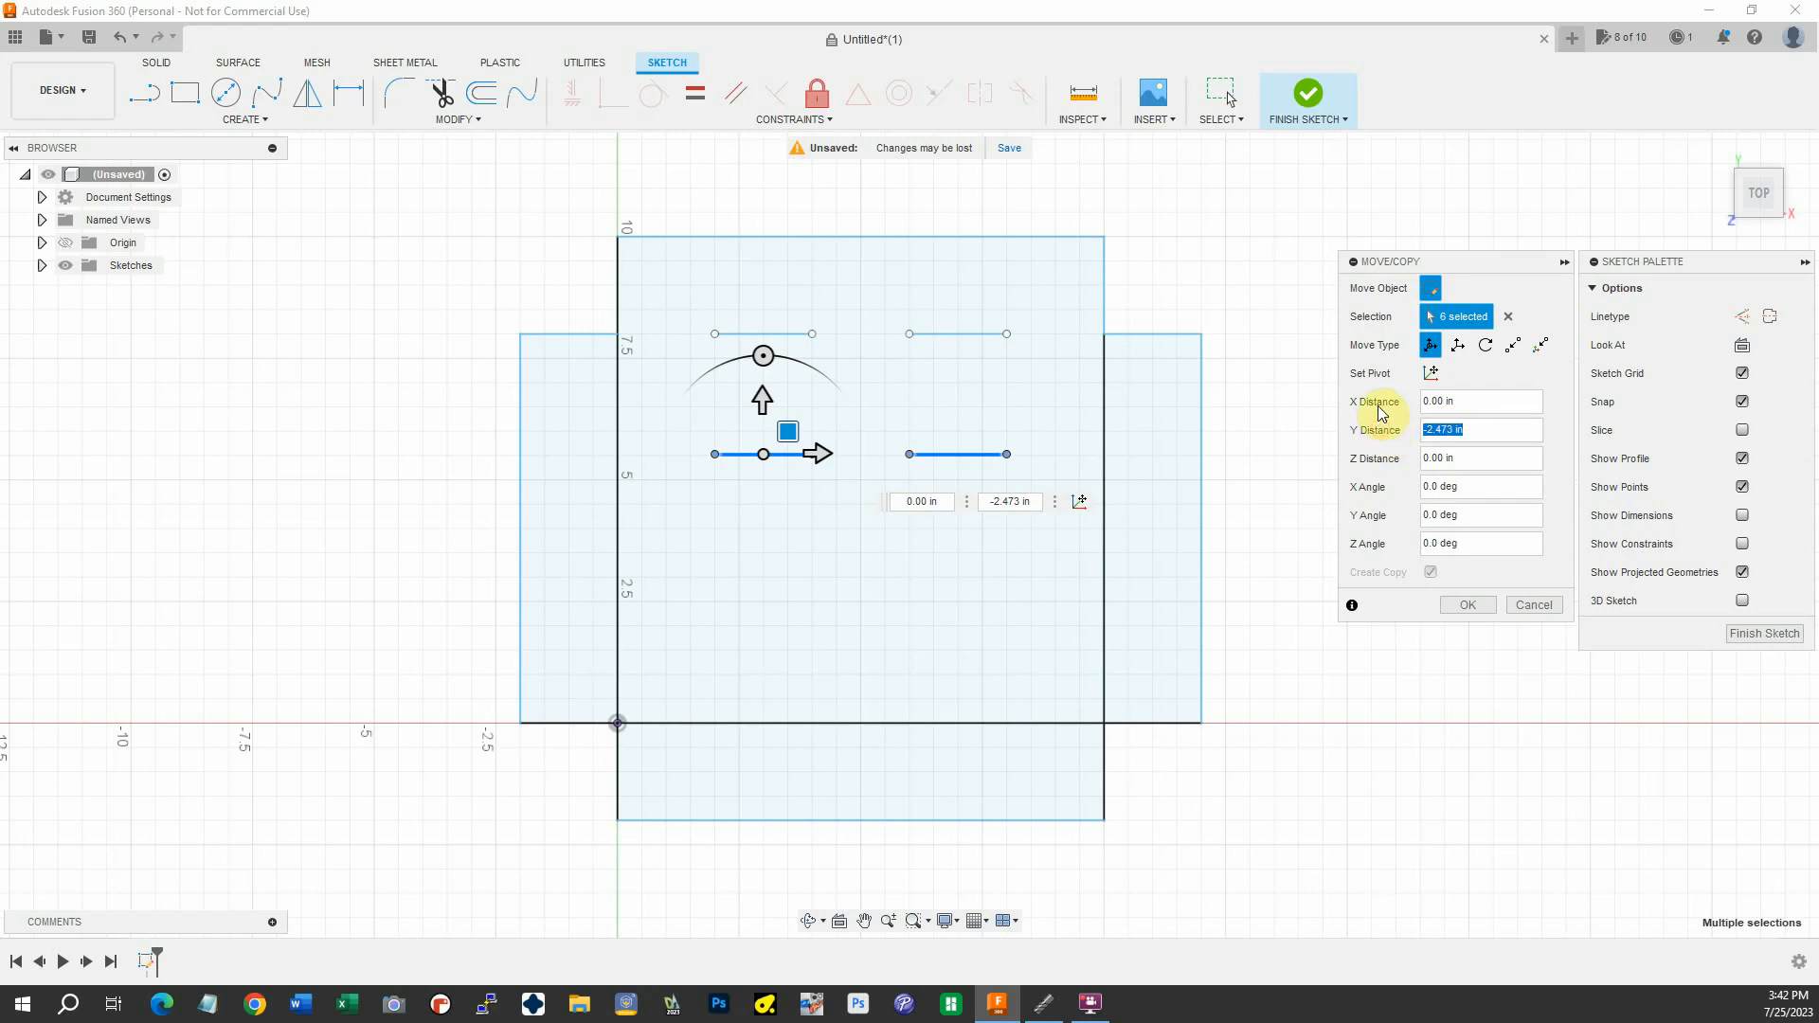
pyautogui.write('-8')
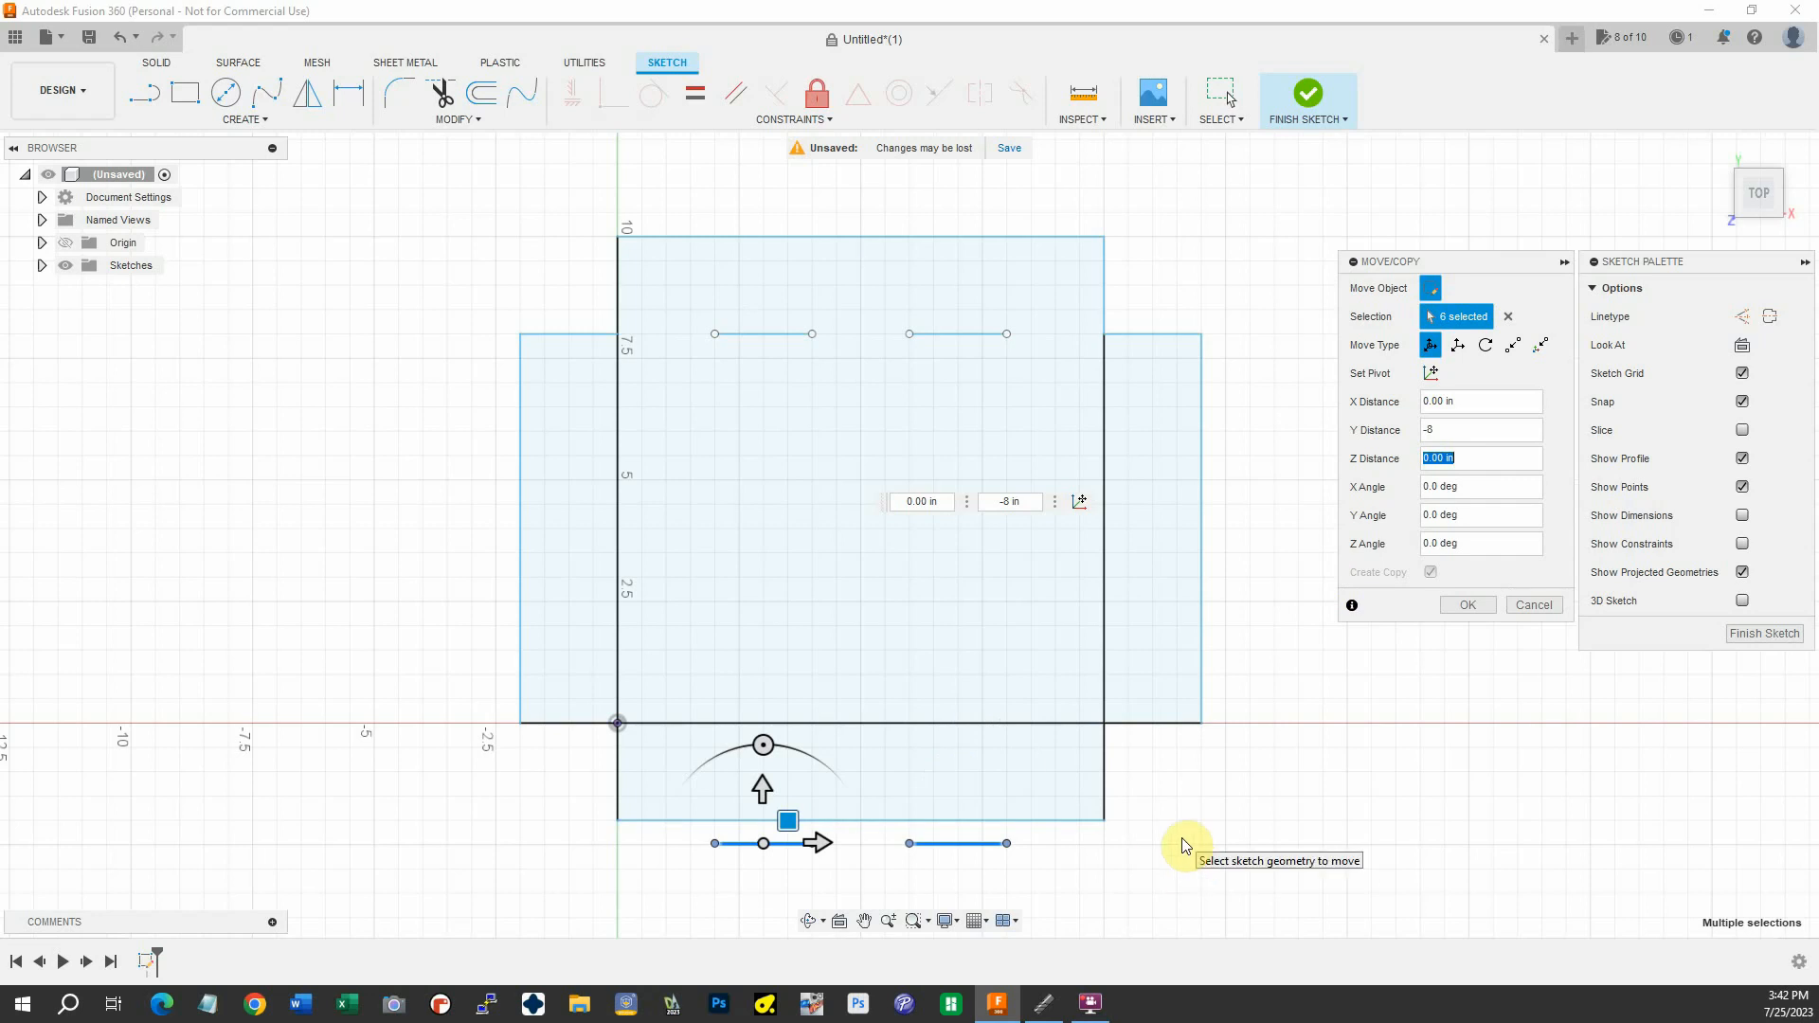
pyautogui.moveTo(1368, 720)
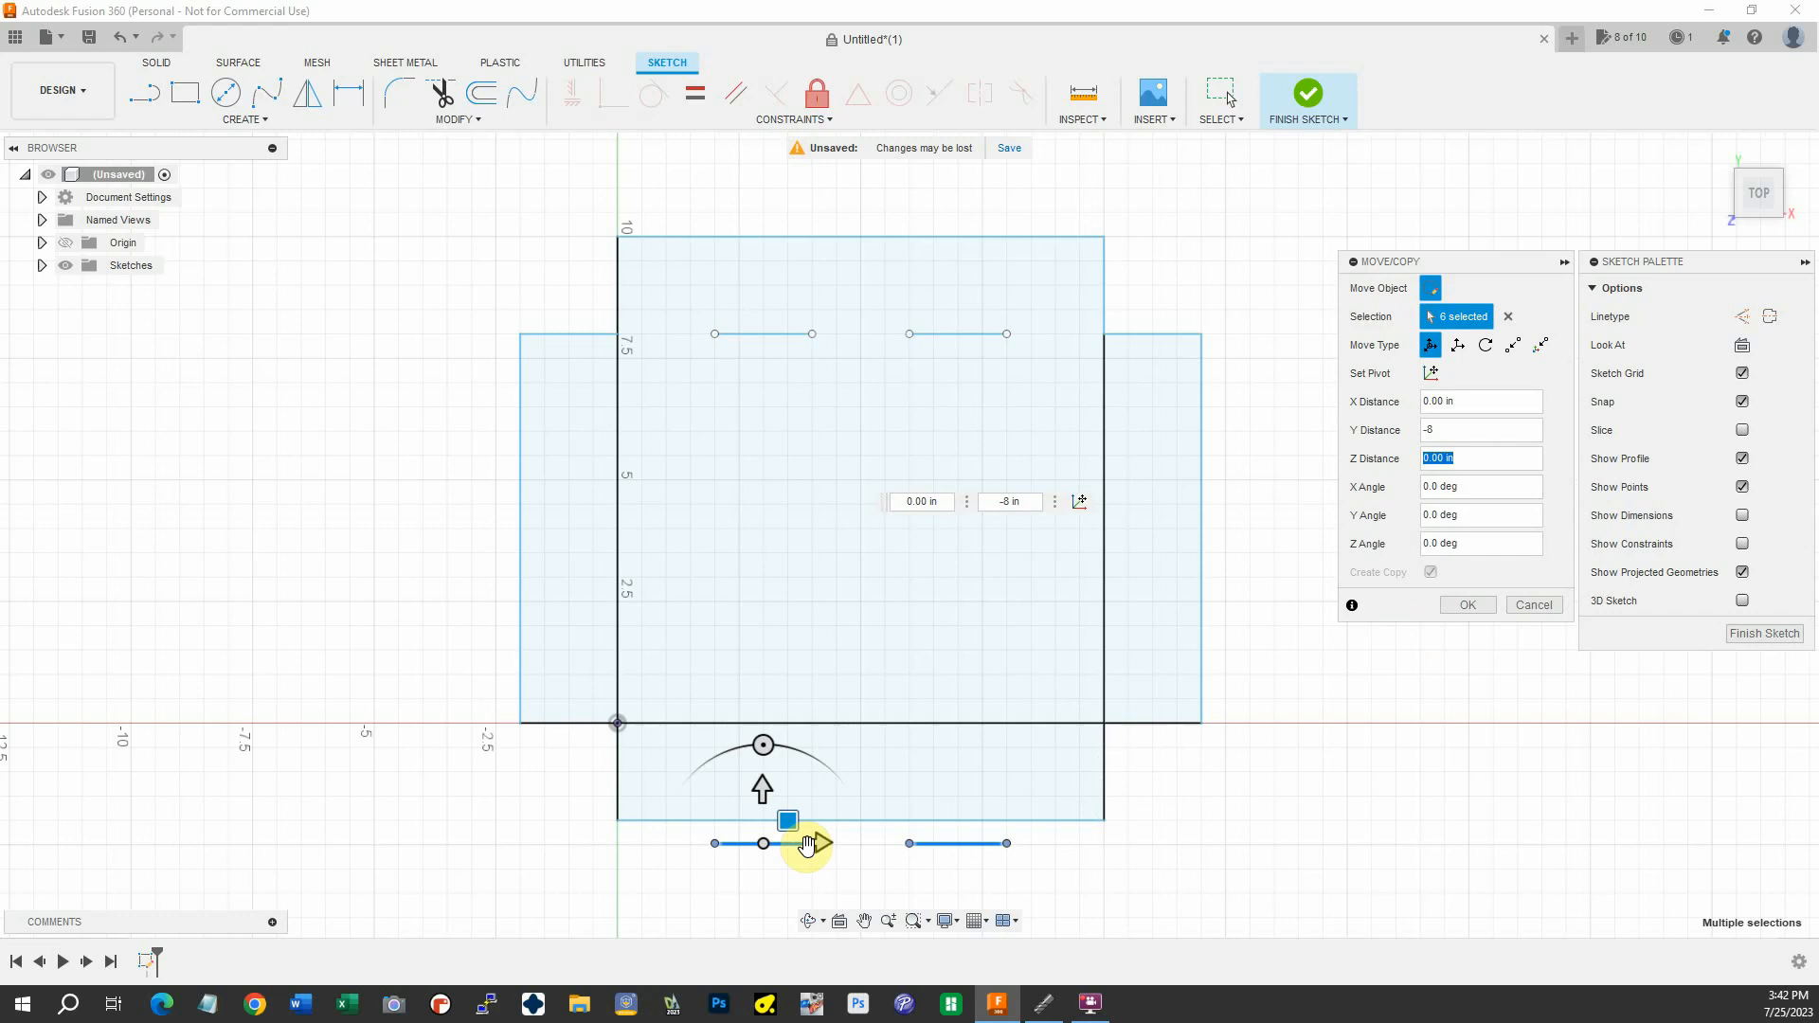
# Position the copied lines on the bottom edge with X offset 0 and confirm the copy
pyautogui.moveTo(805, 843); pyautogui.dragTo(798, 749)
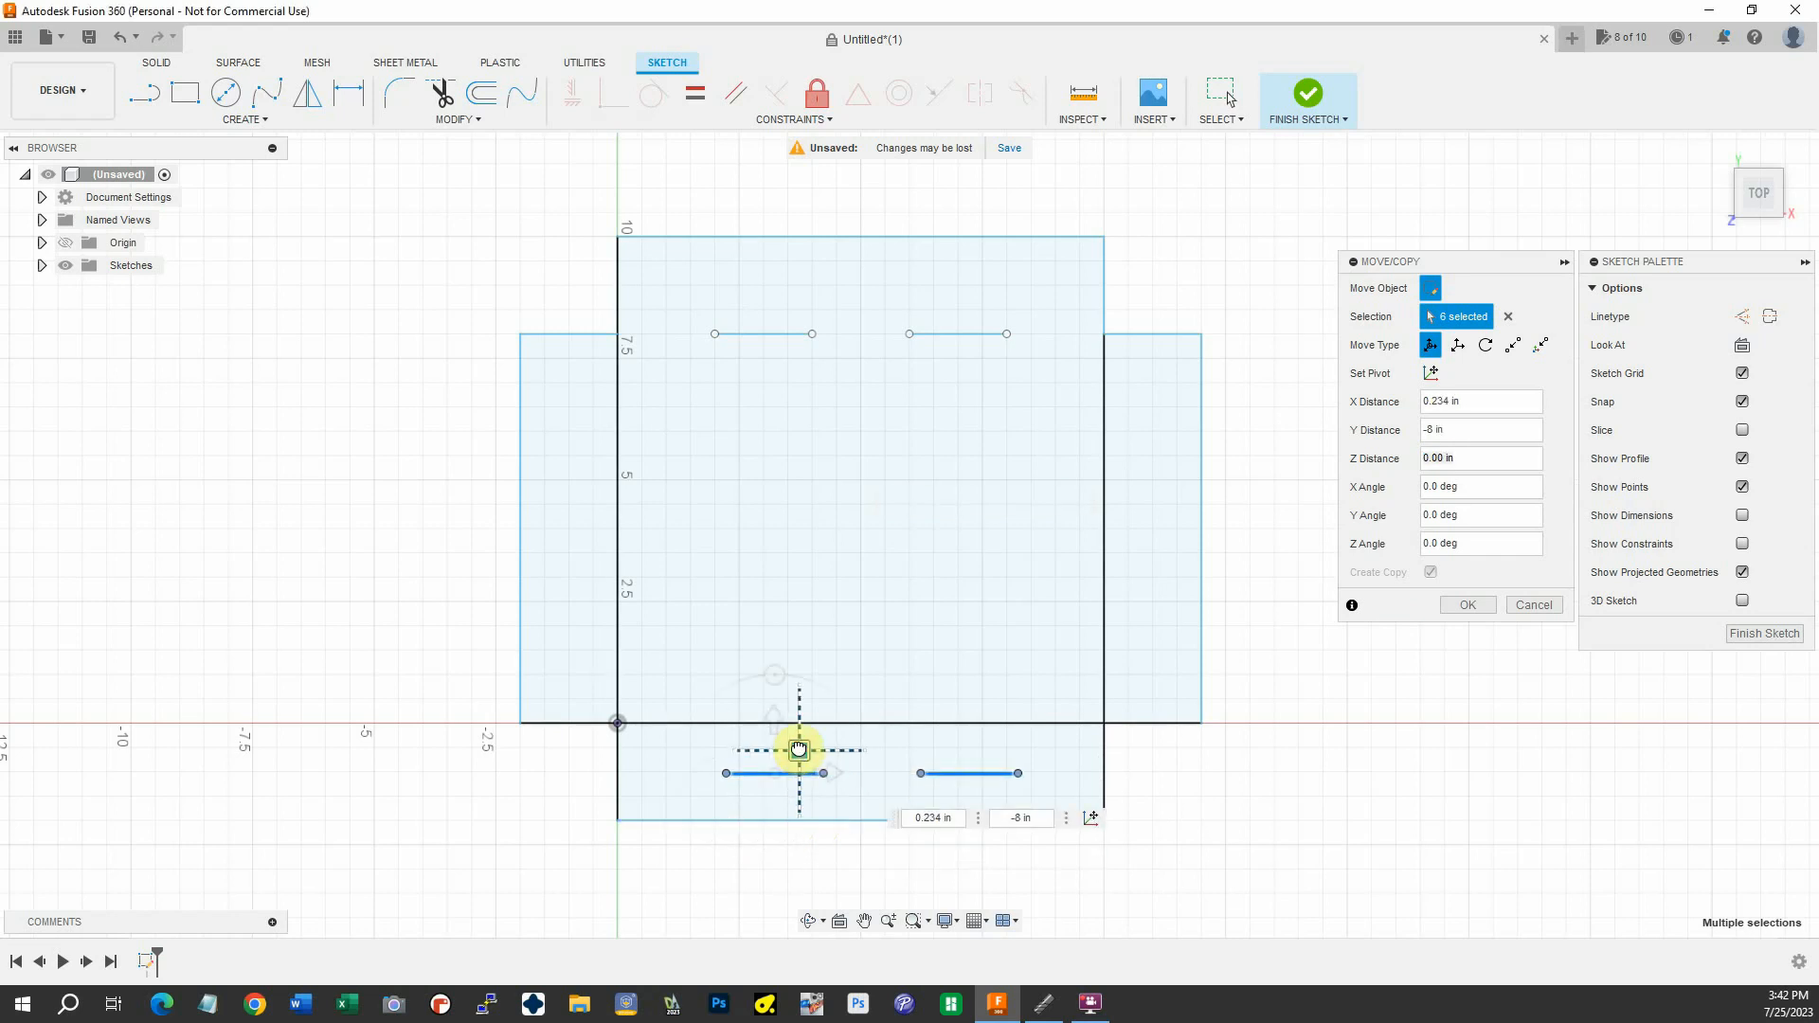
pyautogui.moveTo(798, 749); pyautogui.dragTo(762, 701)
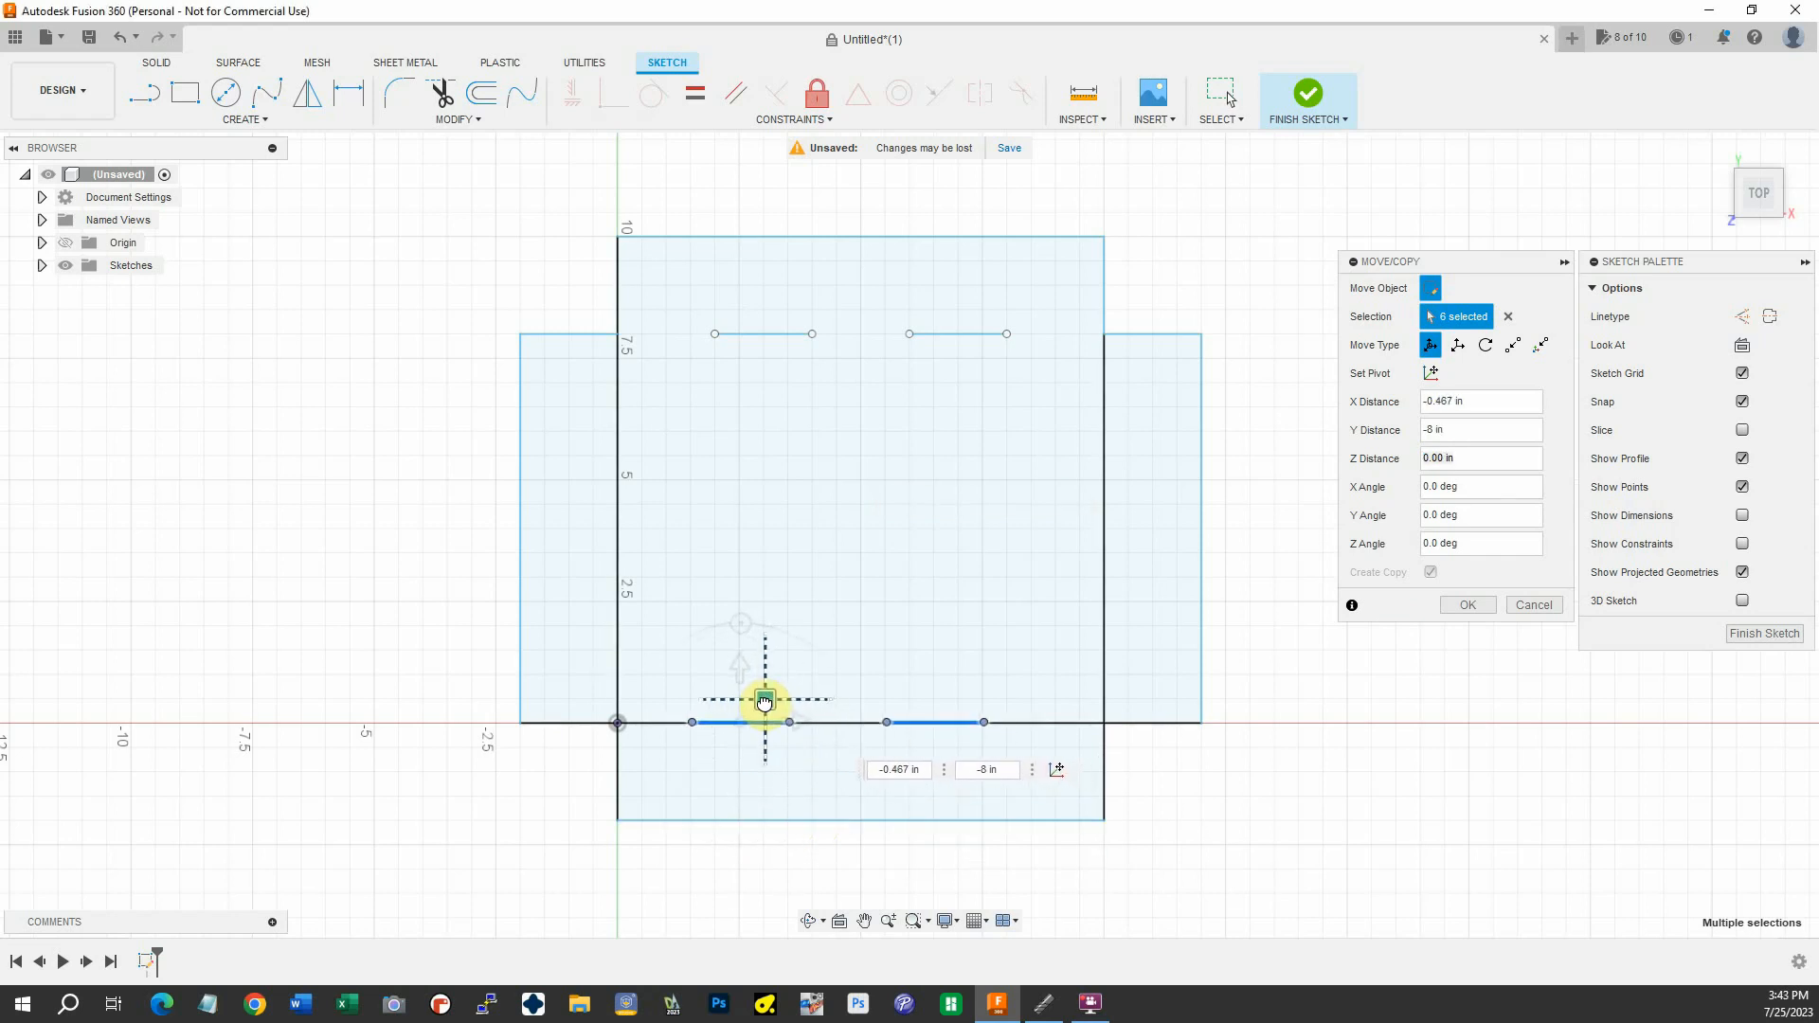
pyautogui.moveTo(764, 701); pyautogui.dragTo(768, 701)
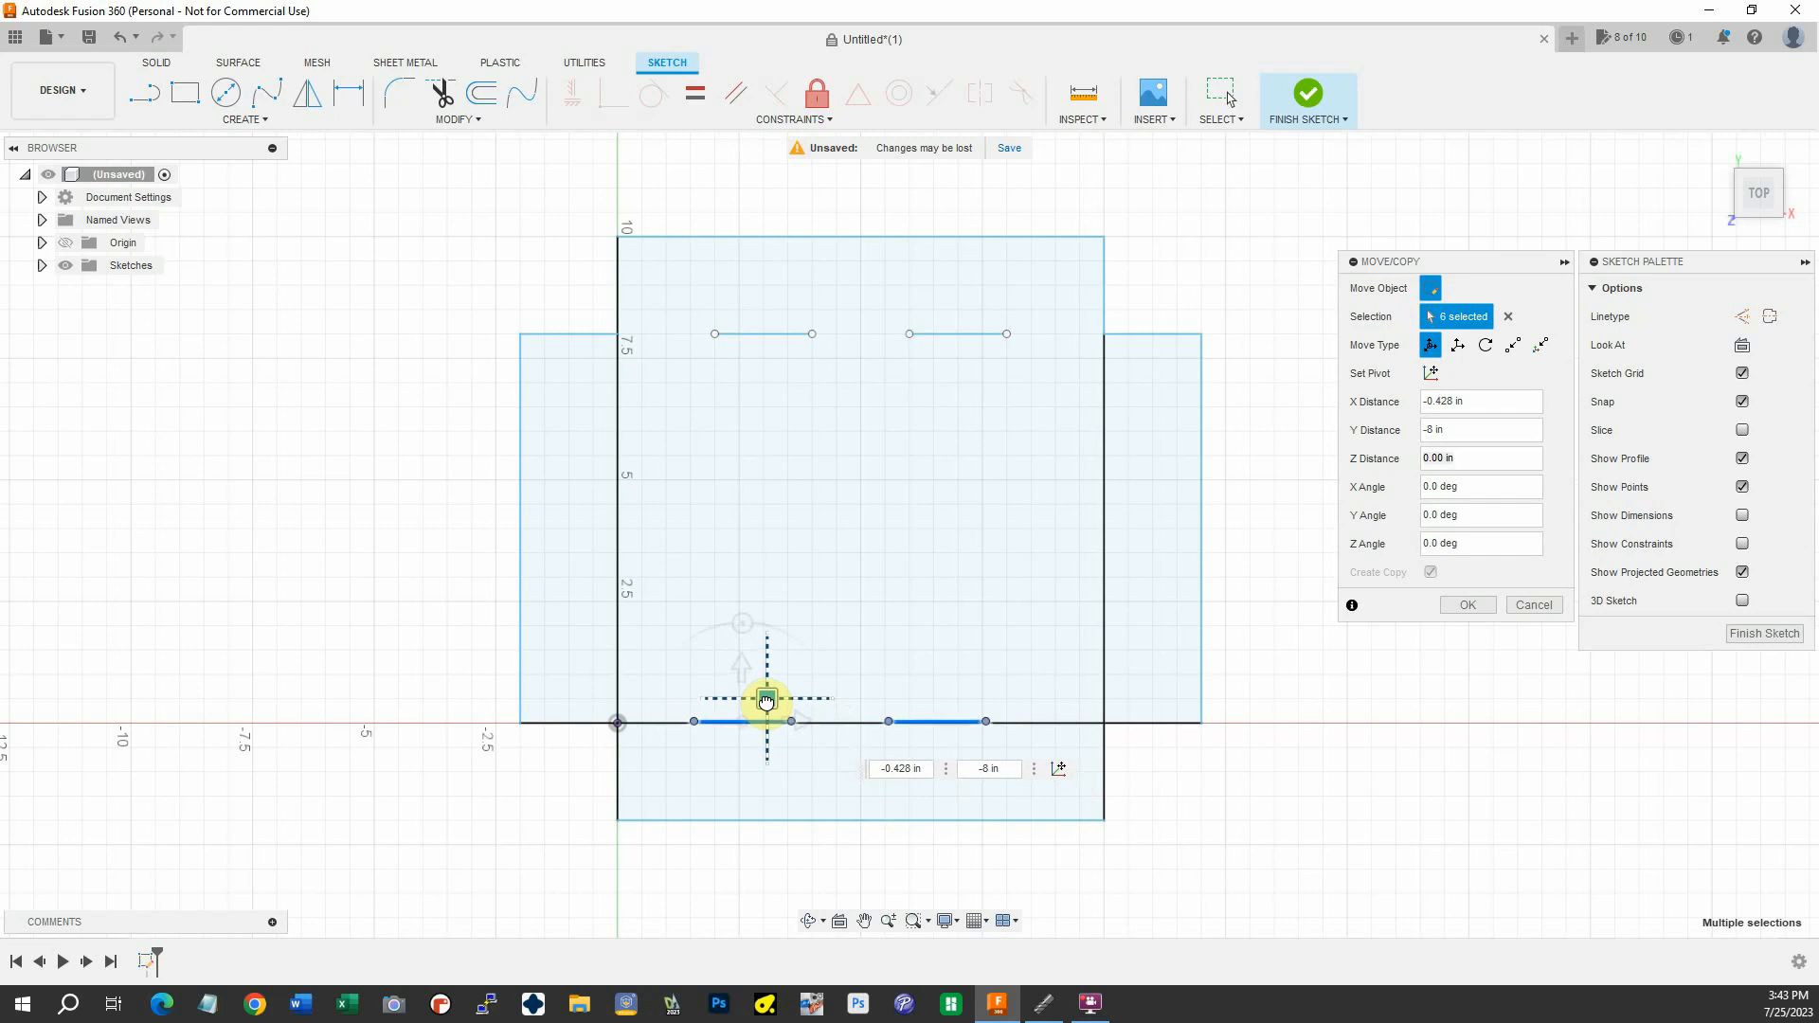
pyautogui.moveTo(764, 701); pyautogui.dragTo(762, 704)
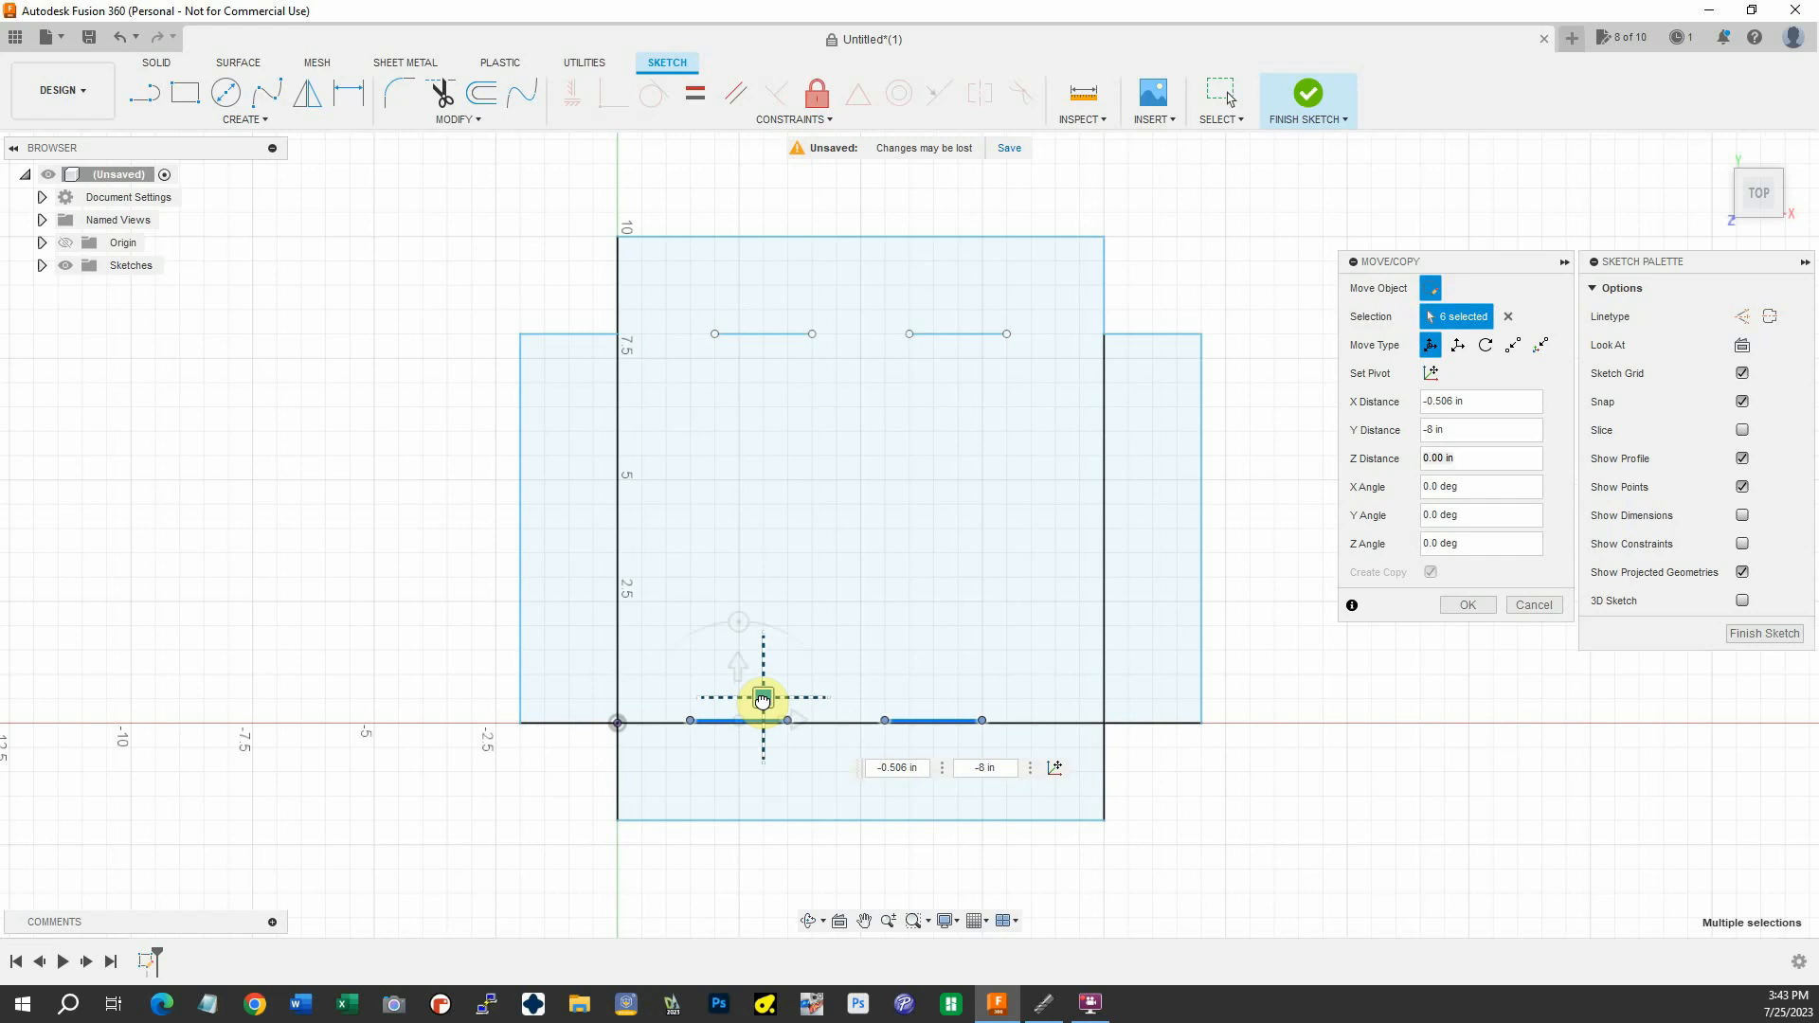
pyautogui.moveTo(761, 697); pyautogui.dragTo(785, 697)
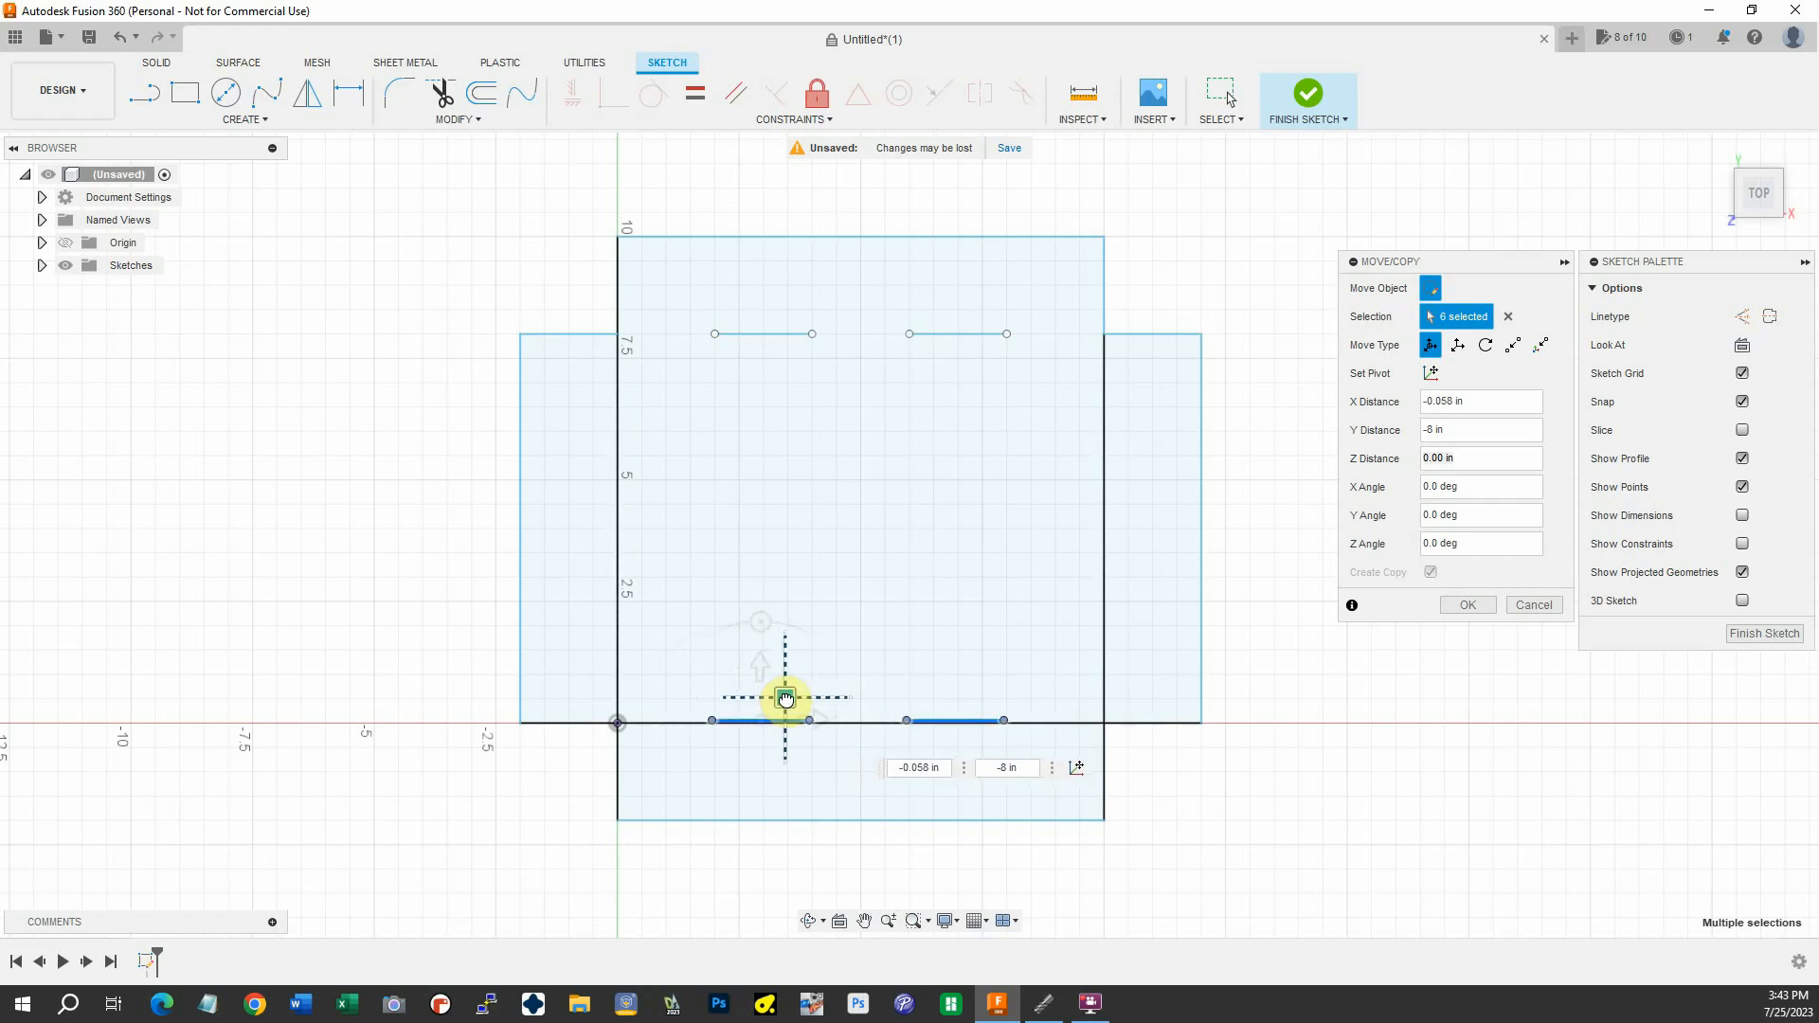
pyautogui.moveTo(787, 697); pyautogui.dragTo(779, 703)
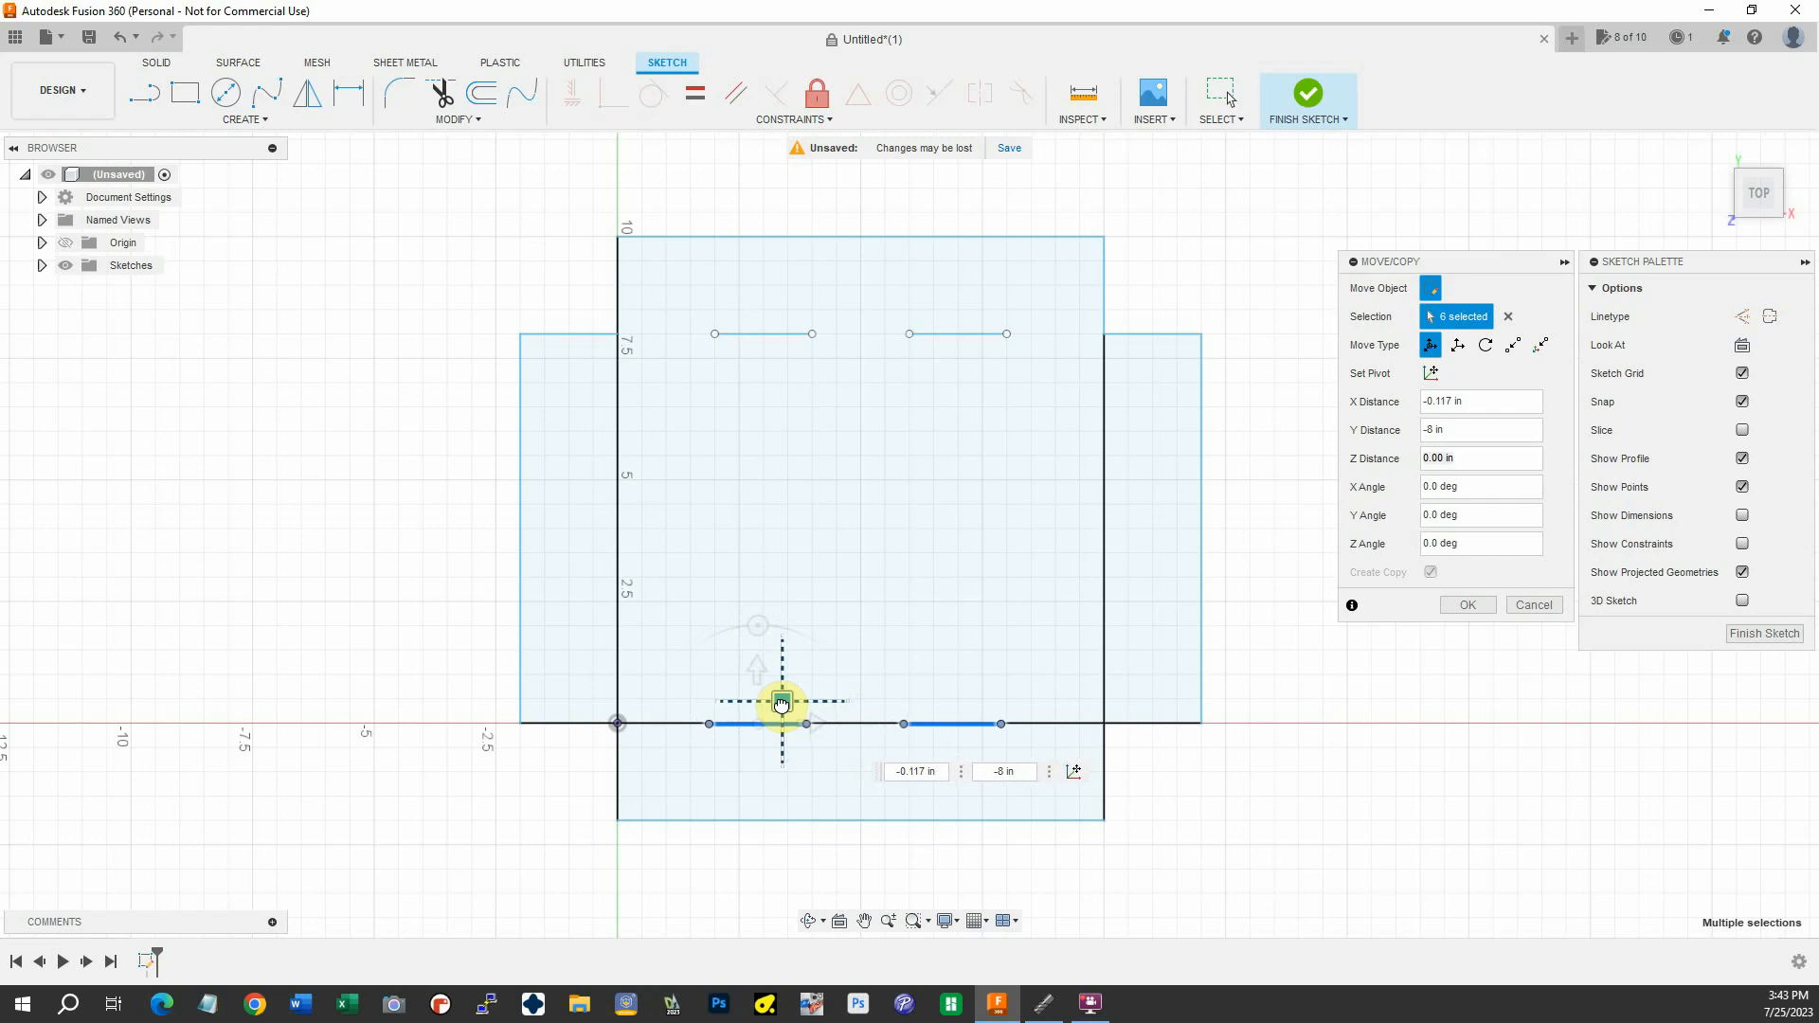
pyautogui.moveTo(788, 705); pyautogui.dragTo(781, 705)
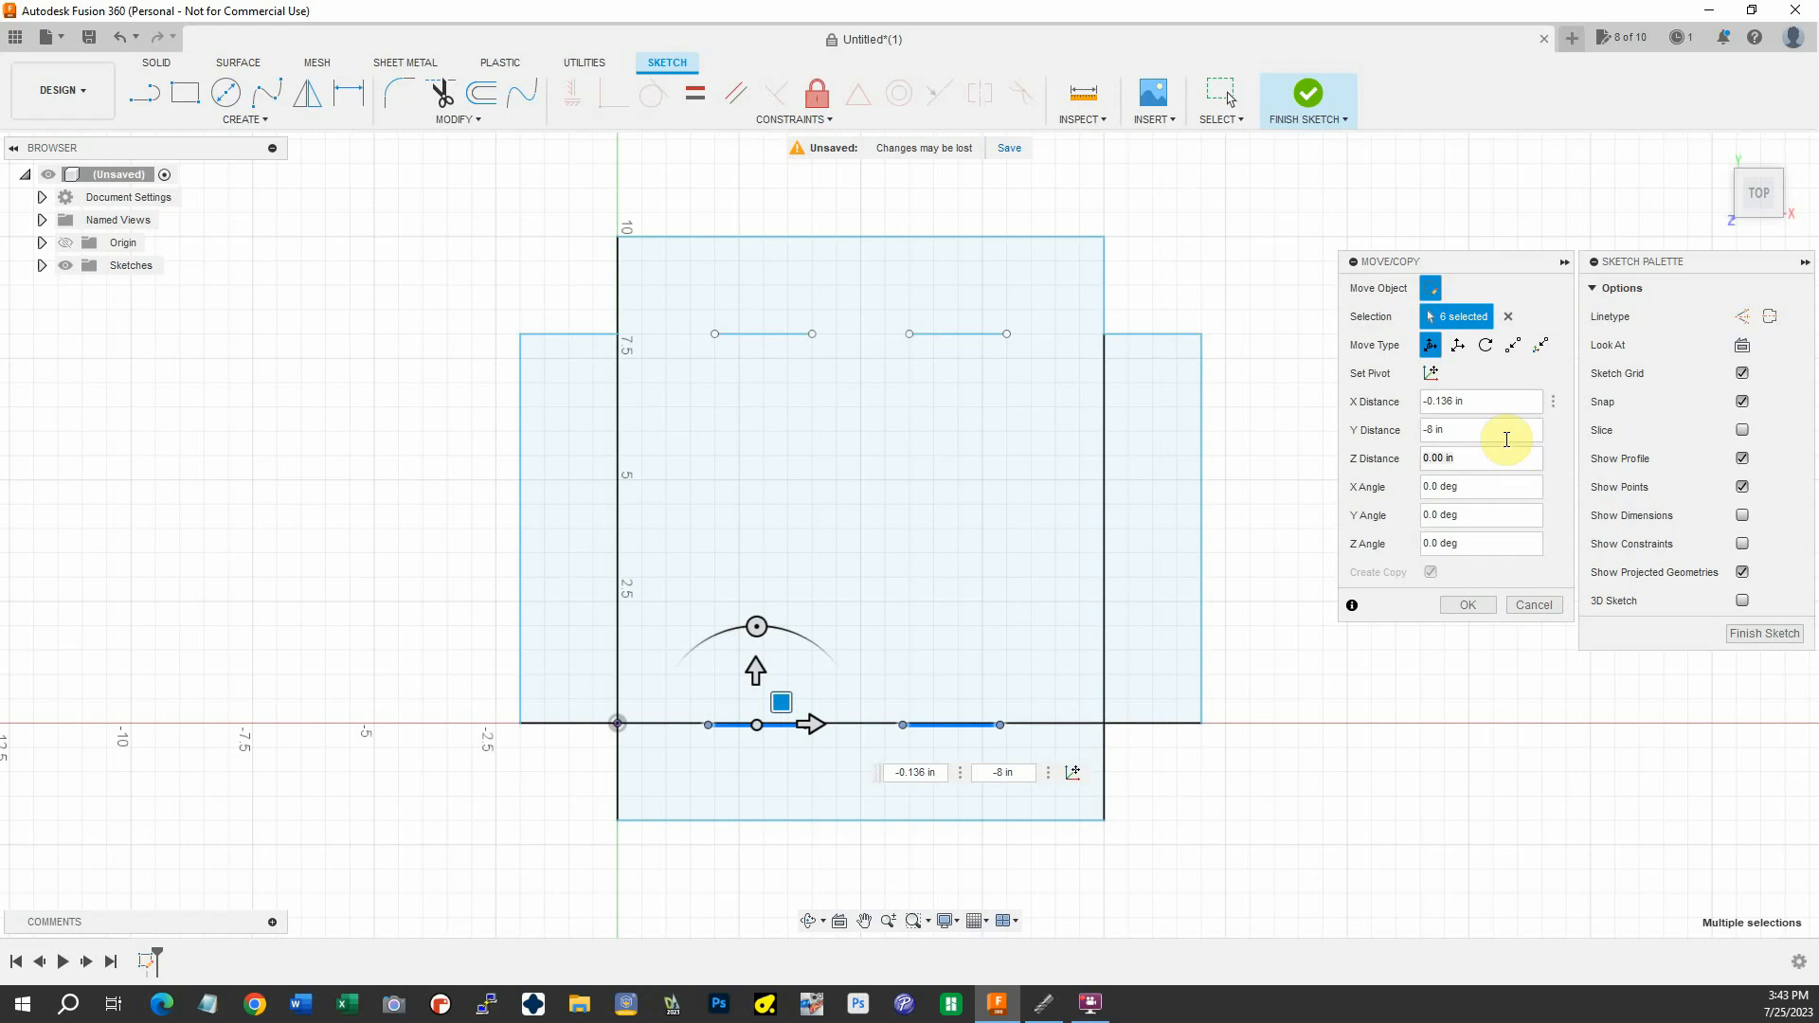
pyautogui.click(1480, 402)
pyautogui.write('0')
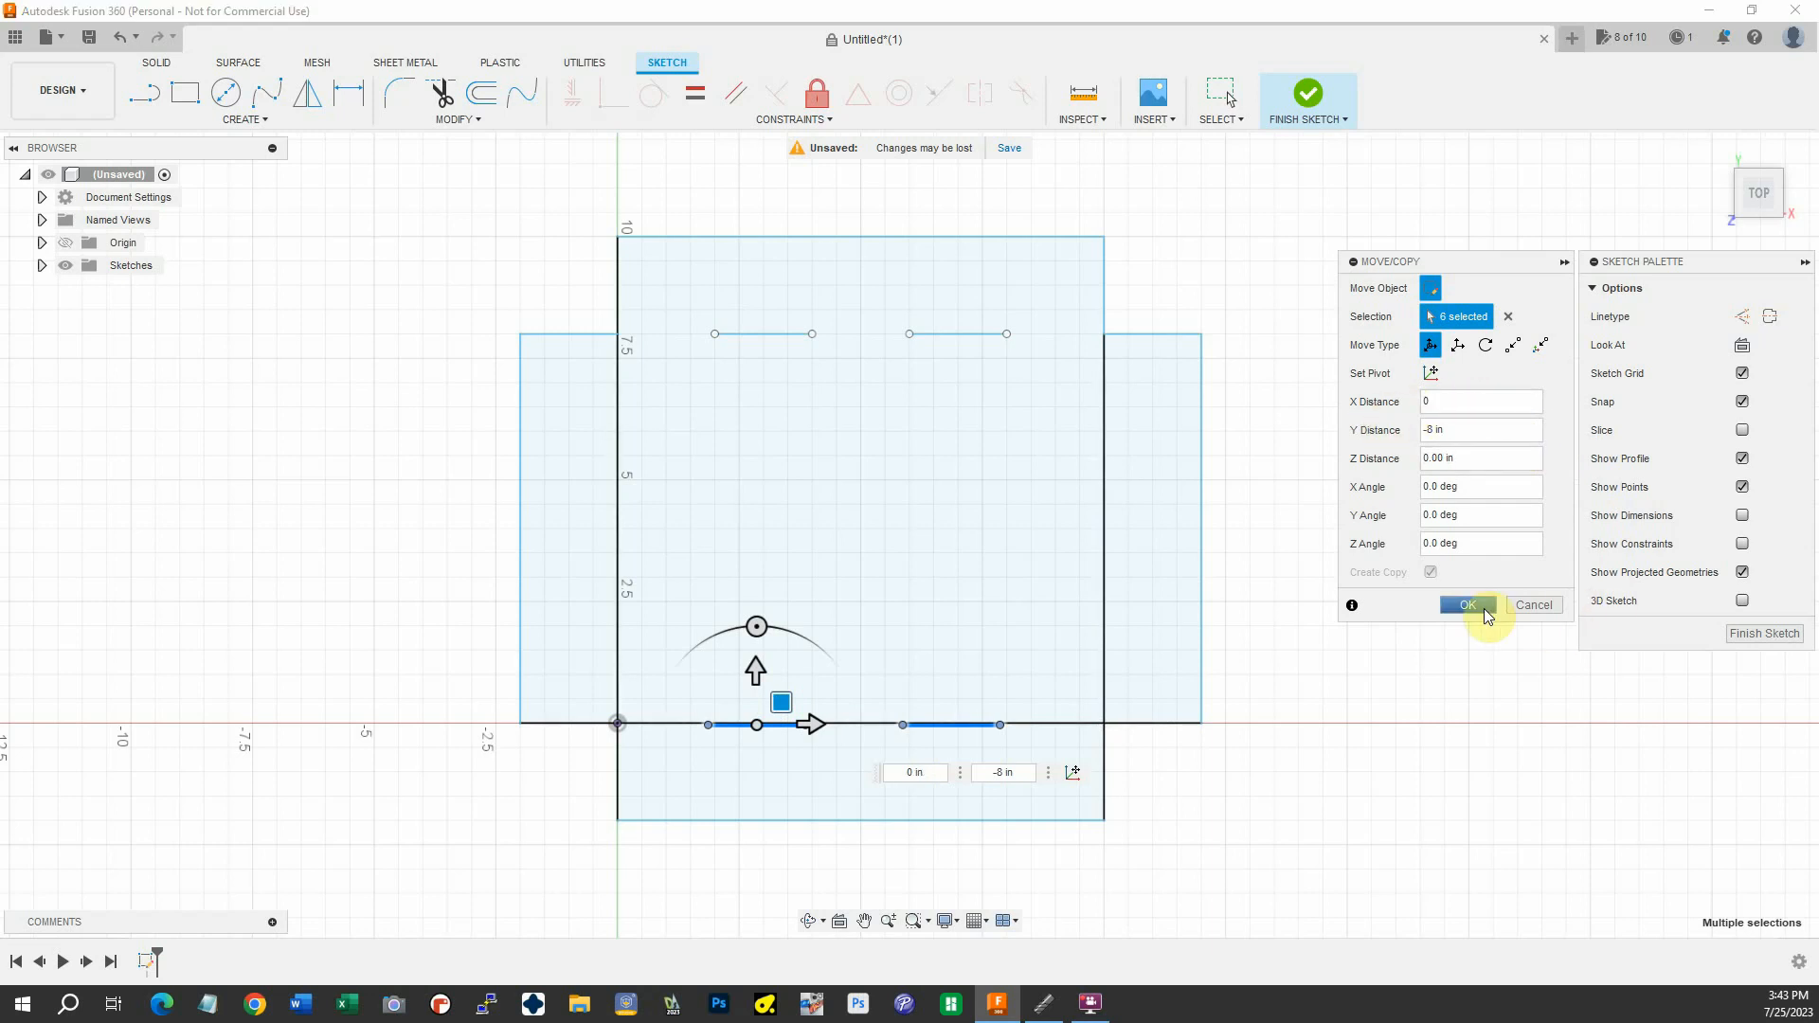
pyautogui.click(1465, 604)
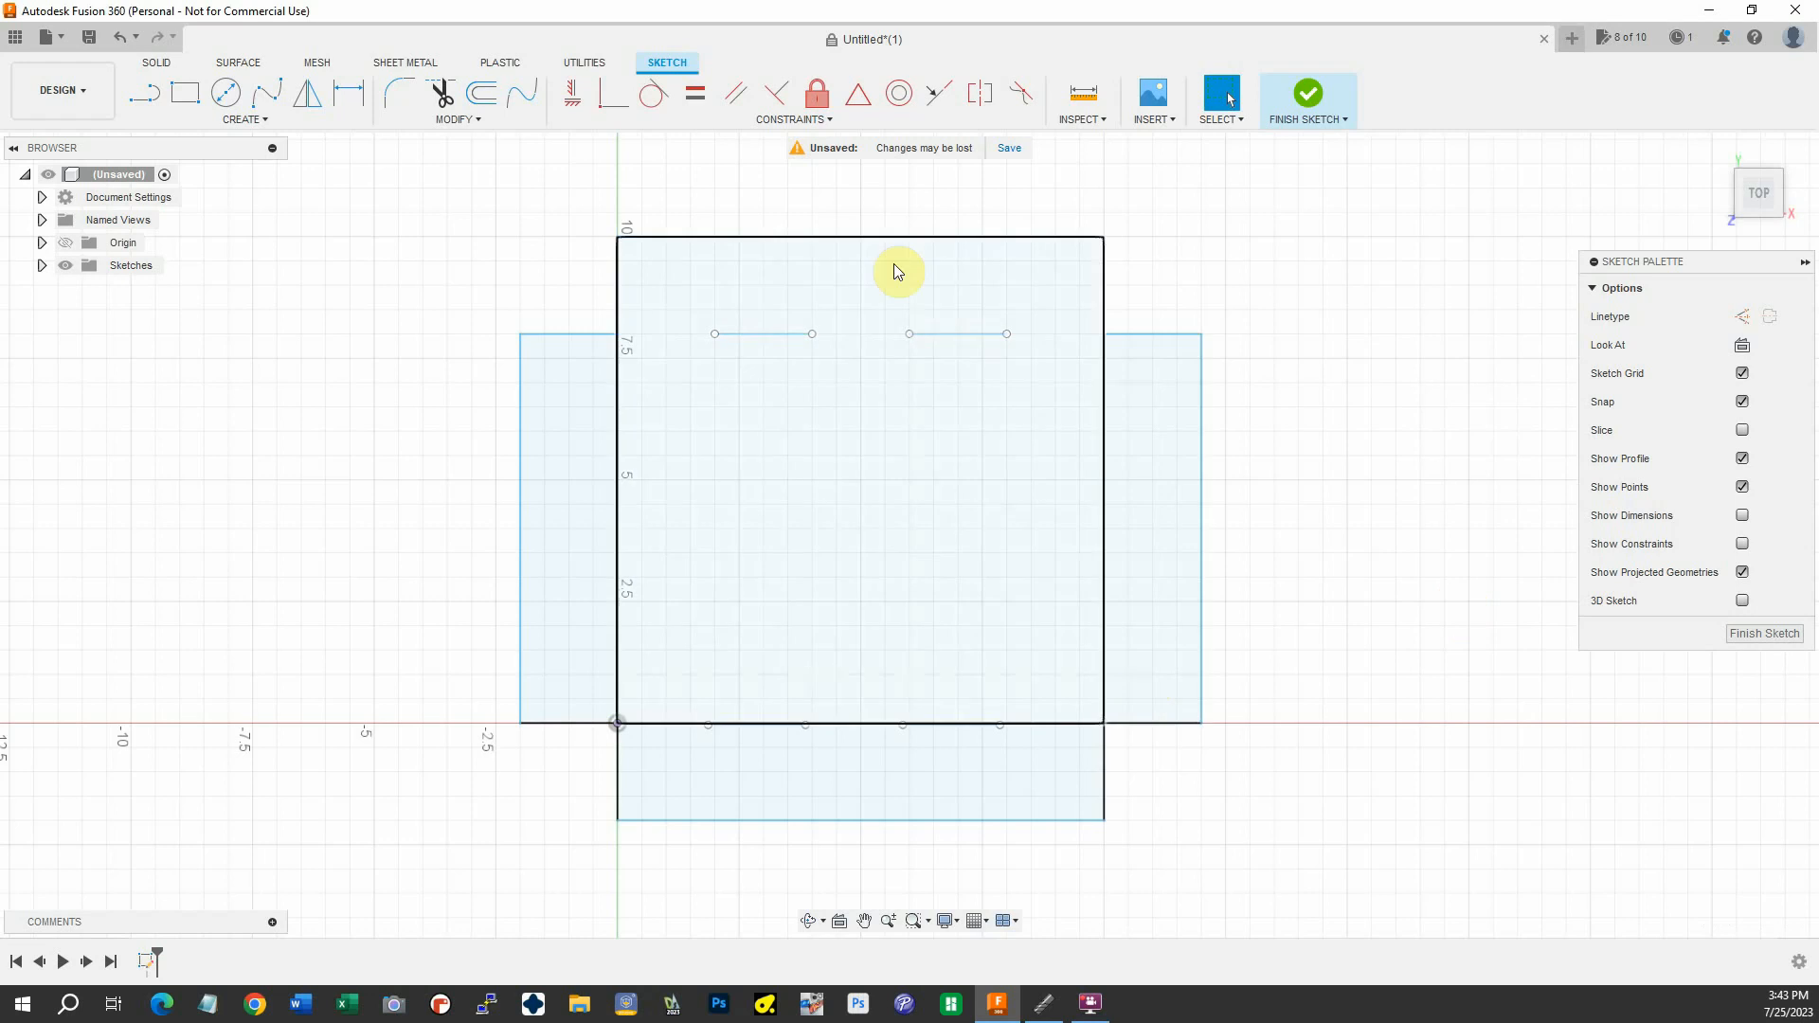
# Draw short horizontal cross lines over the base's left edge for relief slots
pyautogui.click(1067, 722)
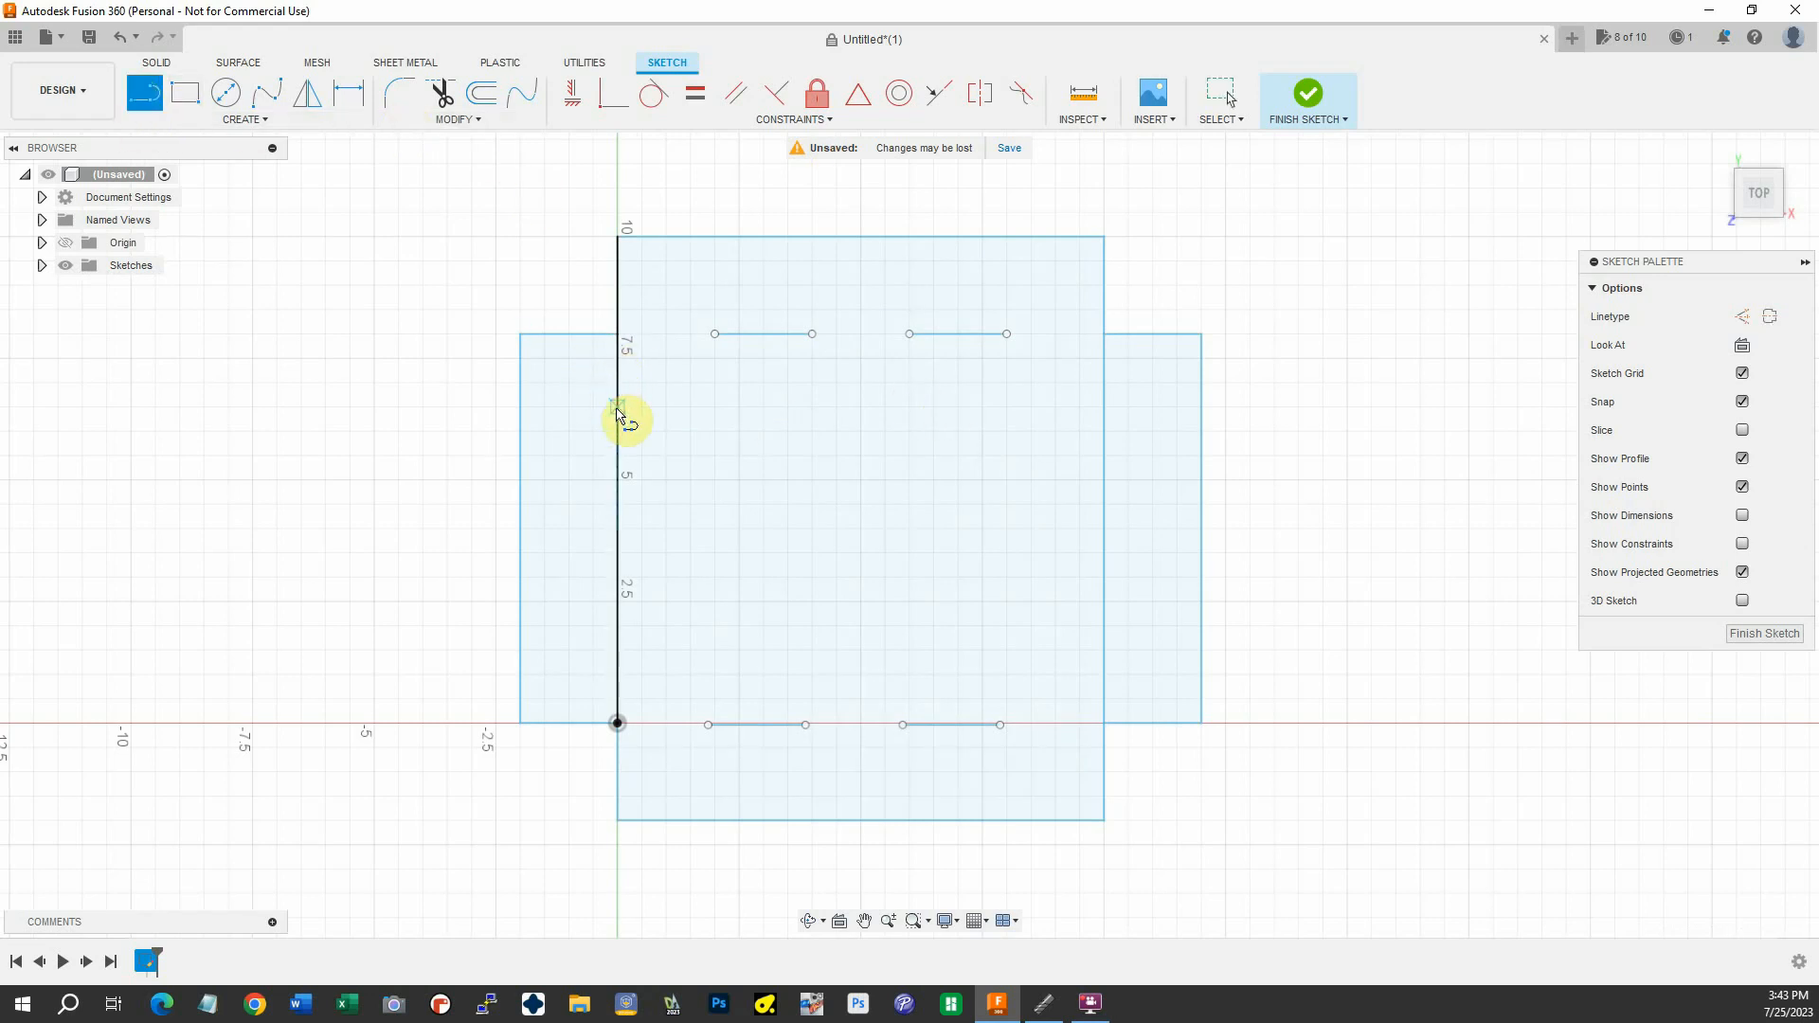
pyautogui.moveTo(593, 447)
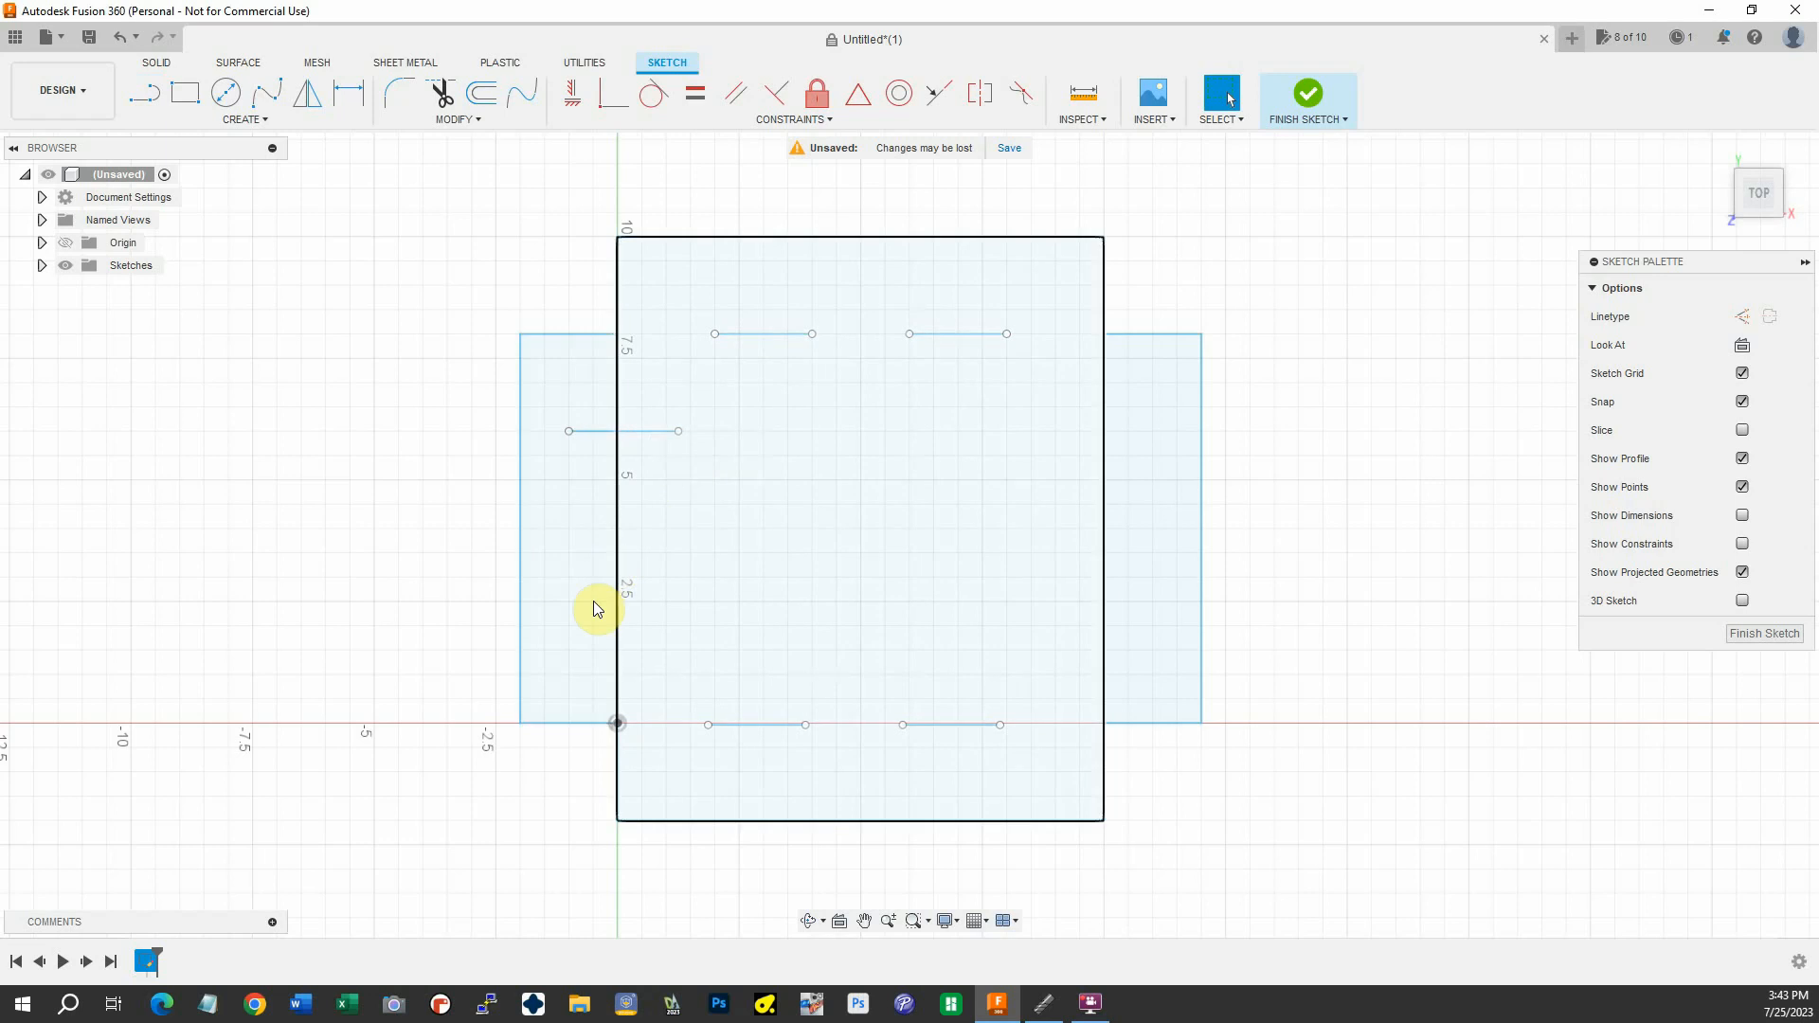
pyautogui.click(144, 91)
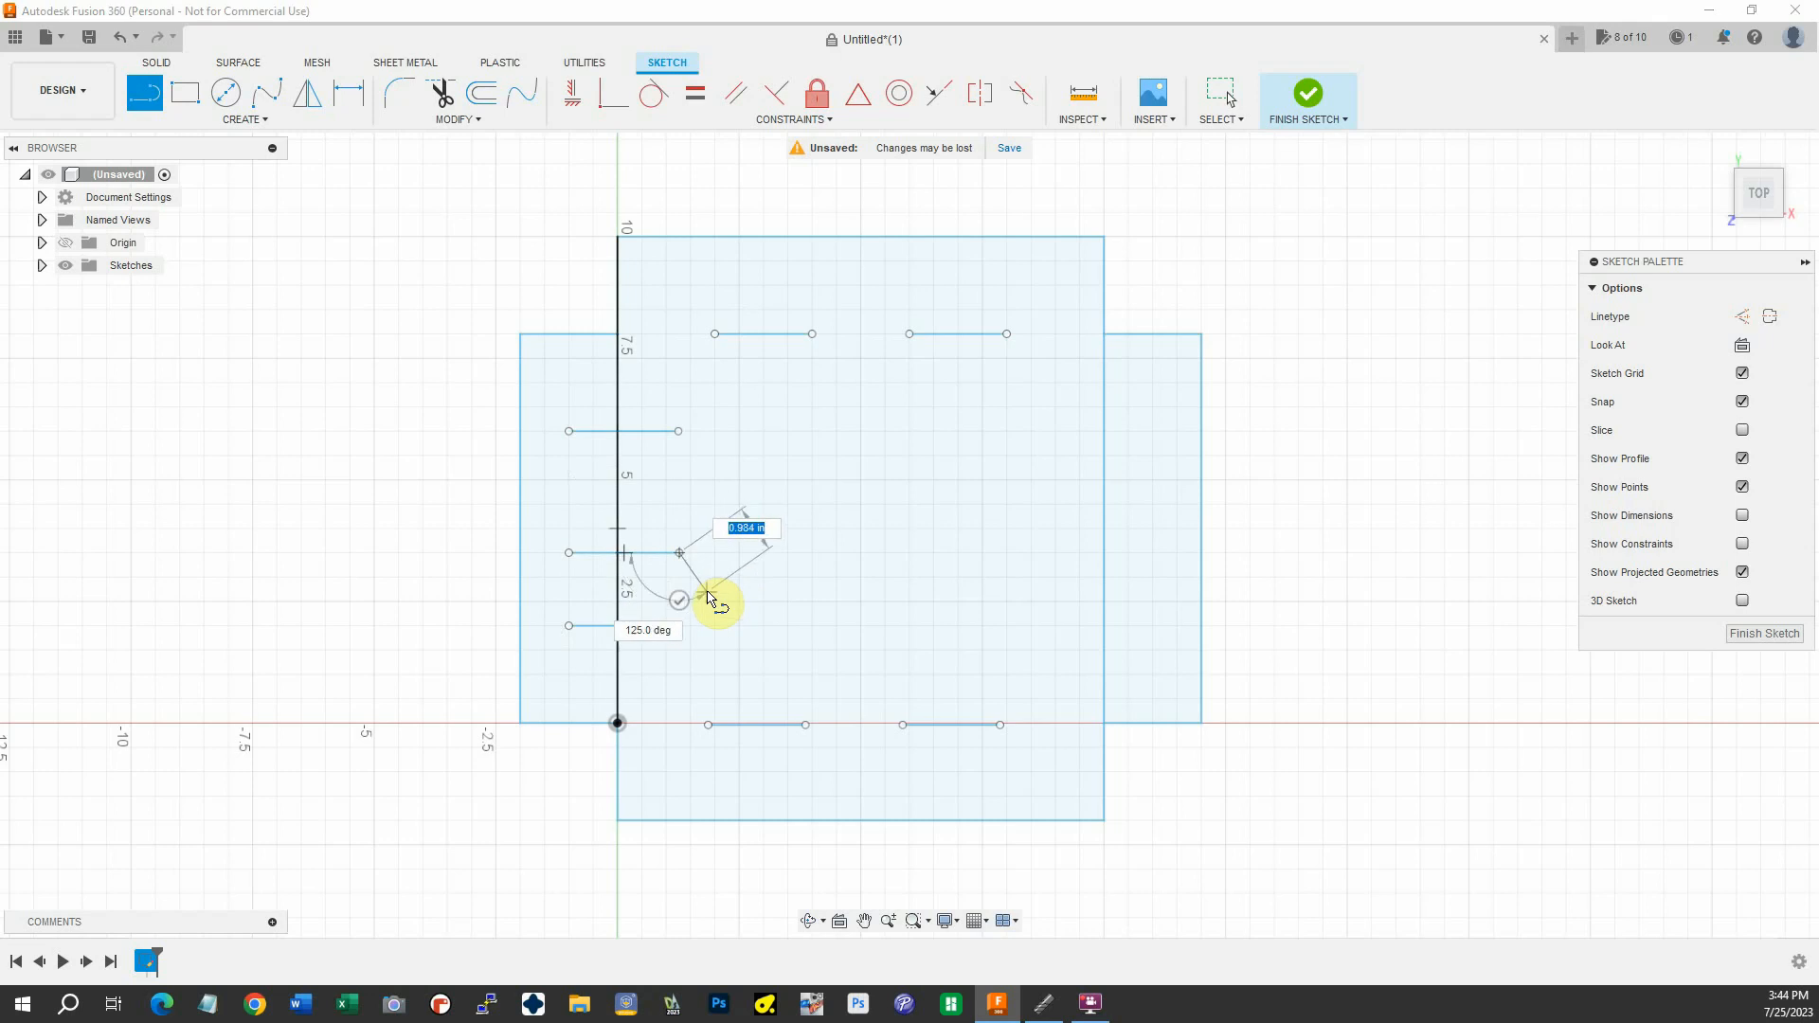
pyautogui.moveTo(682, 601); pyautogui.dragTo(743, 536)
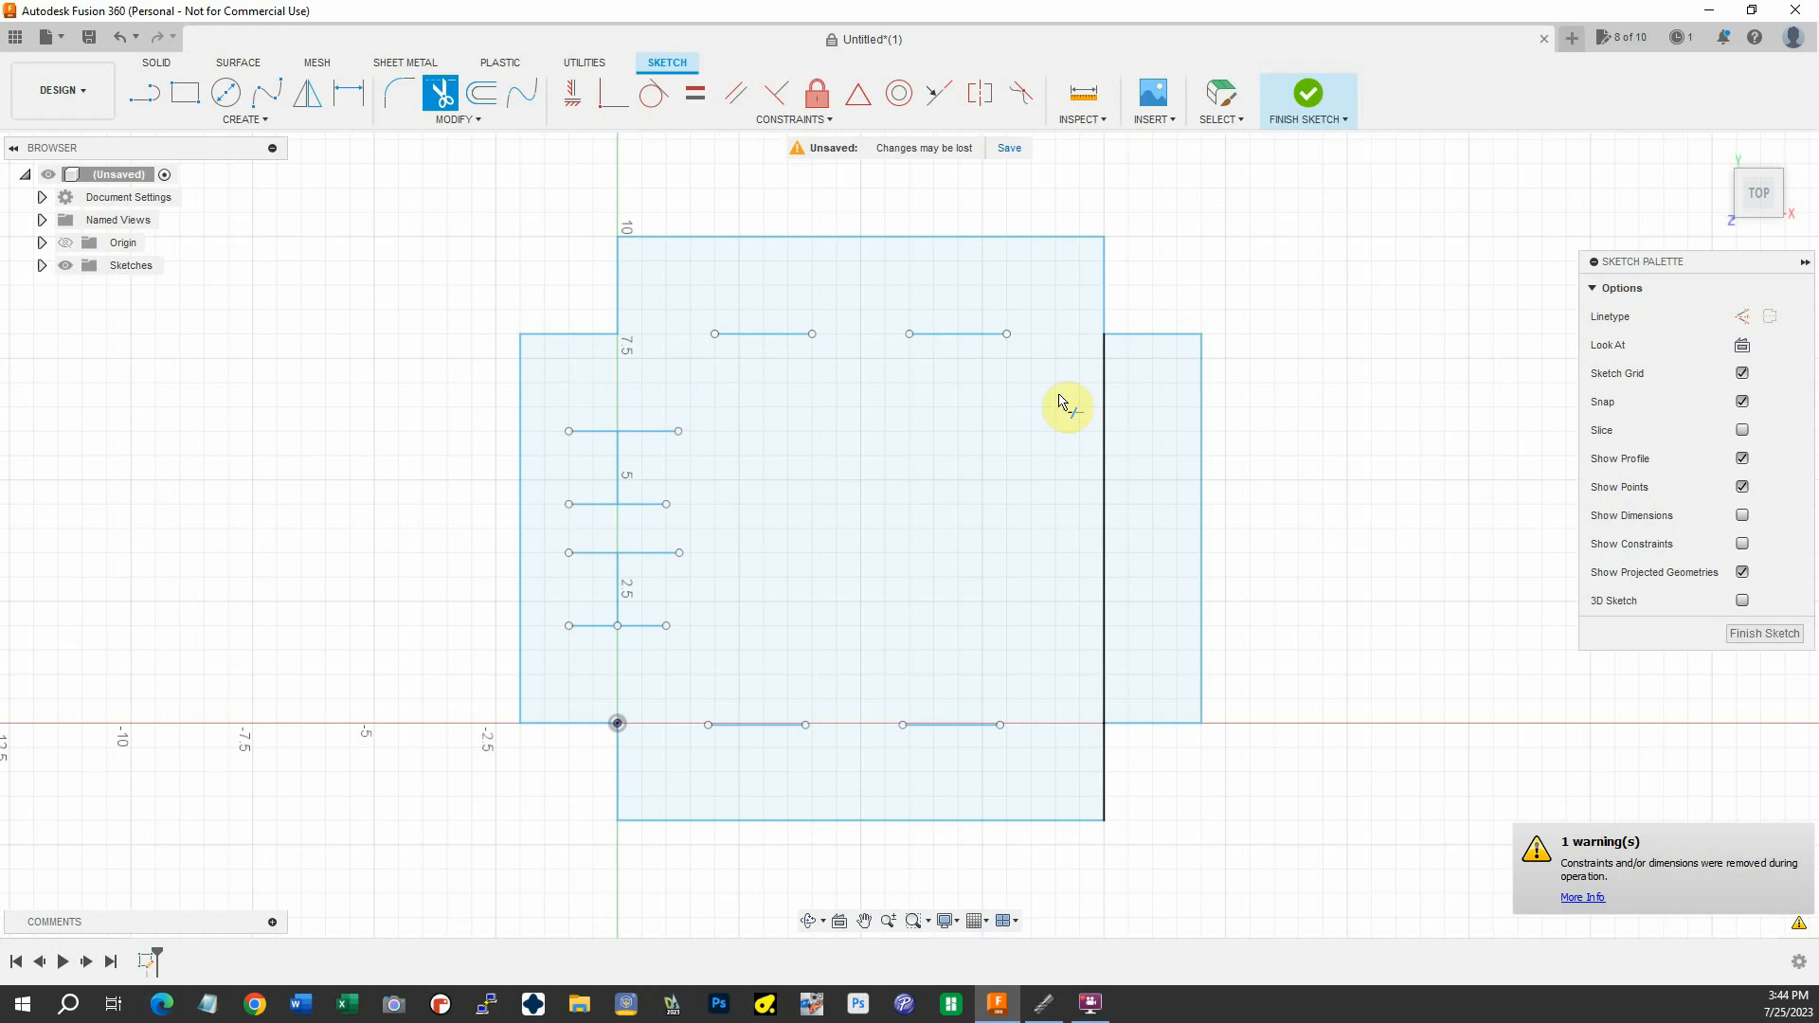
pyautogui.moveTo(1183, 292)
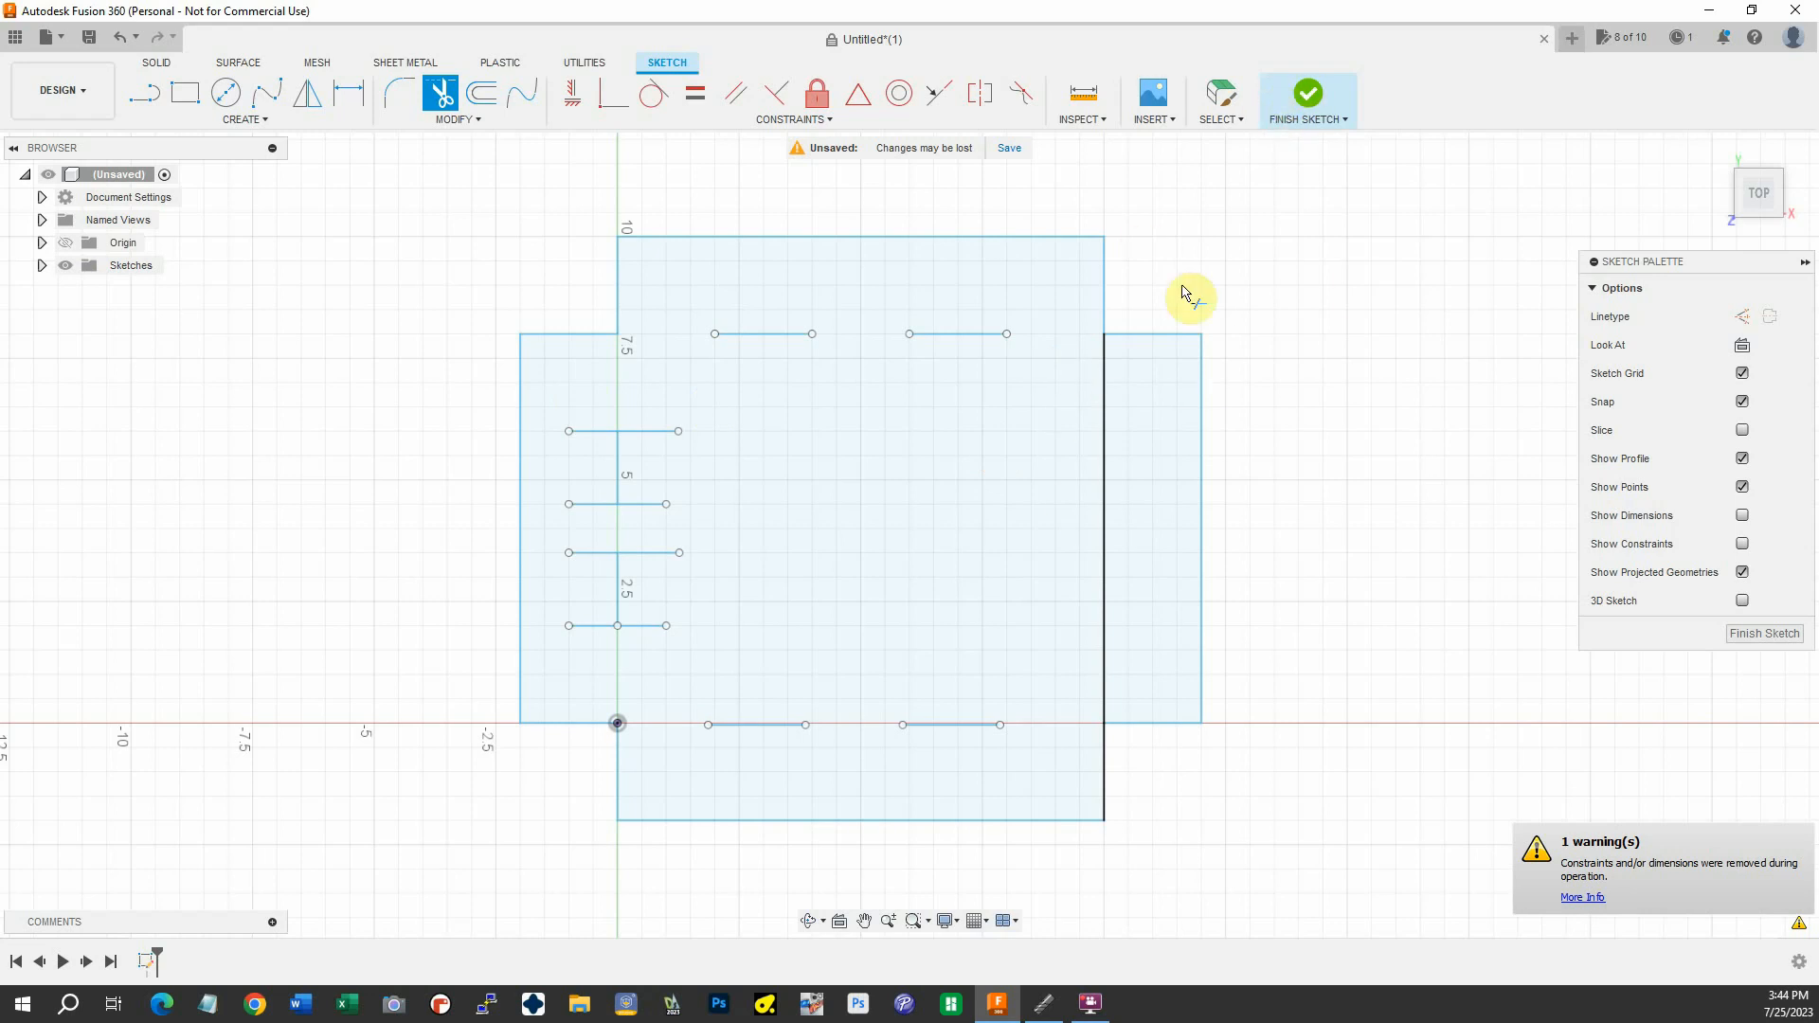
pyautogui.moveTo(1217, 95)
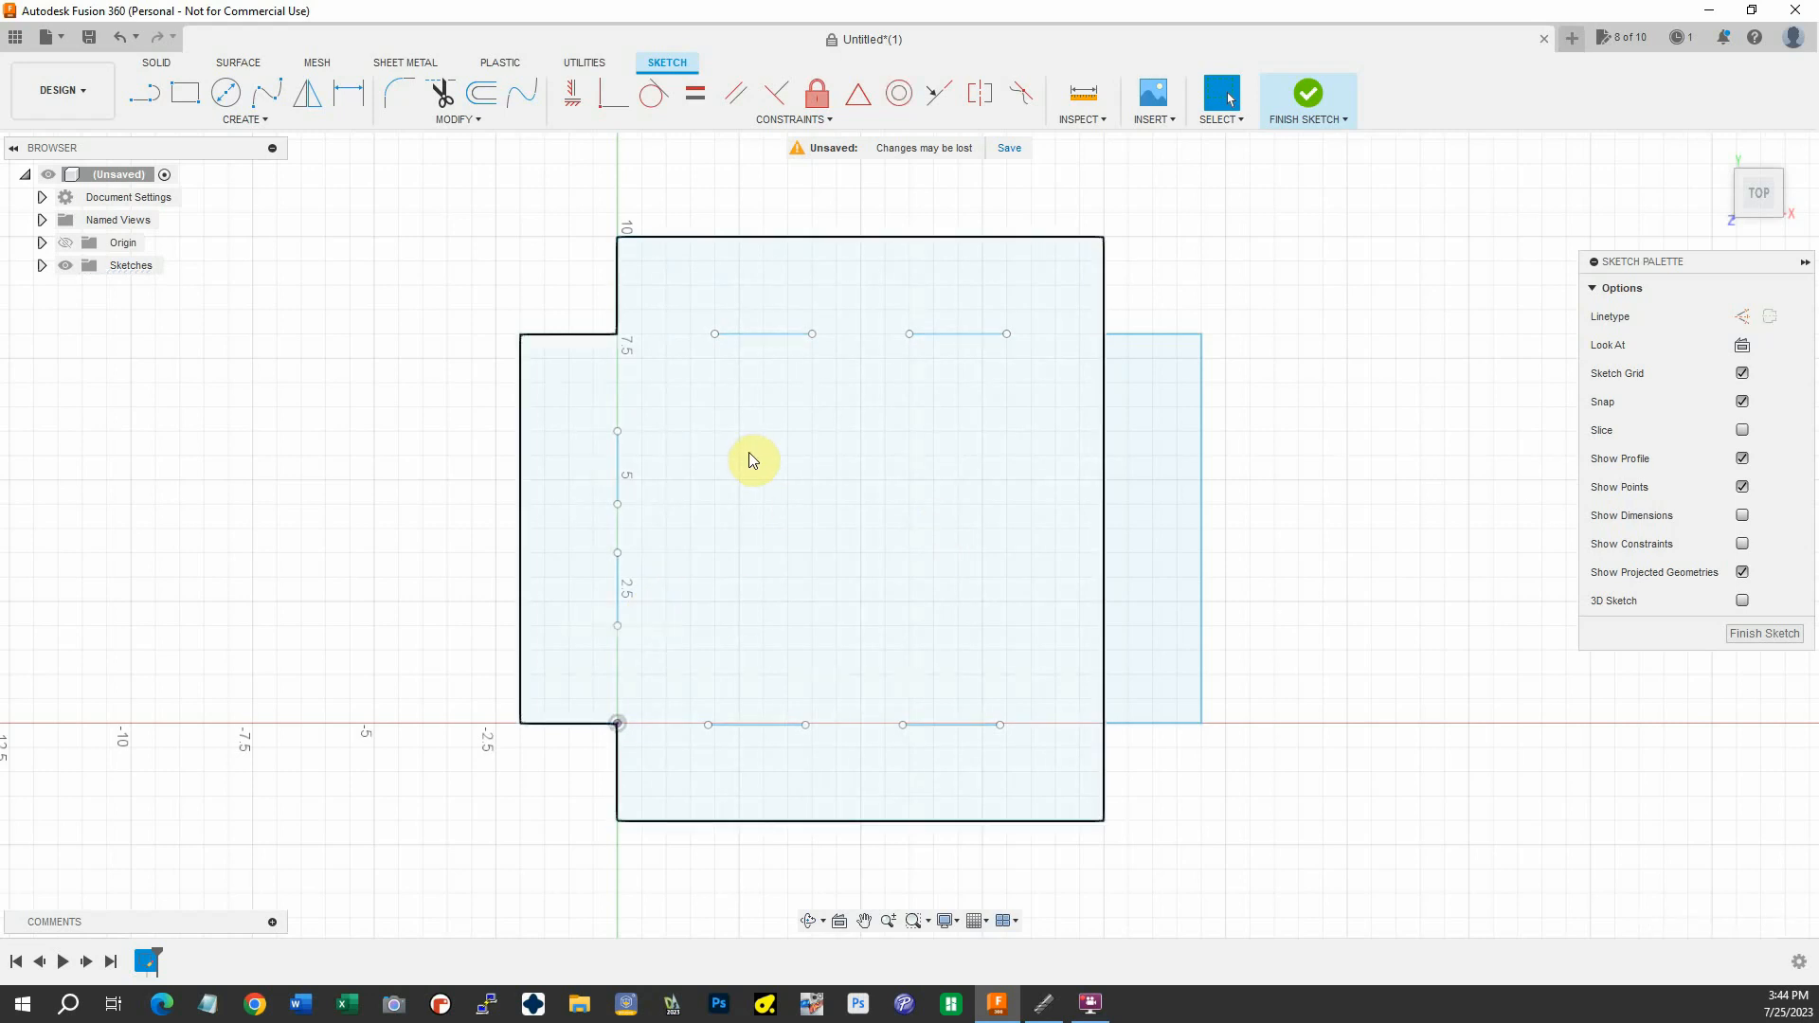
pyautogui.moveTo(732, 411)
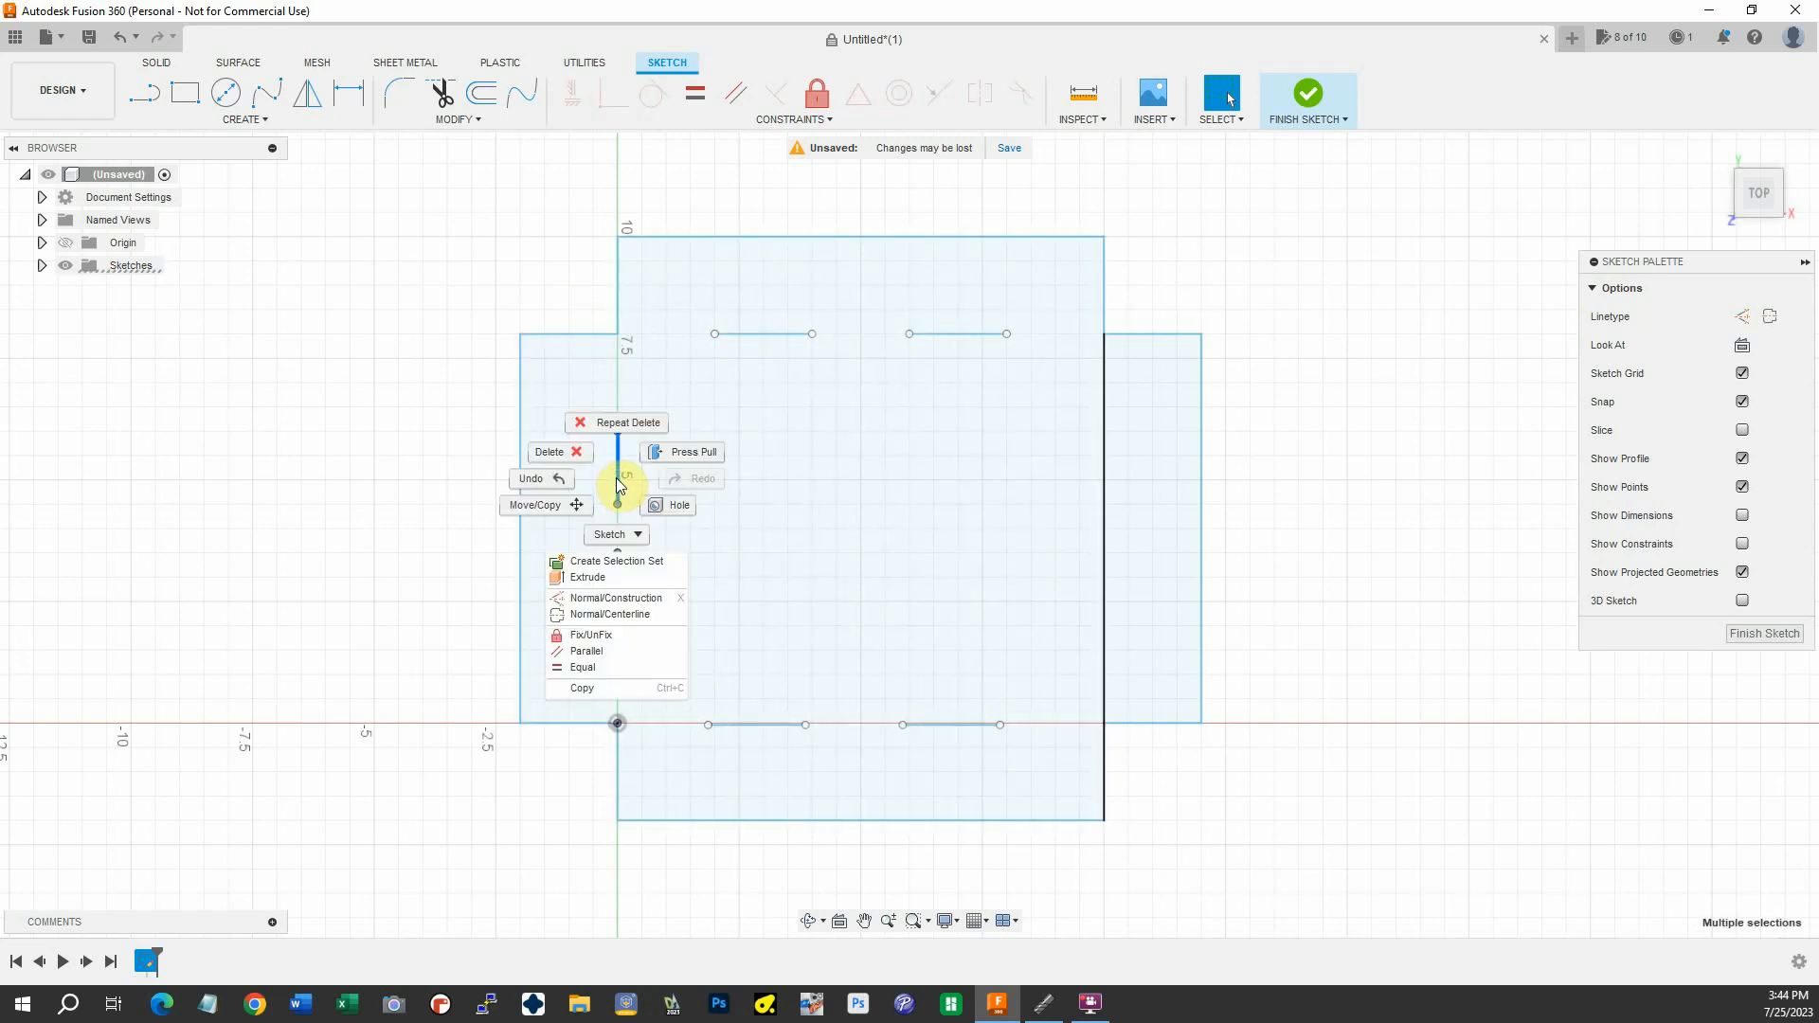
# Copy the left-edge slot lines 10 inches across onto the right edge with Move/Copy
pyautogui.click(534, 504)
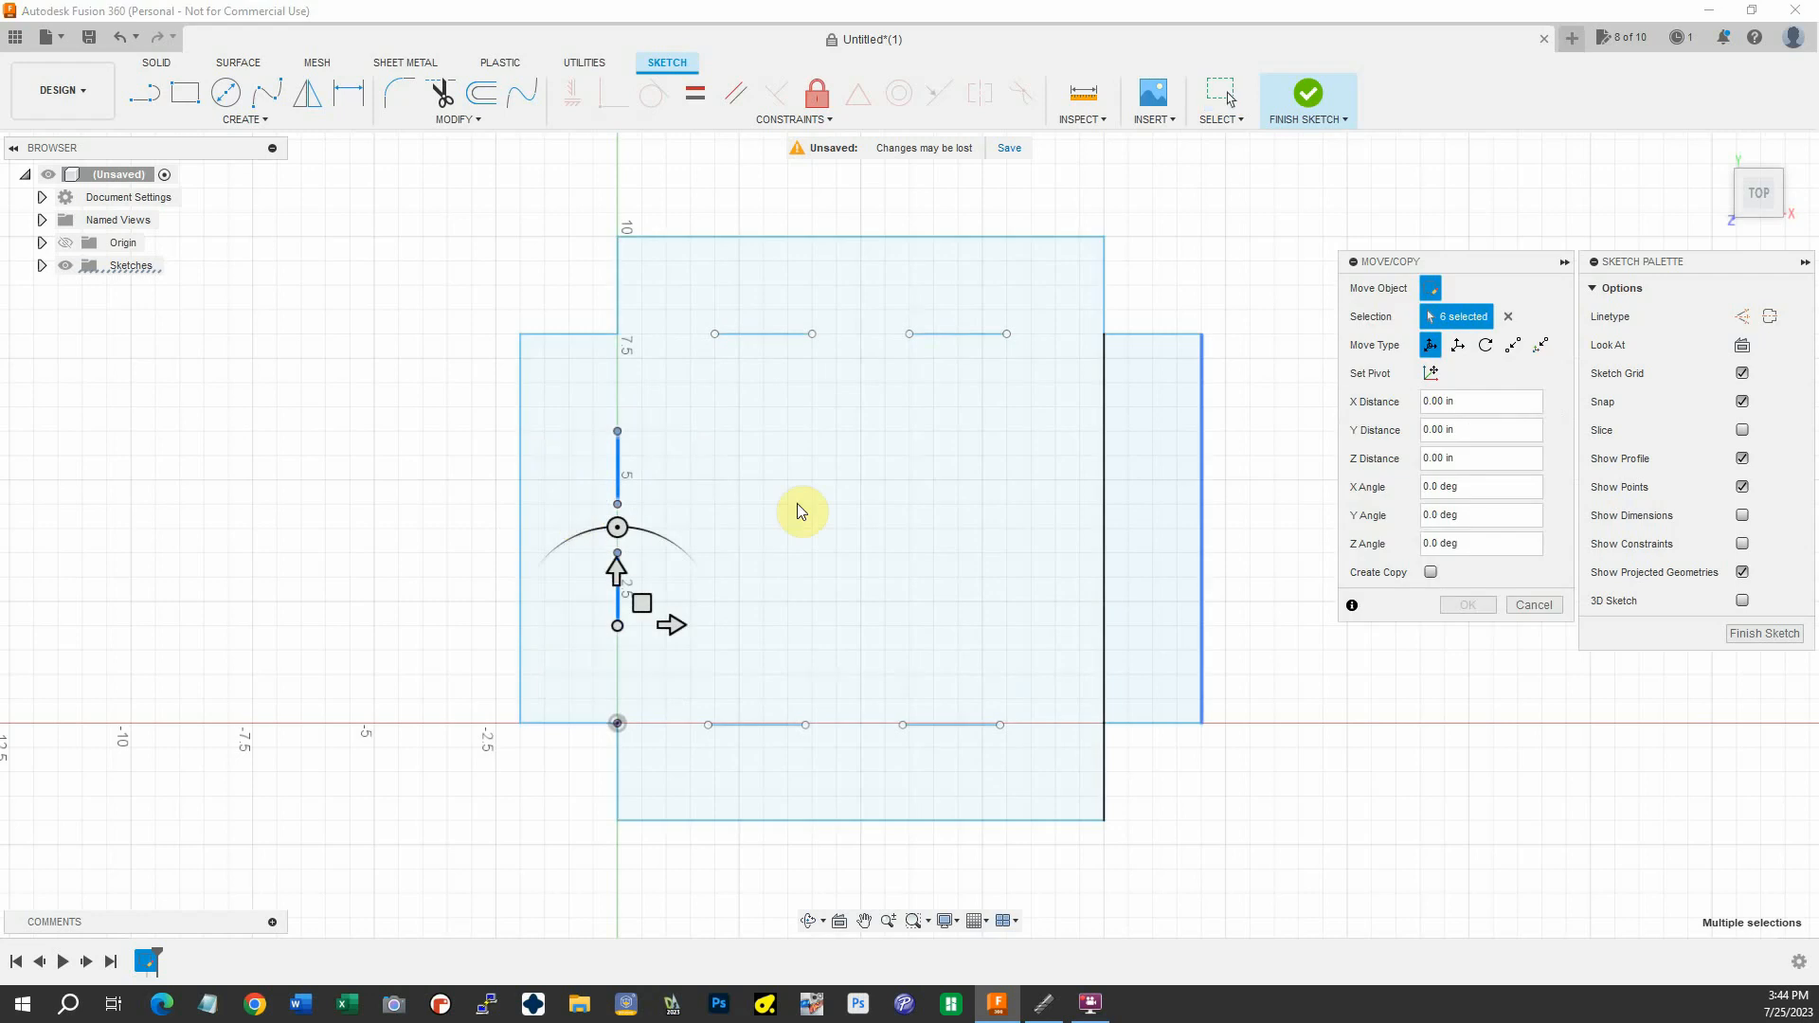
pyautogui.click(1430, 572)
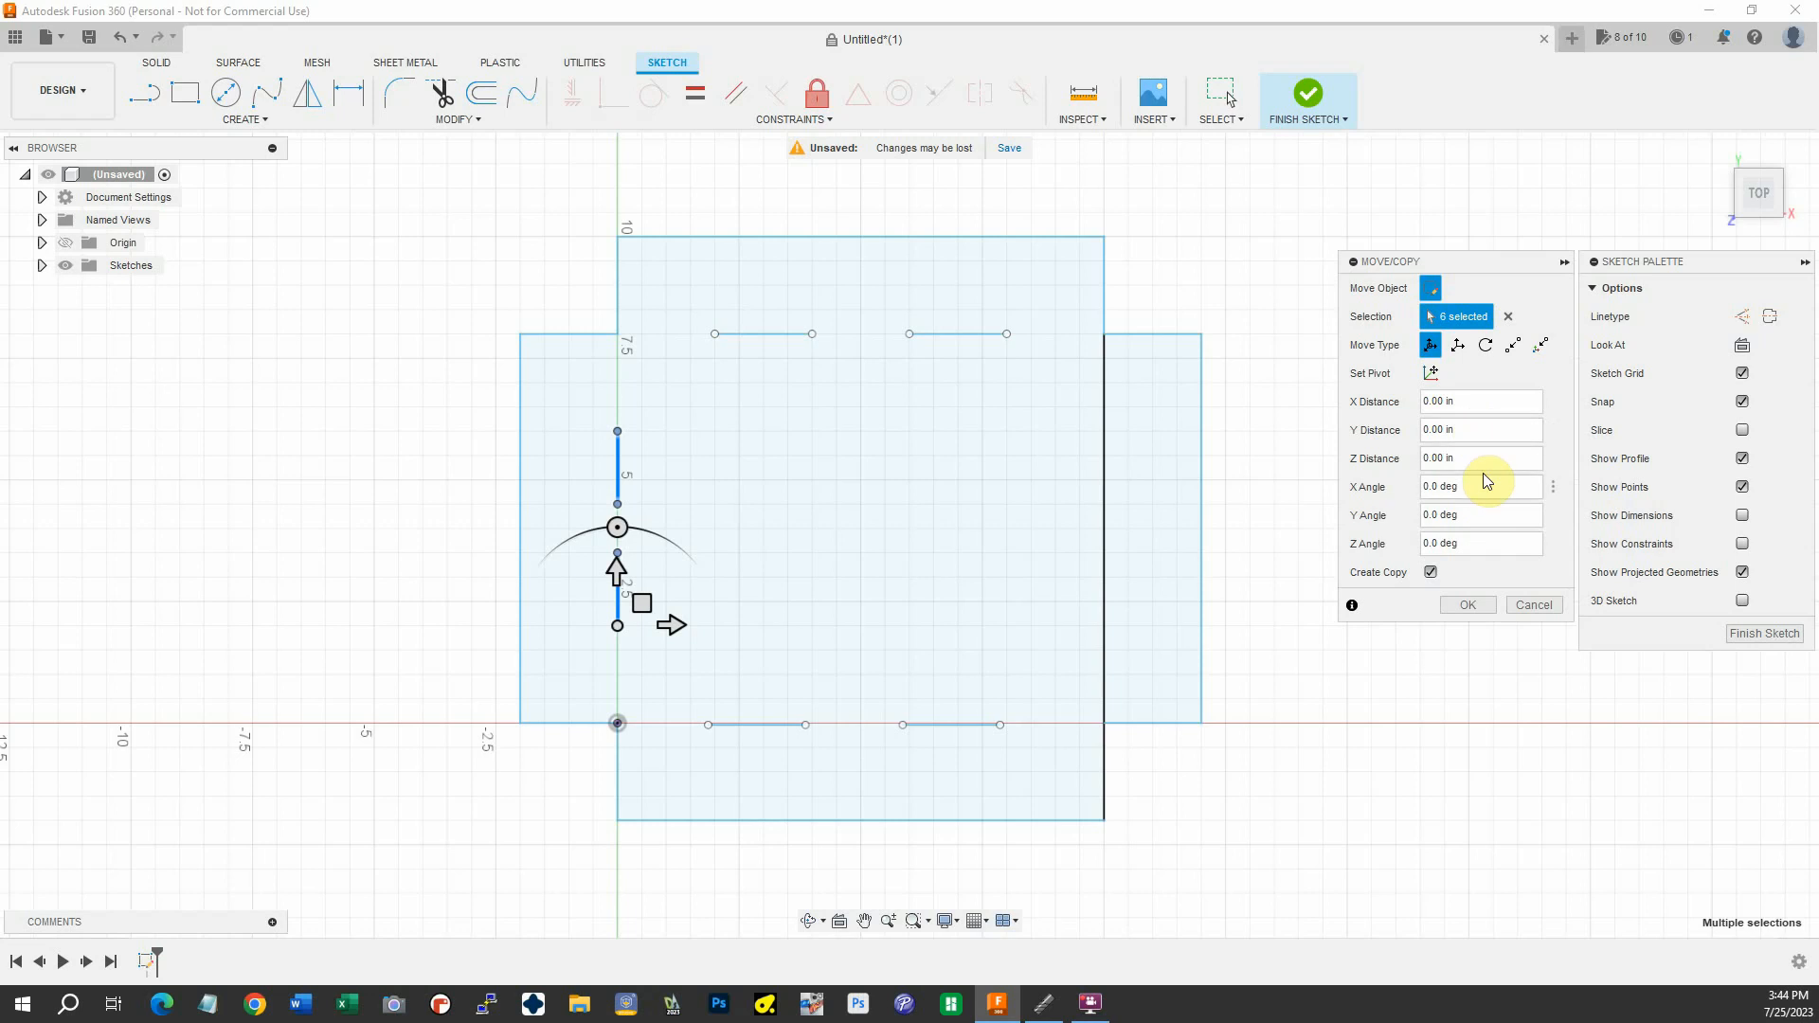
pyautogui.click(1474, 402)
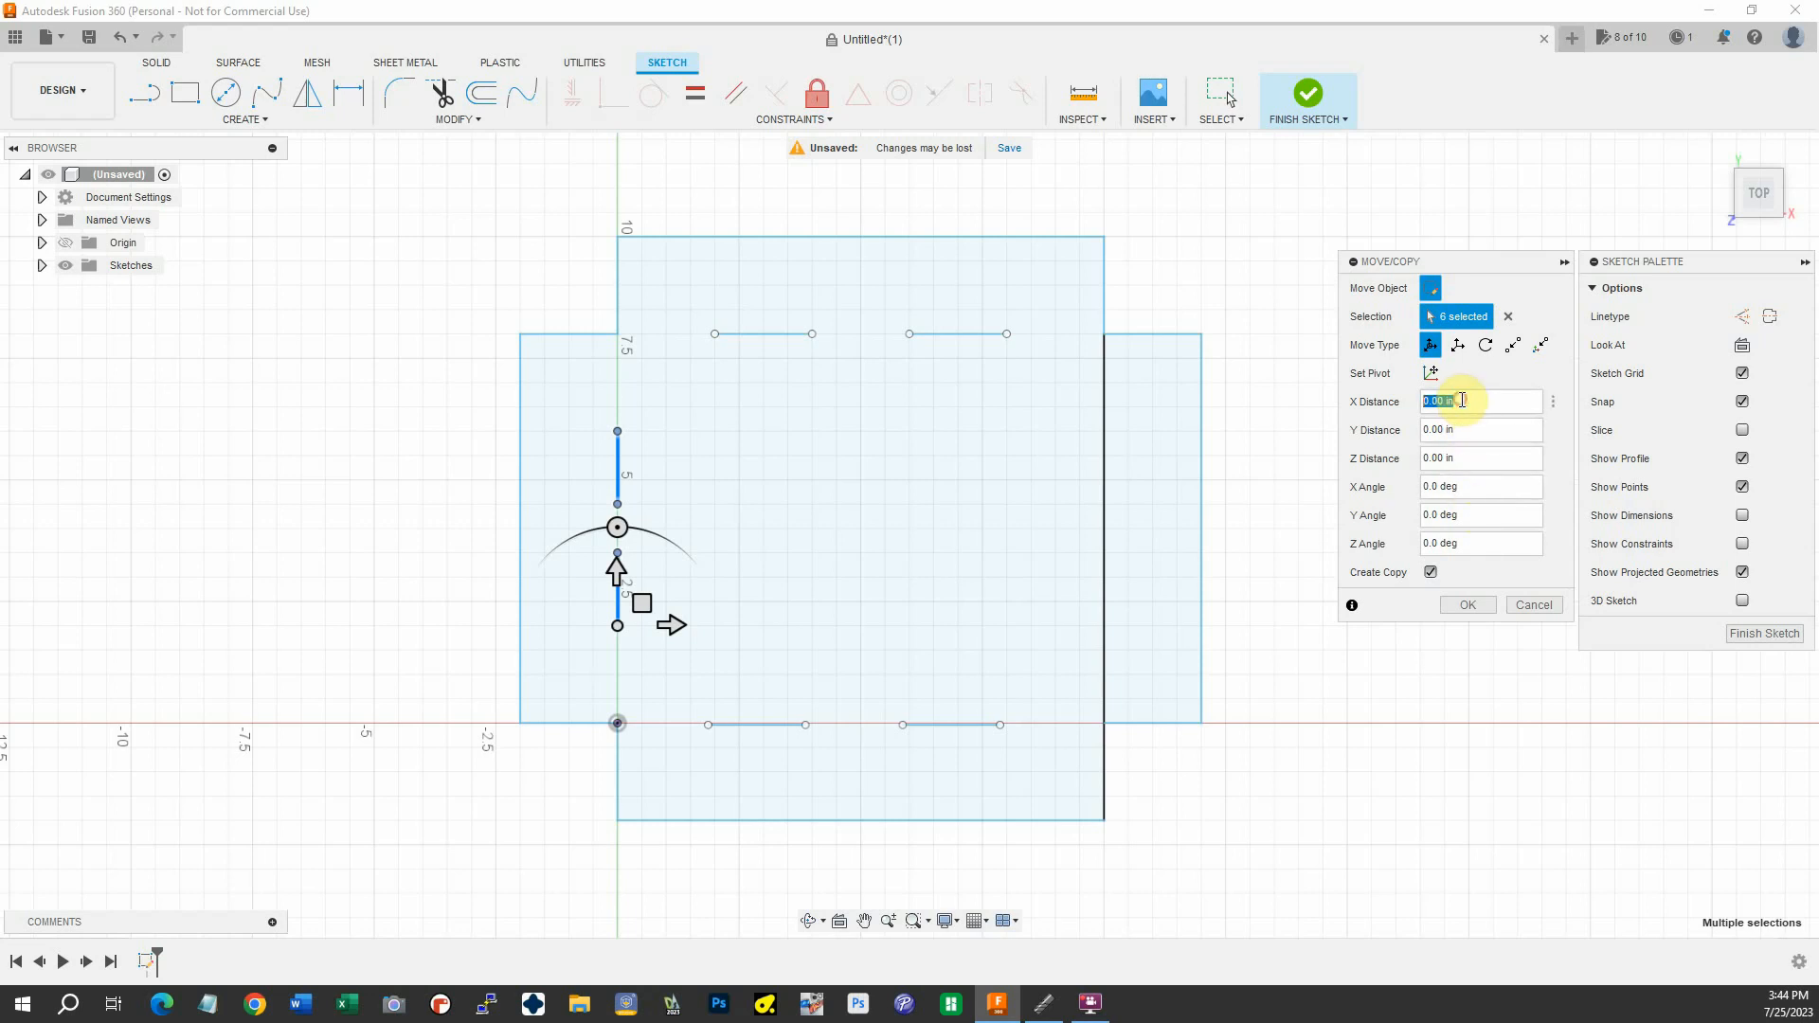
pyautogui.write('10')
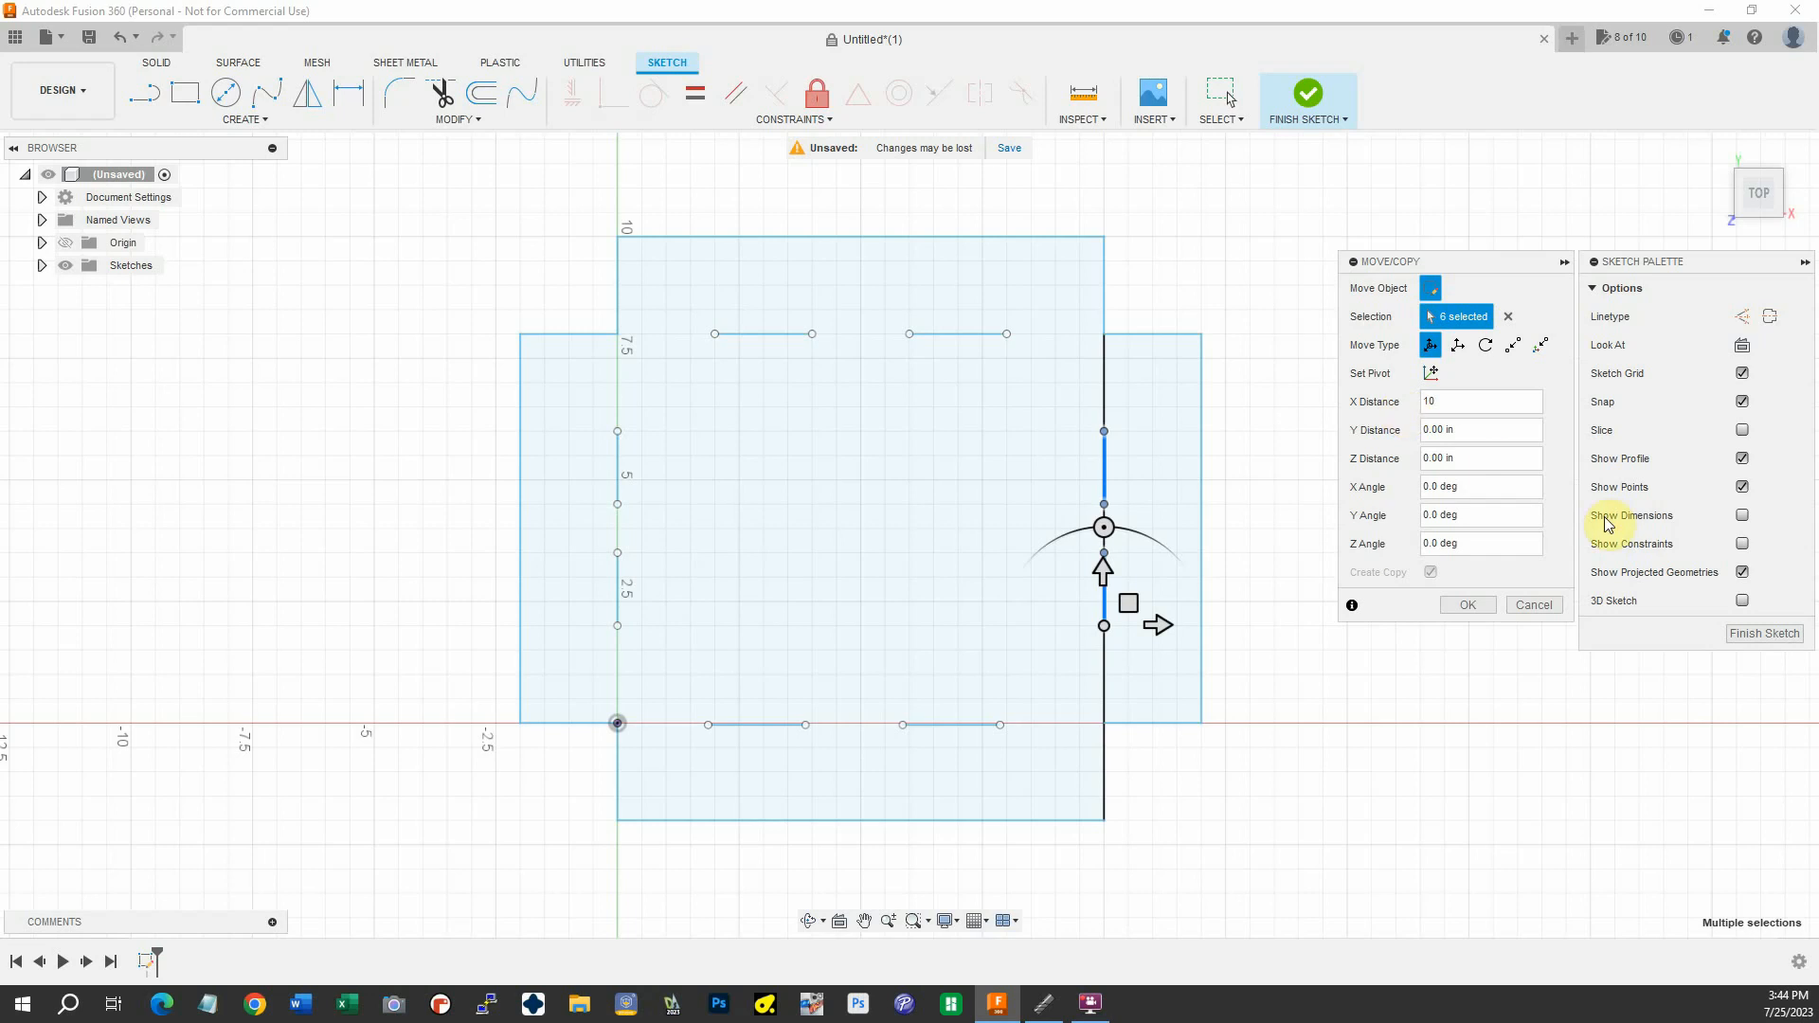
pyautogui.click(1465, 605)
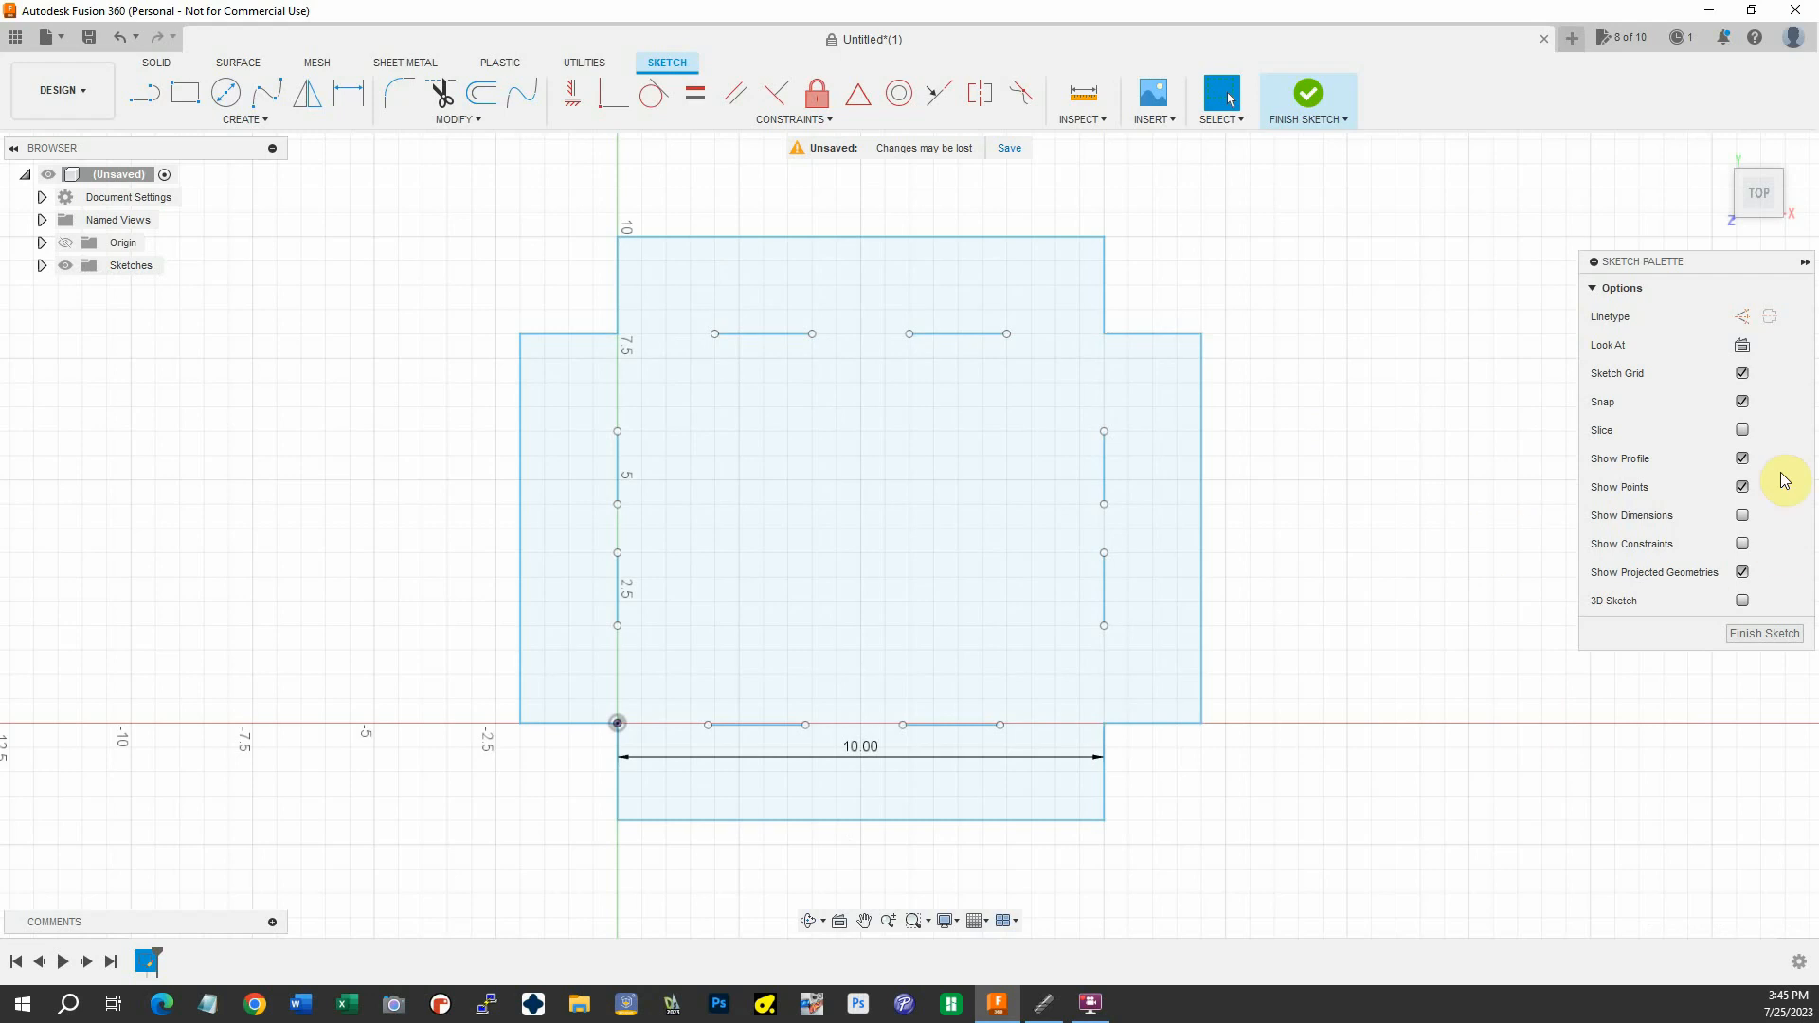
# Turn off Show Dimensions, Show Constraints and Show Points in the Sketch Palette
pyautogui.click(1742, 516)
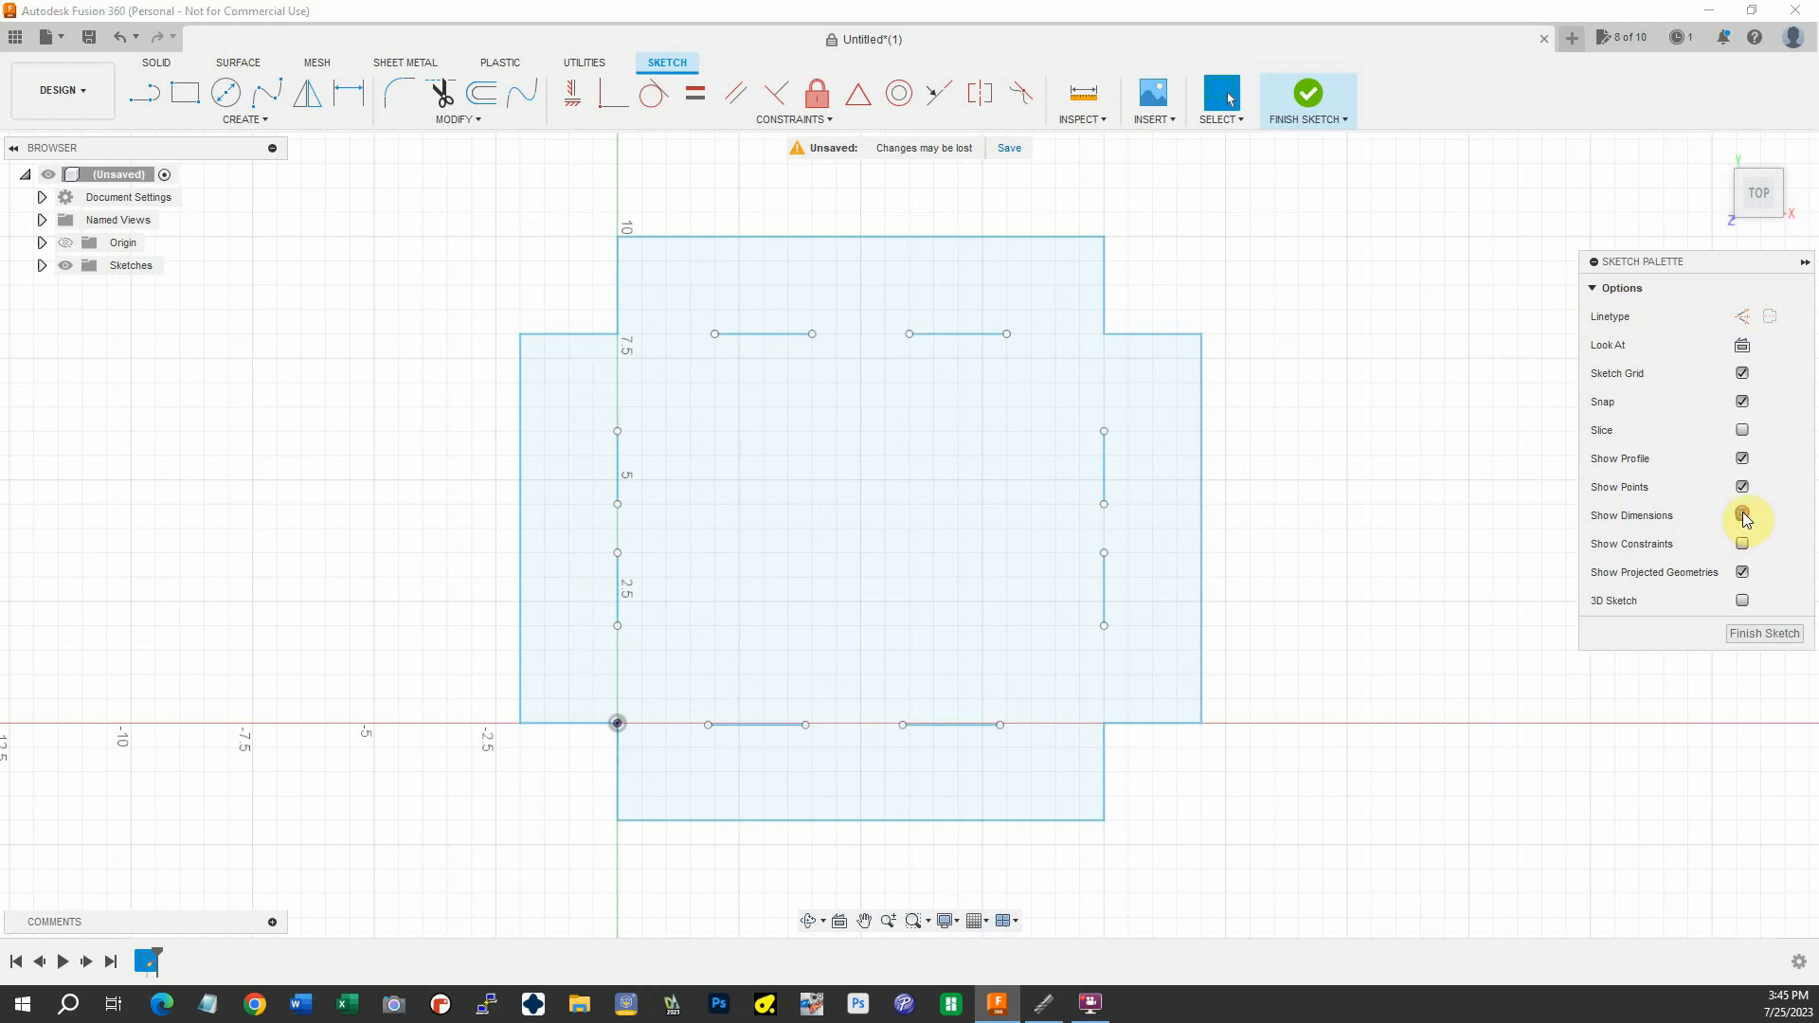
pyautogui.click(1742, 516)
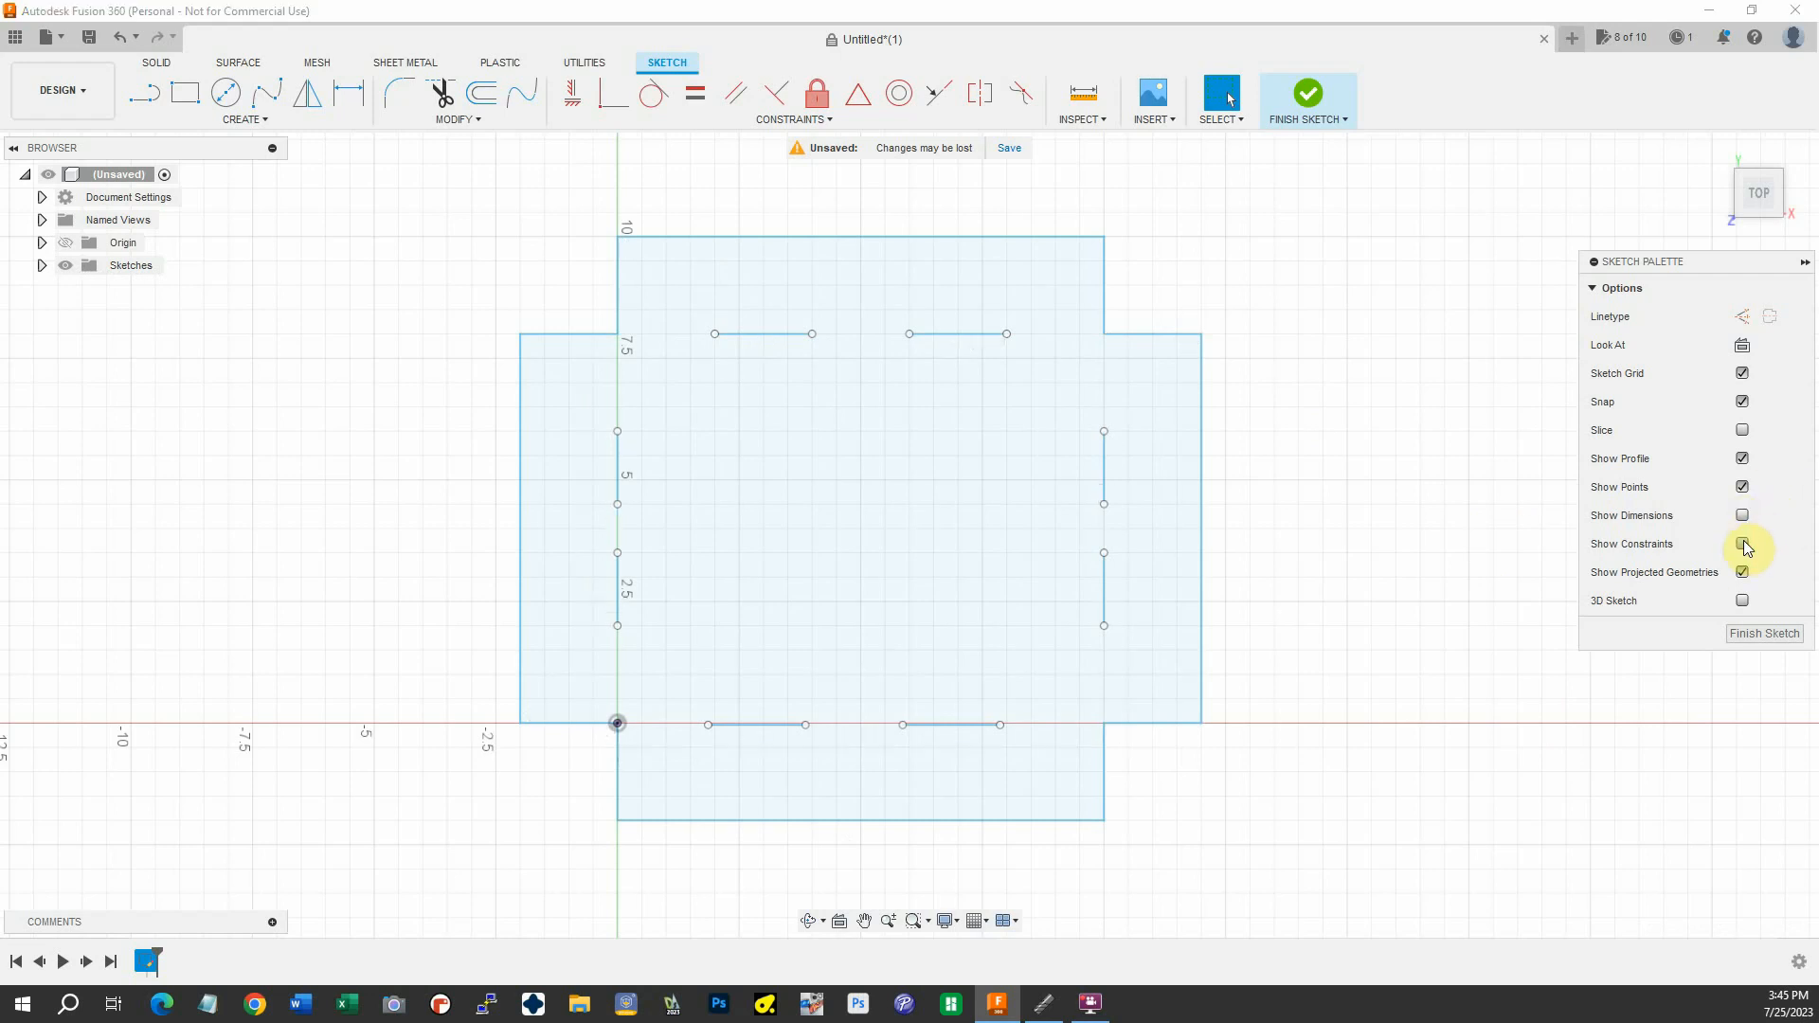
pyautogui.click(1742, 544)
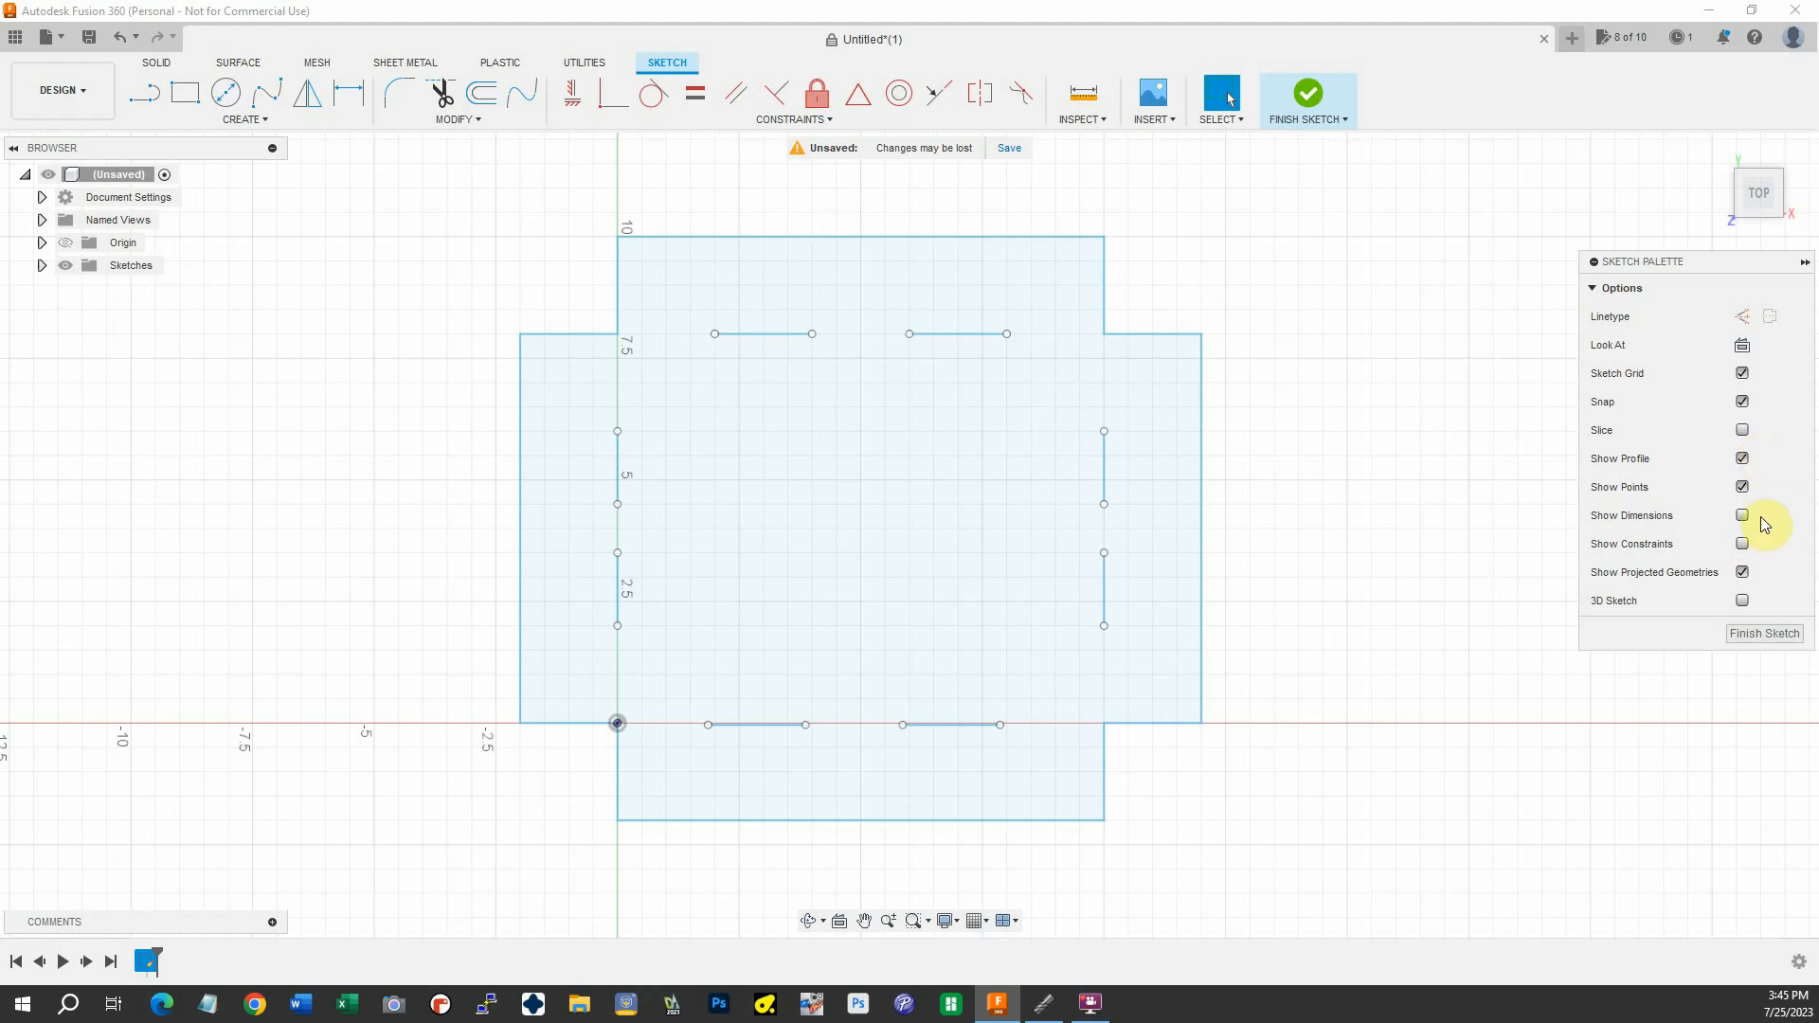
pyautogui.click(1742, 487)
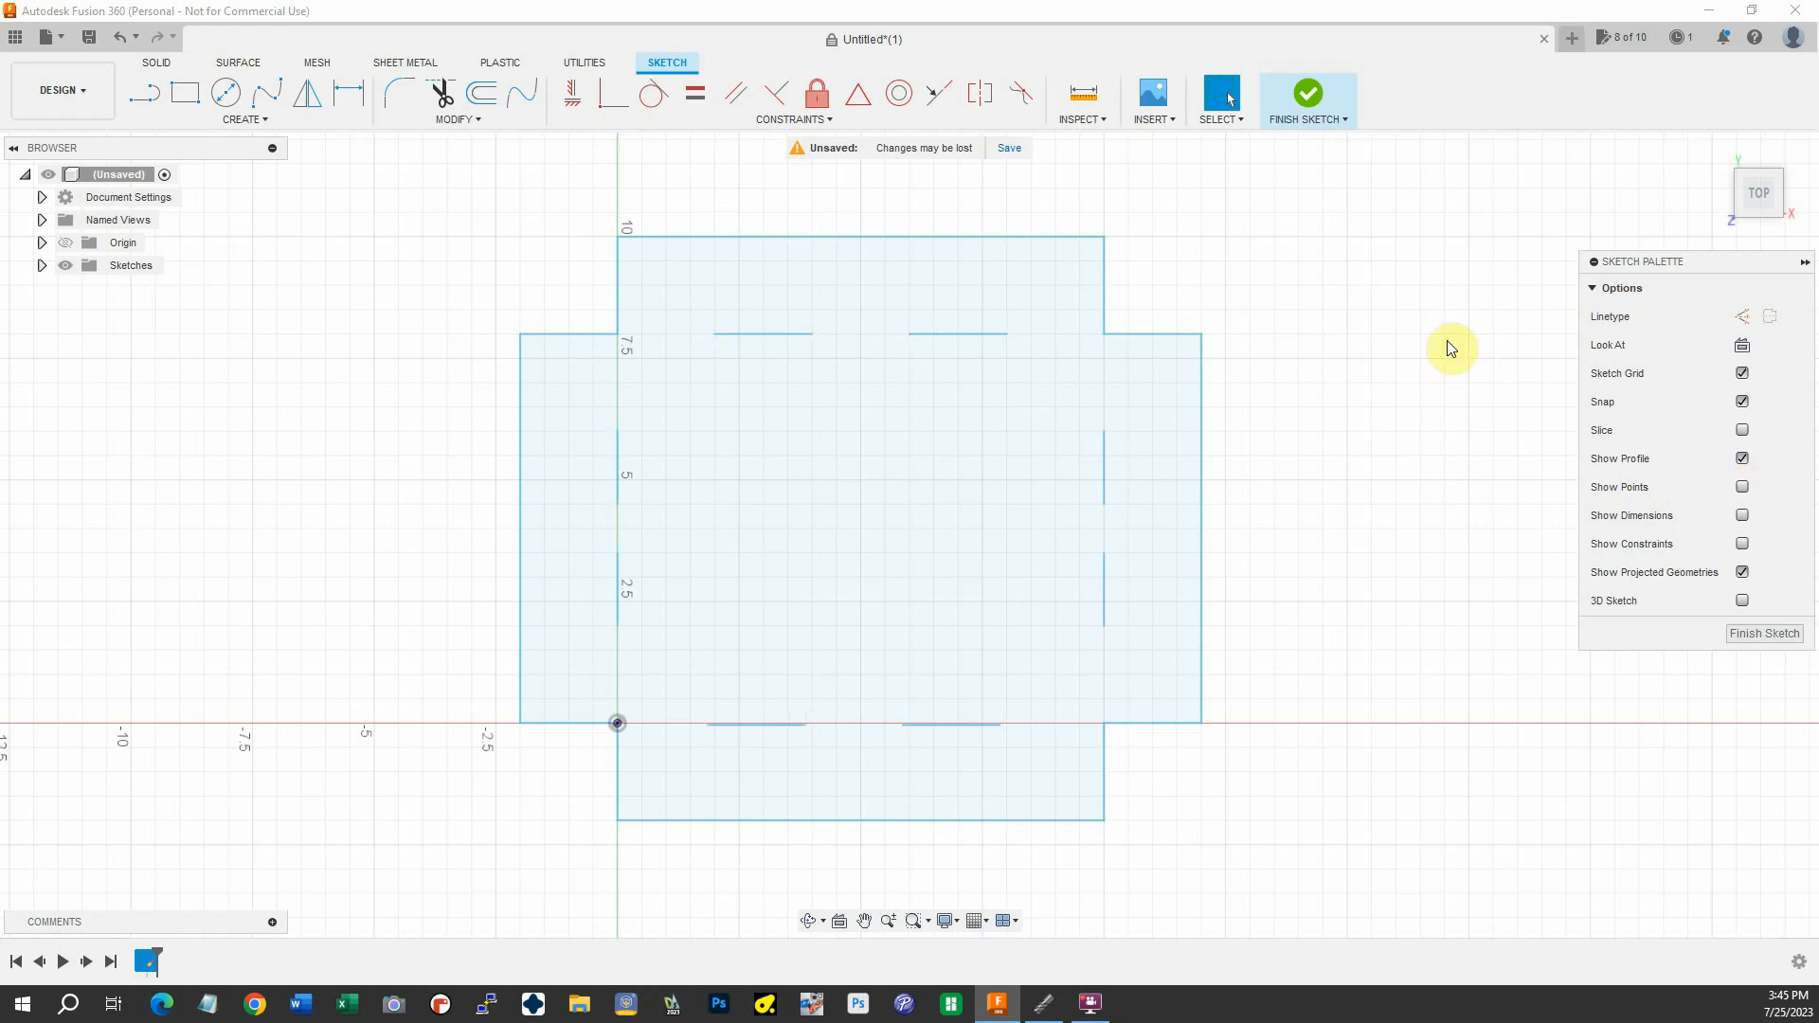
pyautogui.moveTo(1450, 348)
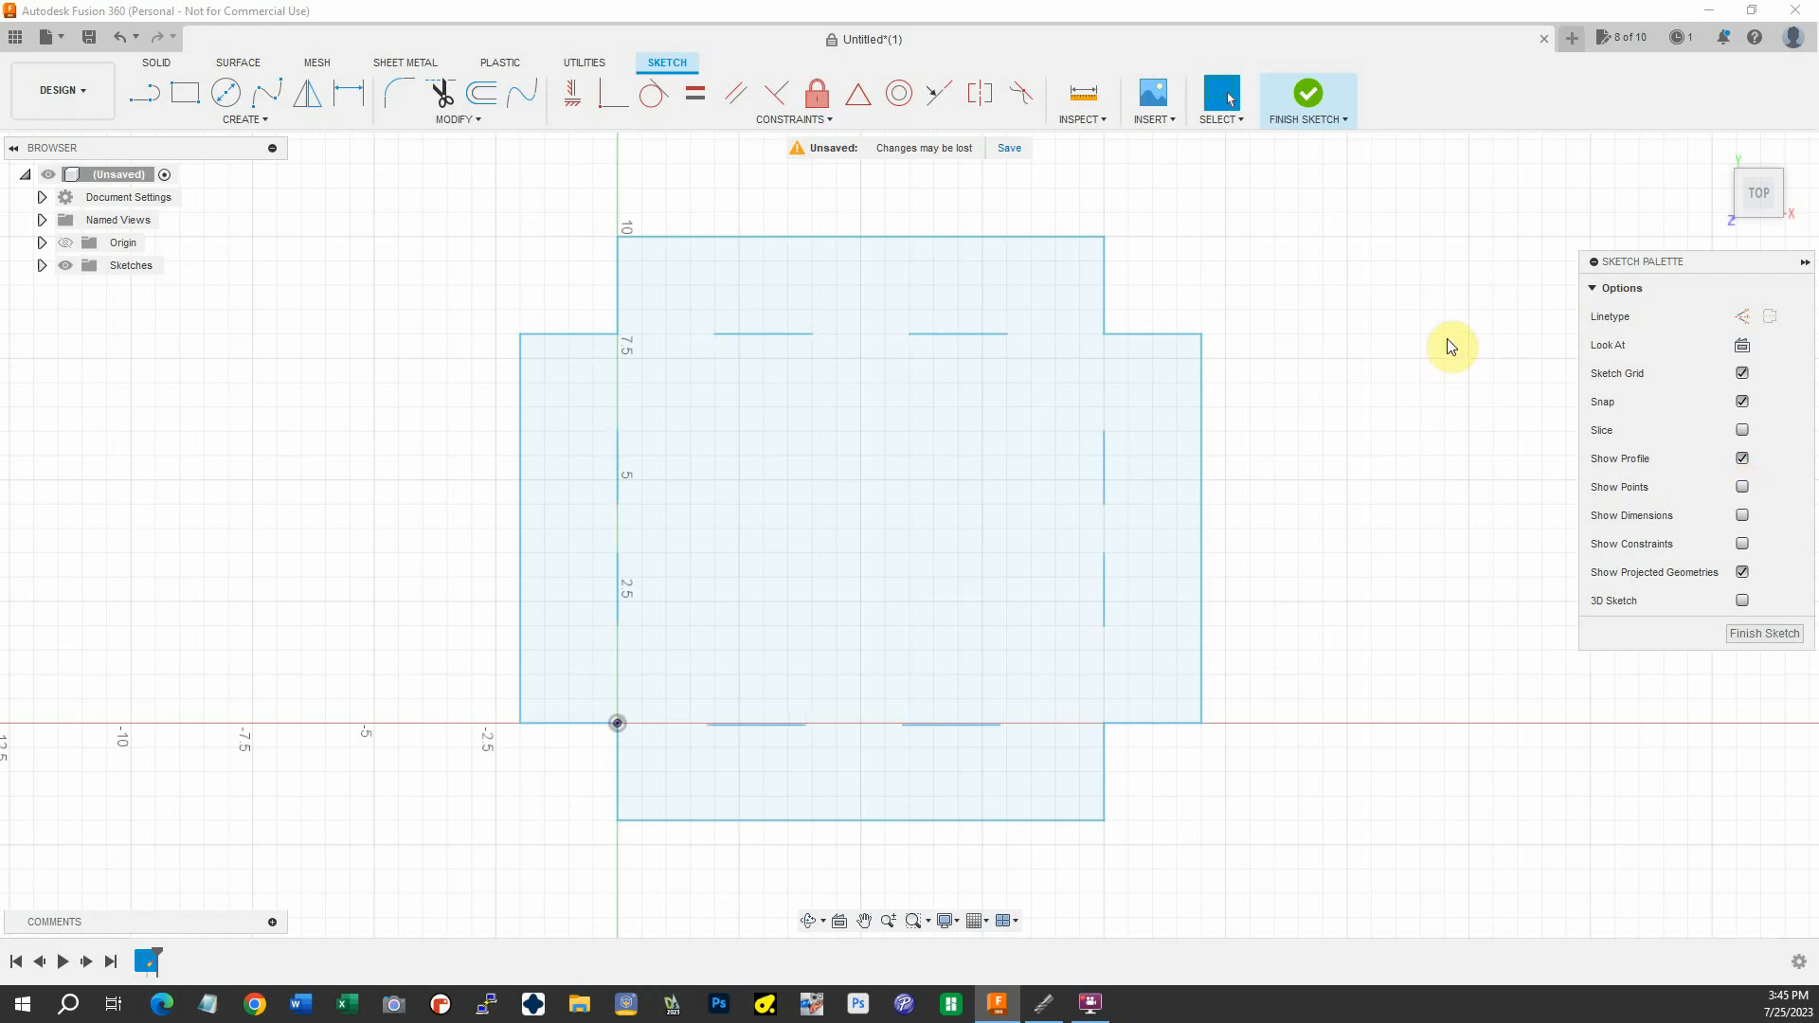
pyautogui.moveTo(717, 343)
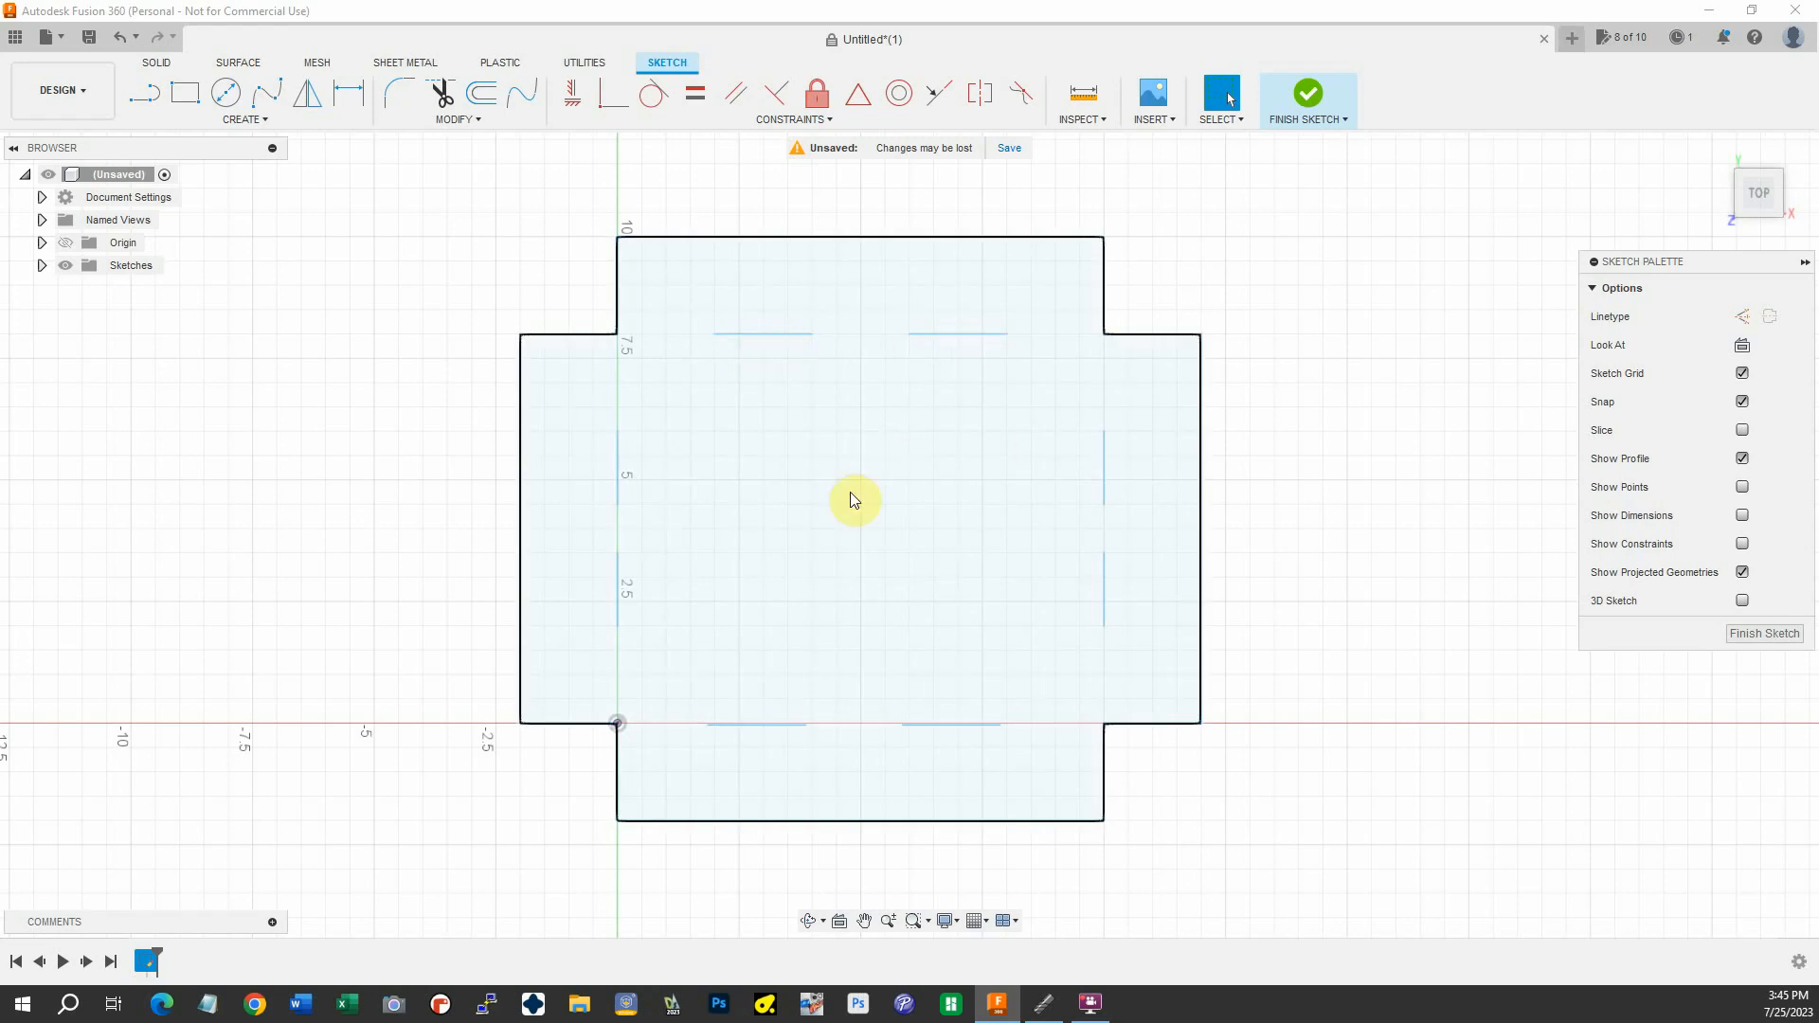
pyautogui.moveTo(953, 495)
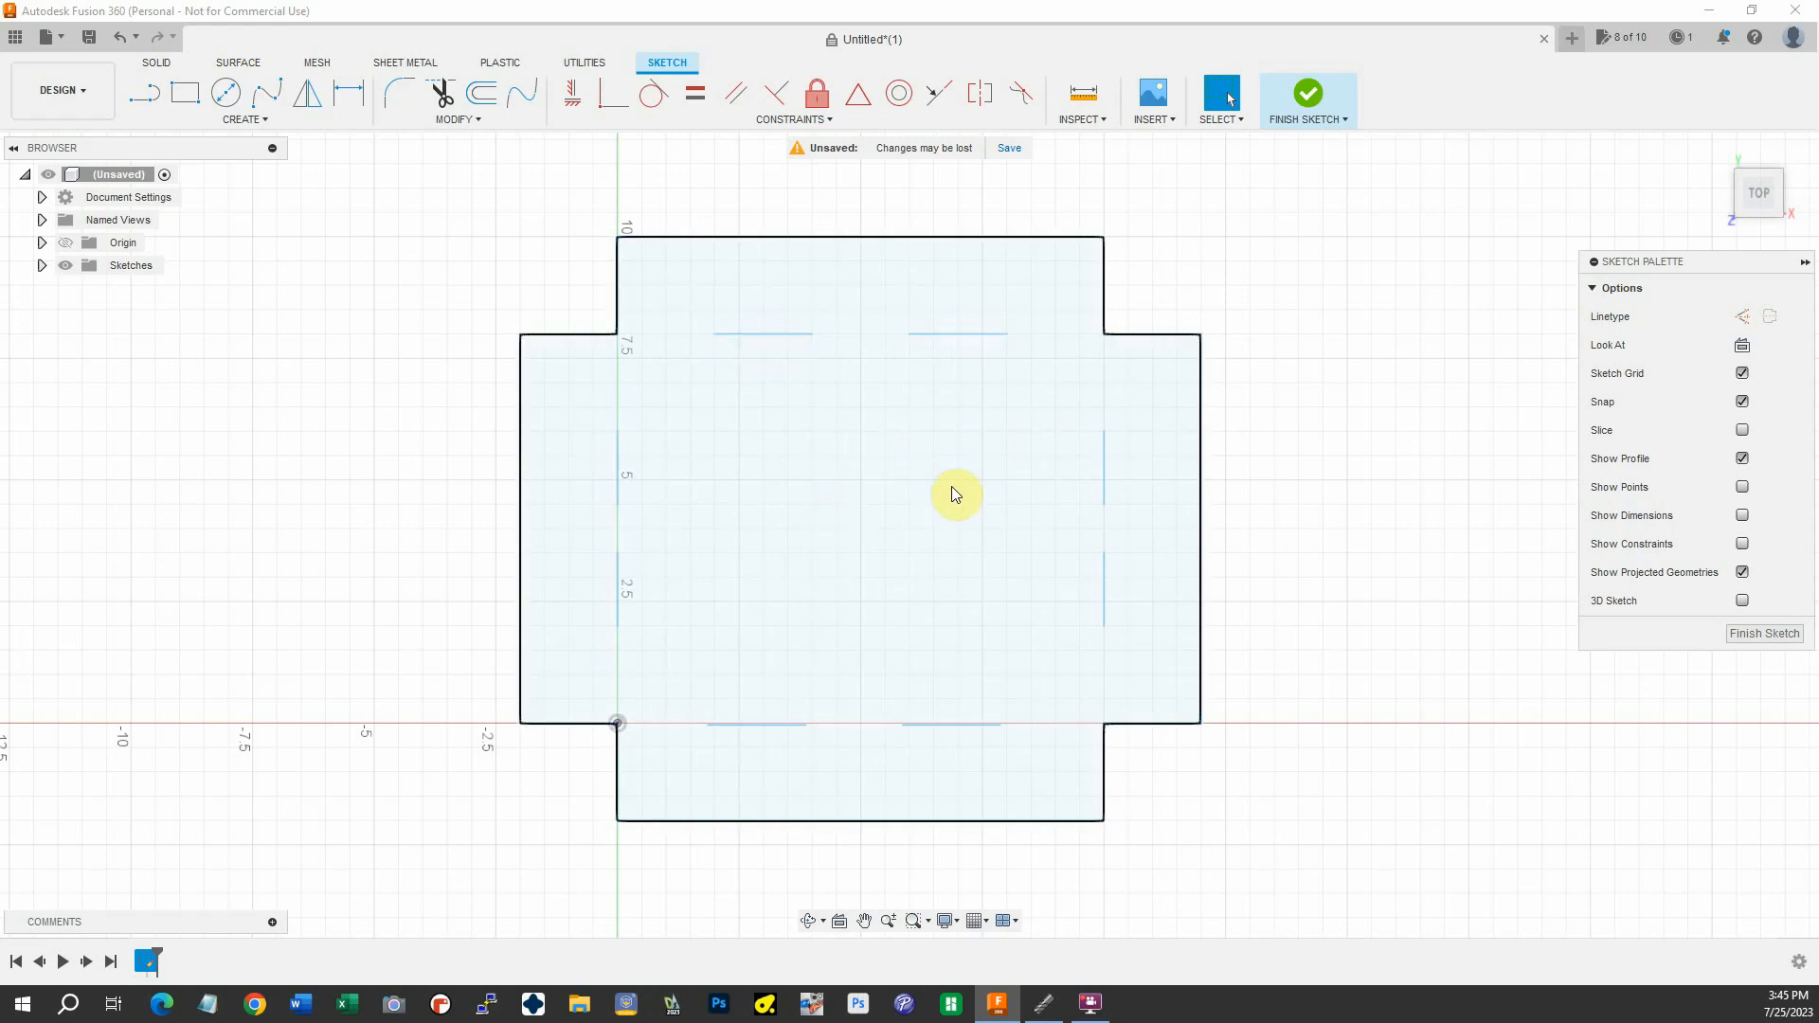
pyautogui.moveTo(762, 355)
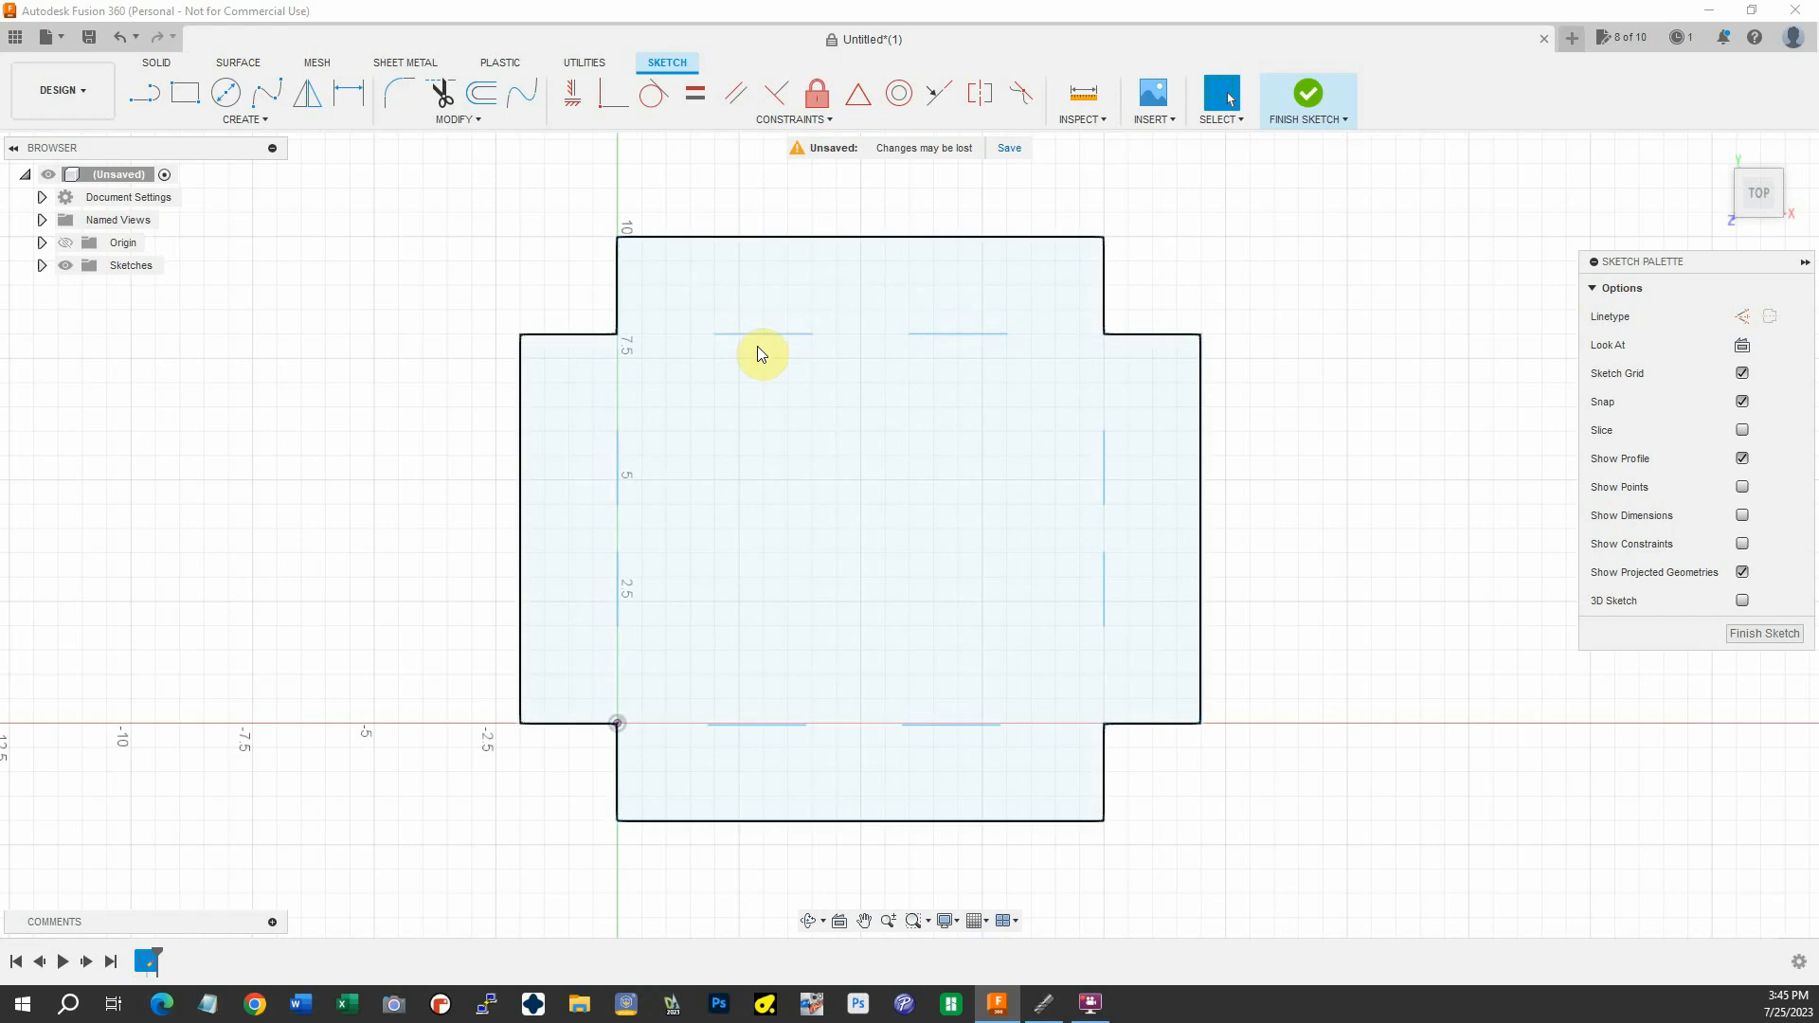
pyautogui.moveTo(845, 538)
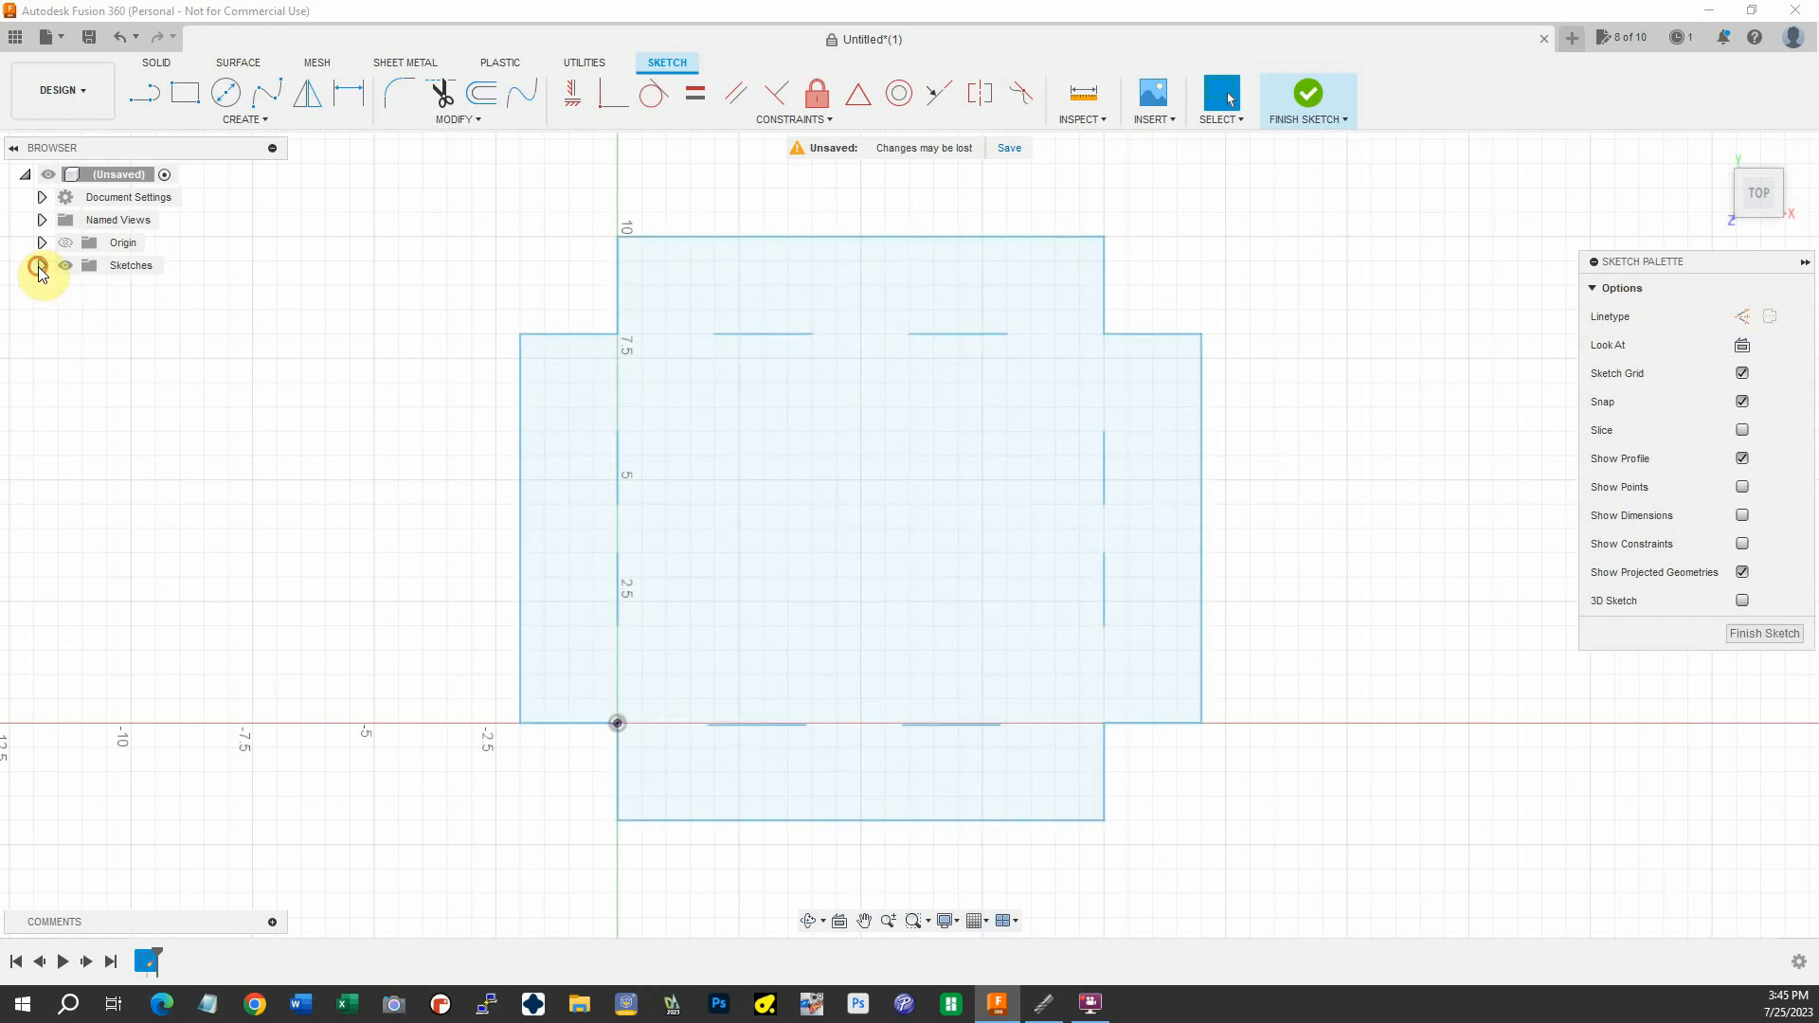
# Export Sketch1 as a DXF file named Pan
pyautogui.rightClick(142, 288)
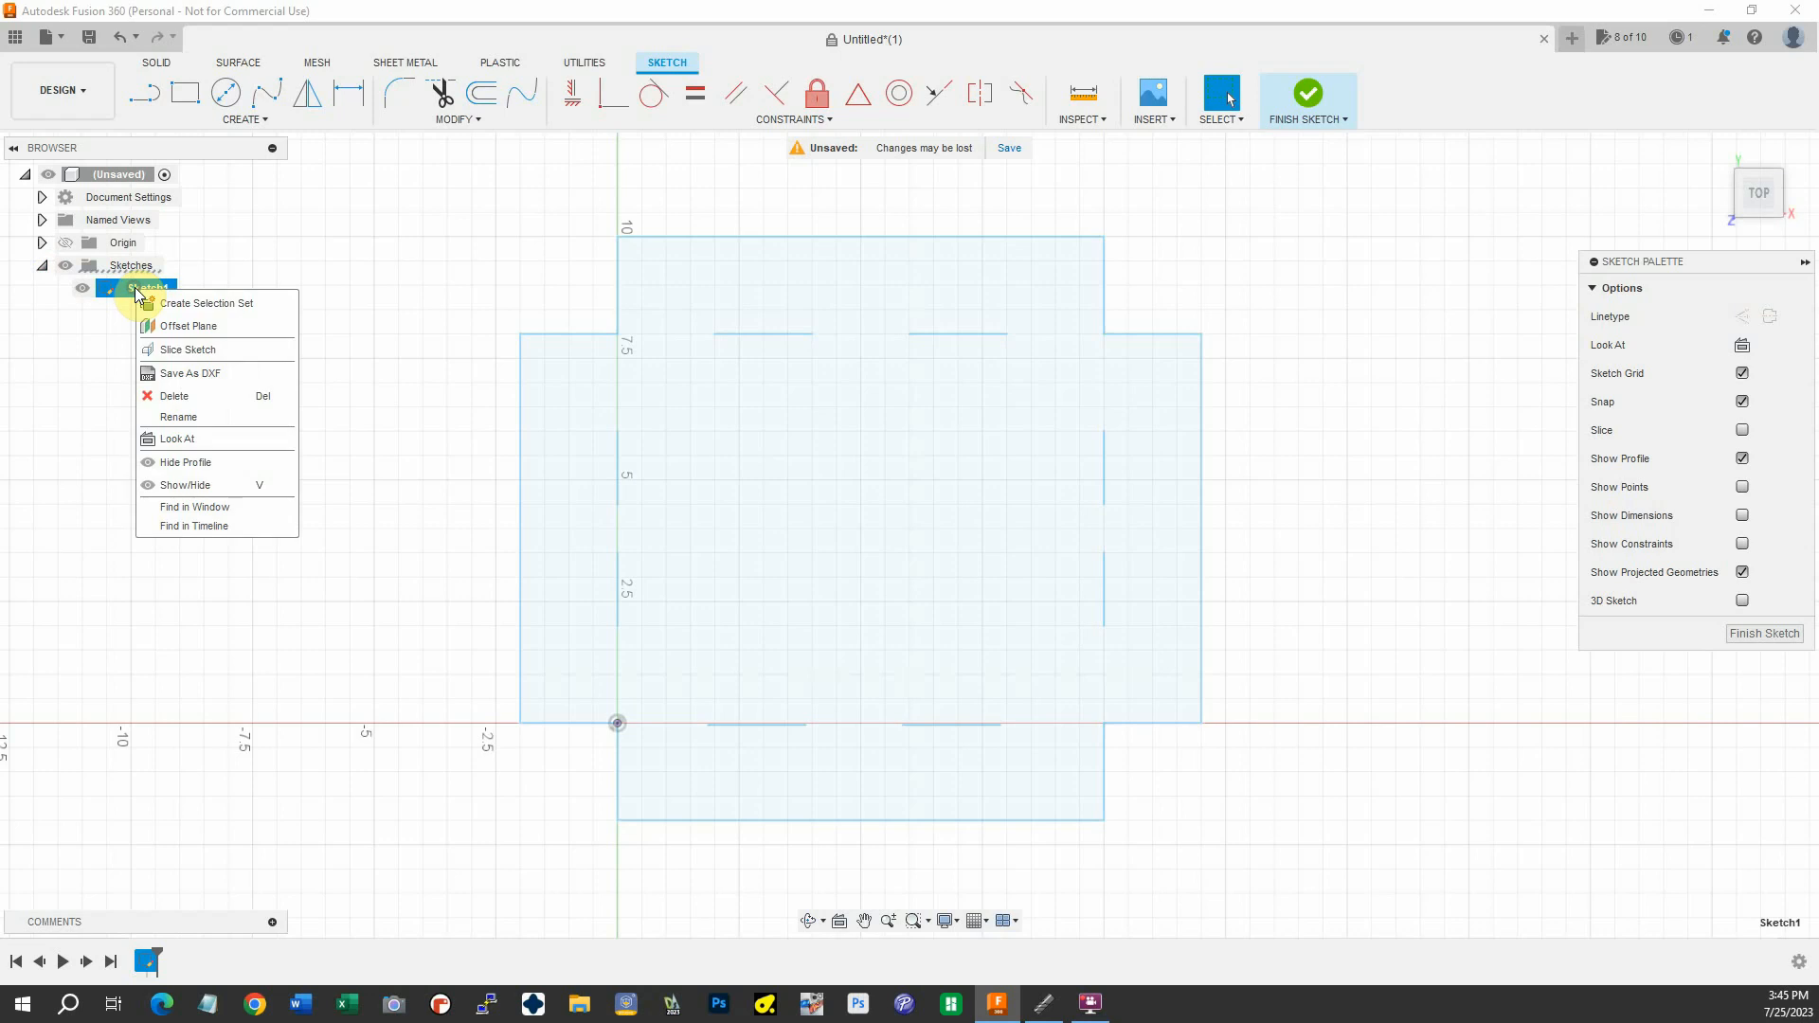
pyautogui.moveTo(185, 373)
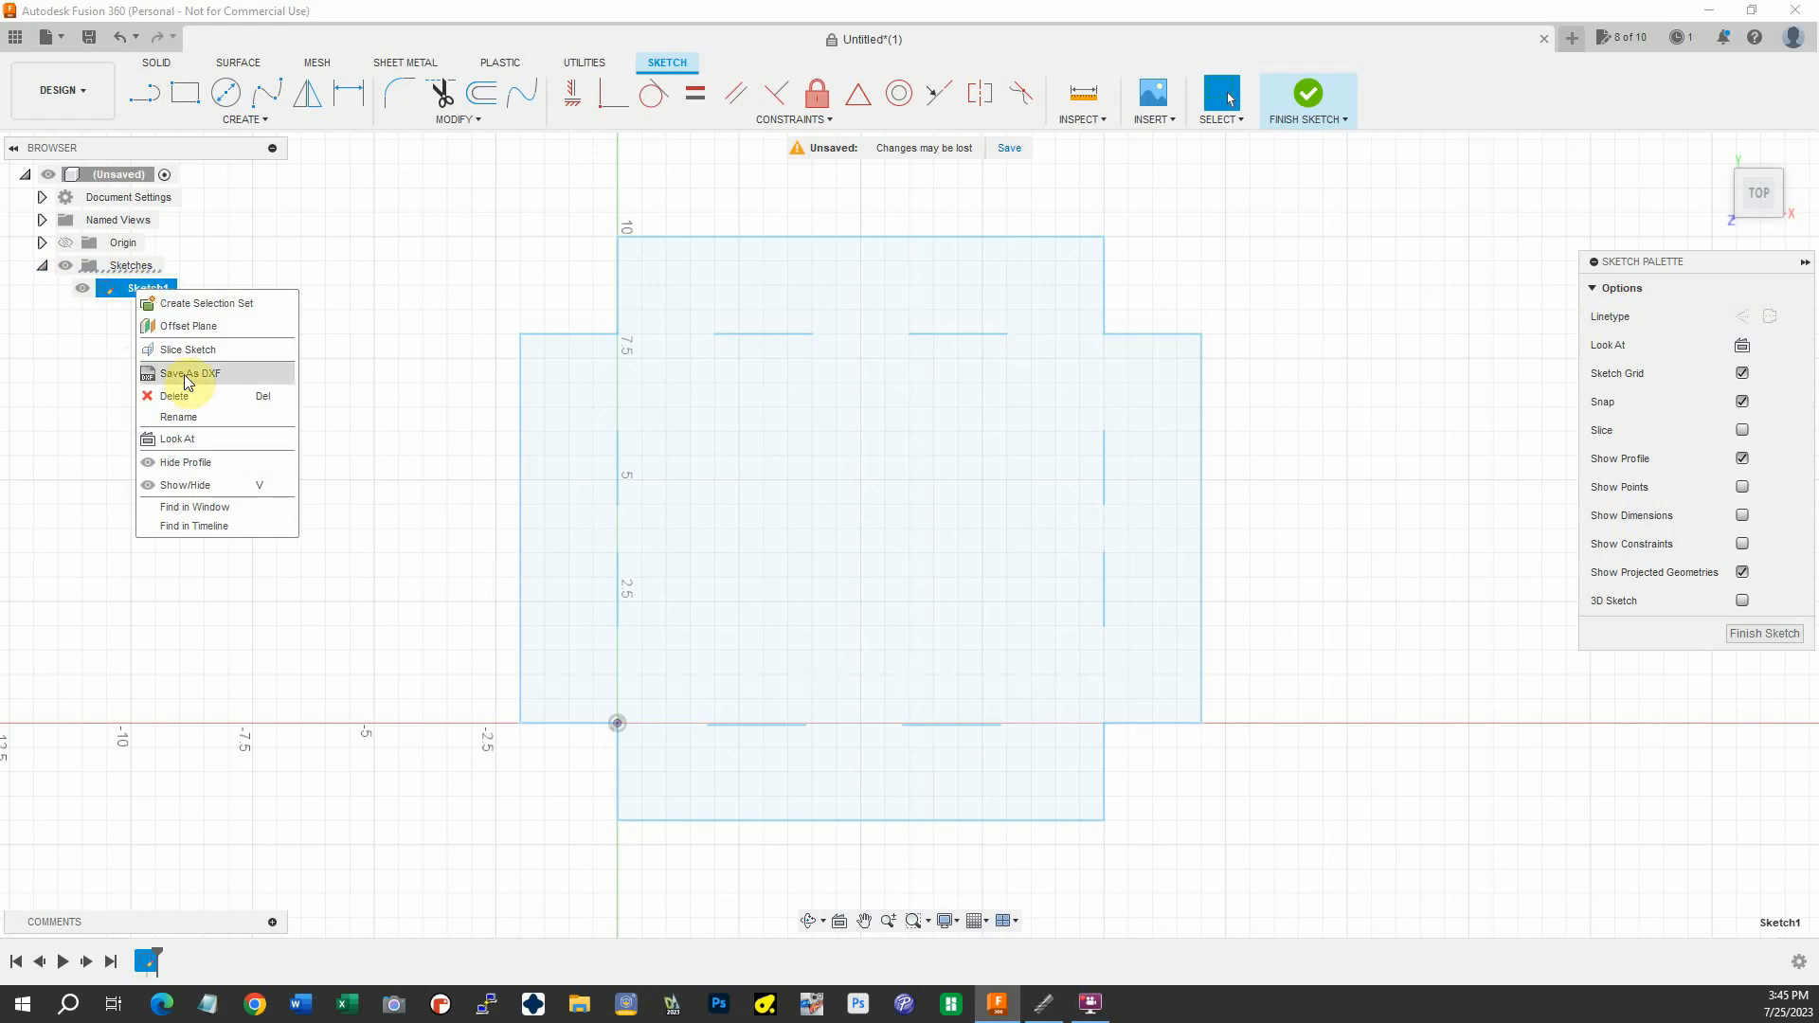
pyautogui.click(188, 373)
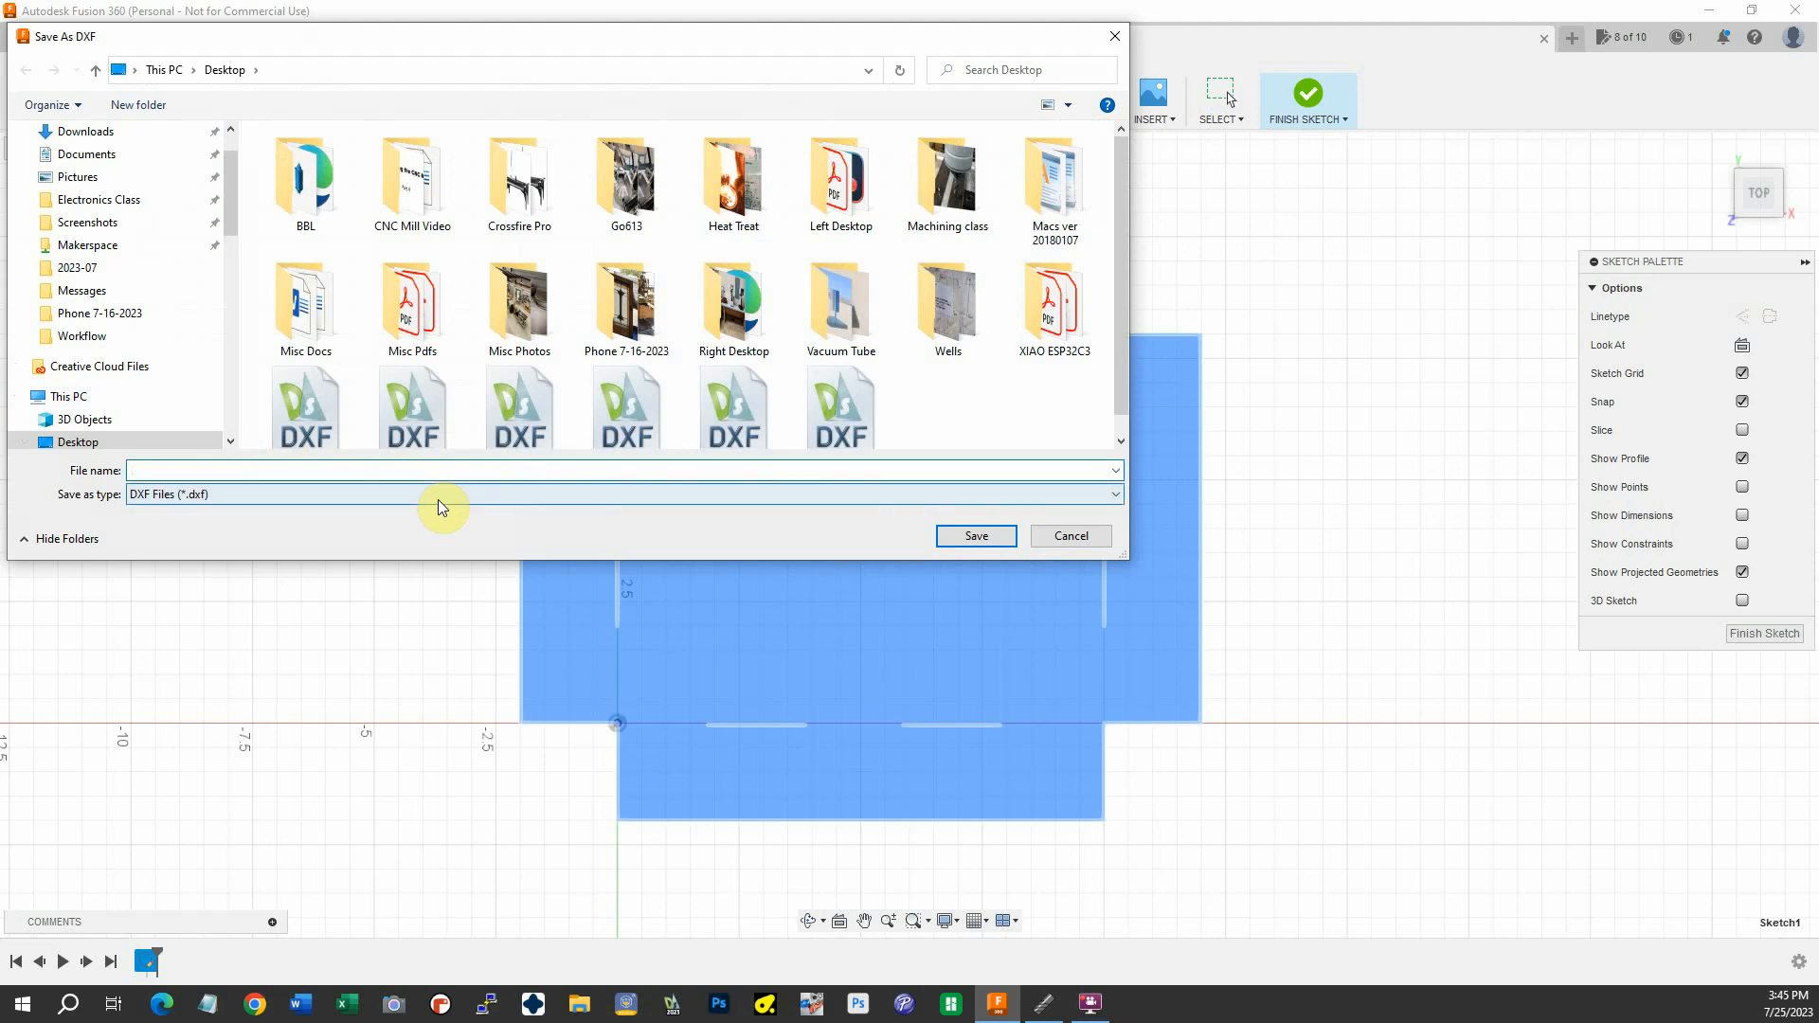
pyautogui.write('Pan')
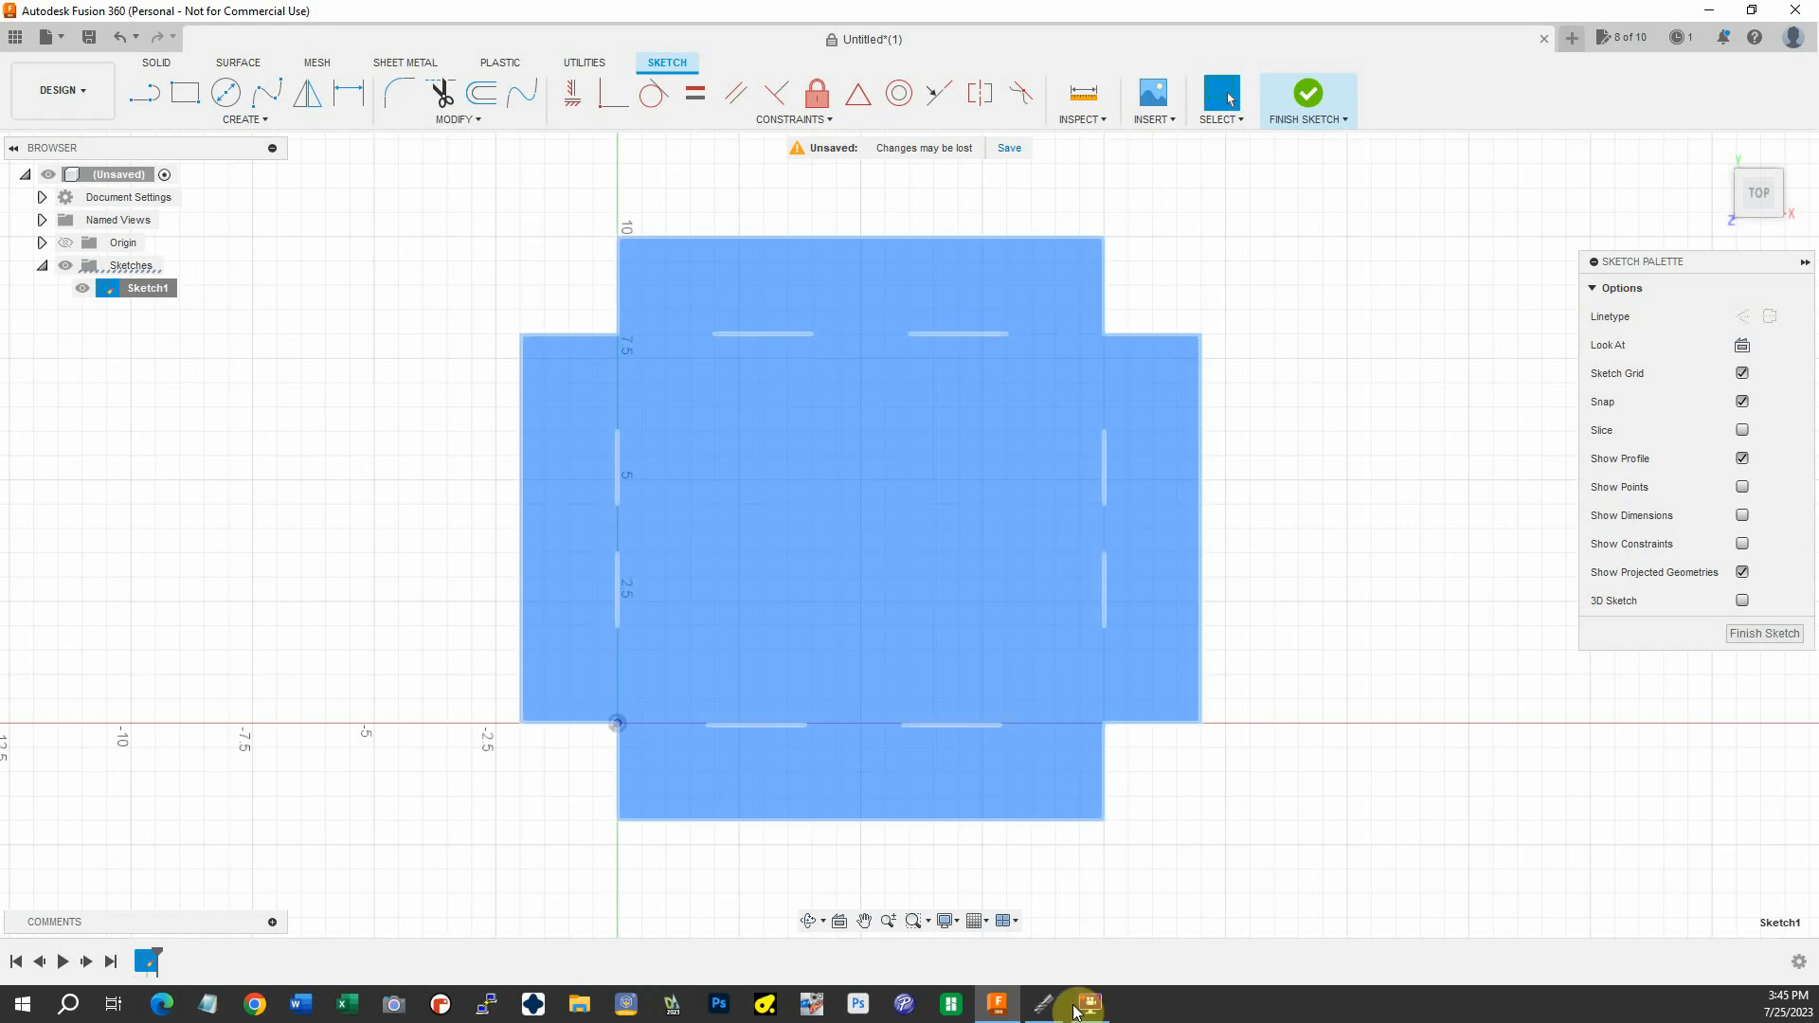
# Switch to SheetCam TNG and import Pan.dxf from the Desktop into the new part
pyautogui.click(1088, 1004)
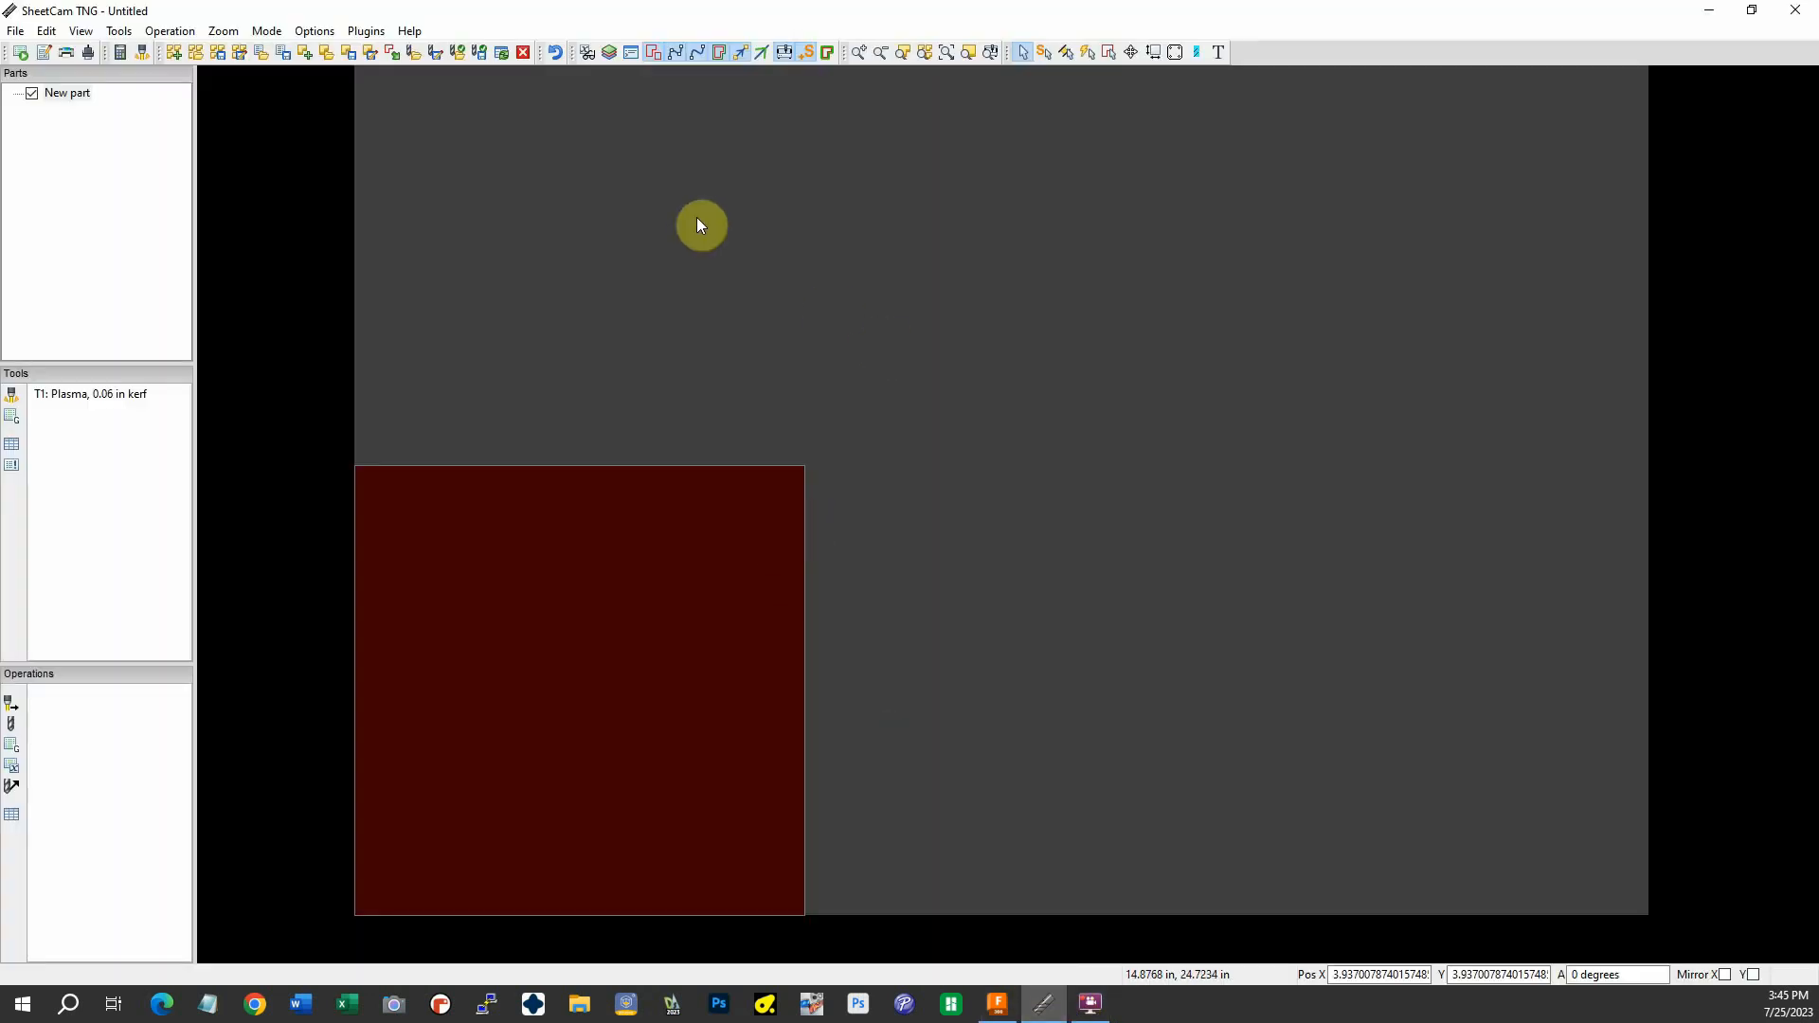
pyautogui.moveTo(898, 224)
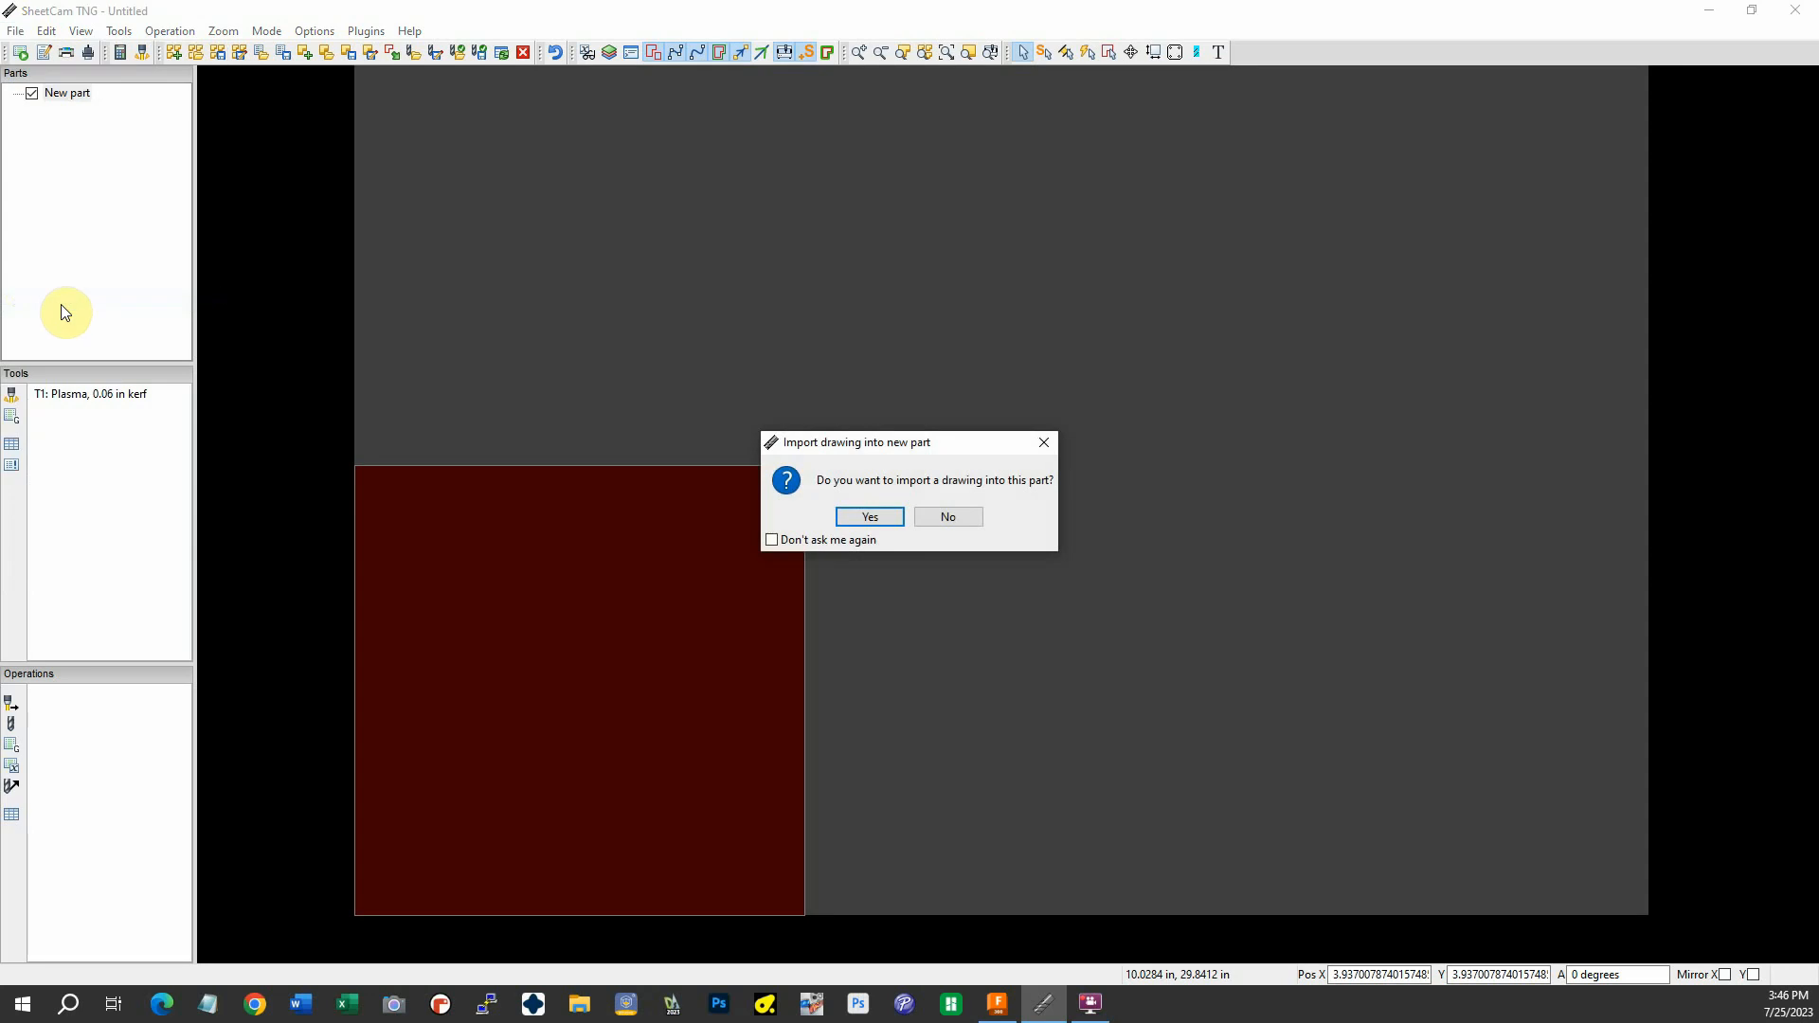
pyautogui.click(868, 515)
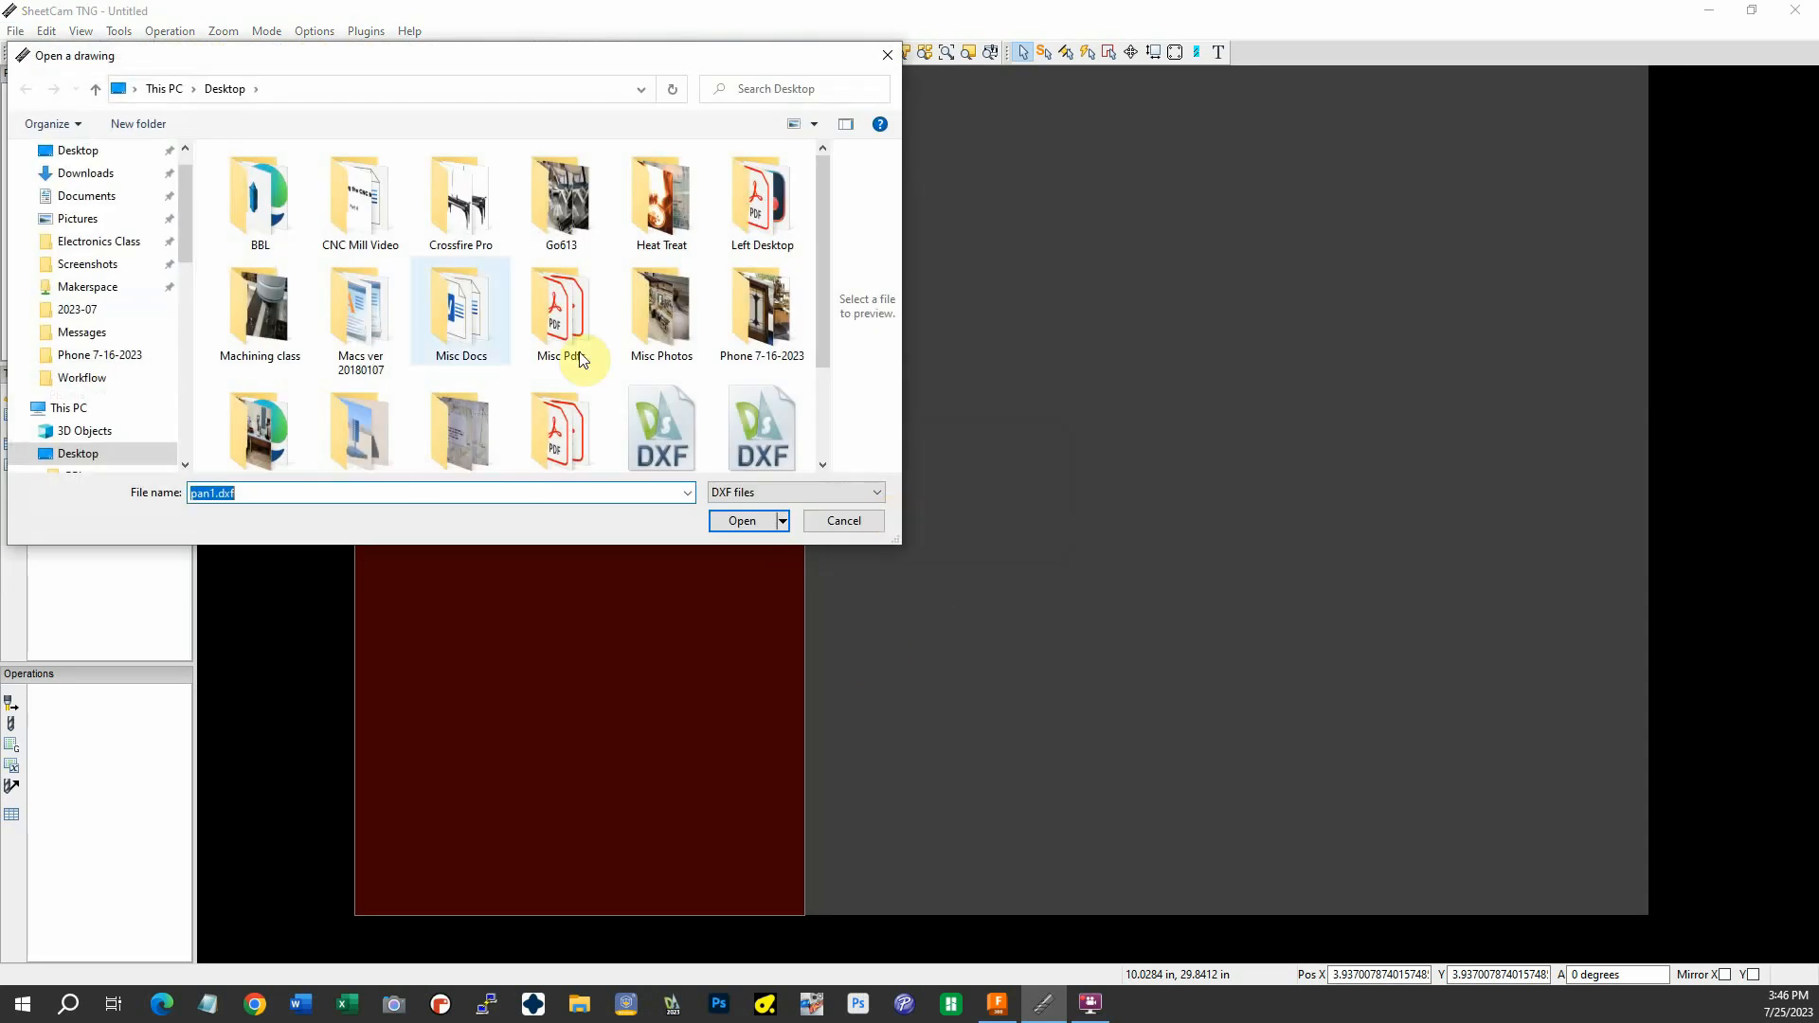
pyautogui.moveTo(191, 257)
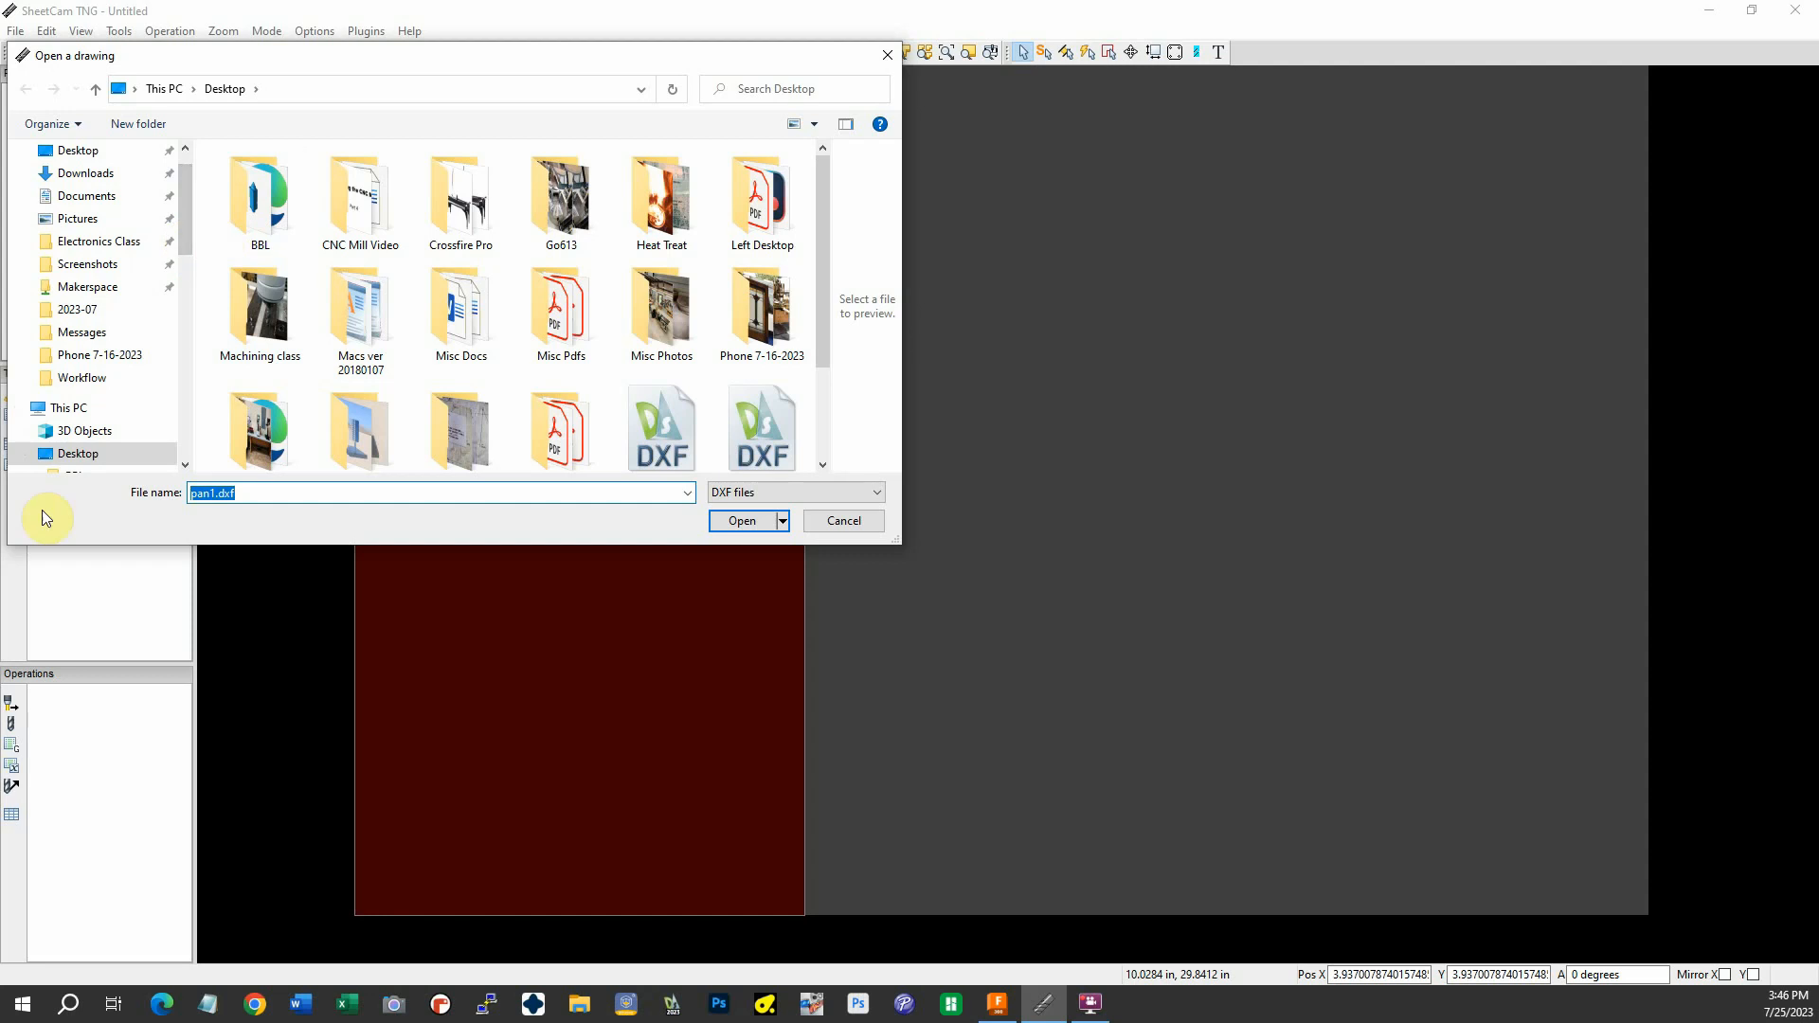
pyautogui.scroll(-3)
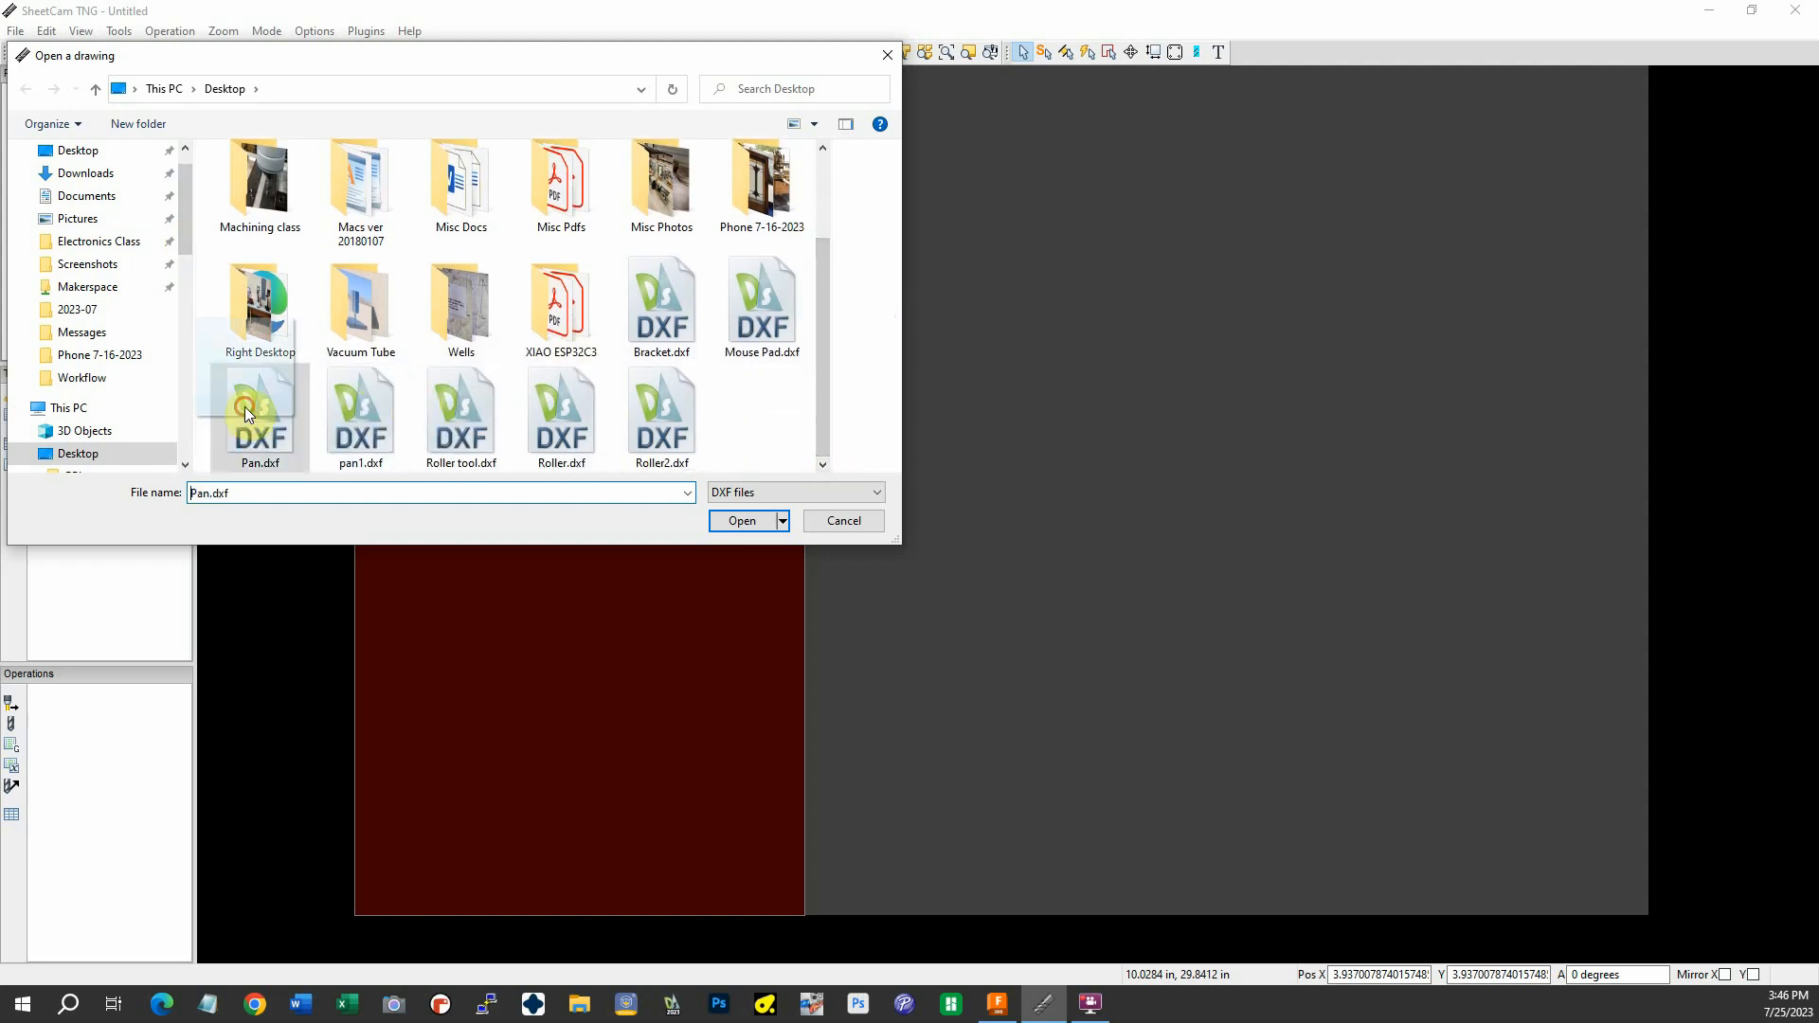
pyautogui.click(741, 519)
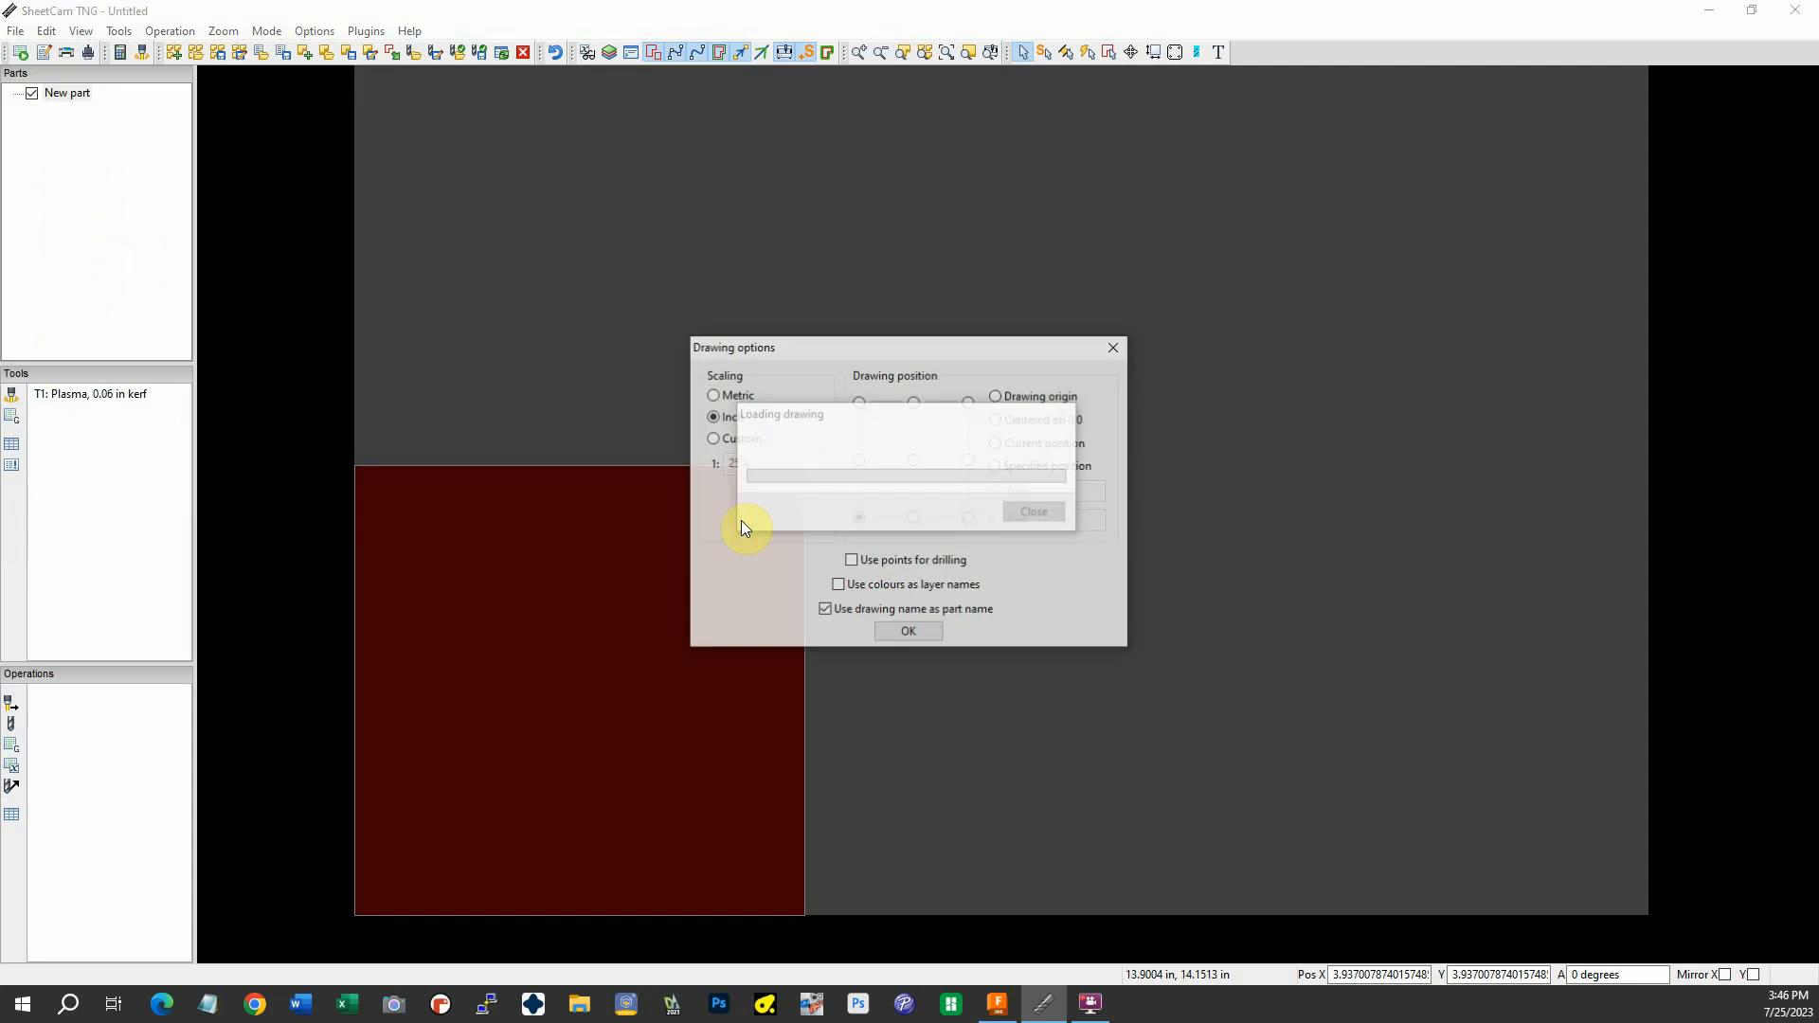
# Accept the Drawing options so the Pan part loads with its flanged outline and eight relief slots
pyautogui.click(908, 629)
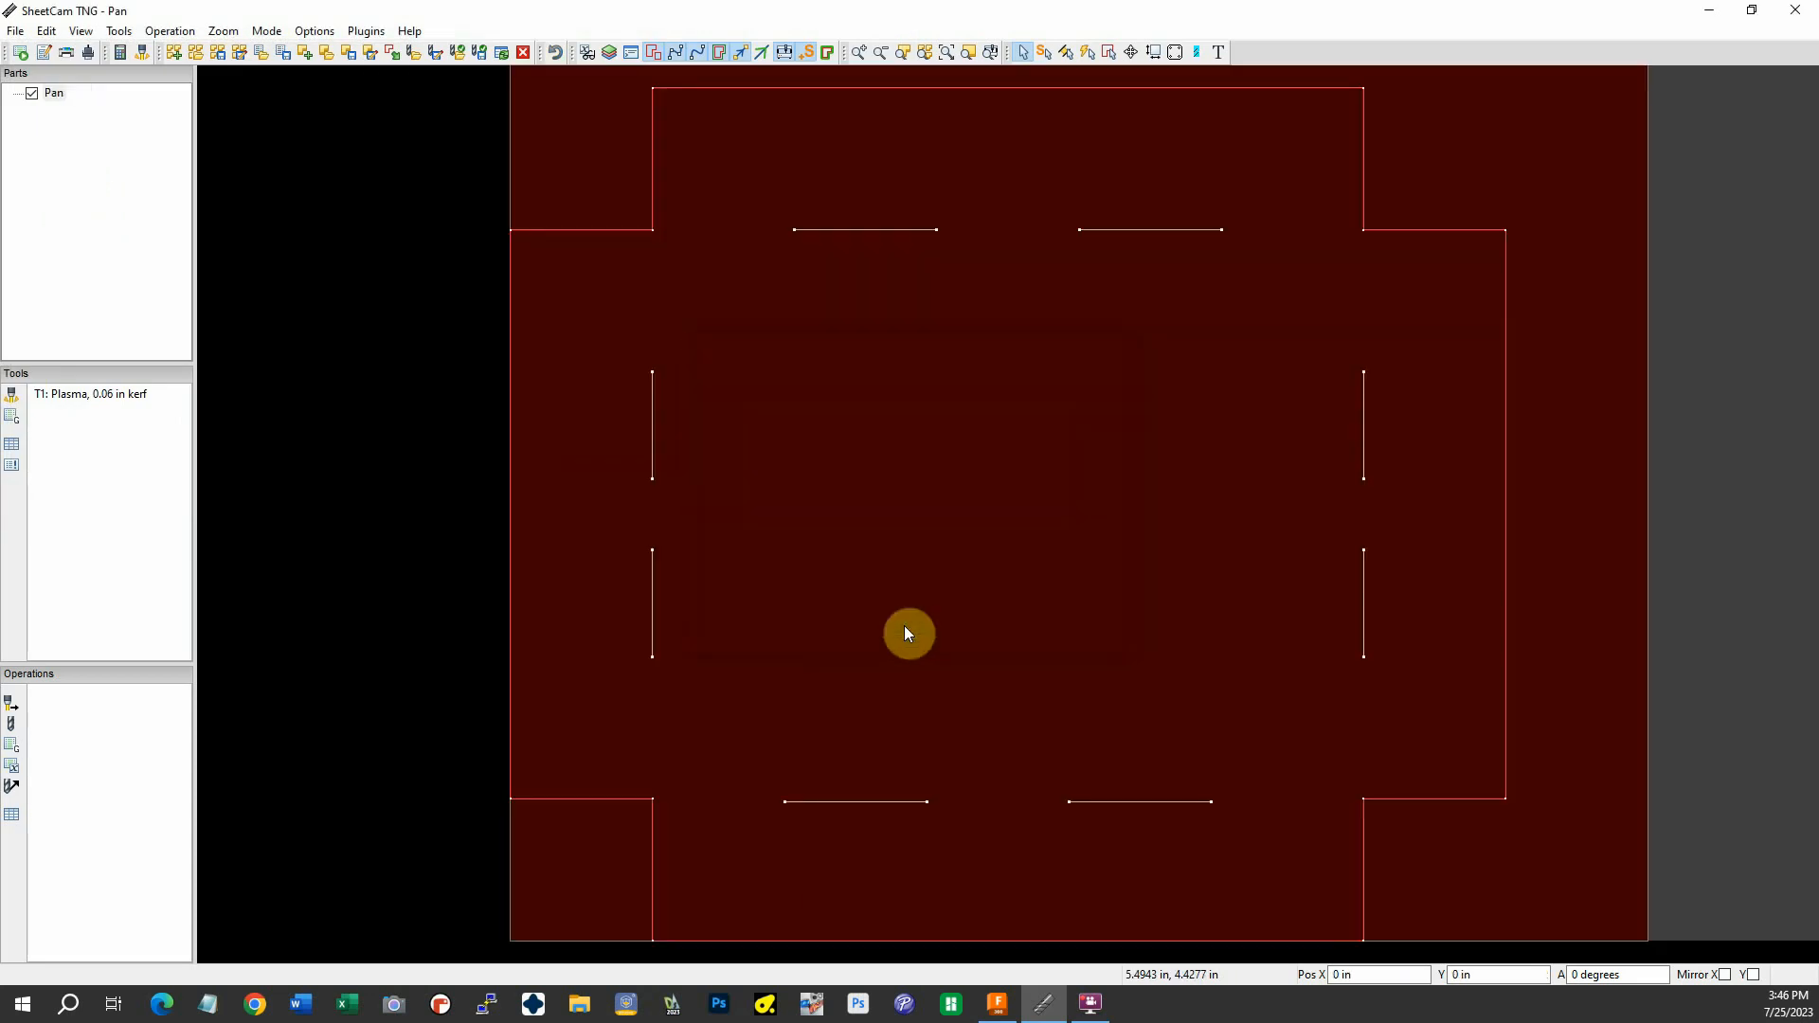
pyautogui.moveTo(1187, 470)
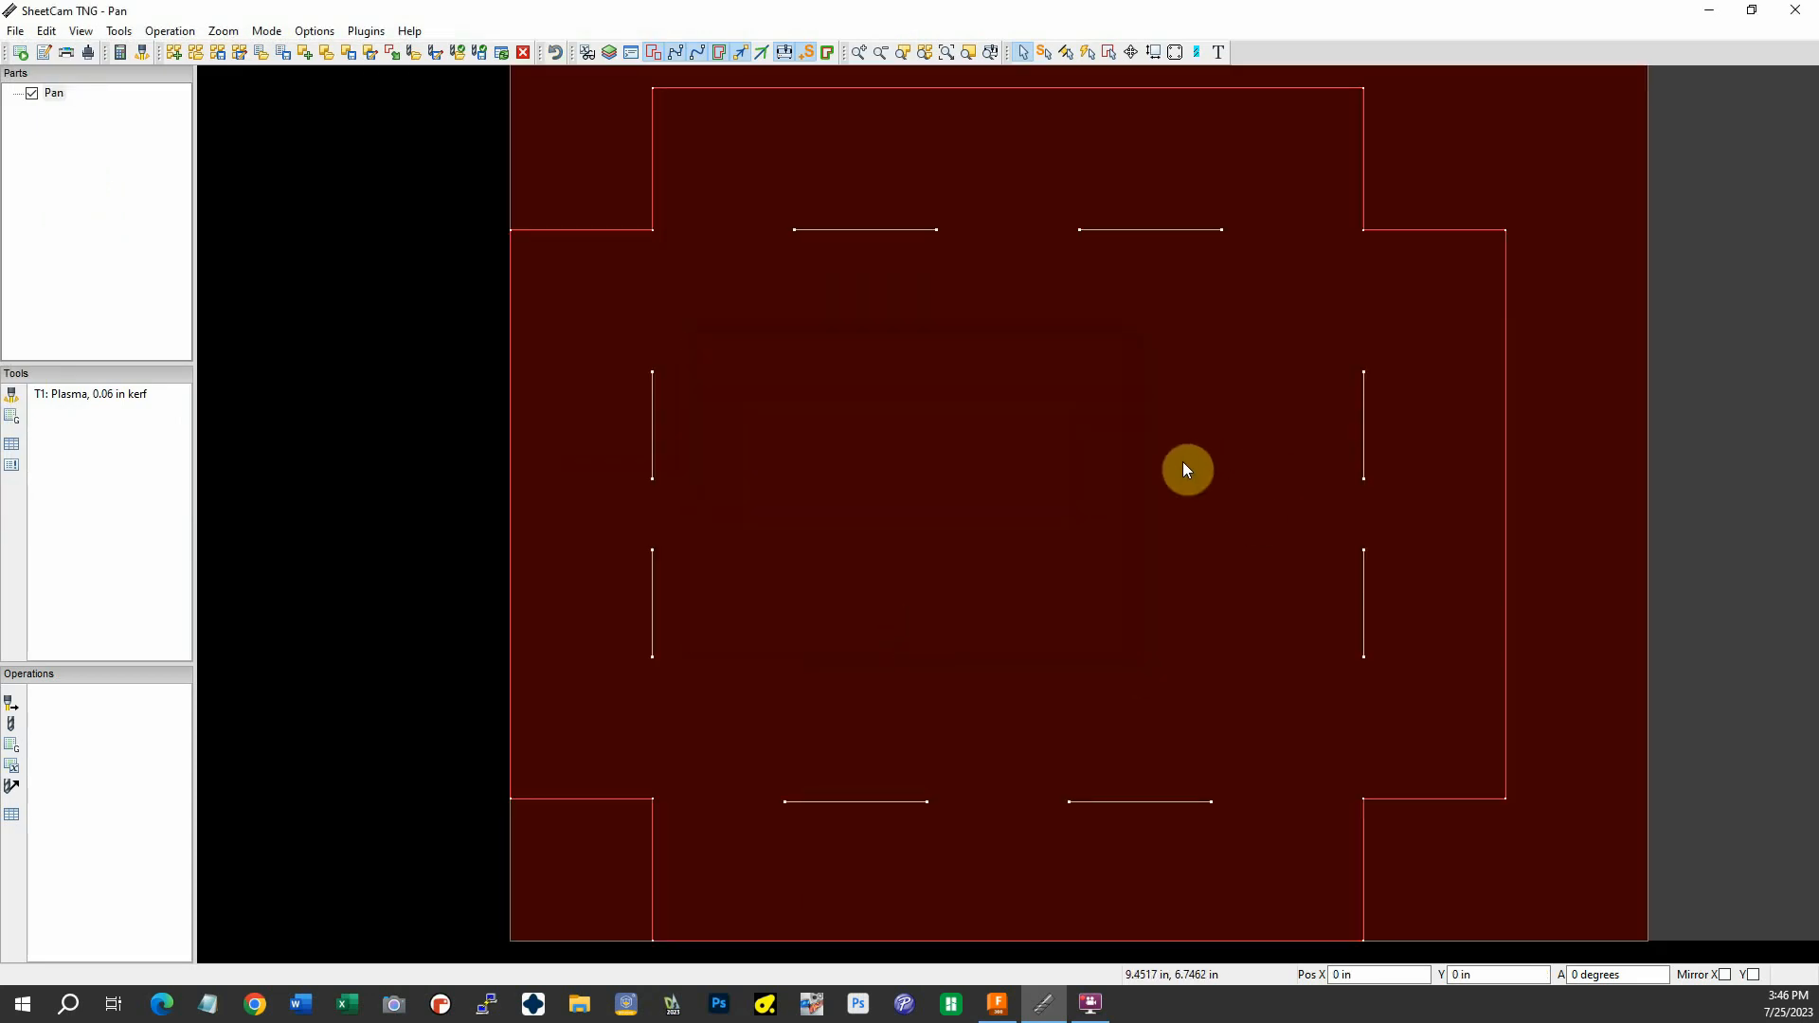
pyautogui.moveTo(578, 231)
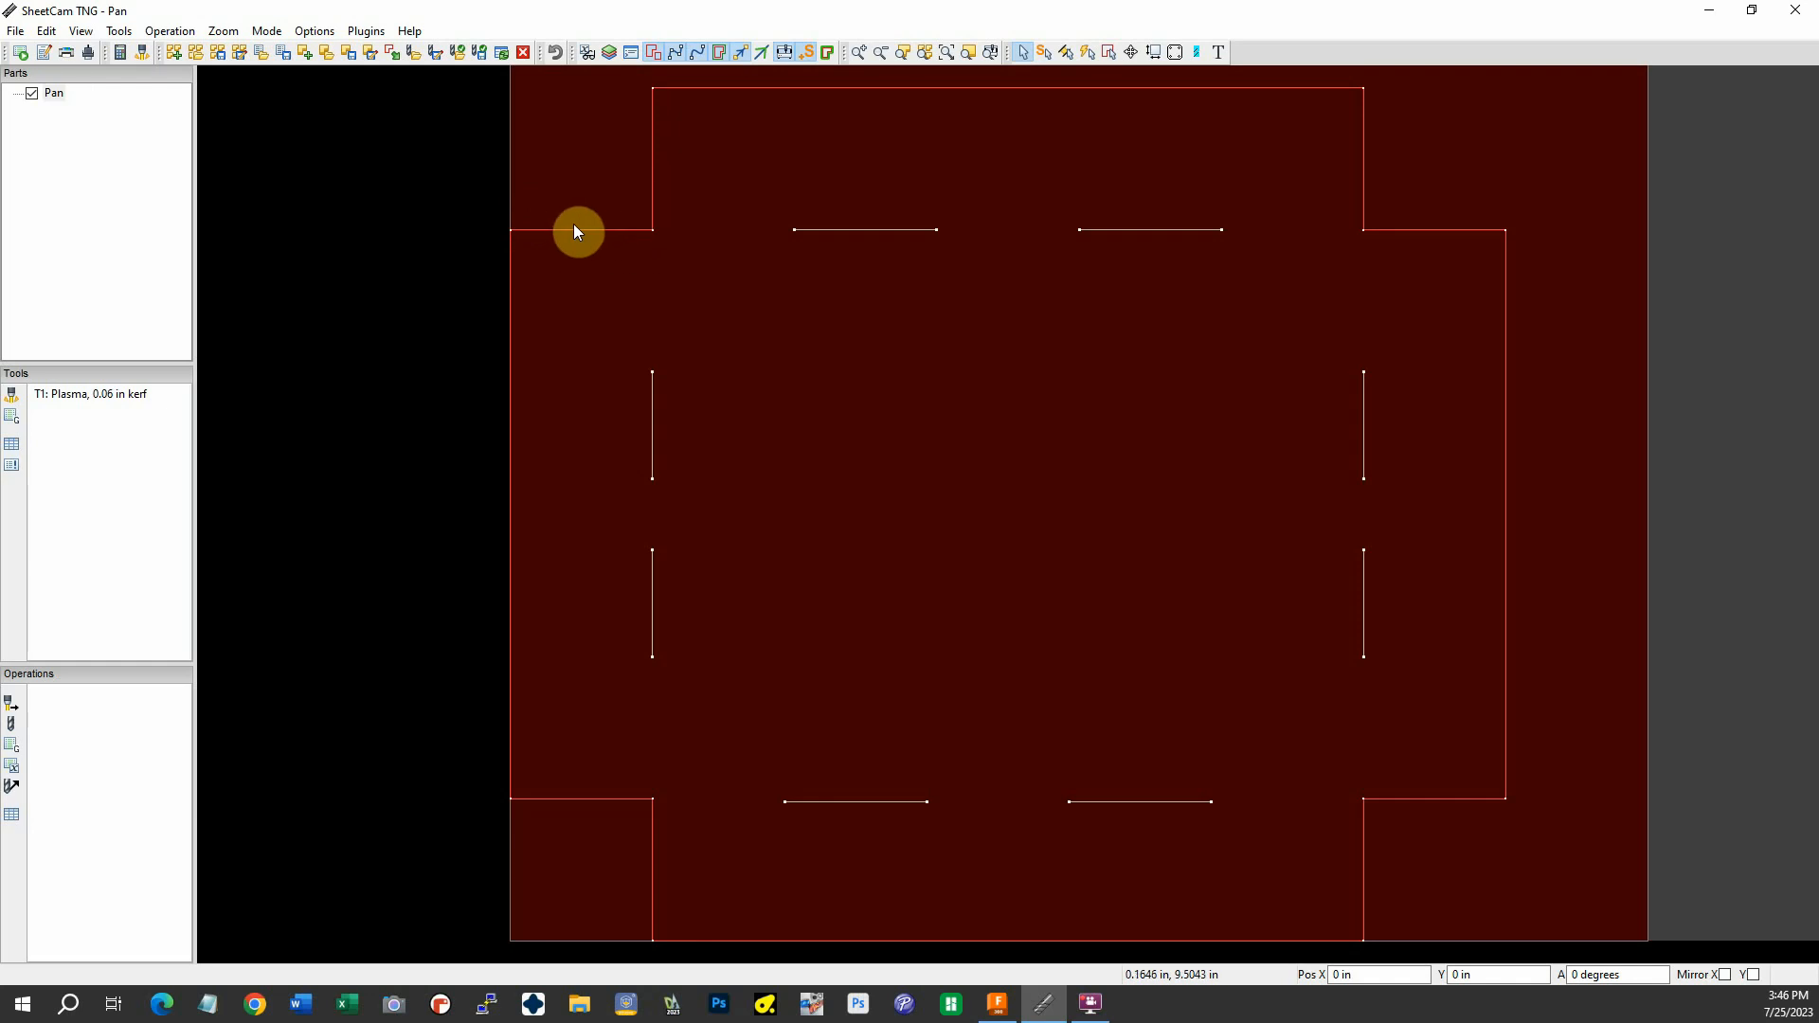
pyautogui.moveTo(959, 925)
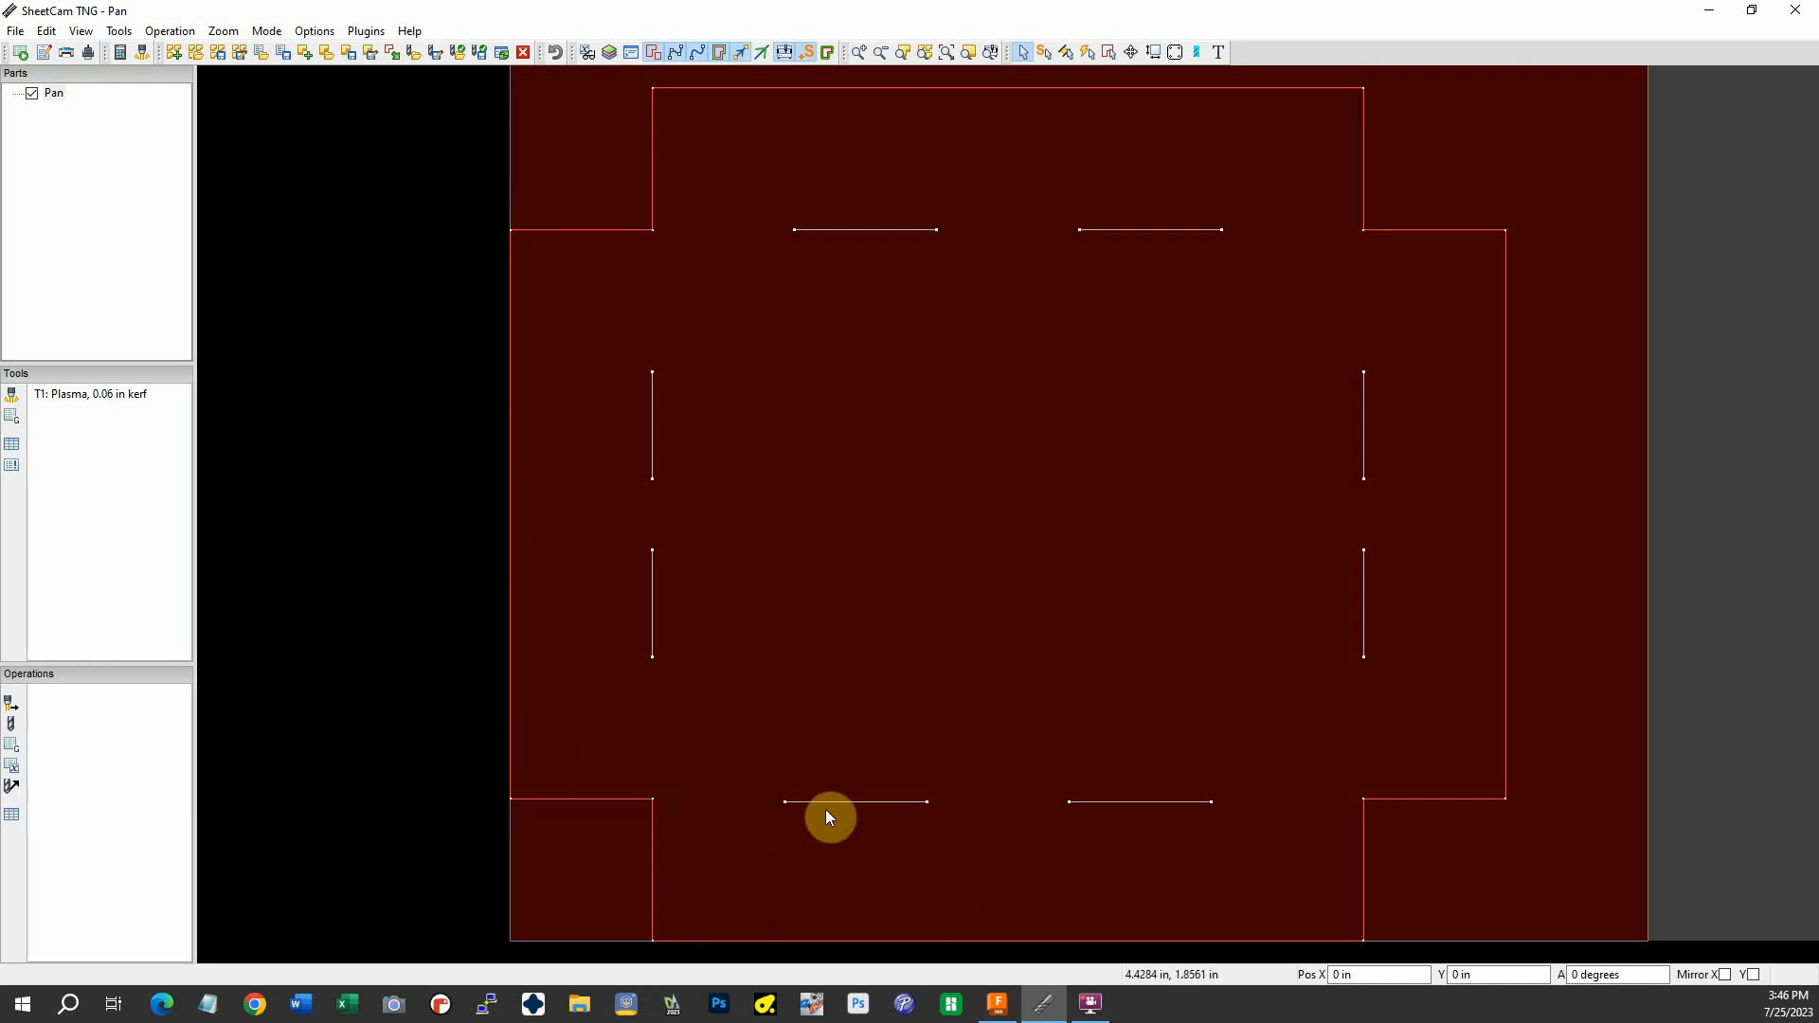
pyautogui.moveTo(1159, 813)
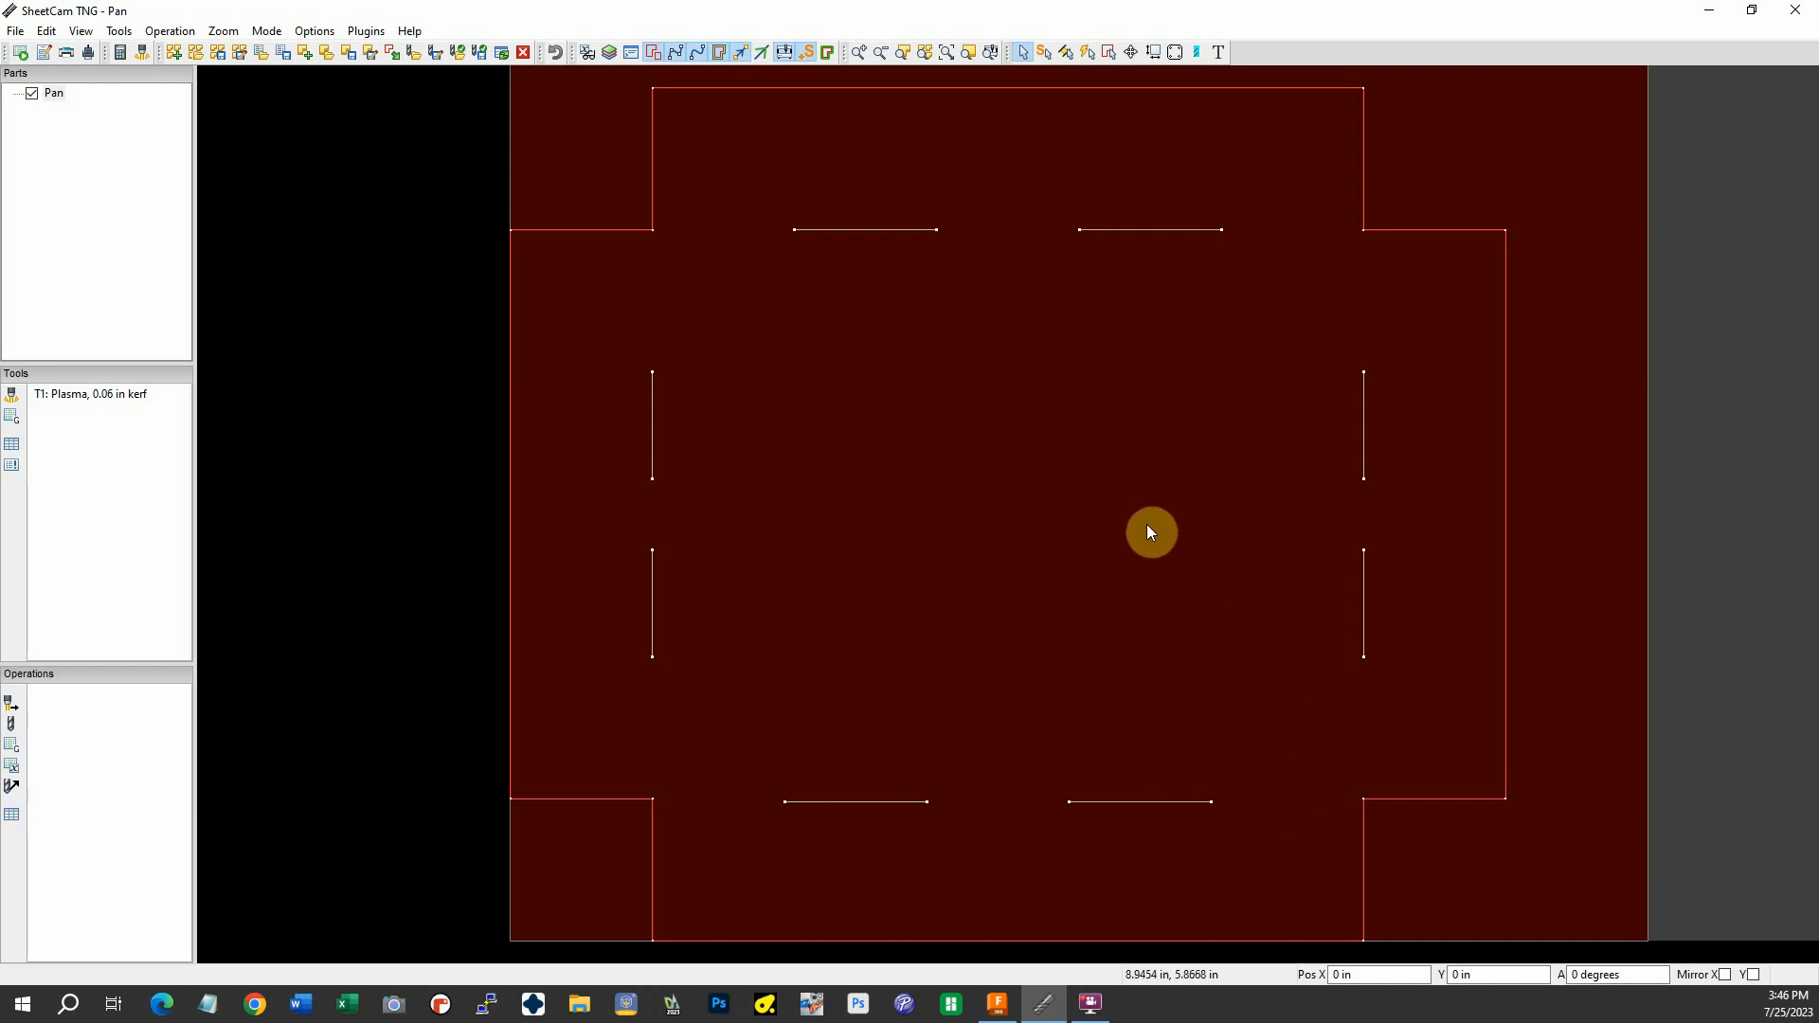
pyautogui.moveTo(1328, 470)
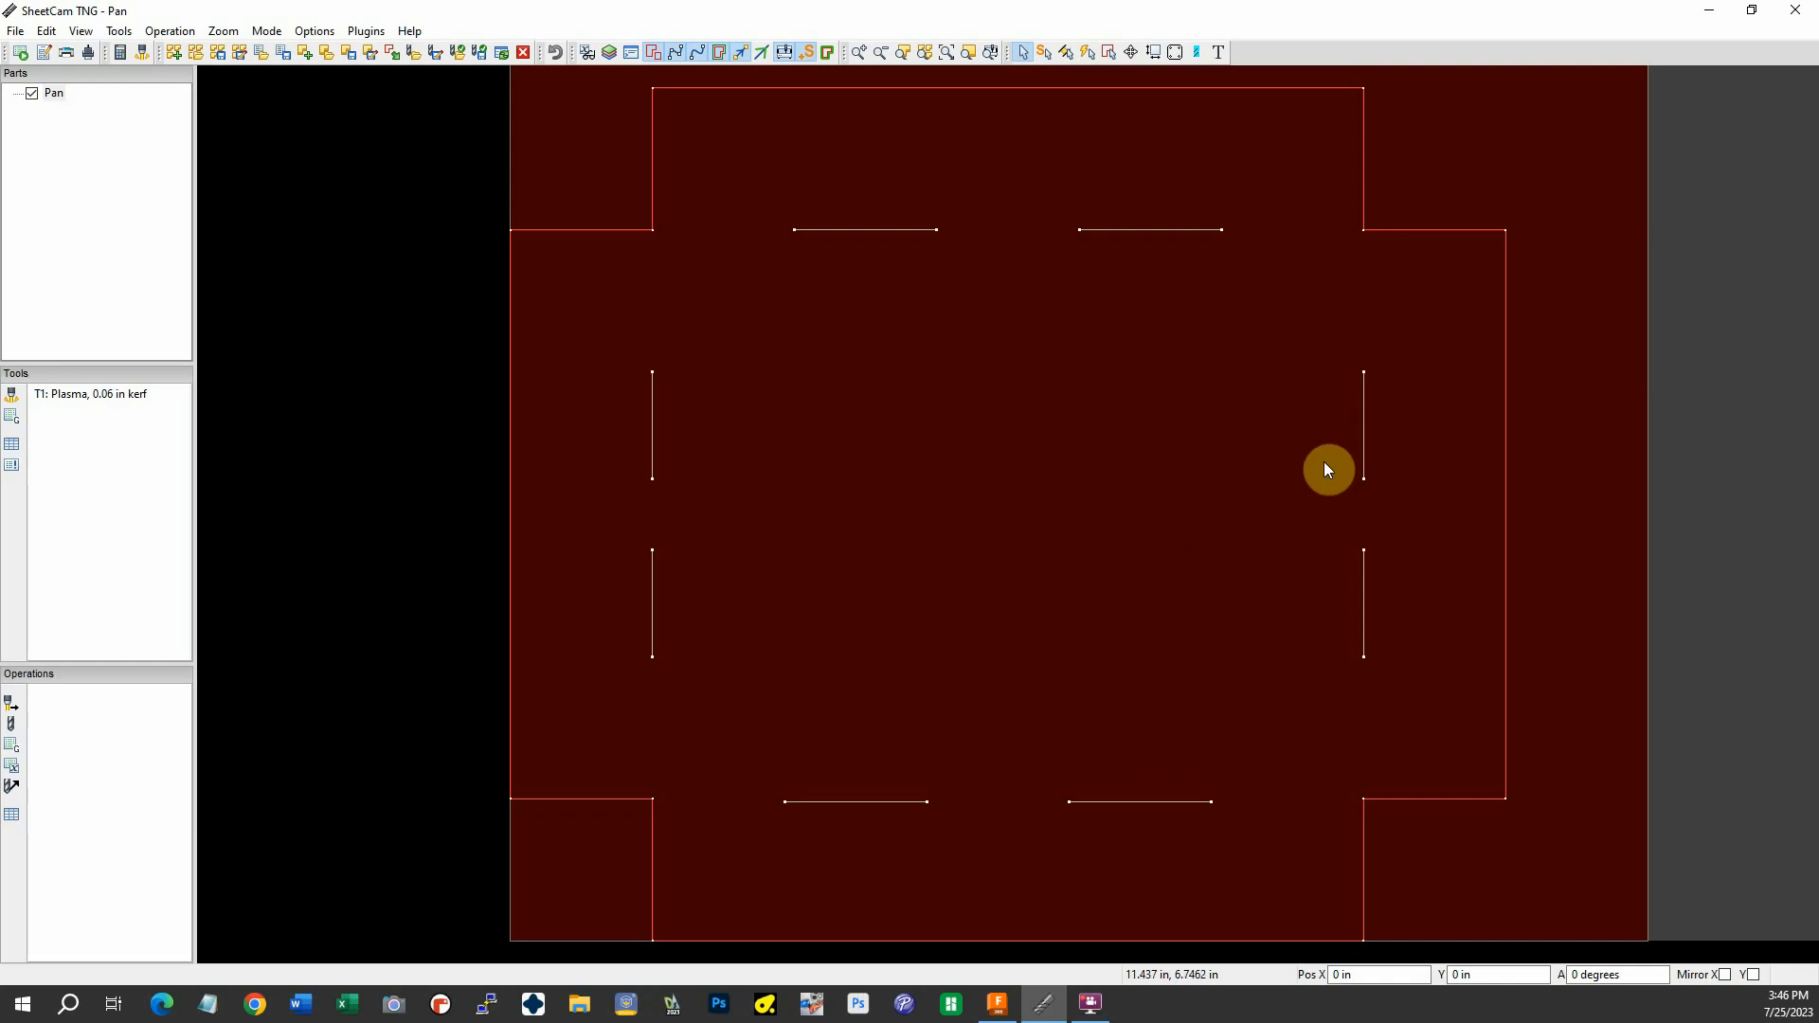